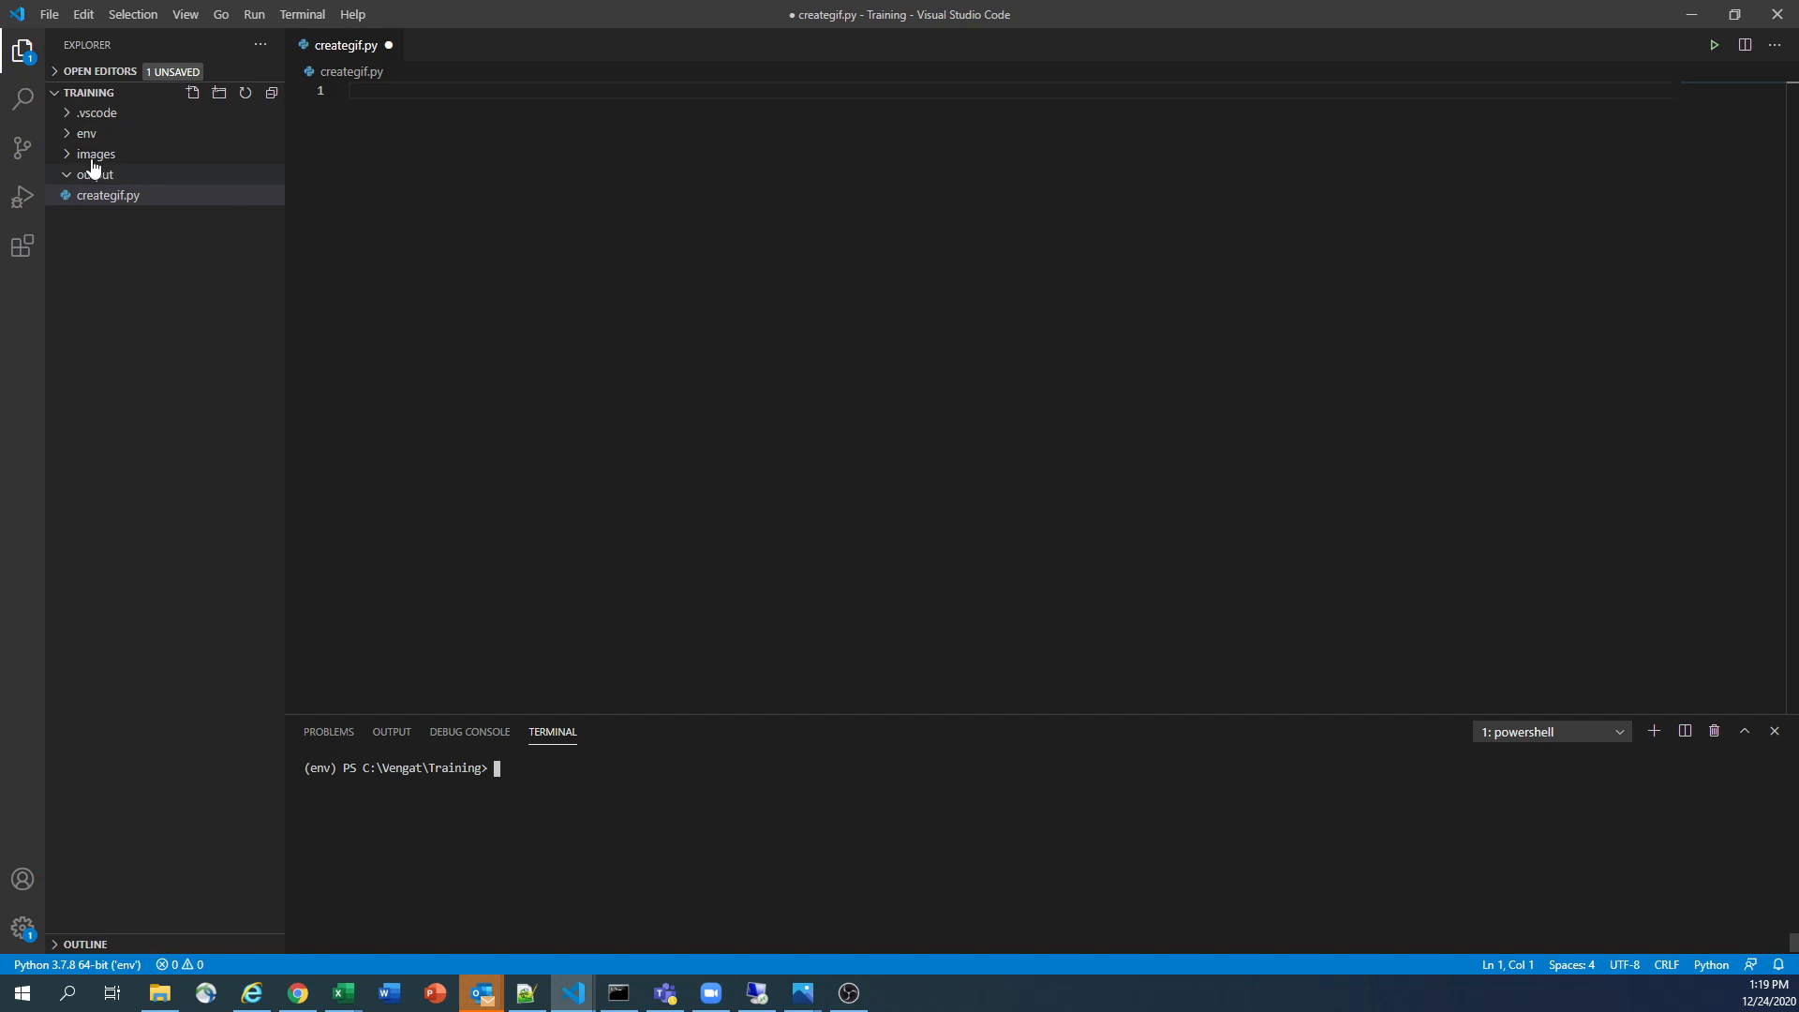
# Preview the basketball frames image-31.png, image-32.png and image-33.png from the images folder
pyautogui.click(96, 172)
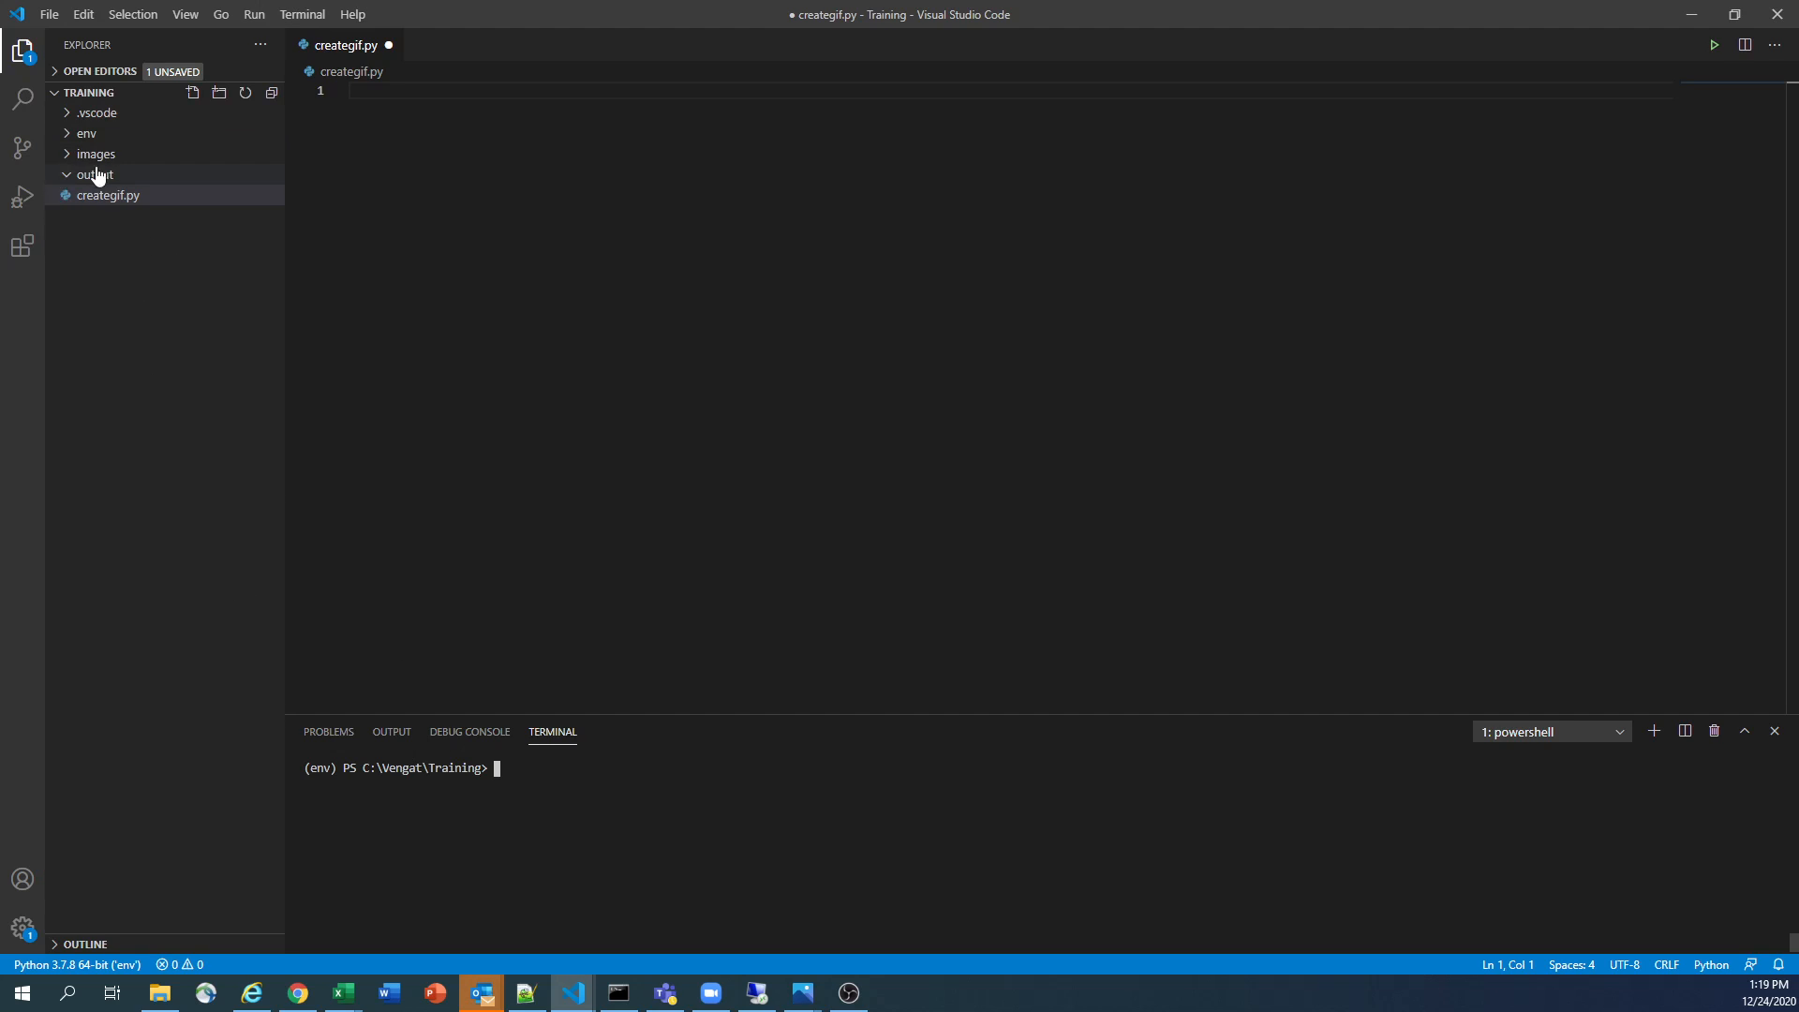
pyautogui.click(96, 154)
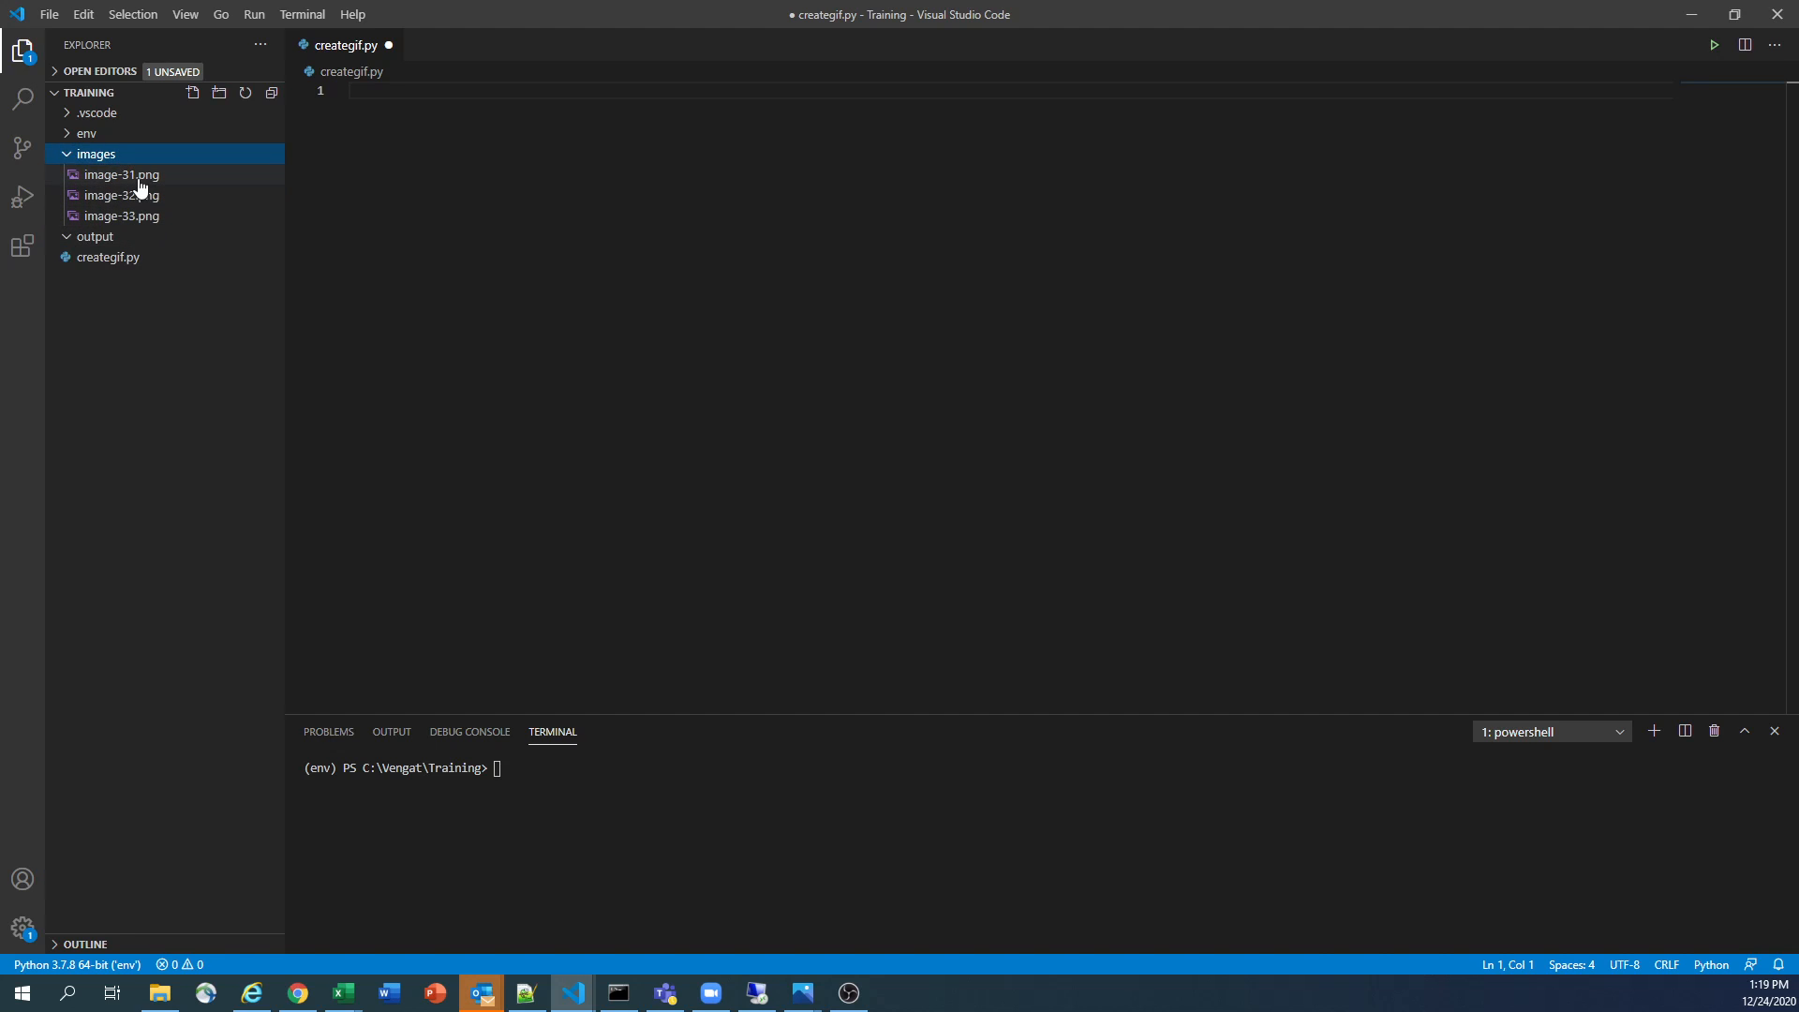
pyautogui.click(120, 175)
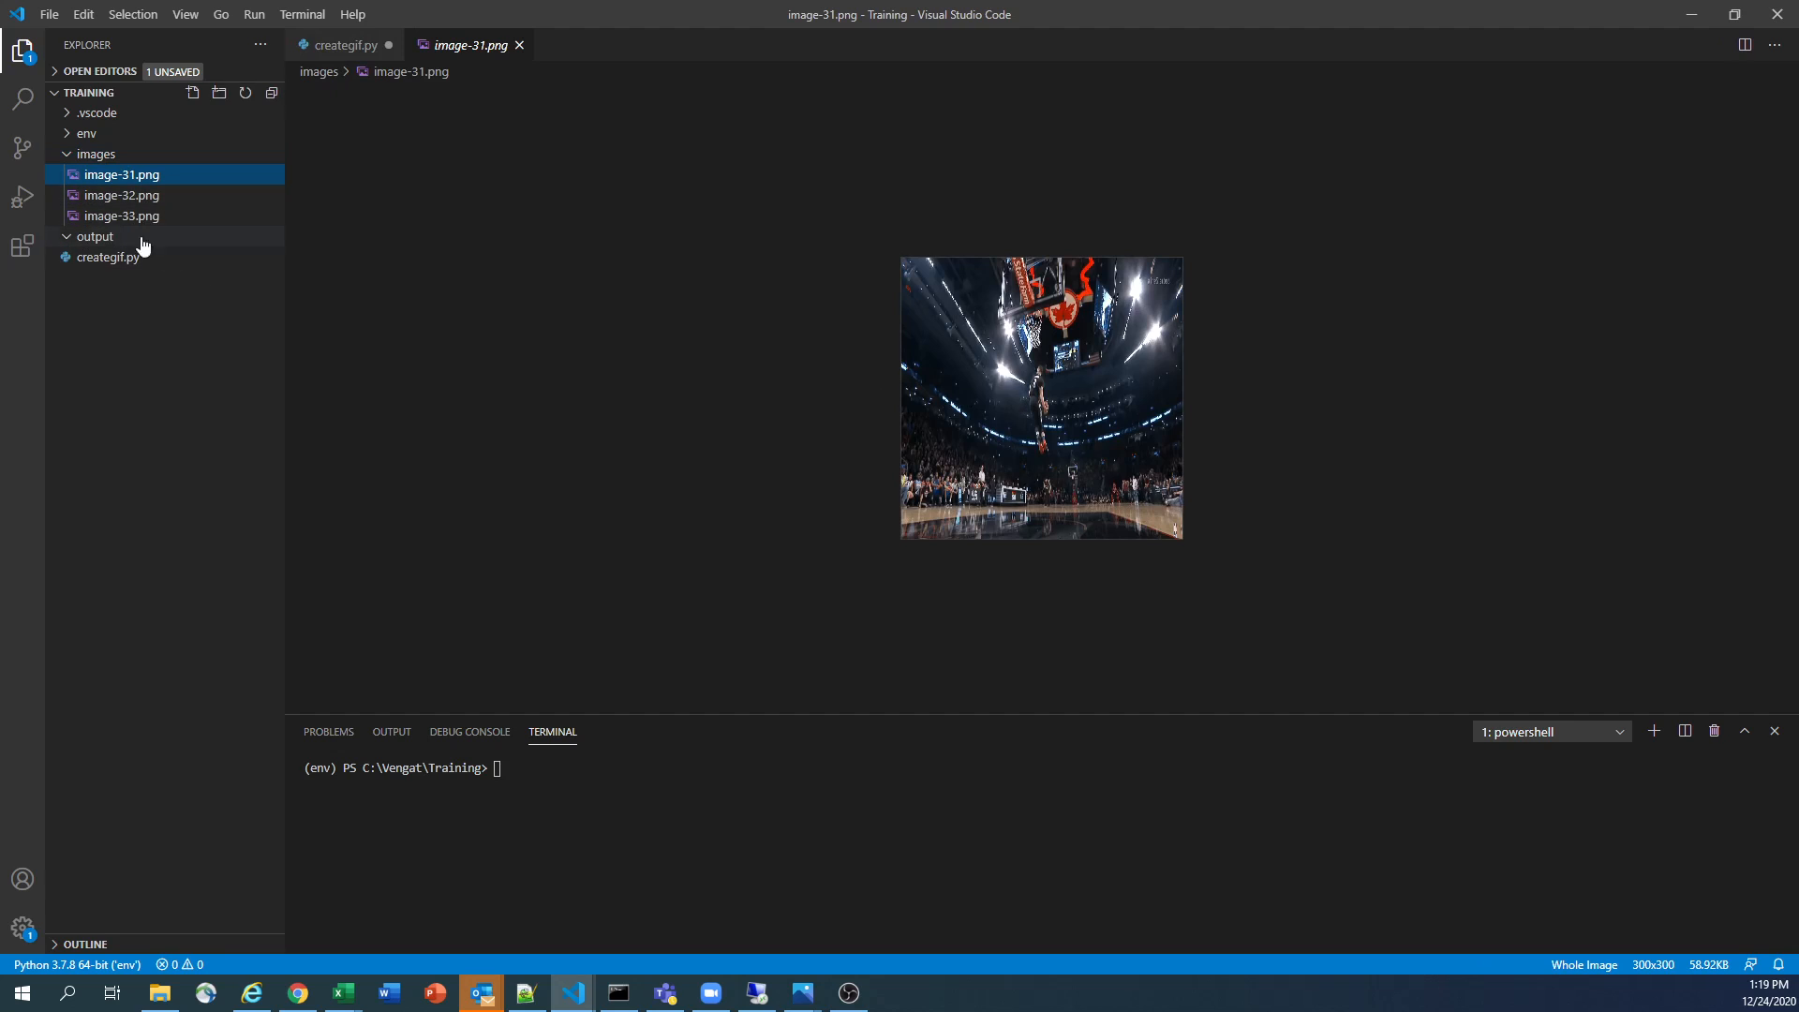
pyautogui.click(122, 195)
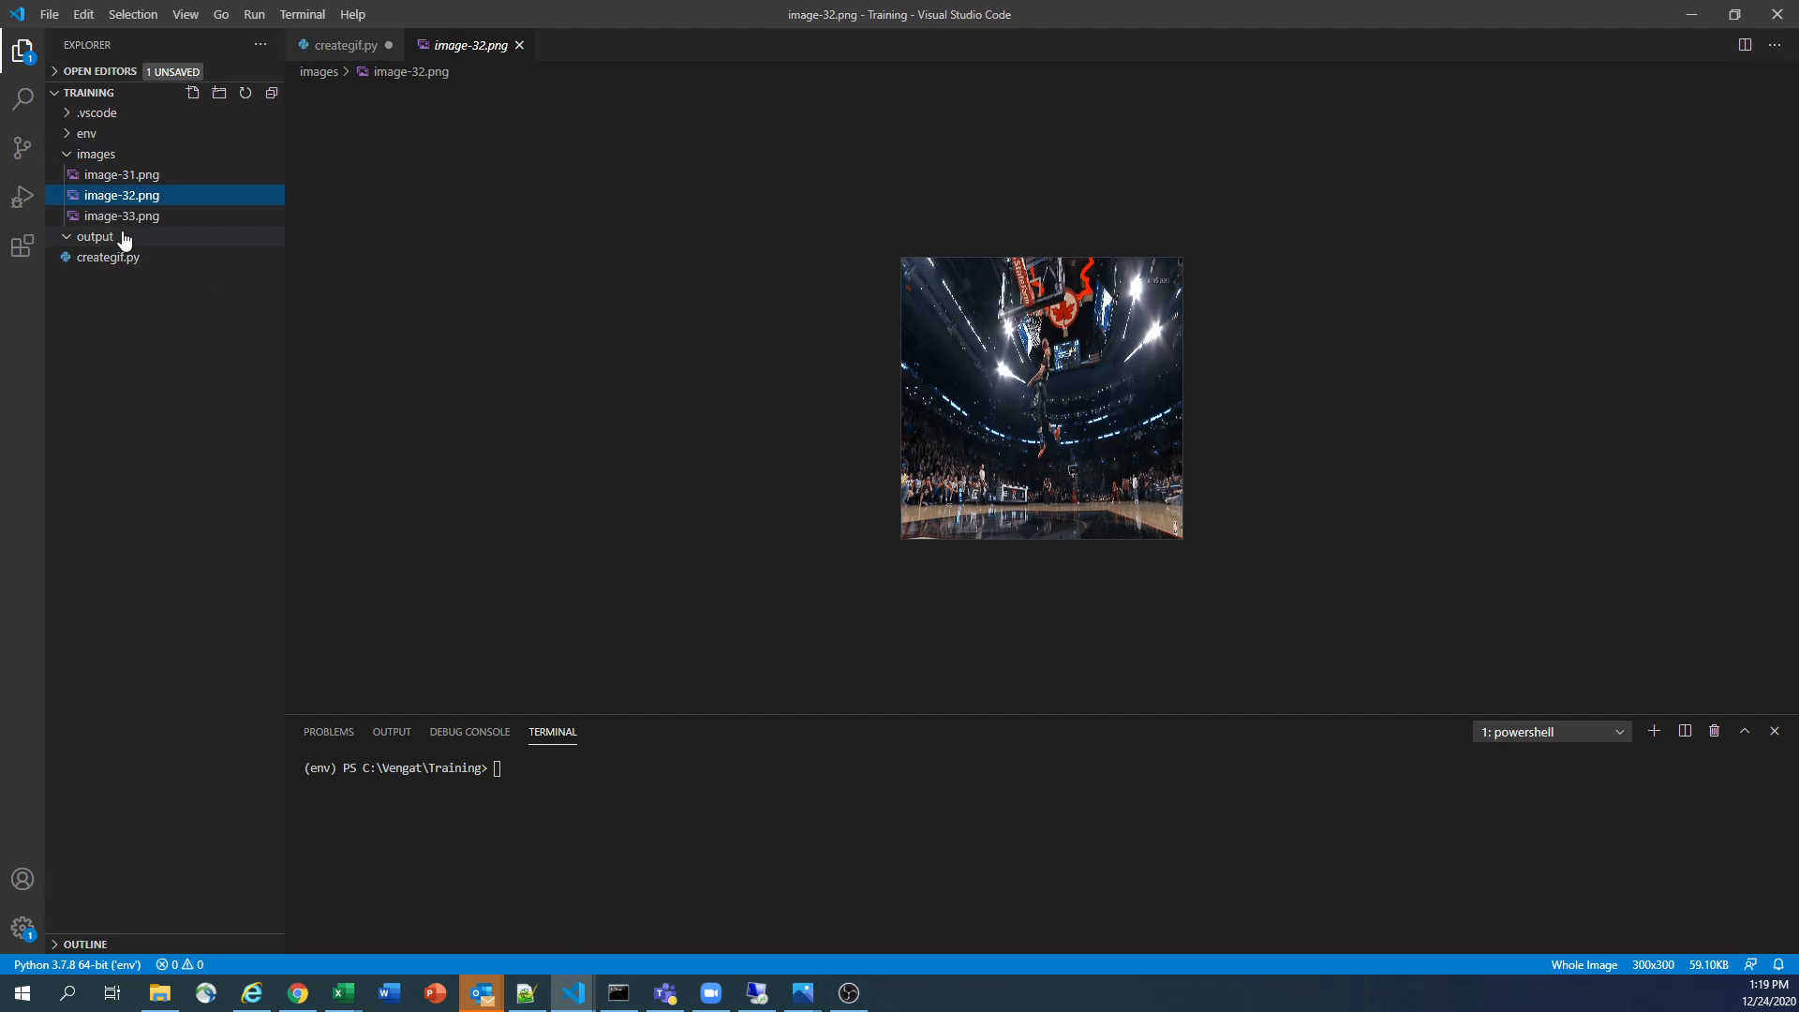
pyautogui.click(121, 215)
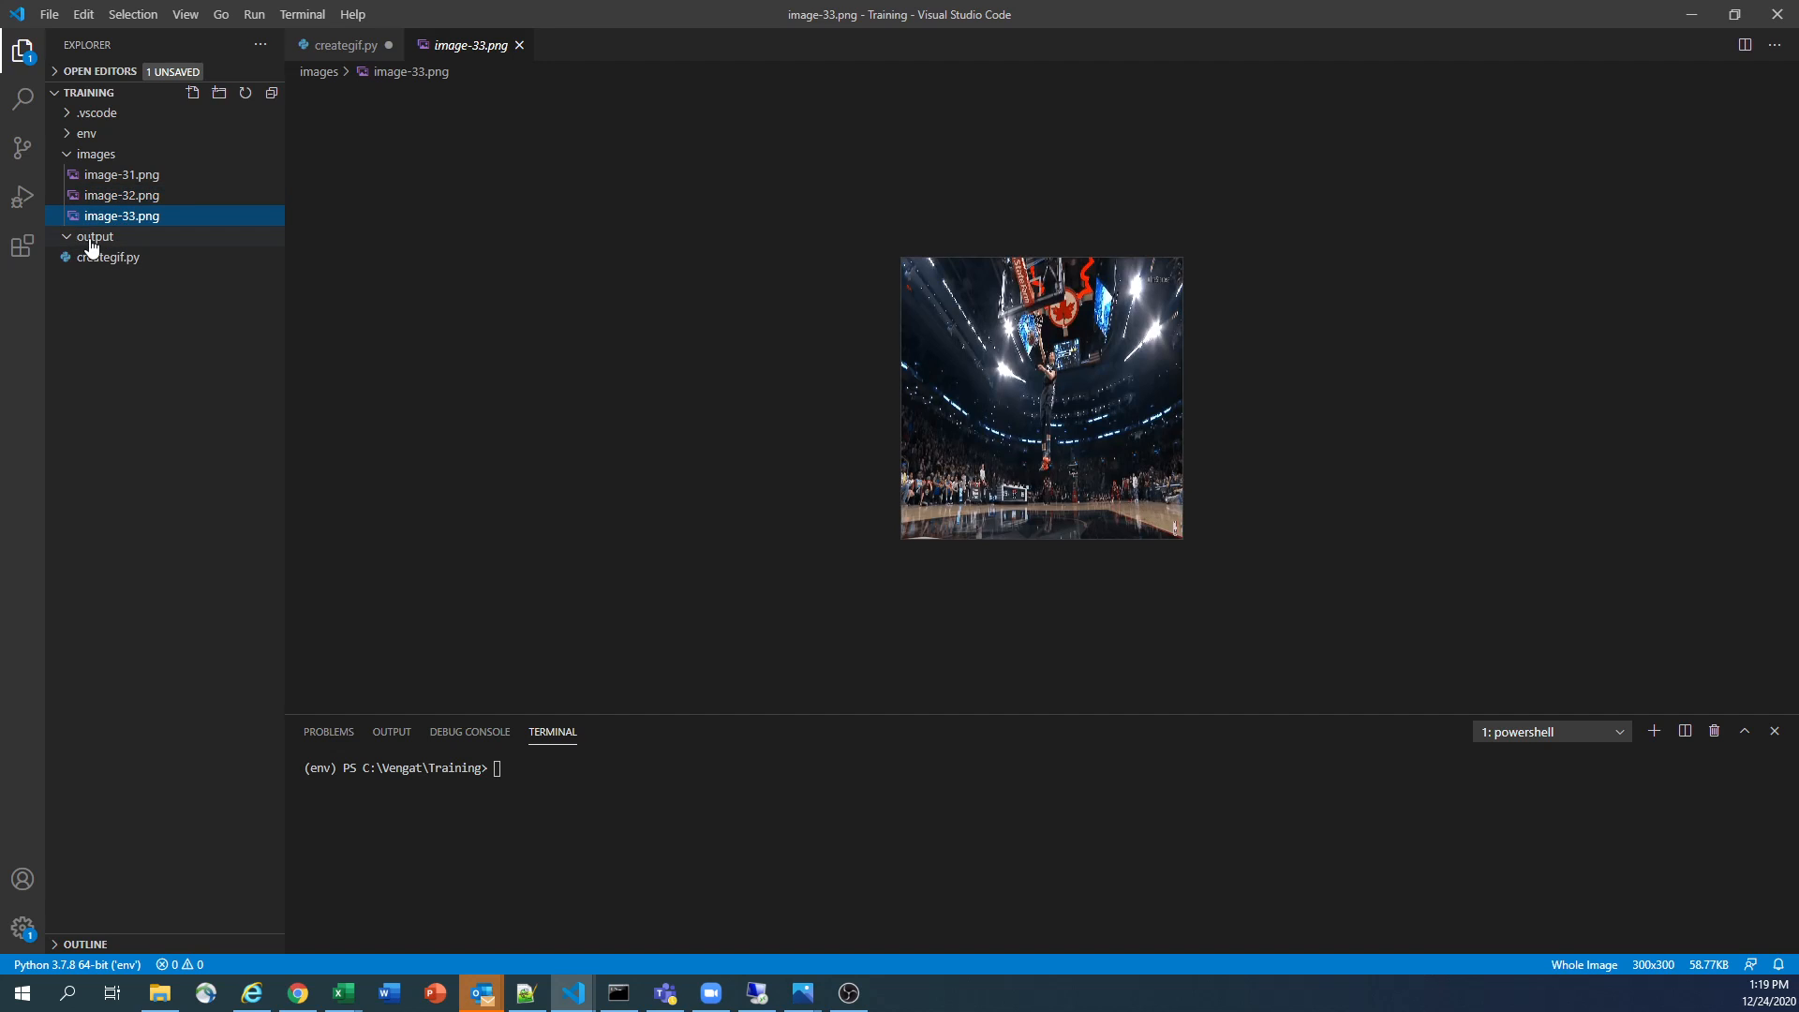
pyautogui.click(96, 237)
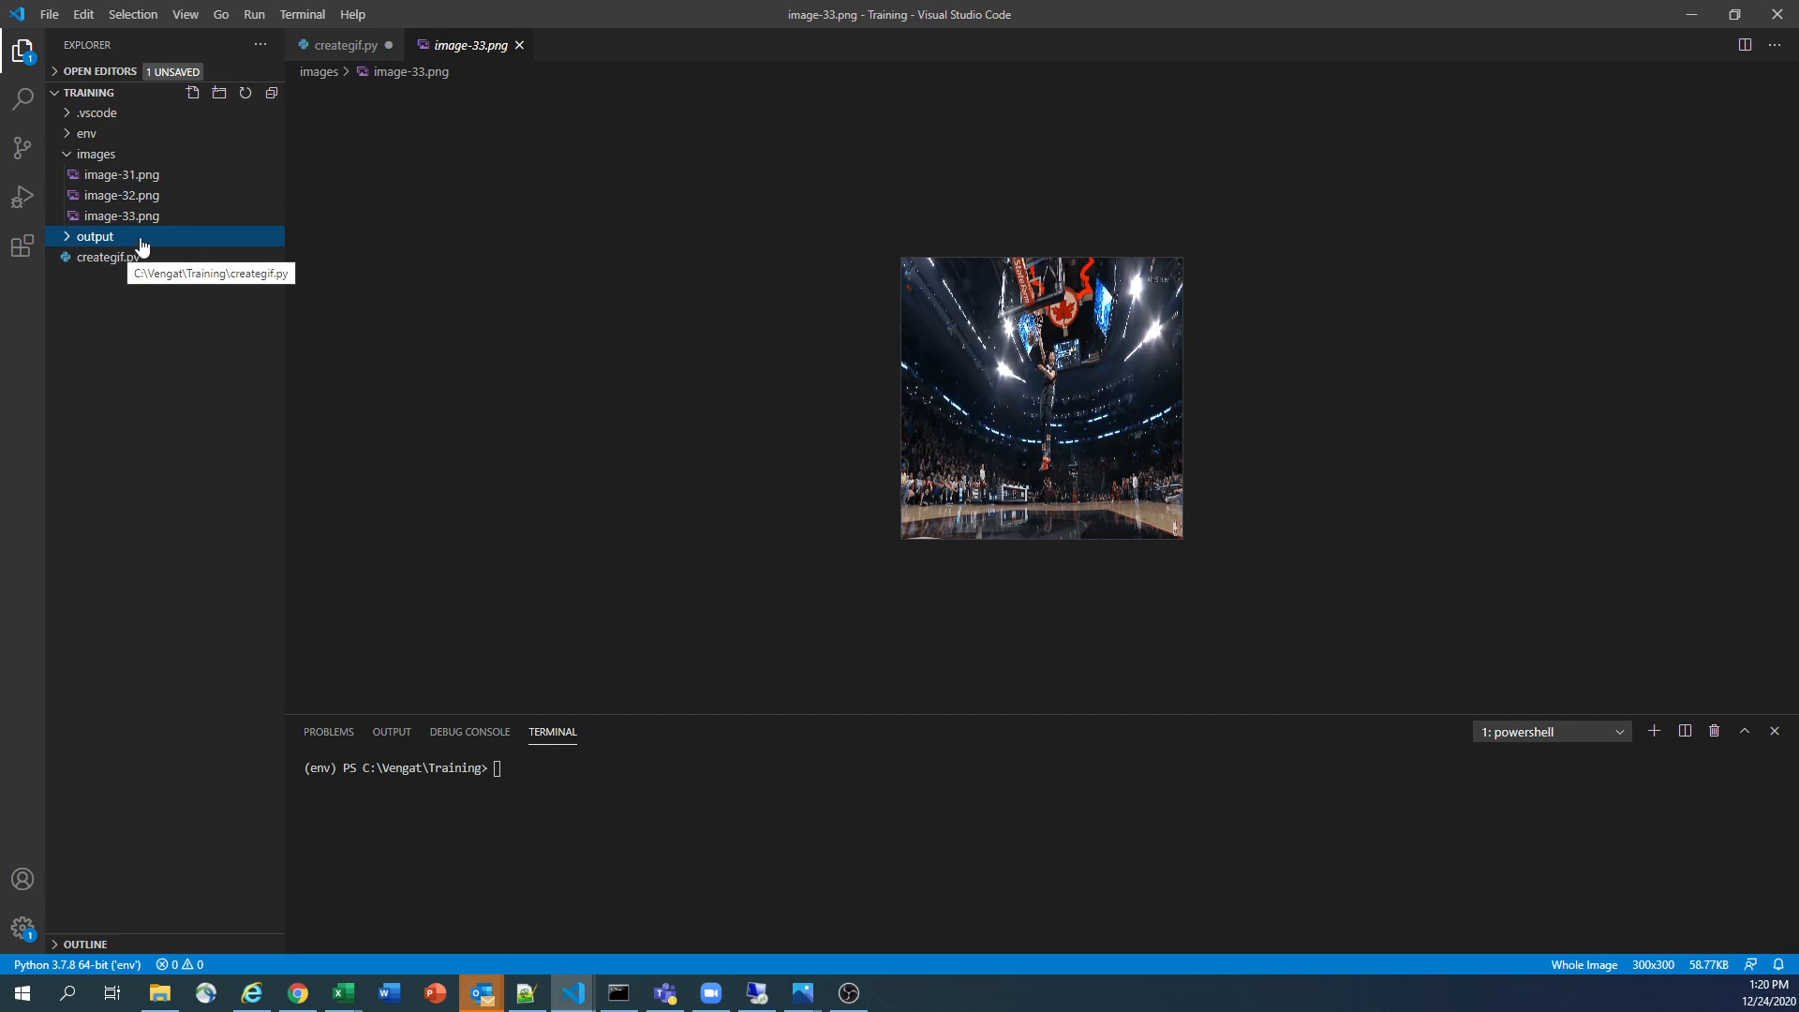
pyautogui.moveTo(135, 297)
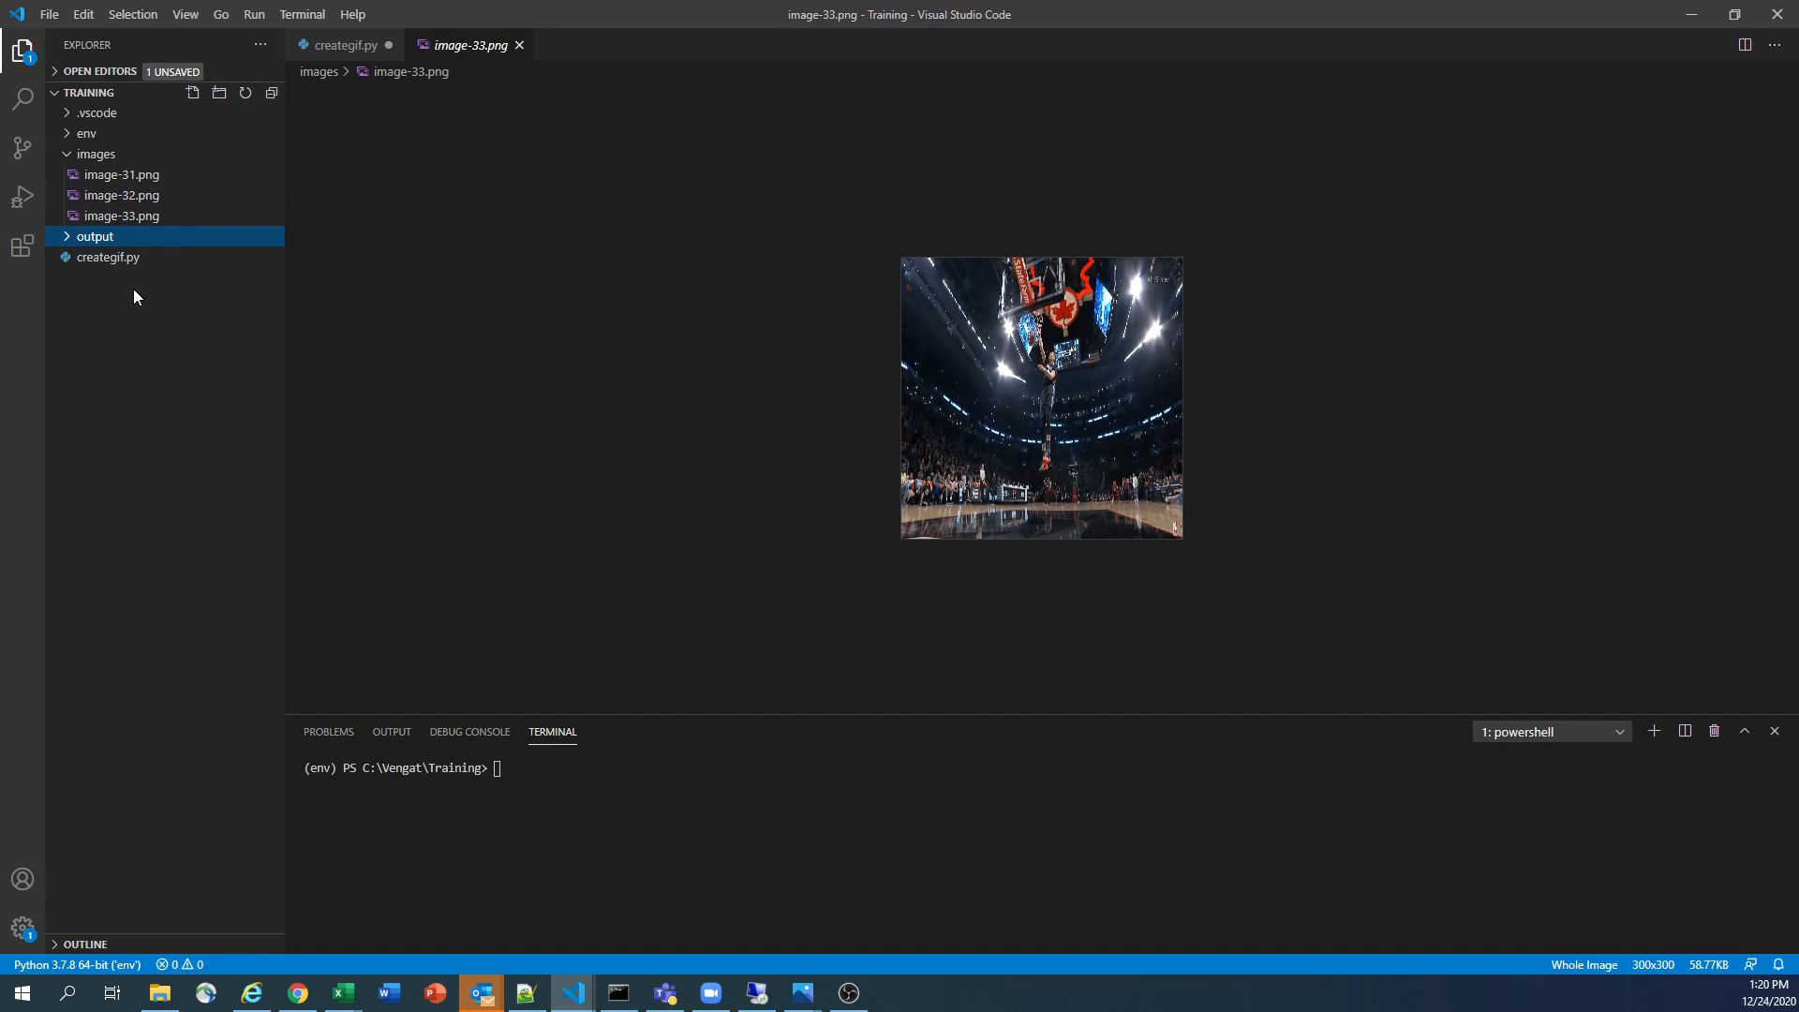
pyautogui.moveTo(107, 257)
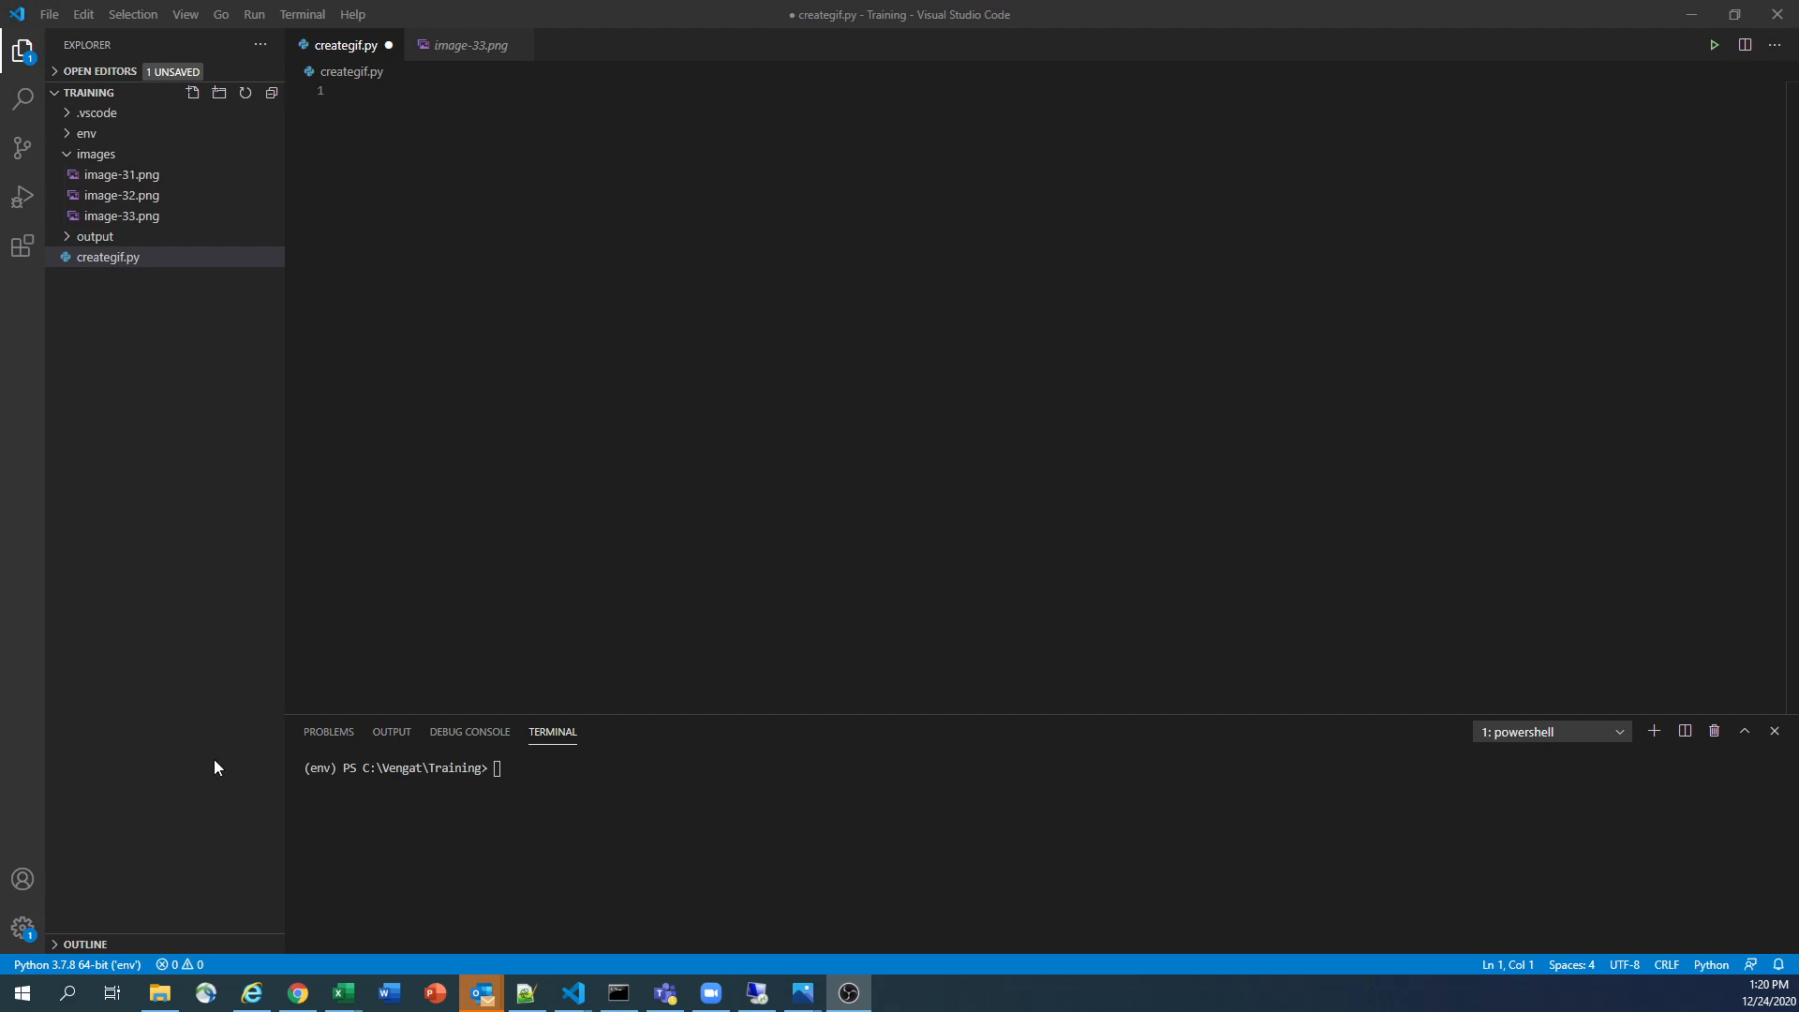
# Switch to Chrome showing the imageio documentation homepage
pyautogui.click(296, 994)
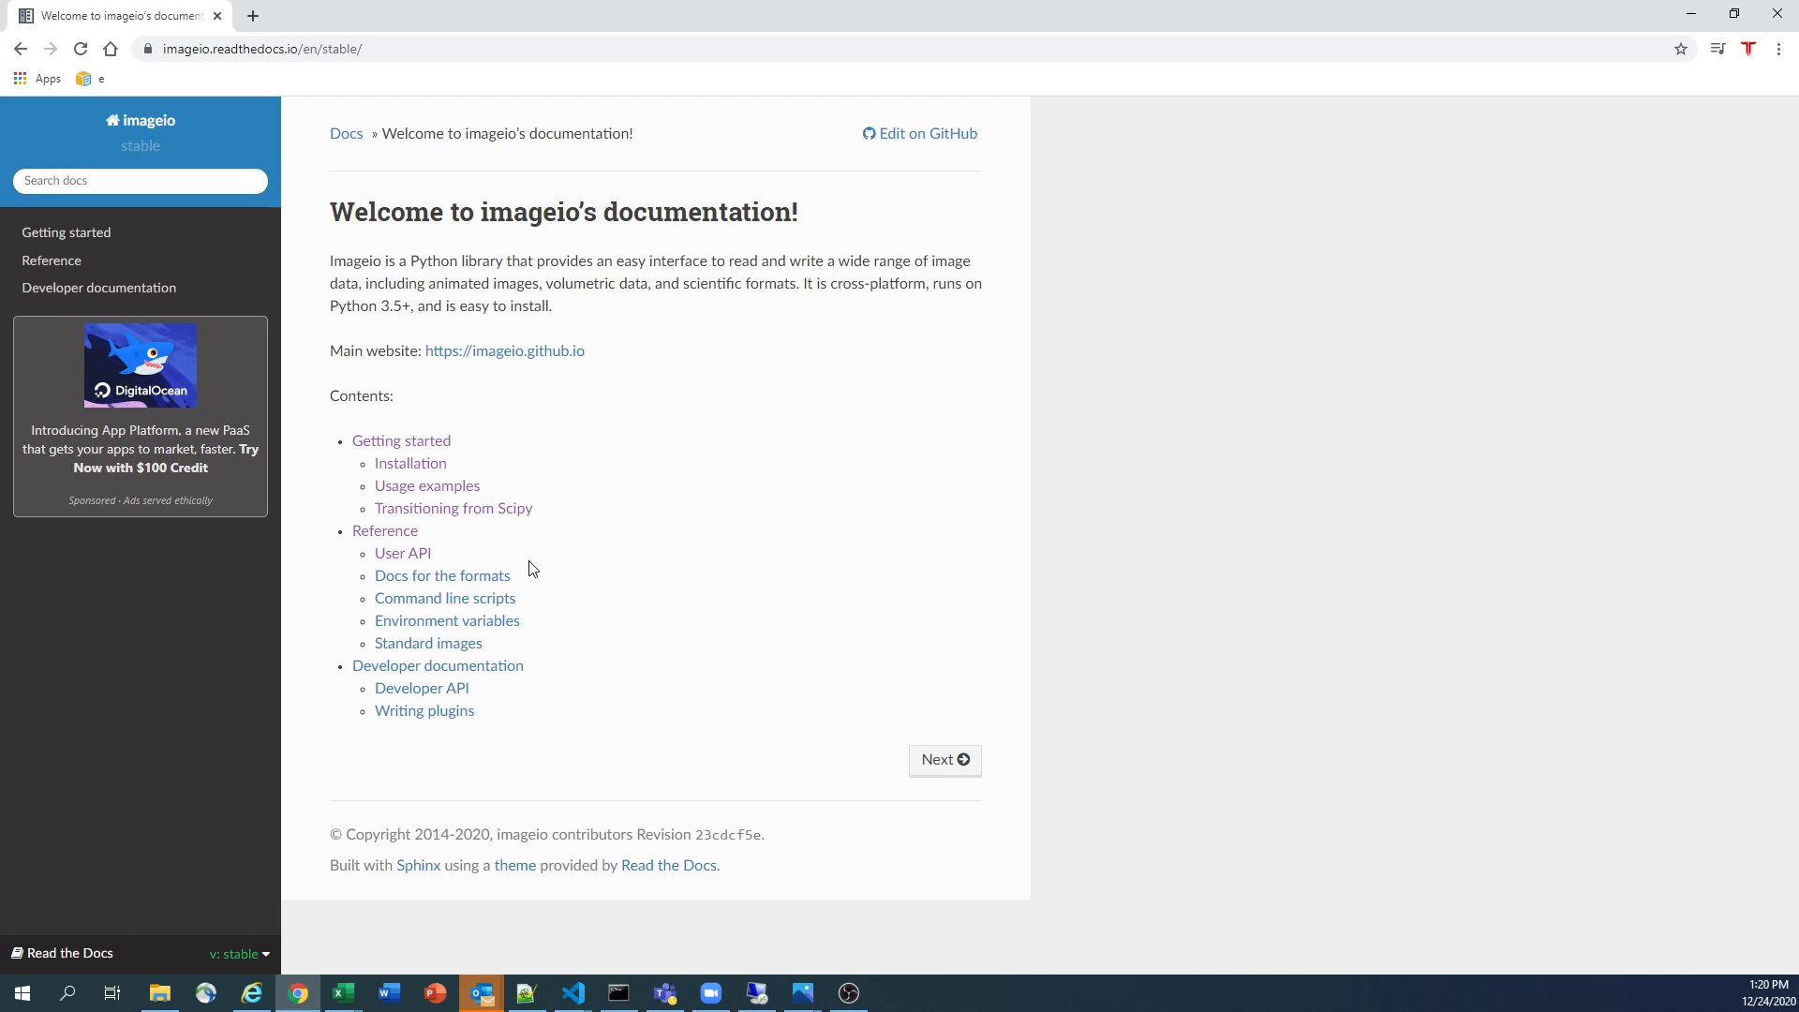
pyautogui.moveTo(519, 571)
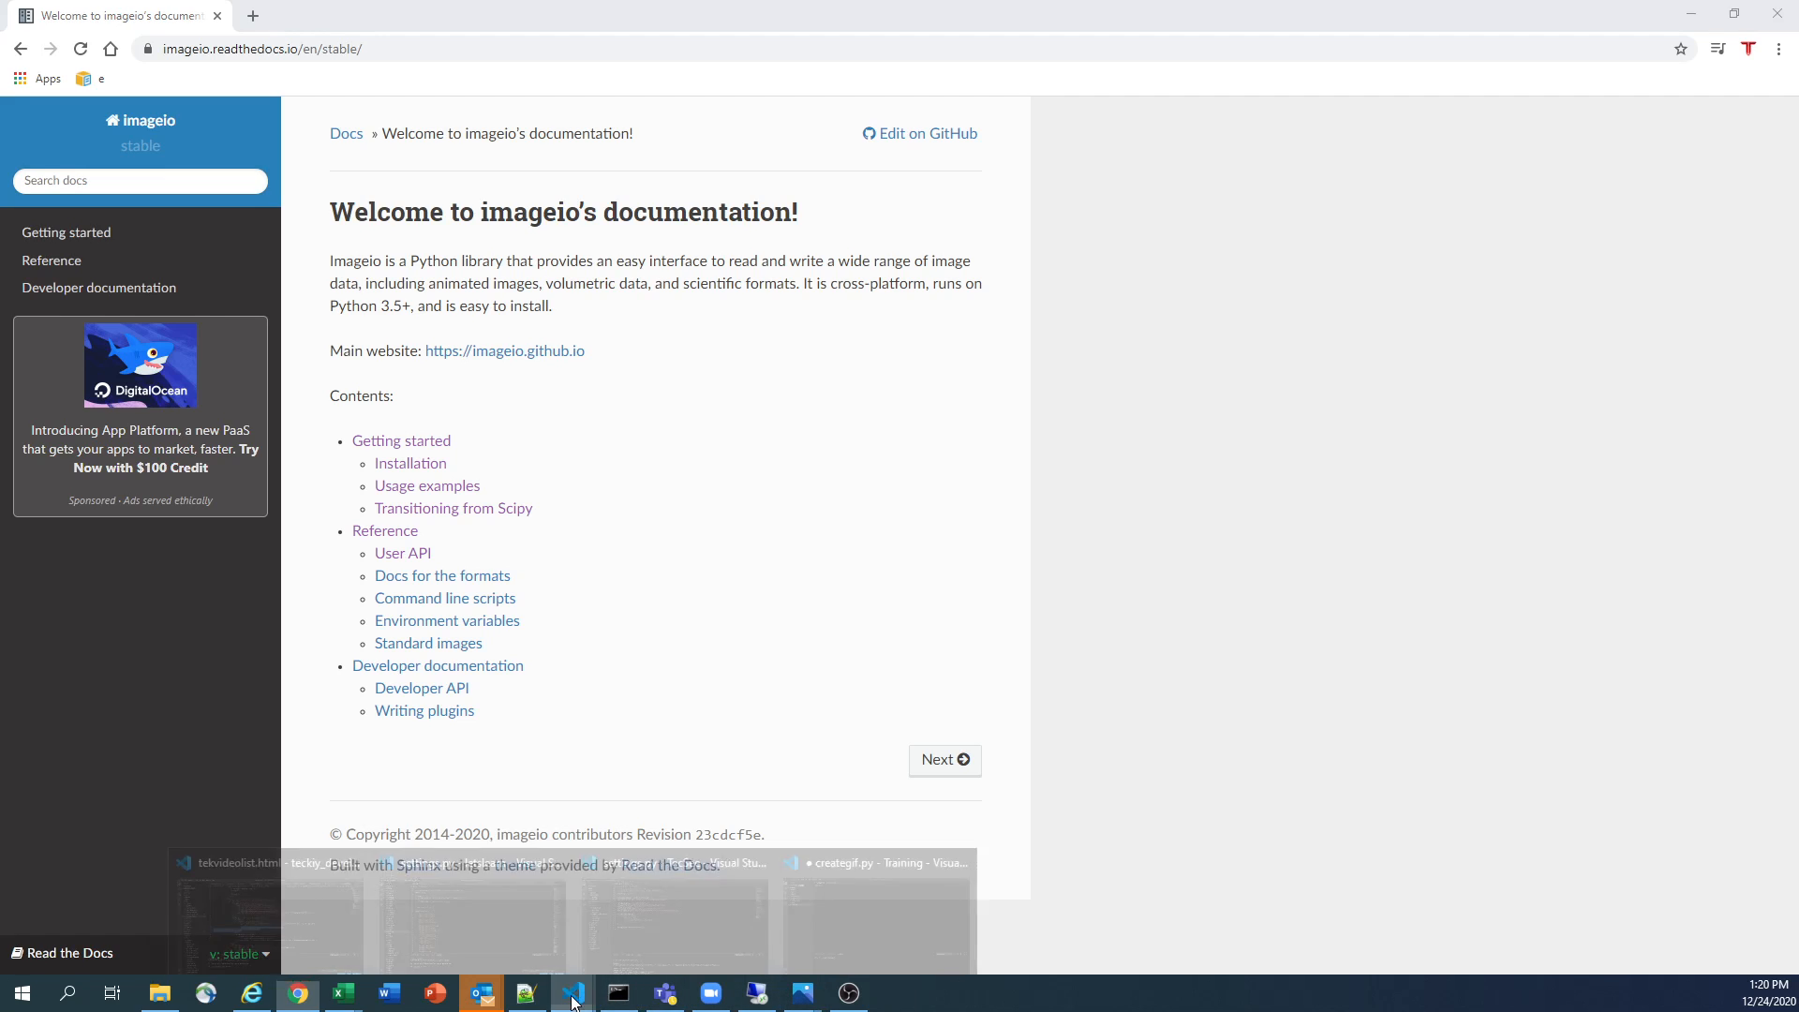
# Run pip install imageio in the VS Code terminal; imageio, pillow and numpy already satisfied
pyautogui.click(572, 993)
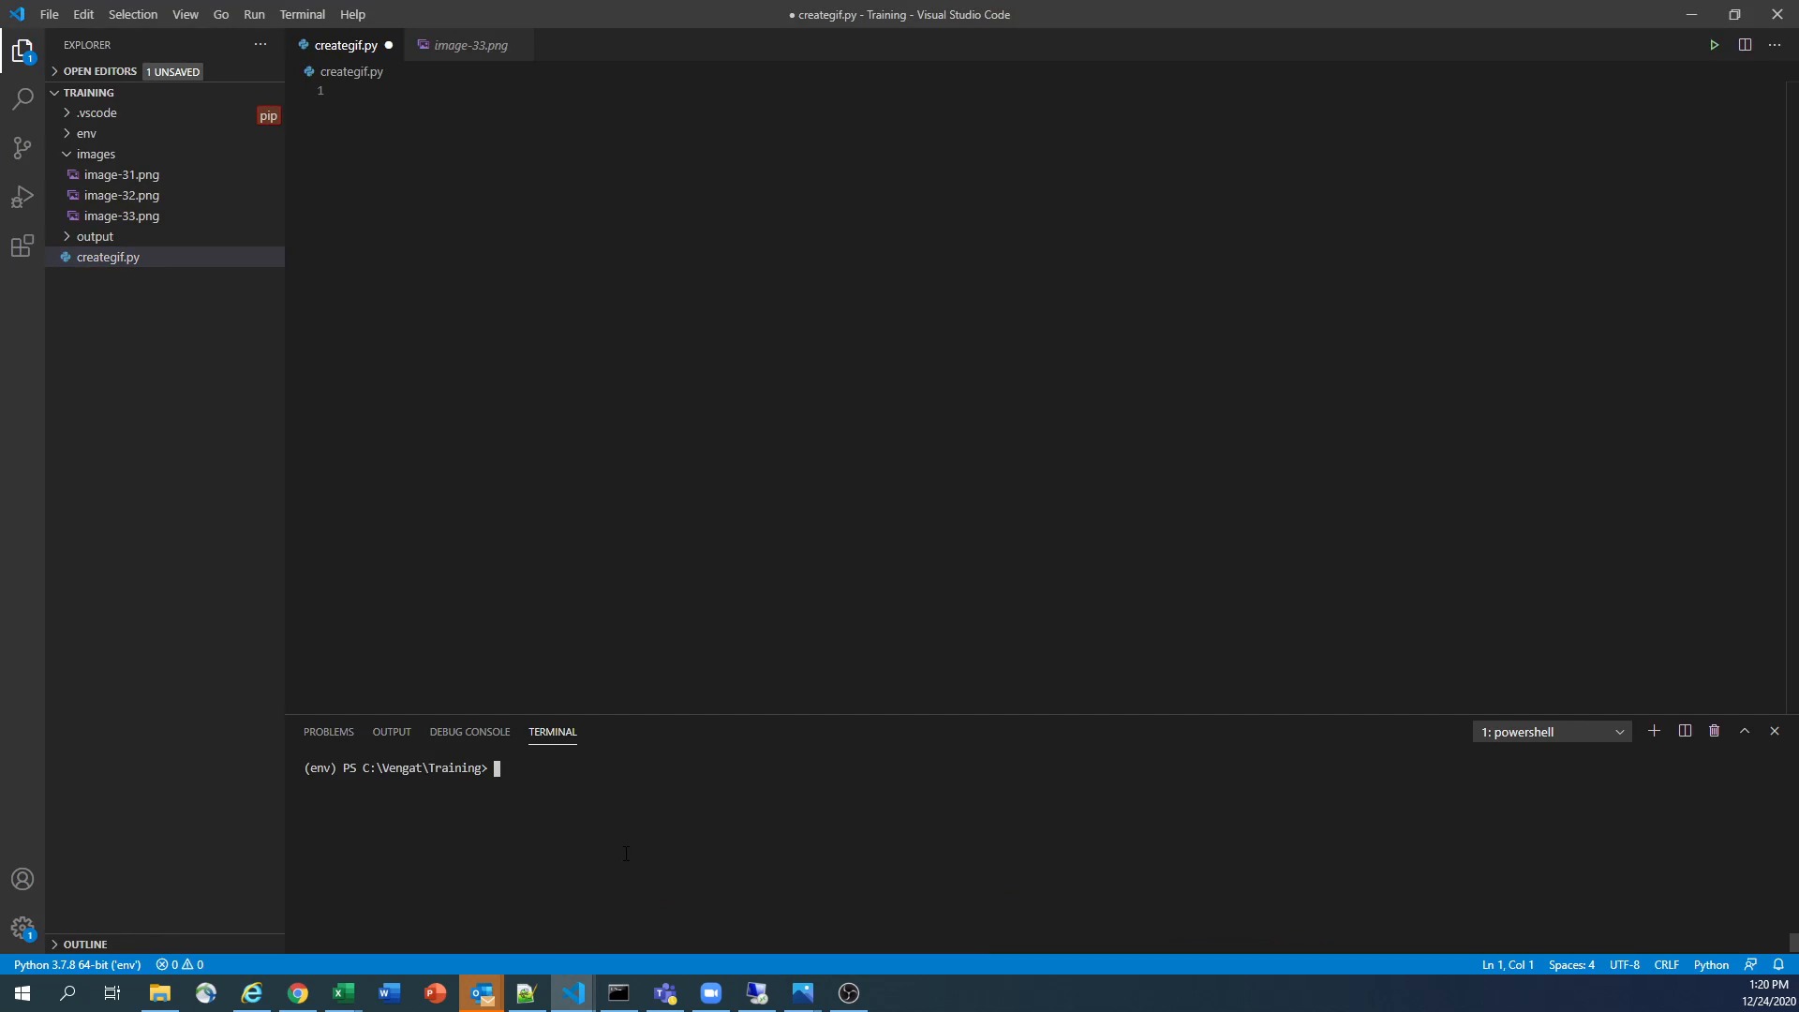
pyautogui.write('pip install')
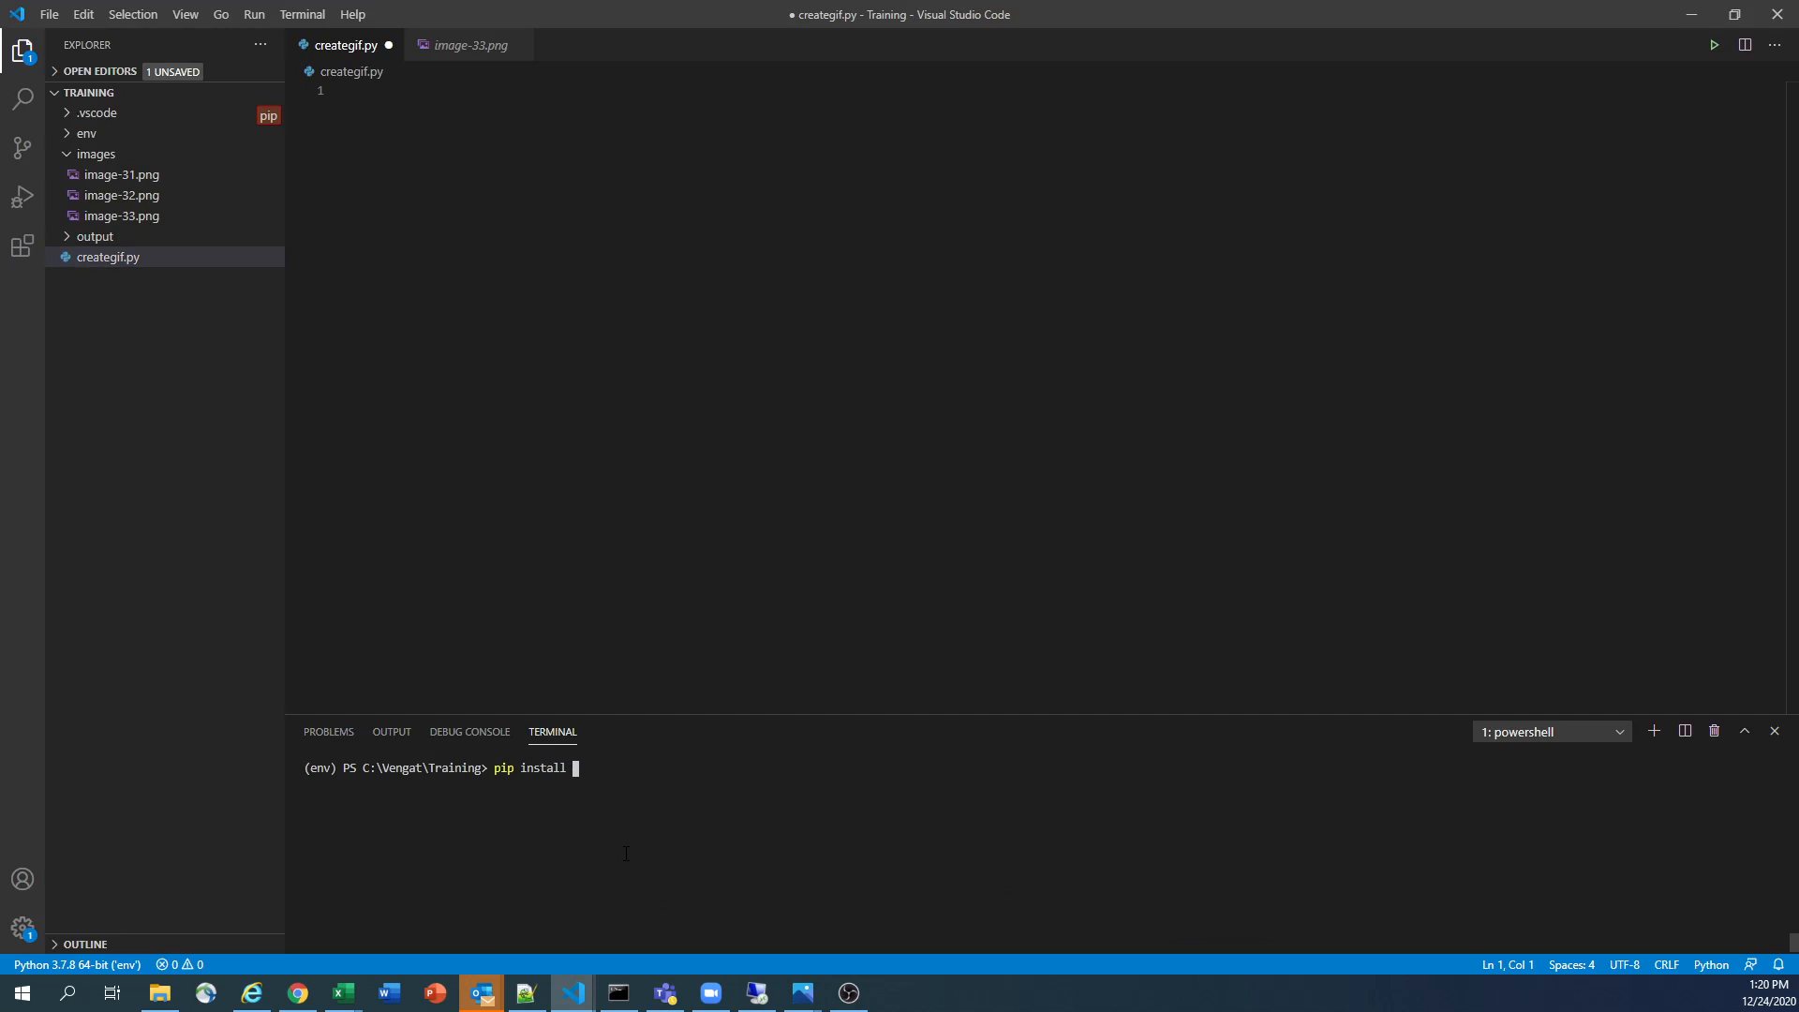
pyautogui.write('imageio')
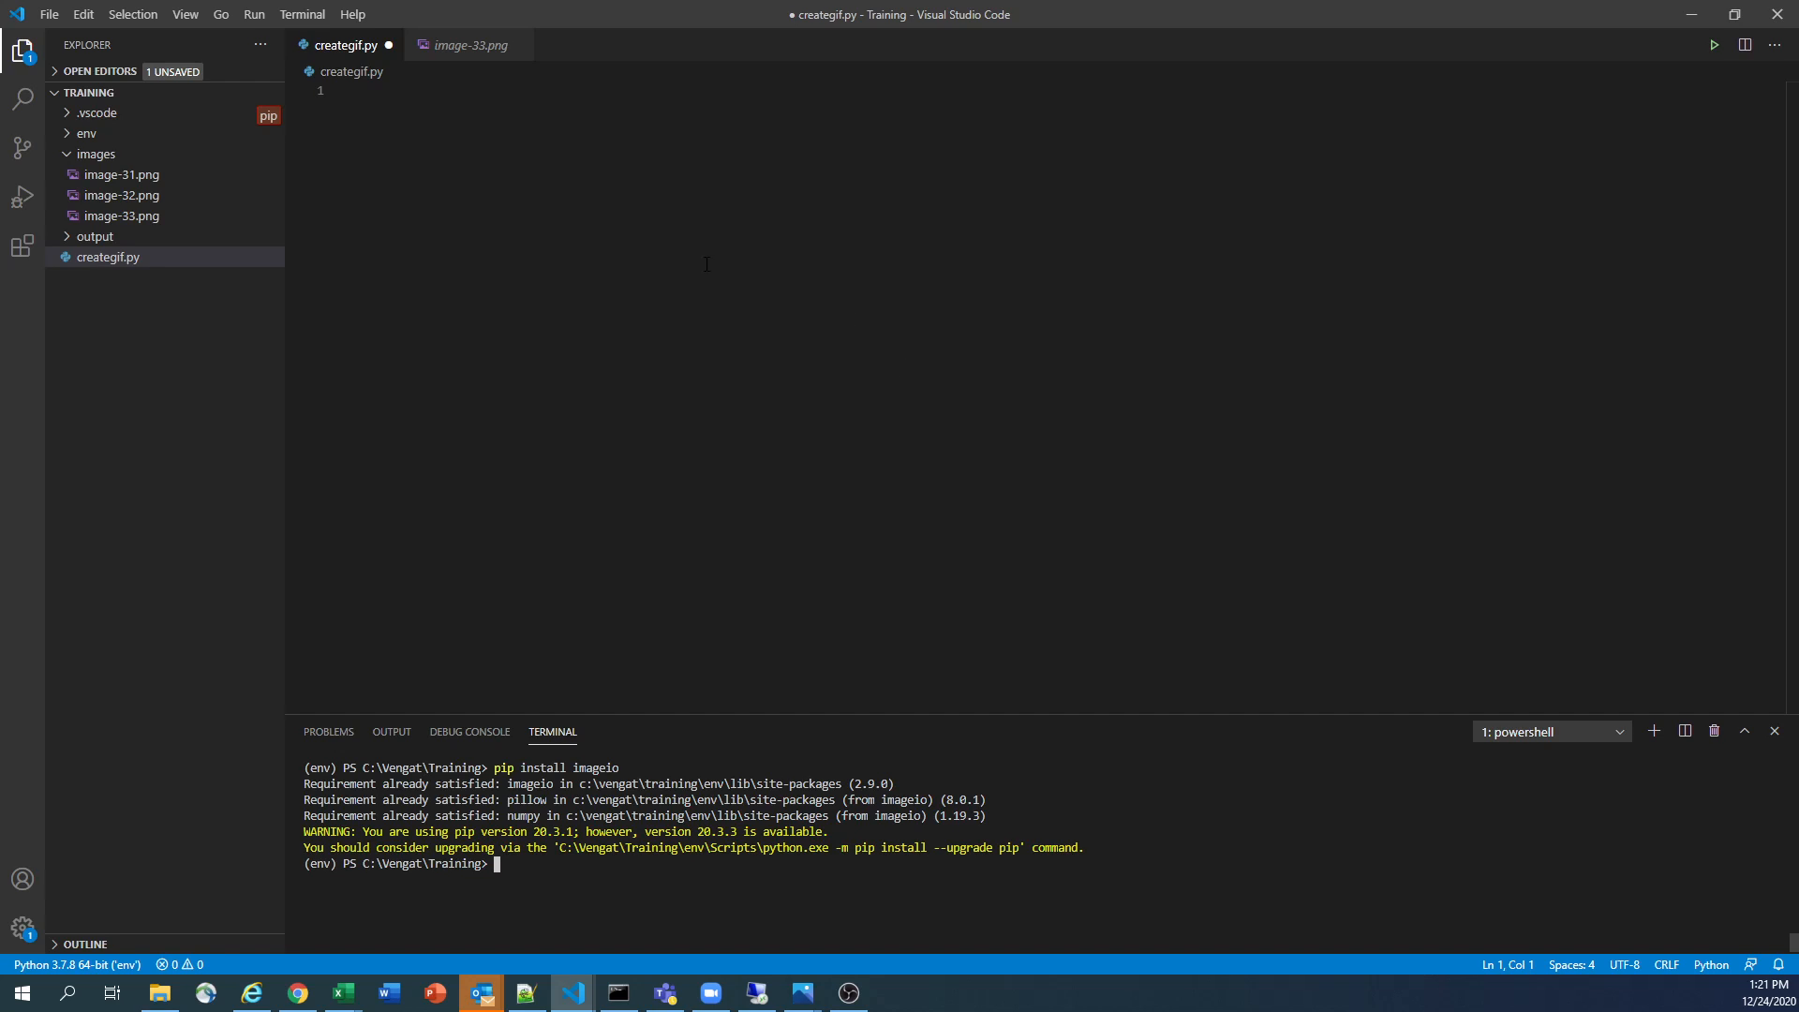
# Begin creategif.py with import imageio and import os followed by blank lines
pyautogui.write('import')
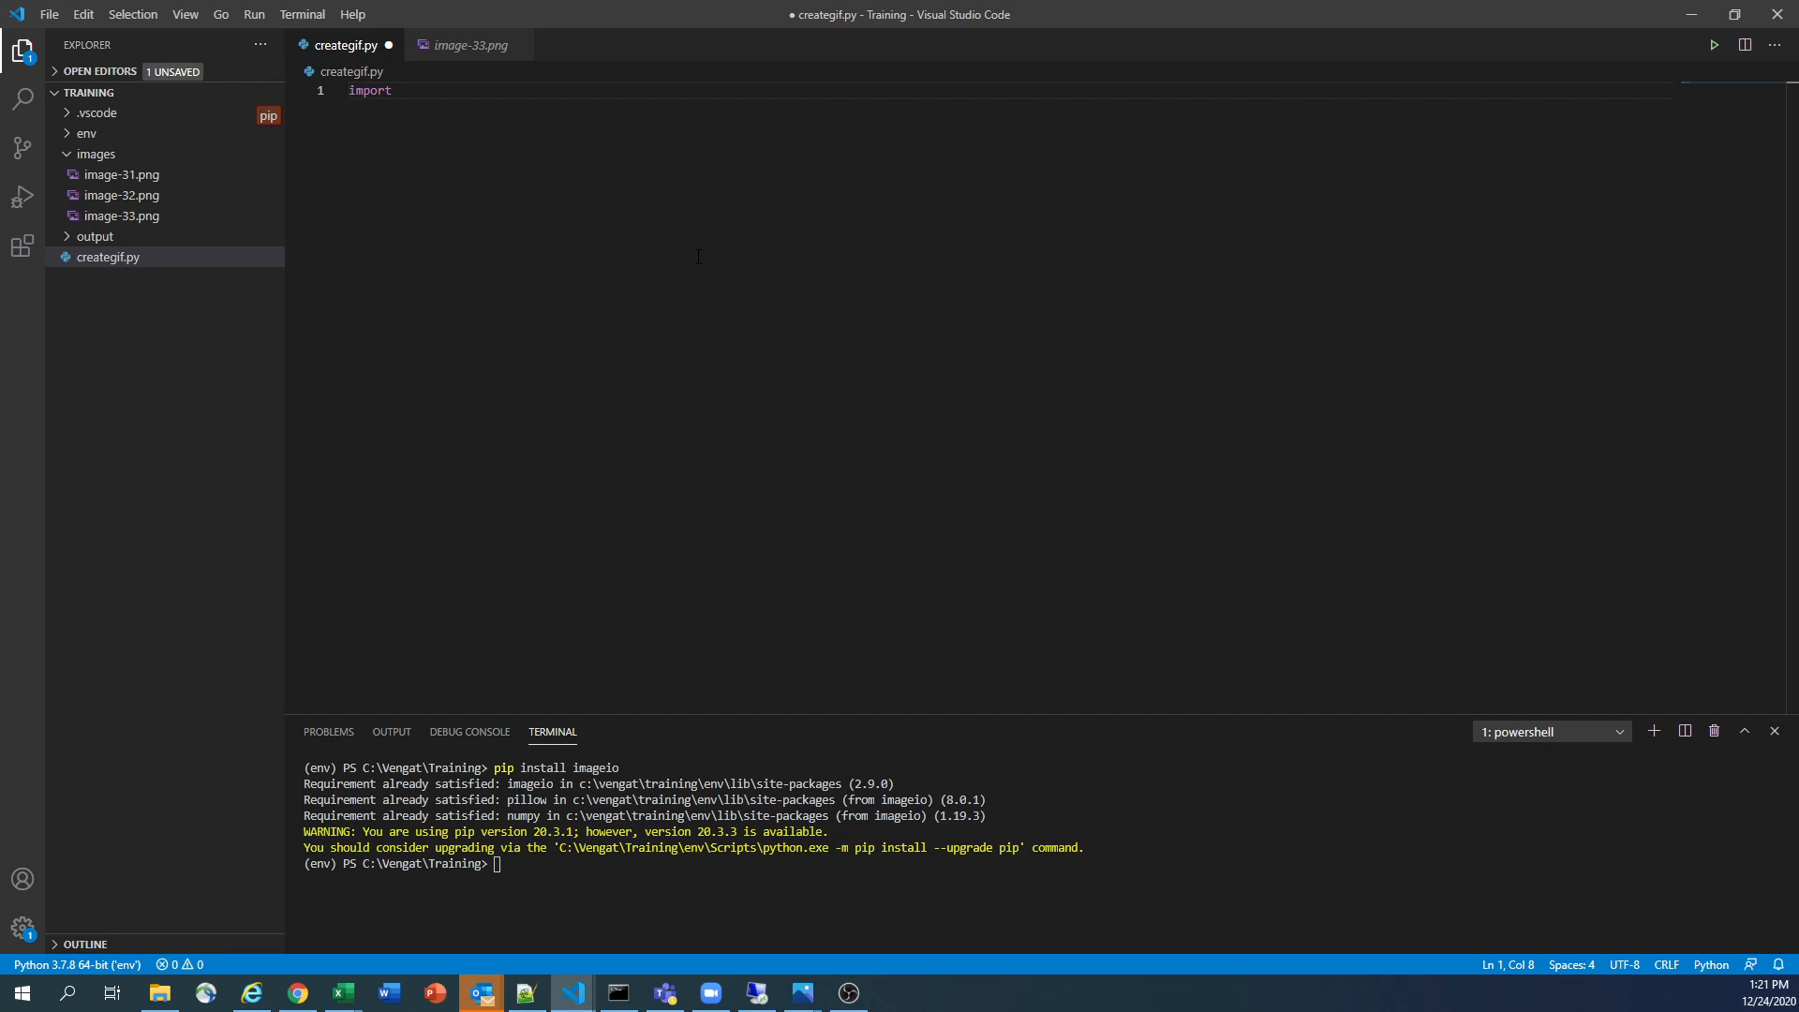
pyautogui.write('imageio')
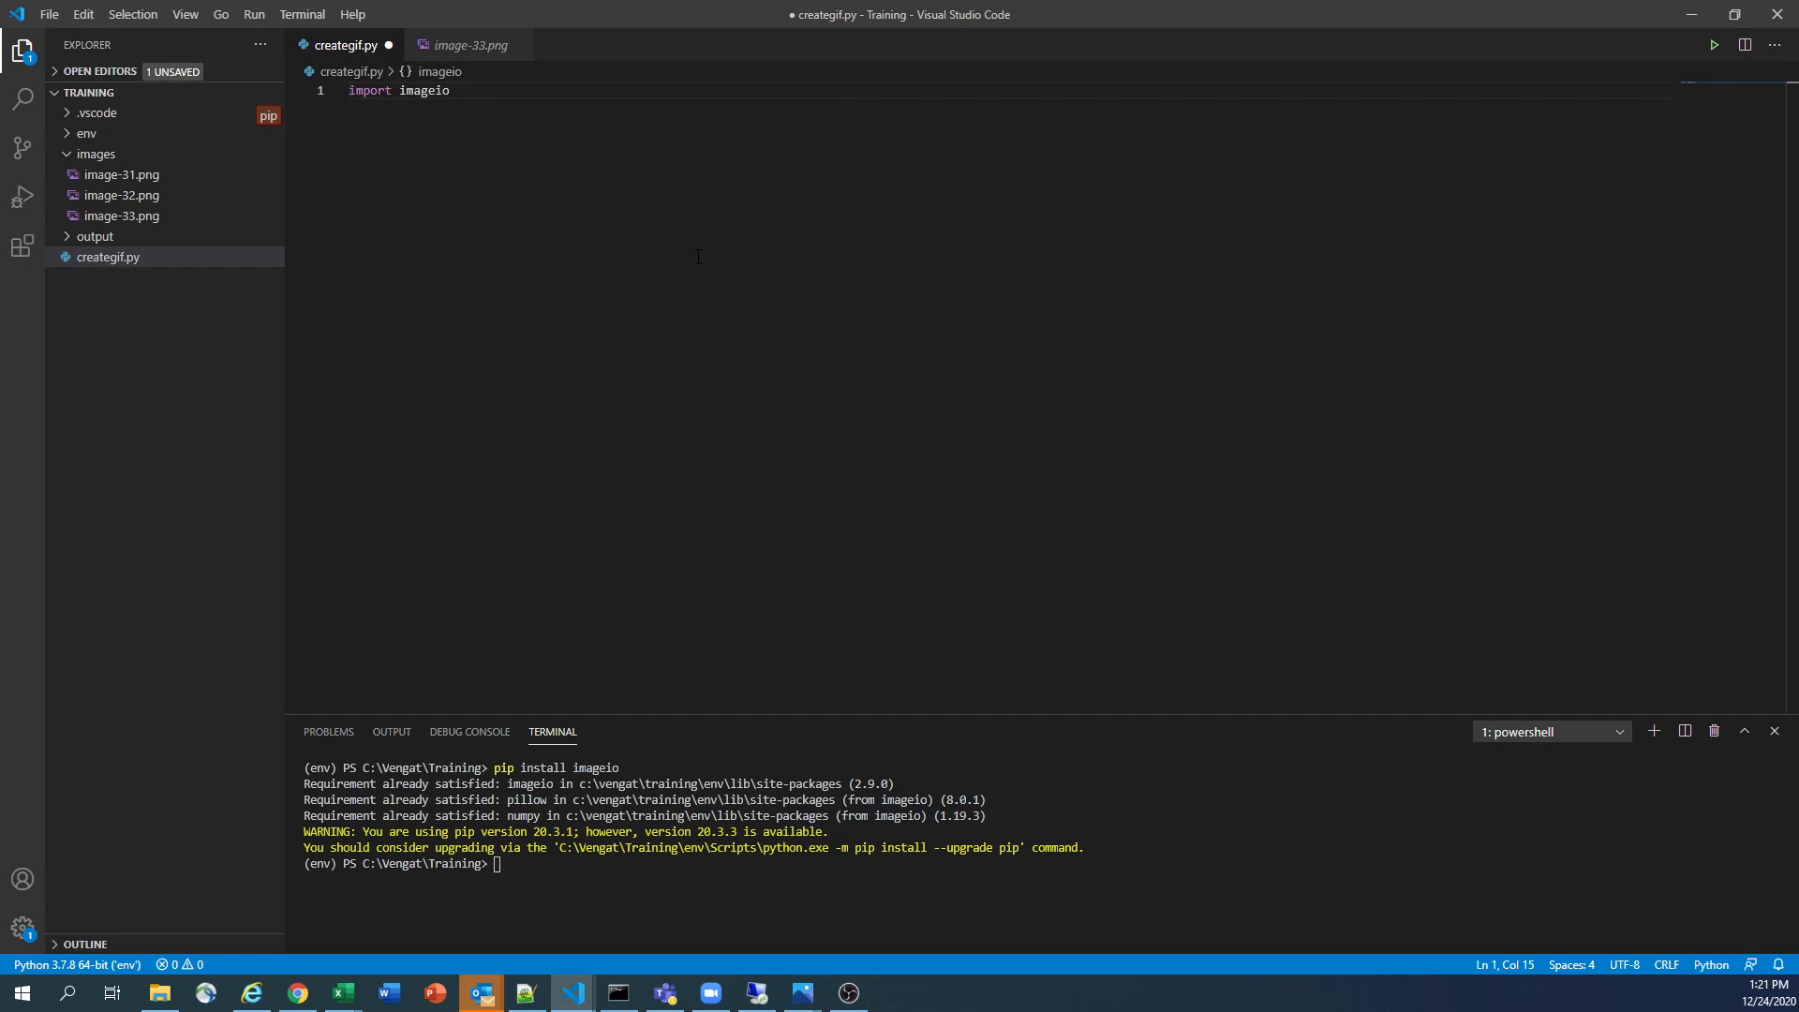
pyautogui.write('import o')
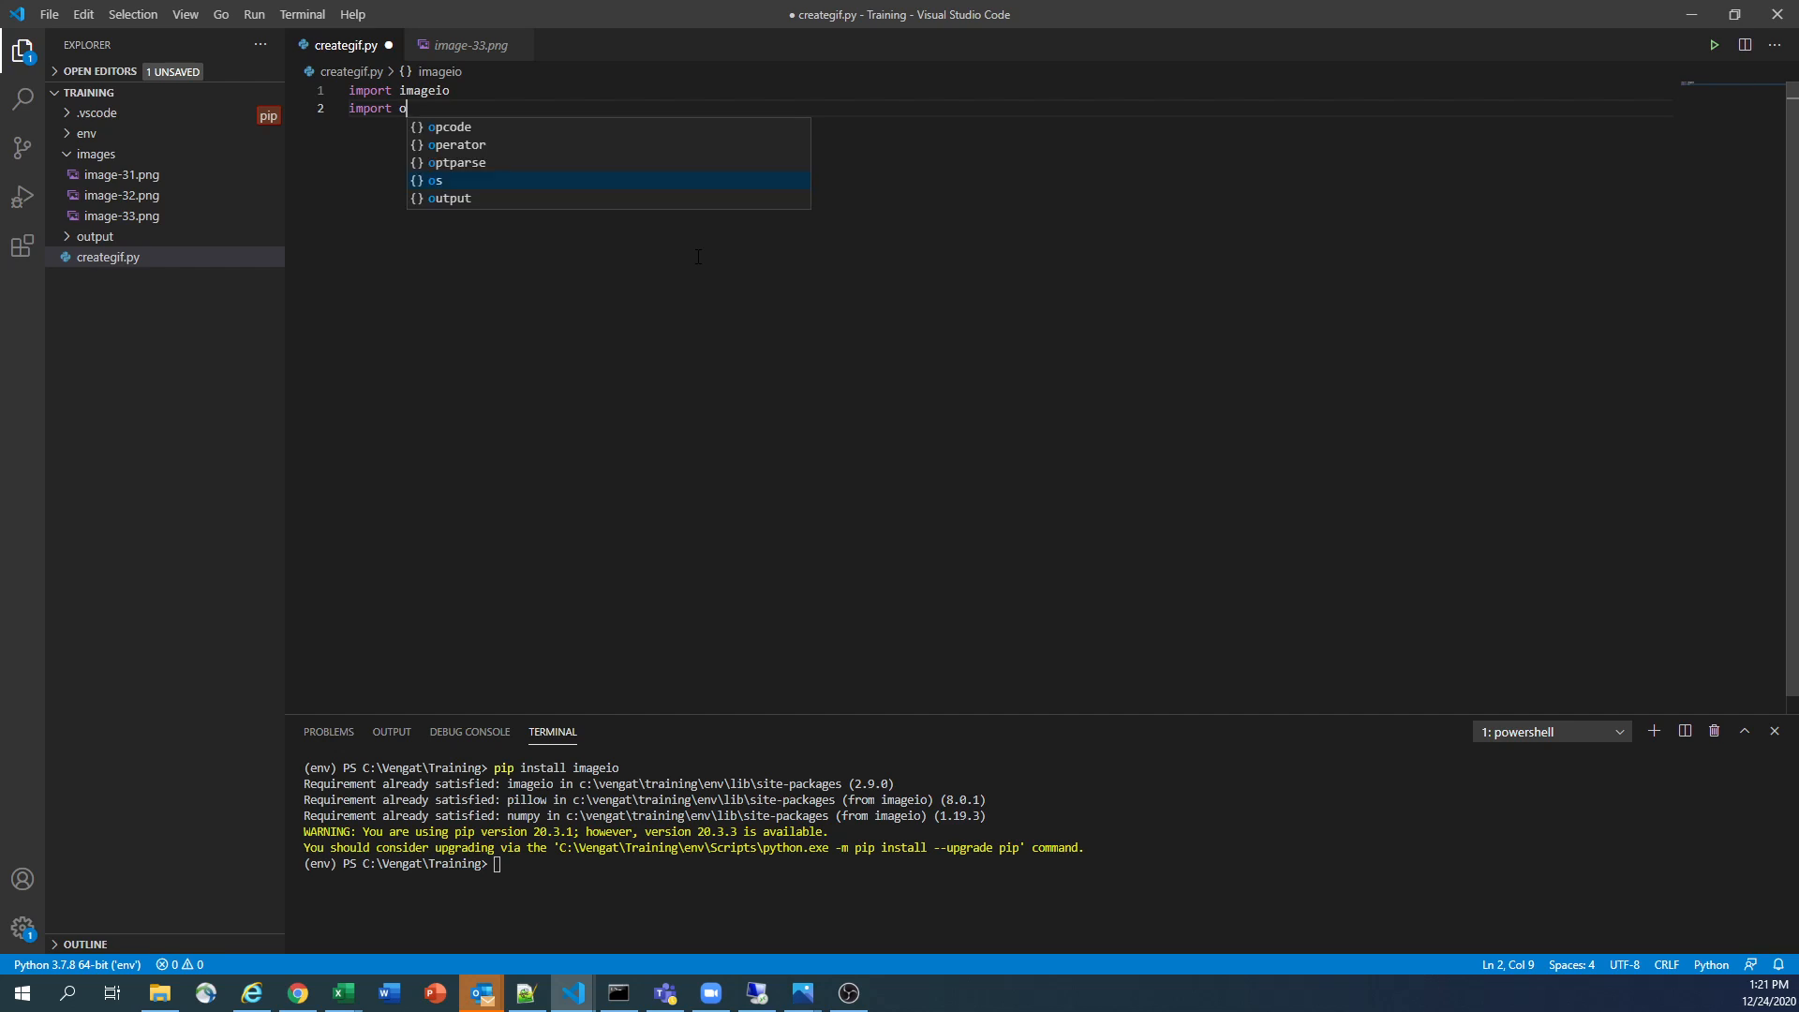
pyautogui.press('Enter')
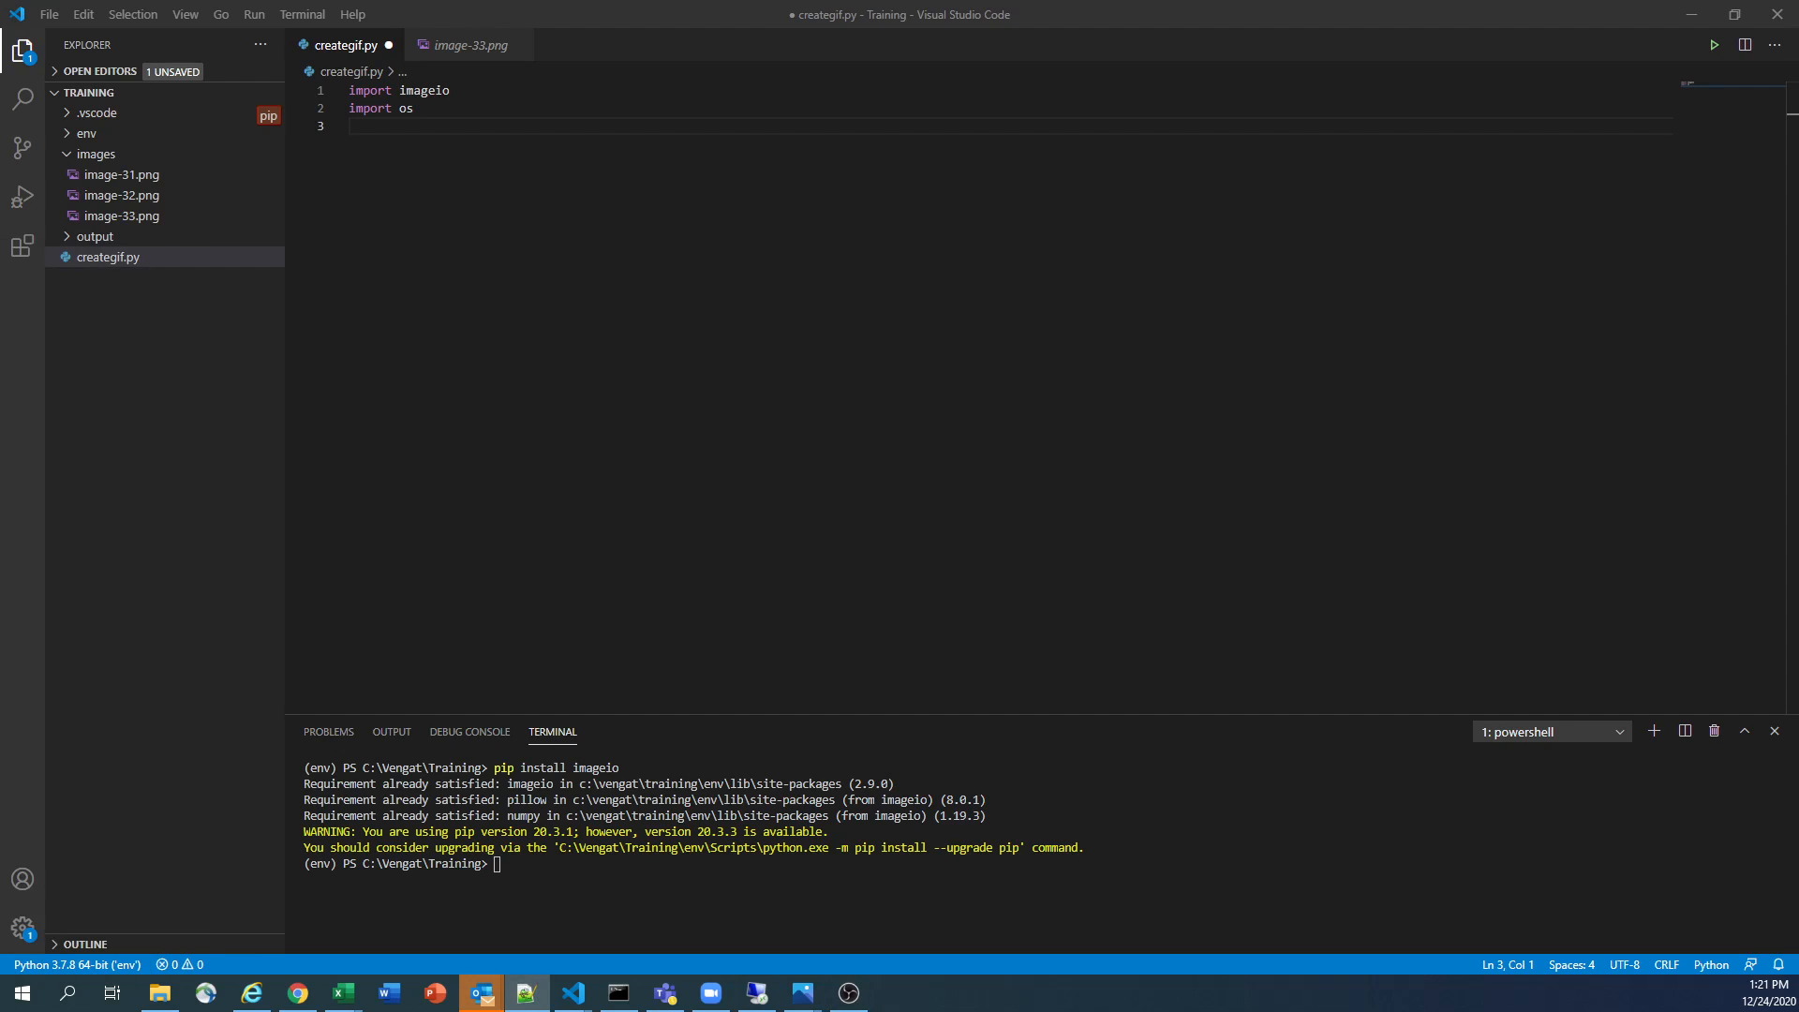
pyautogui.press('enter')
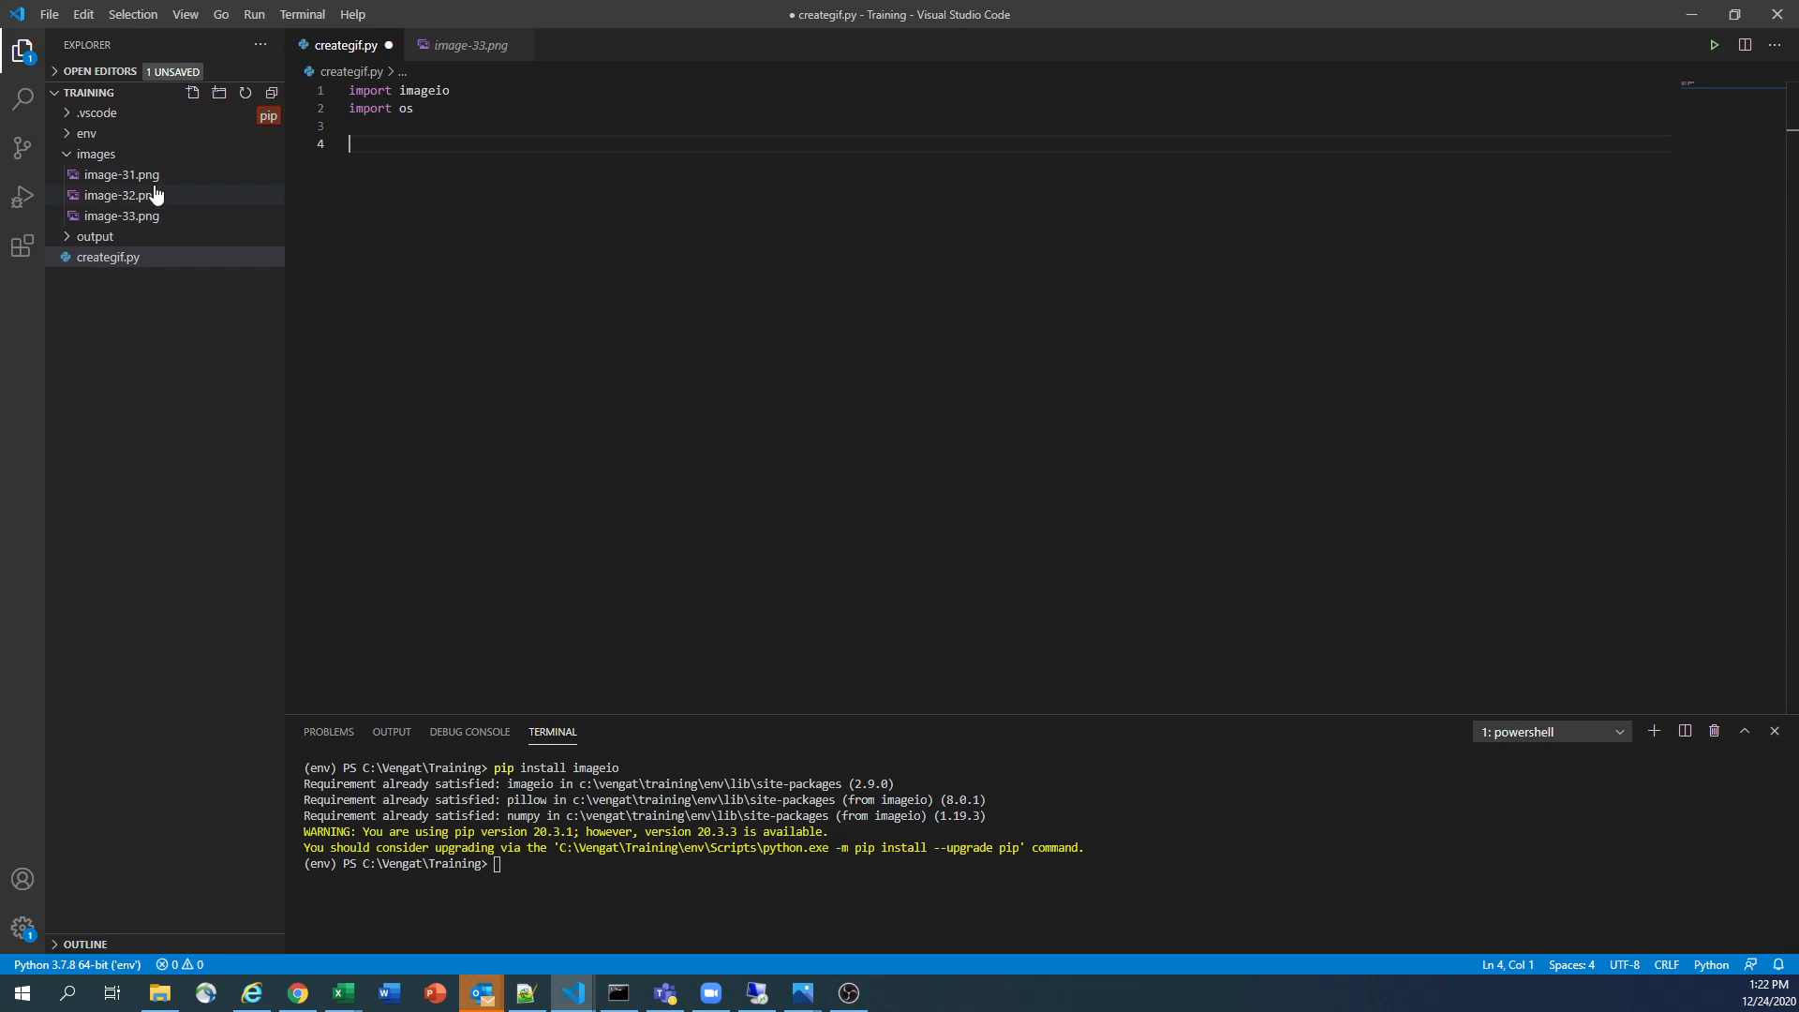
pyautogui.moveTo(120, 174)
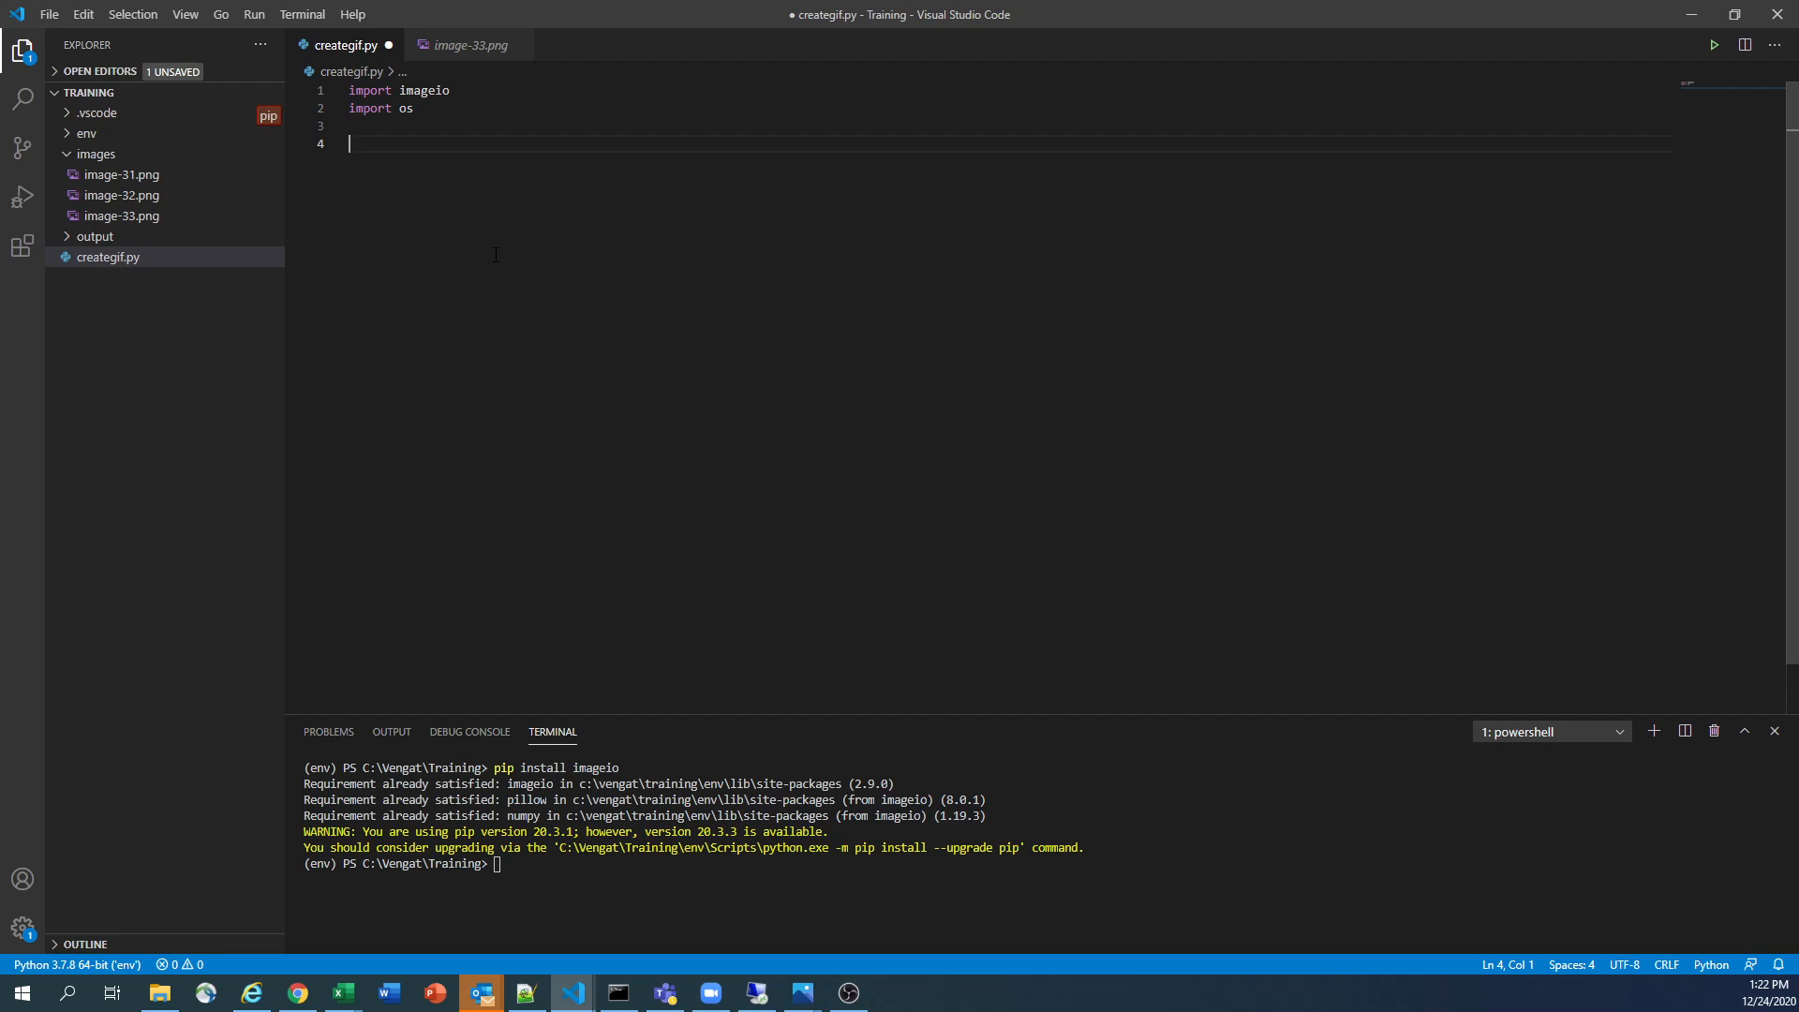
# Add files = os.listdir of the images folder and print(files) to the script
pyautogui.write('ima')
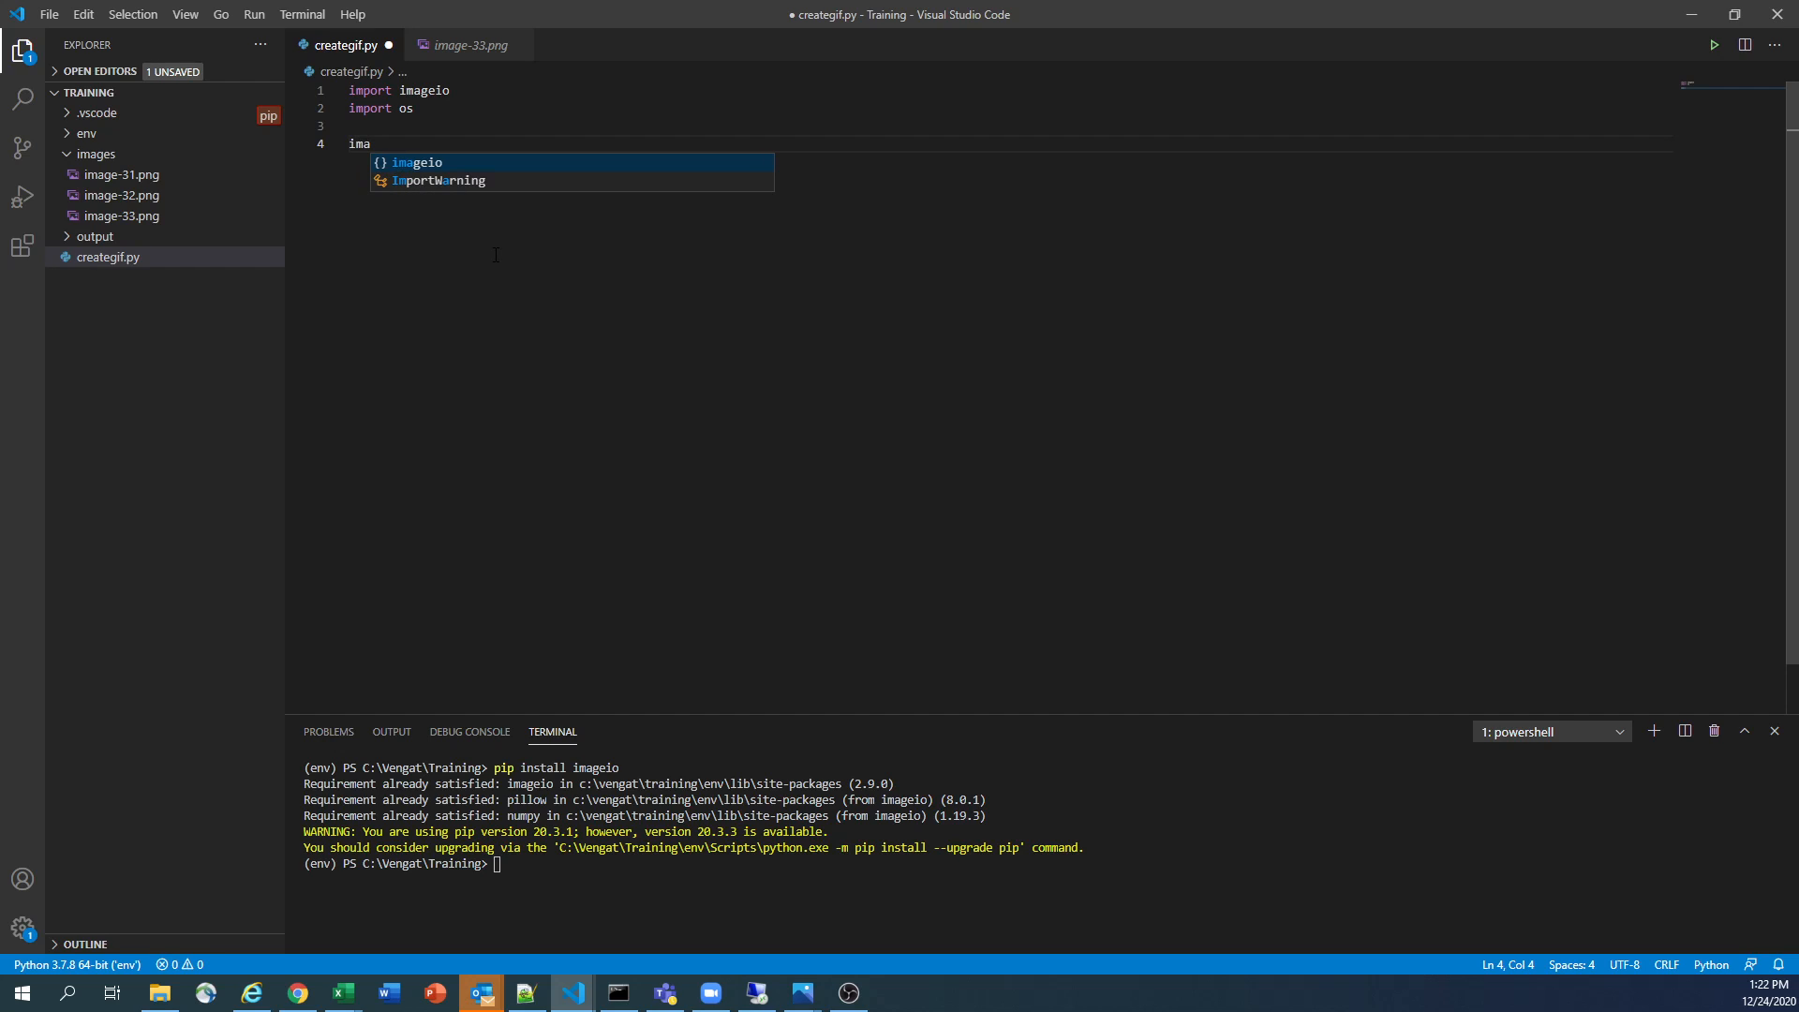
pyautogui.write('file')
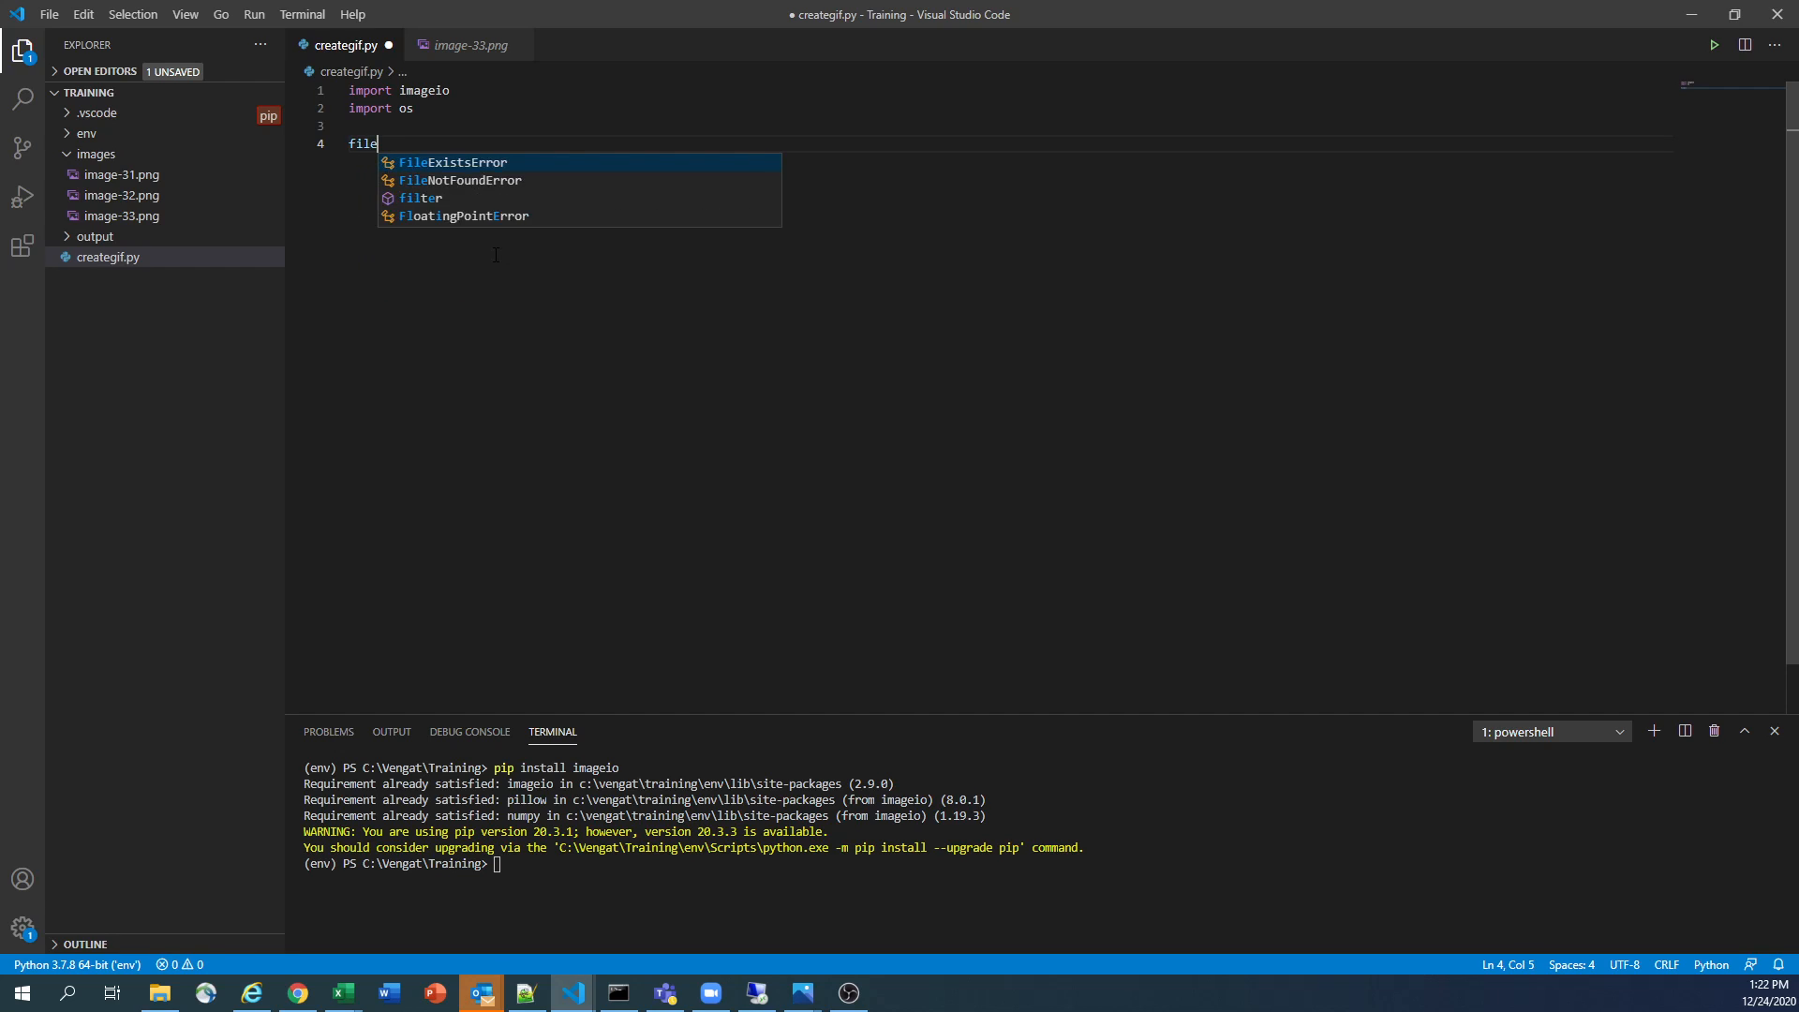
pyautogui.write('s = os.listdir')
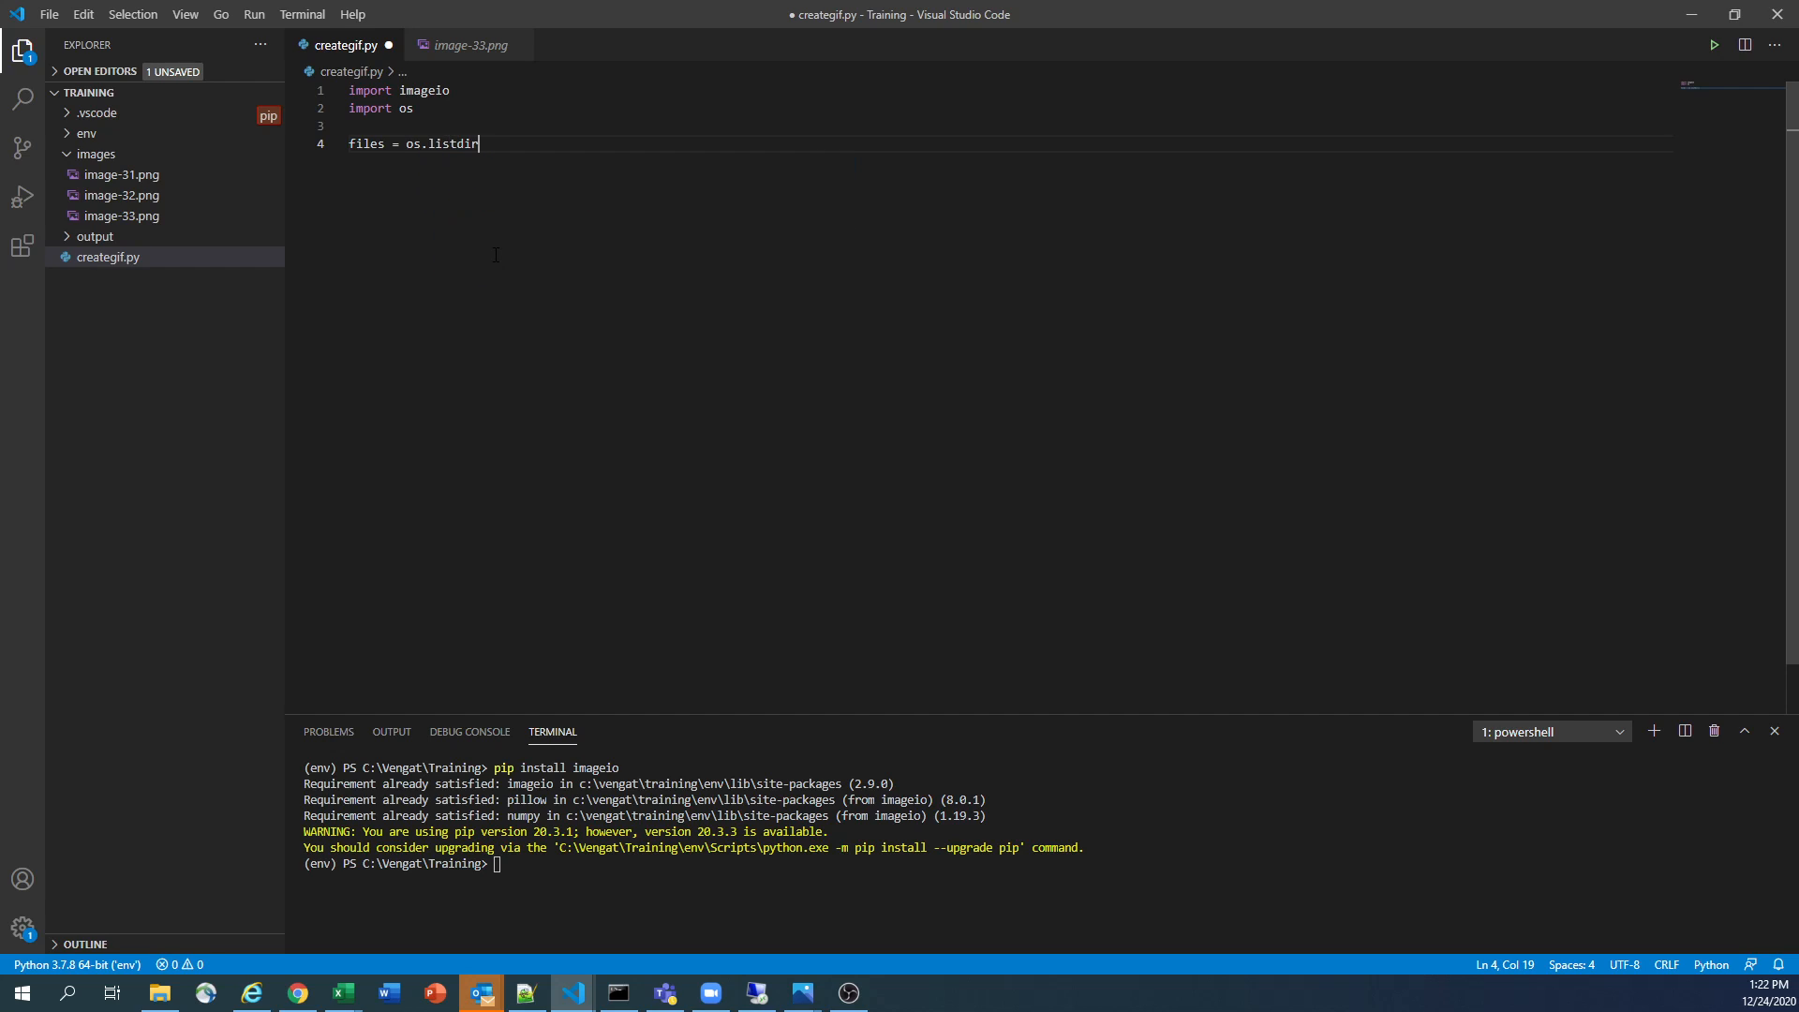
pyautogui.write("('')")
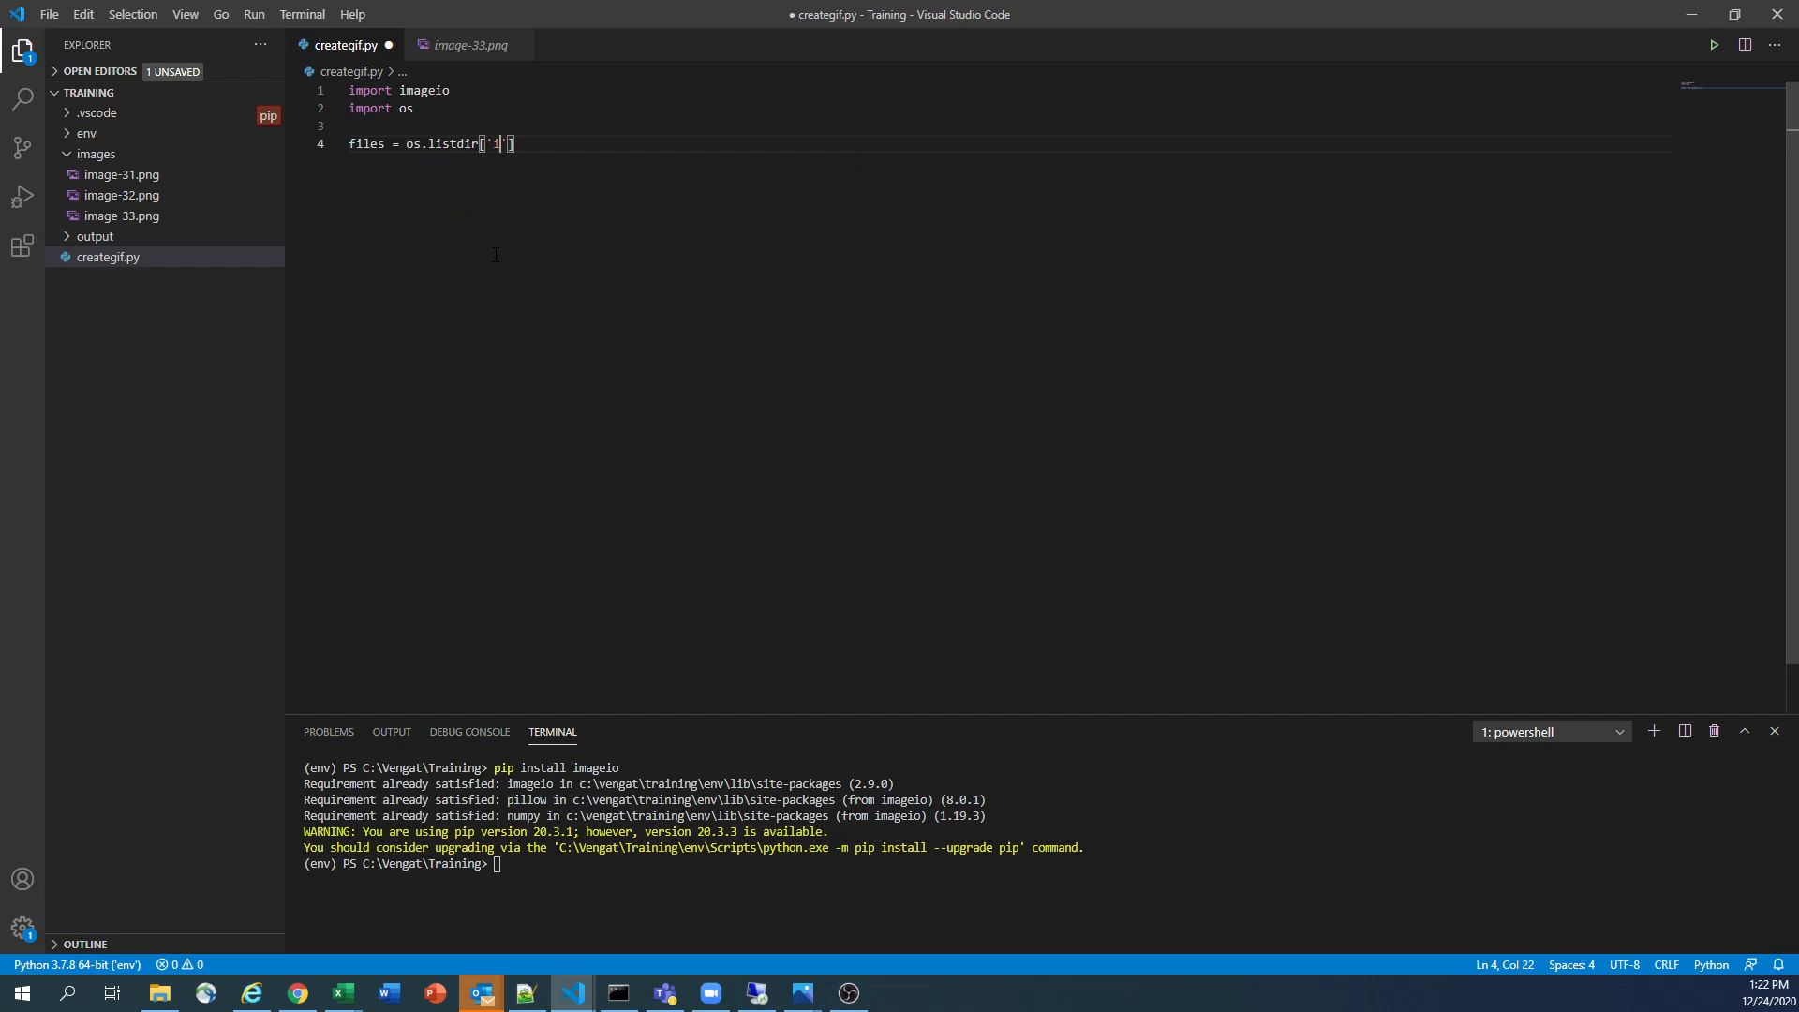
pyautogui.write('images')
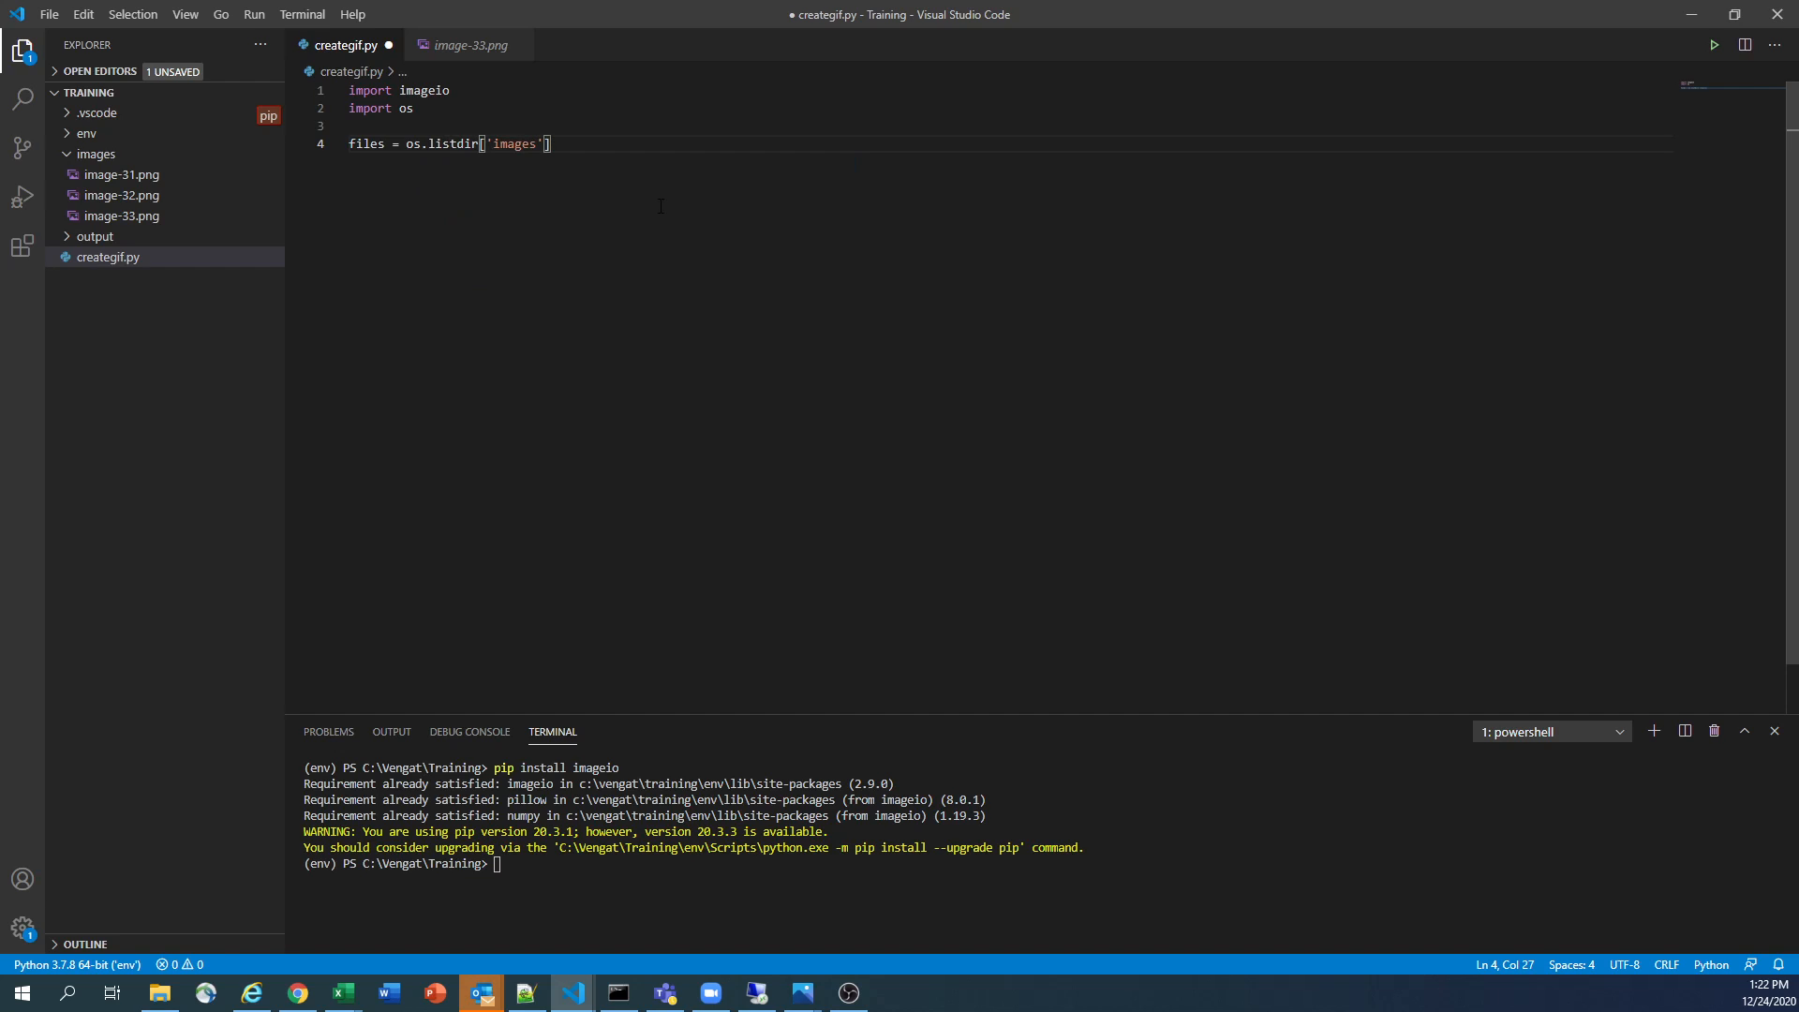
pyautogui.write('print(files')
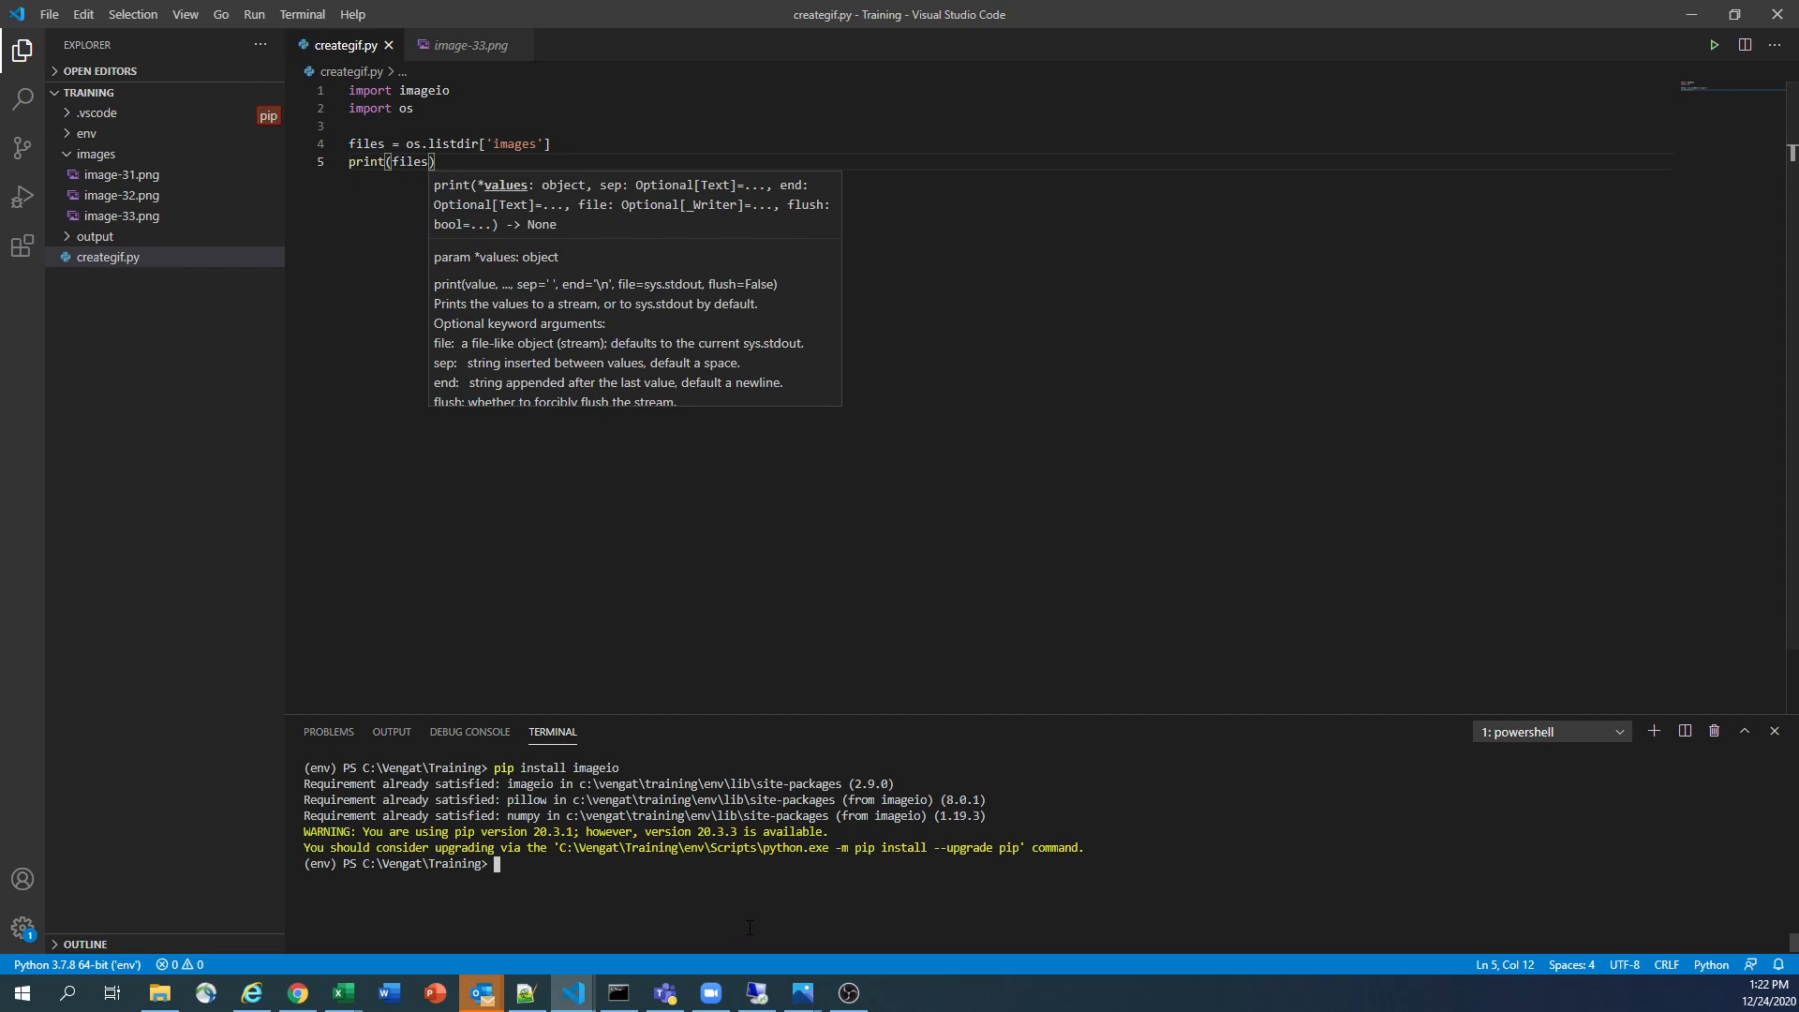
# Run python .\creategif.py, correct listdir to use parentheses and save so it prints the three file names
pyautogui.write('python .\\creategif.py')
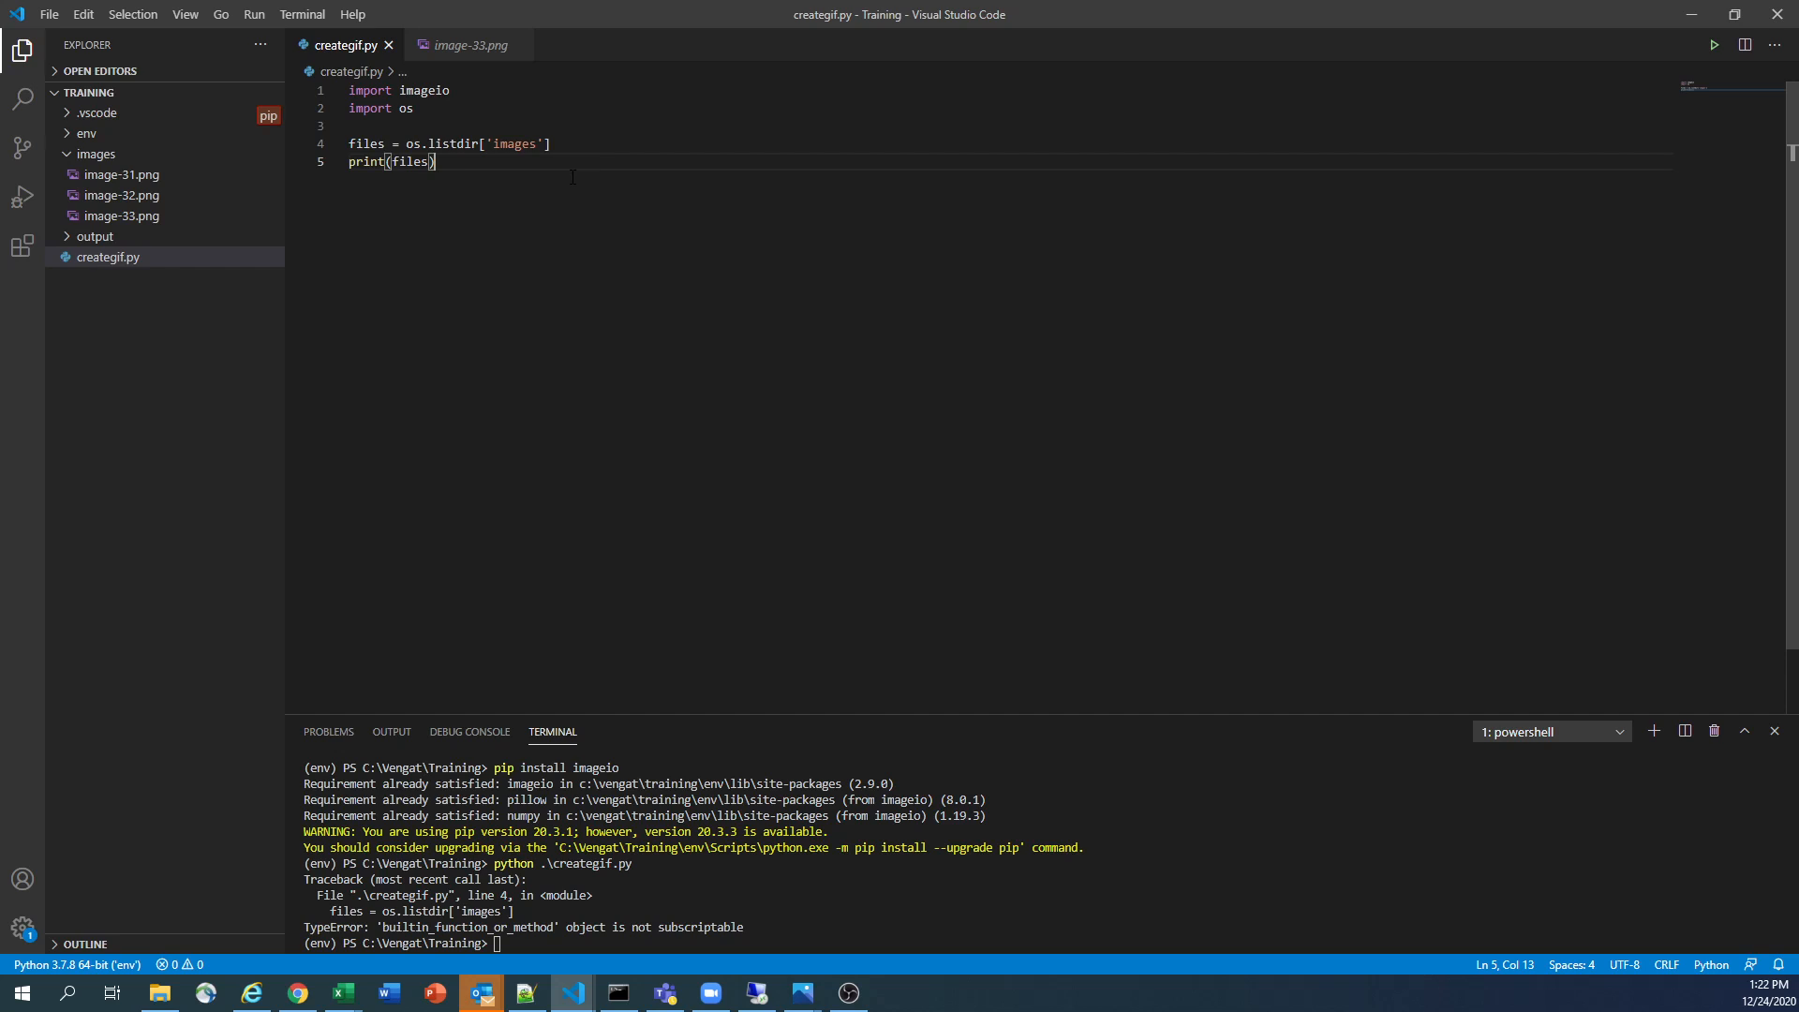
pyautogui.moveTo(656, 186)
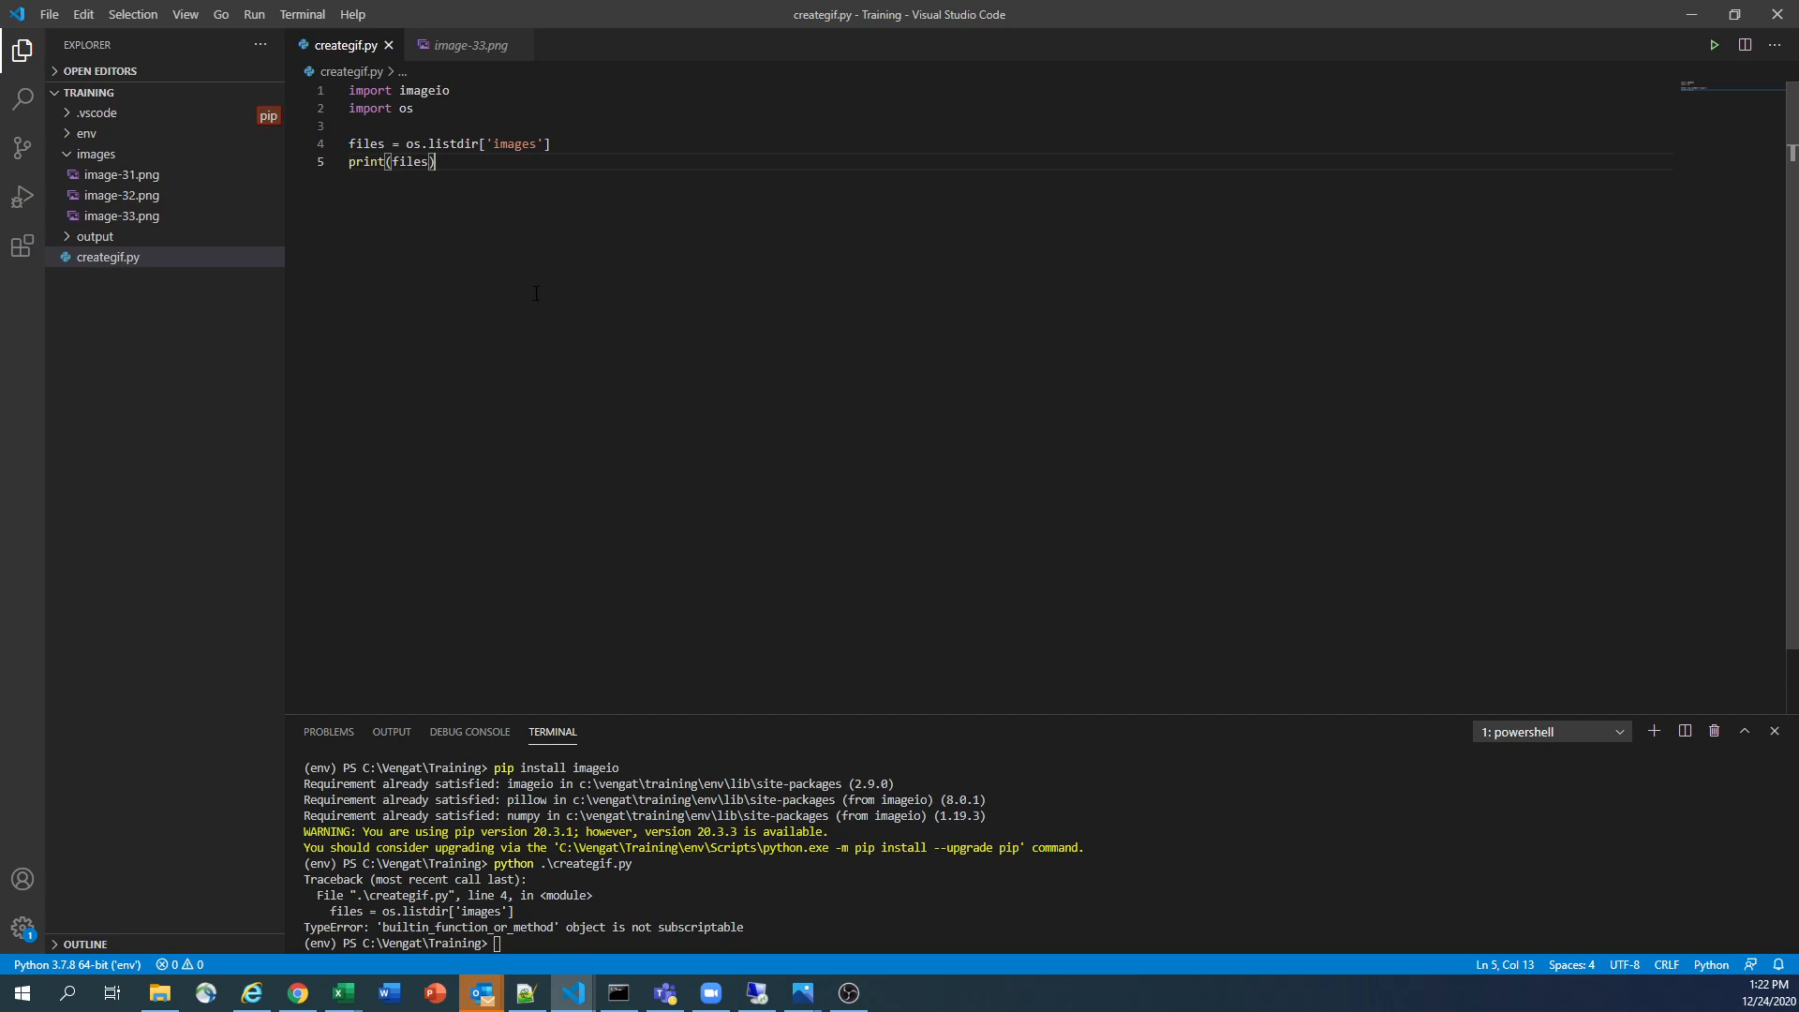
pyautogui.moveTo(471, 244)
pyautogui.write('(')
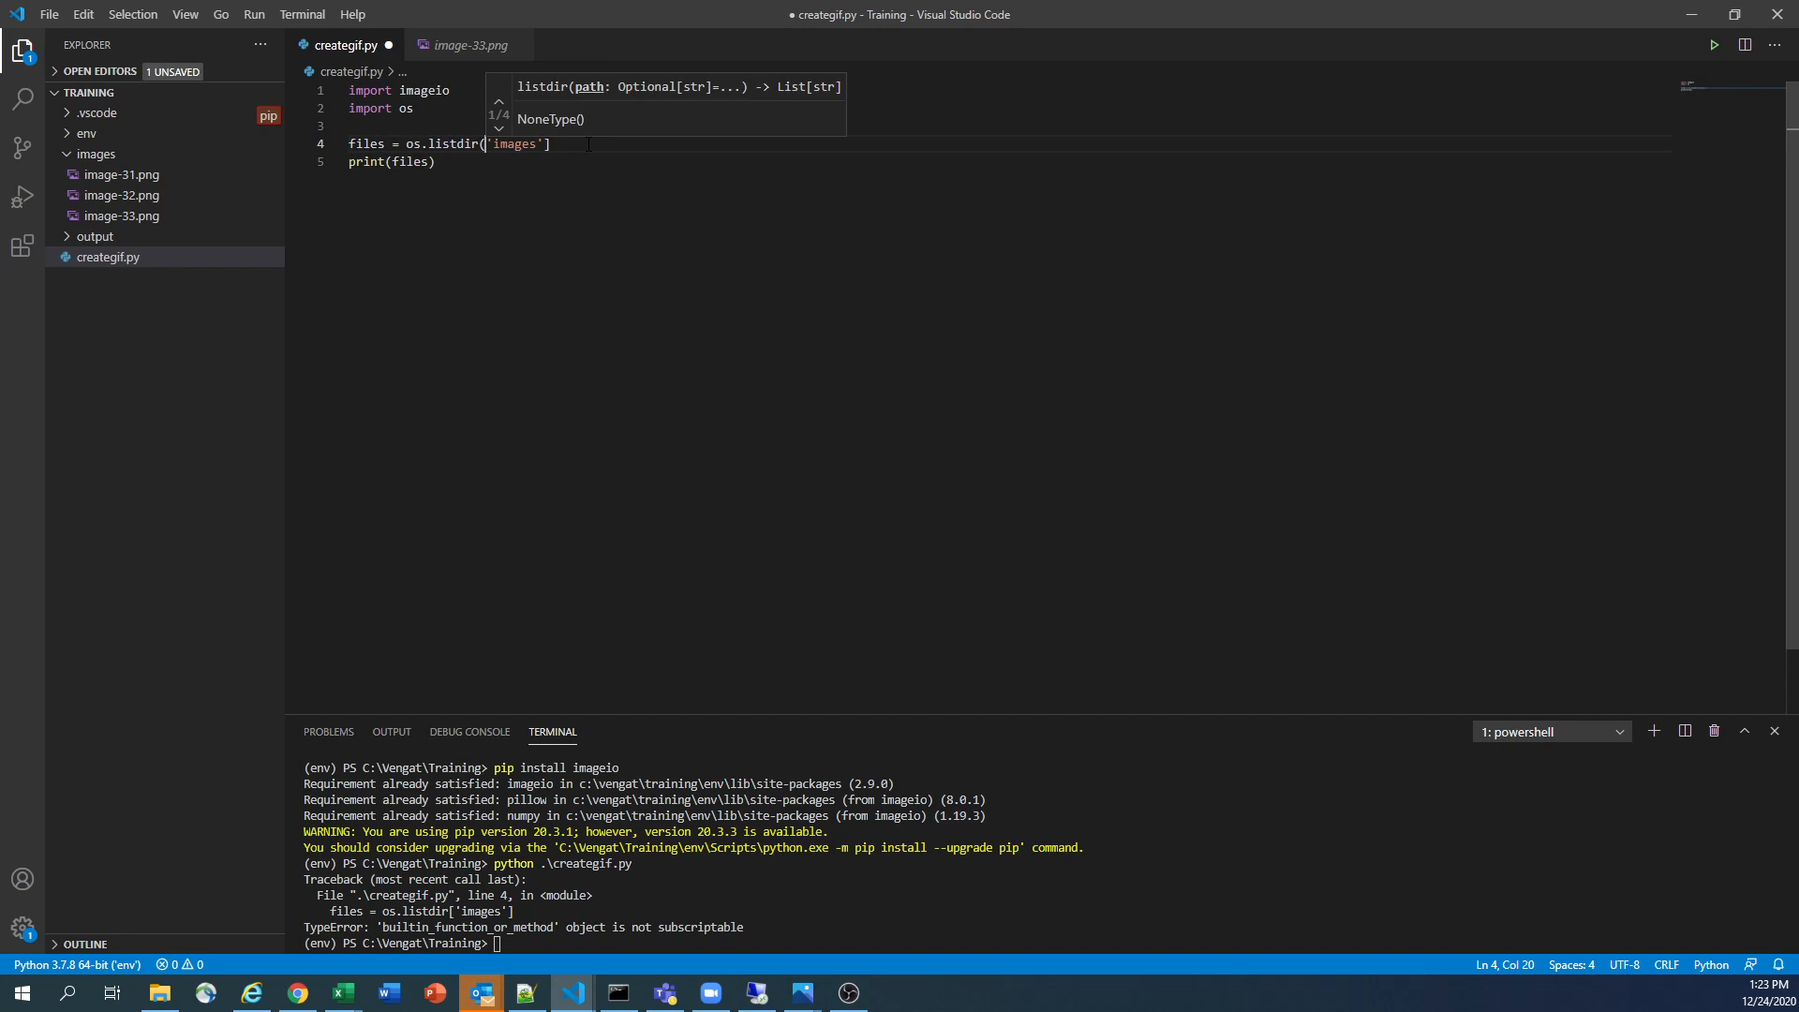
pyautogui.press('ctrl+s')
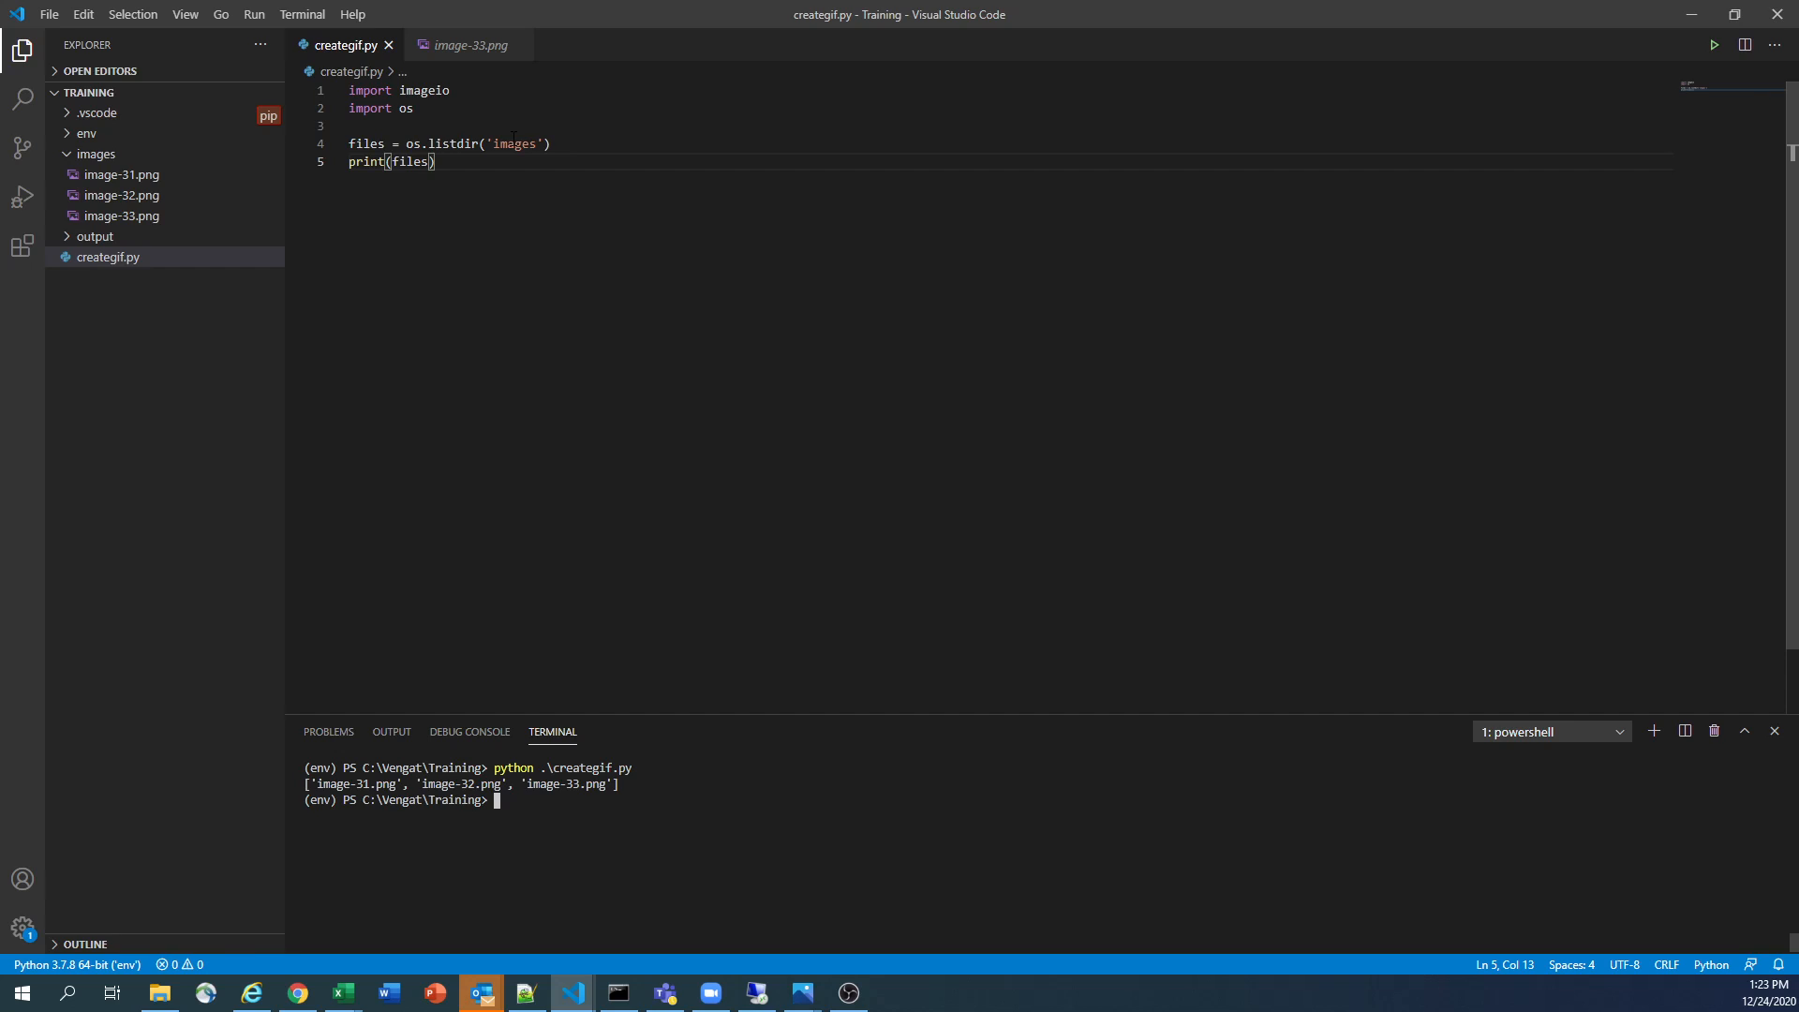
# Replace print(files) with image_path = [... for file in files] list comprehension skeleton
pyautogui.press('ctrl+shift+k')
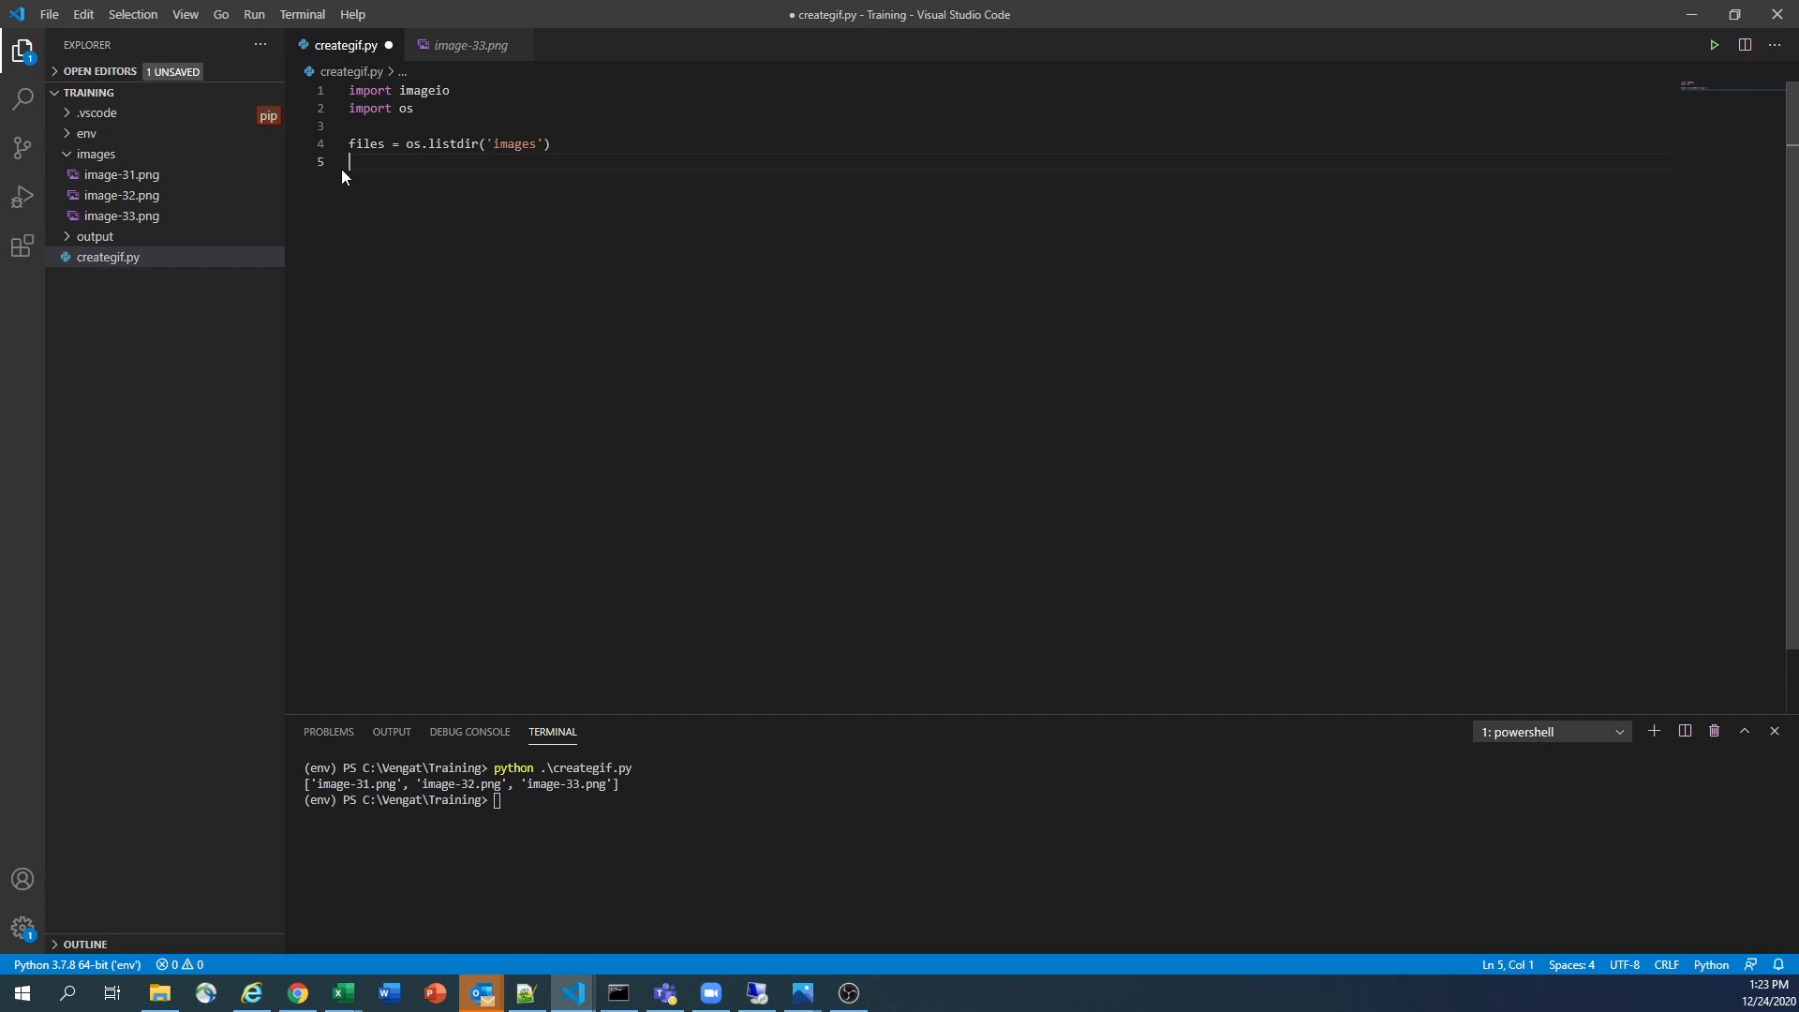
pyautogui.write('image')
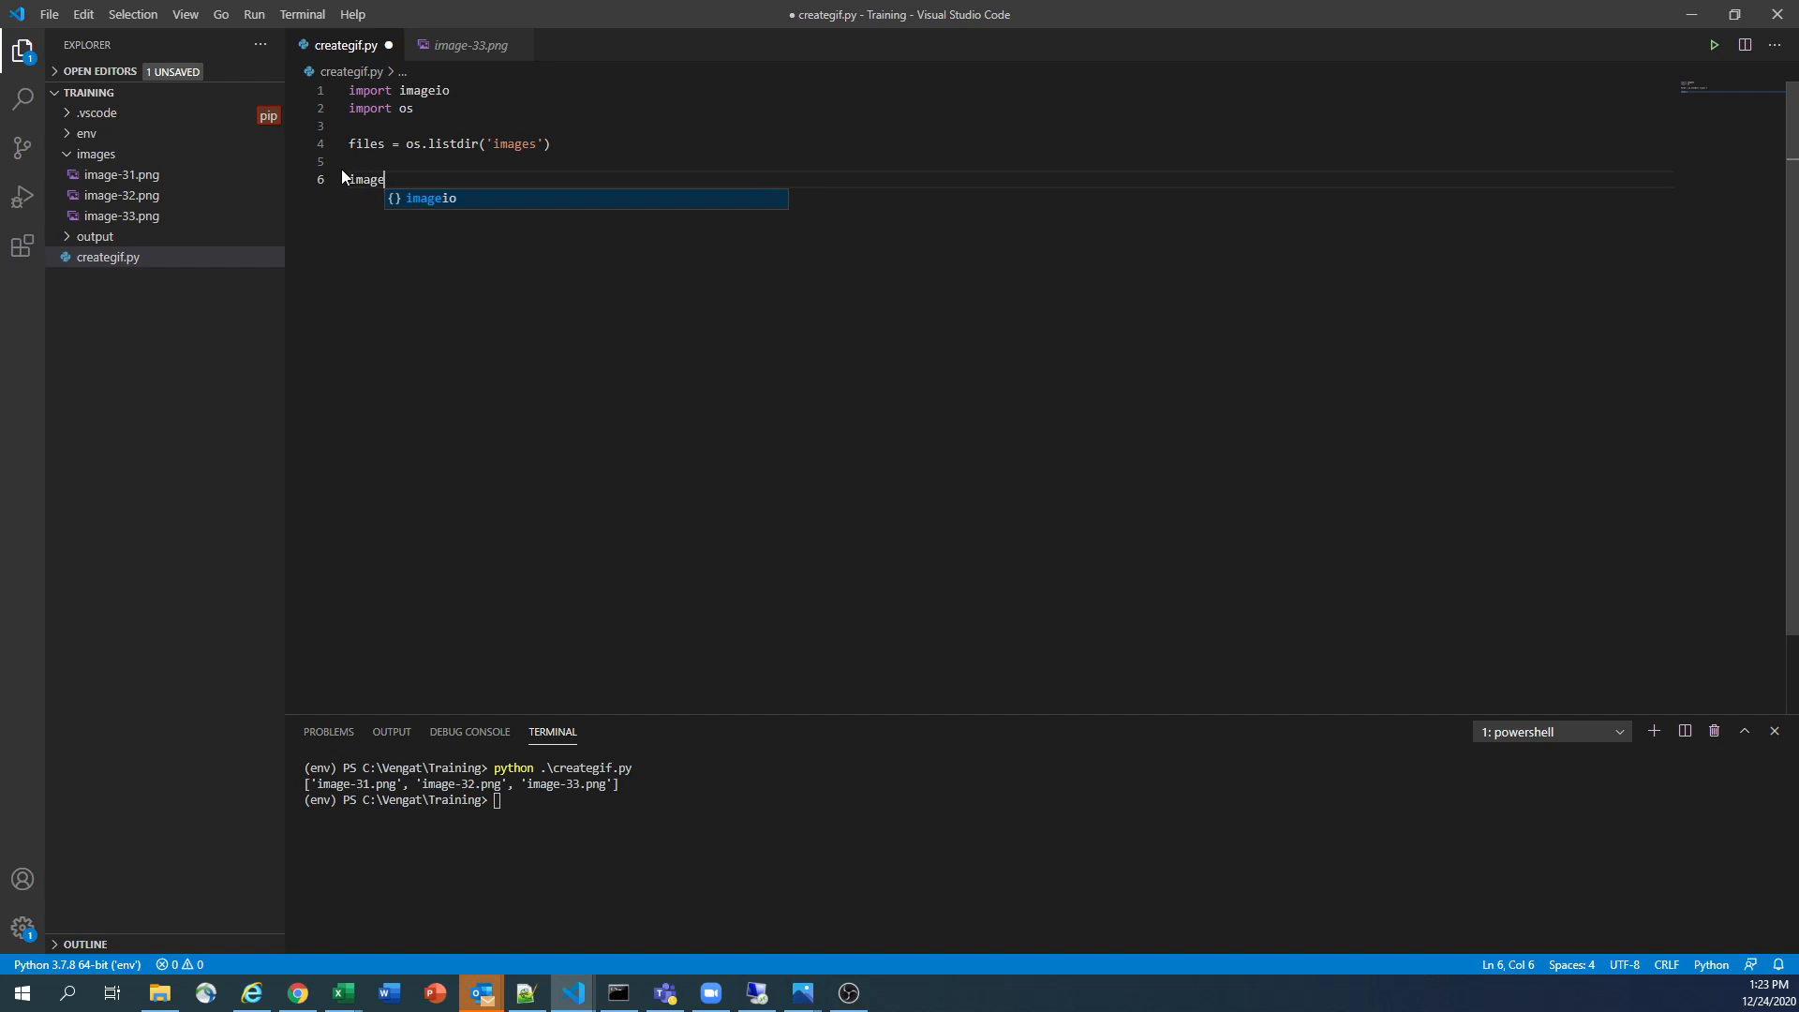
pyautogui.write('_path')
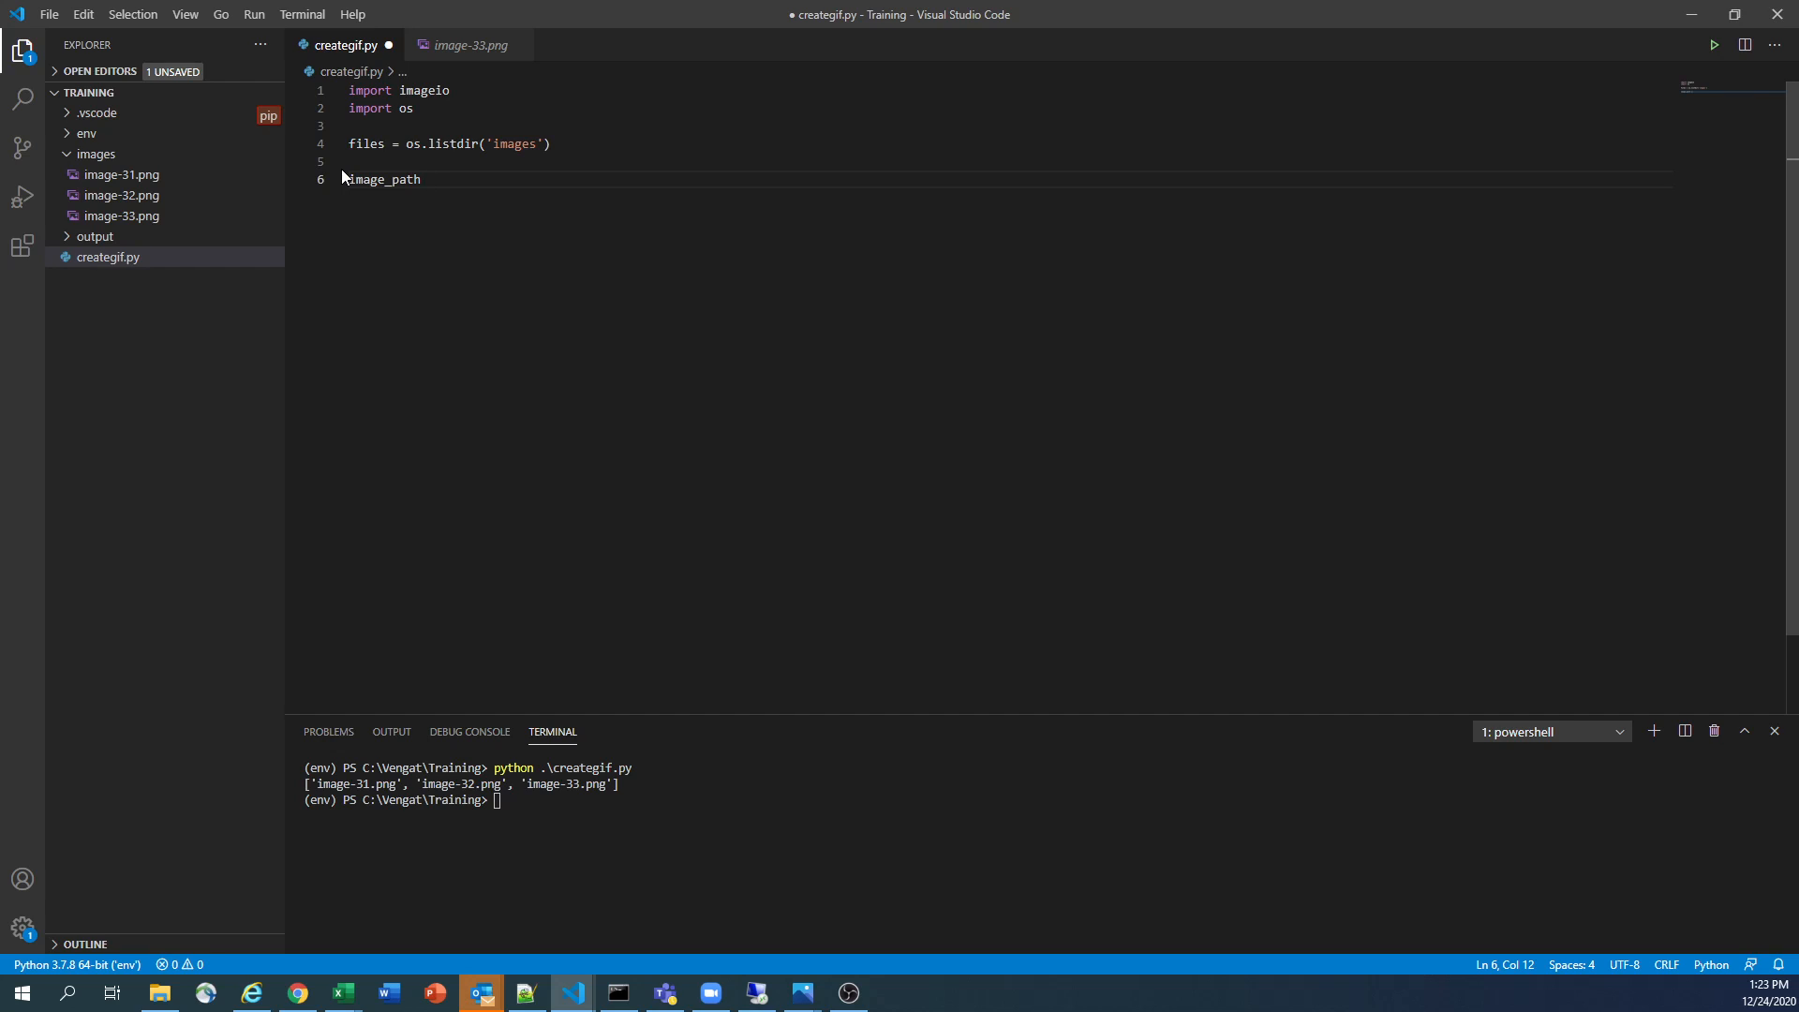
pyautogui.write('=')
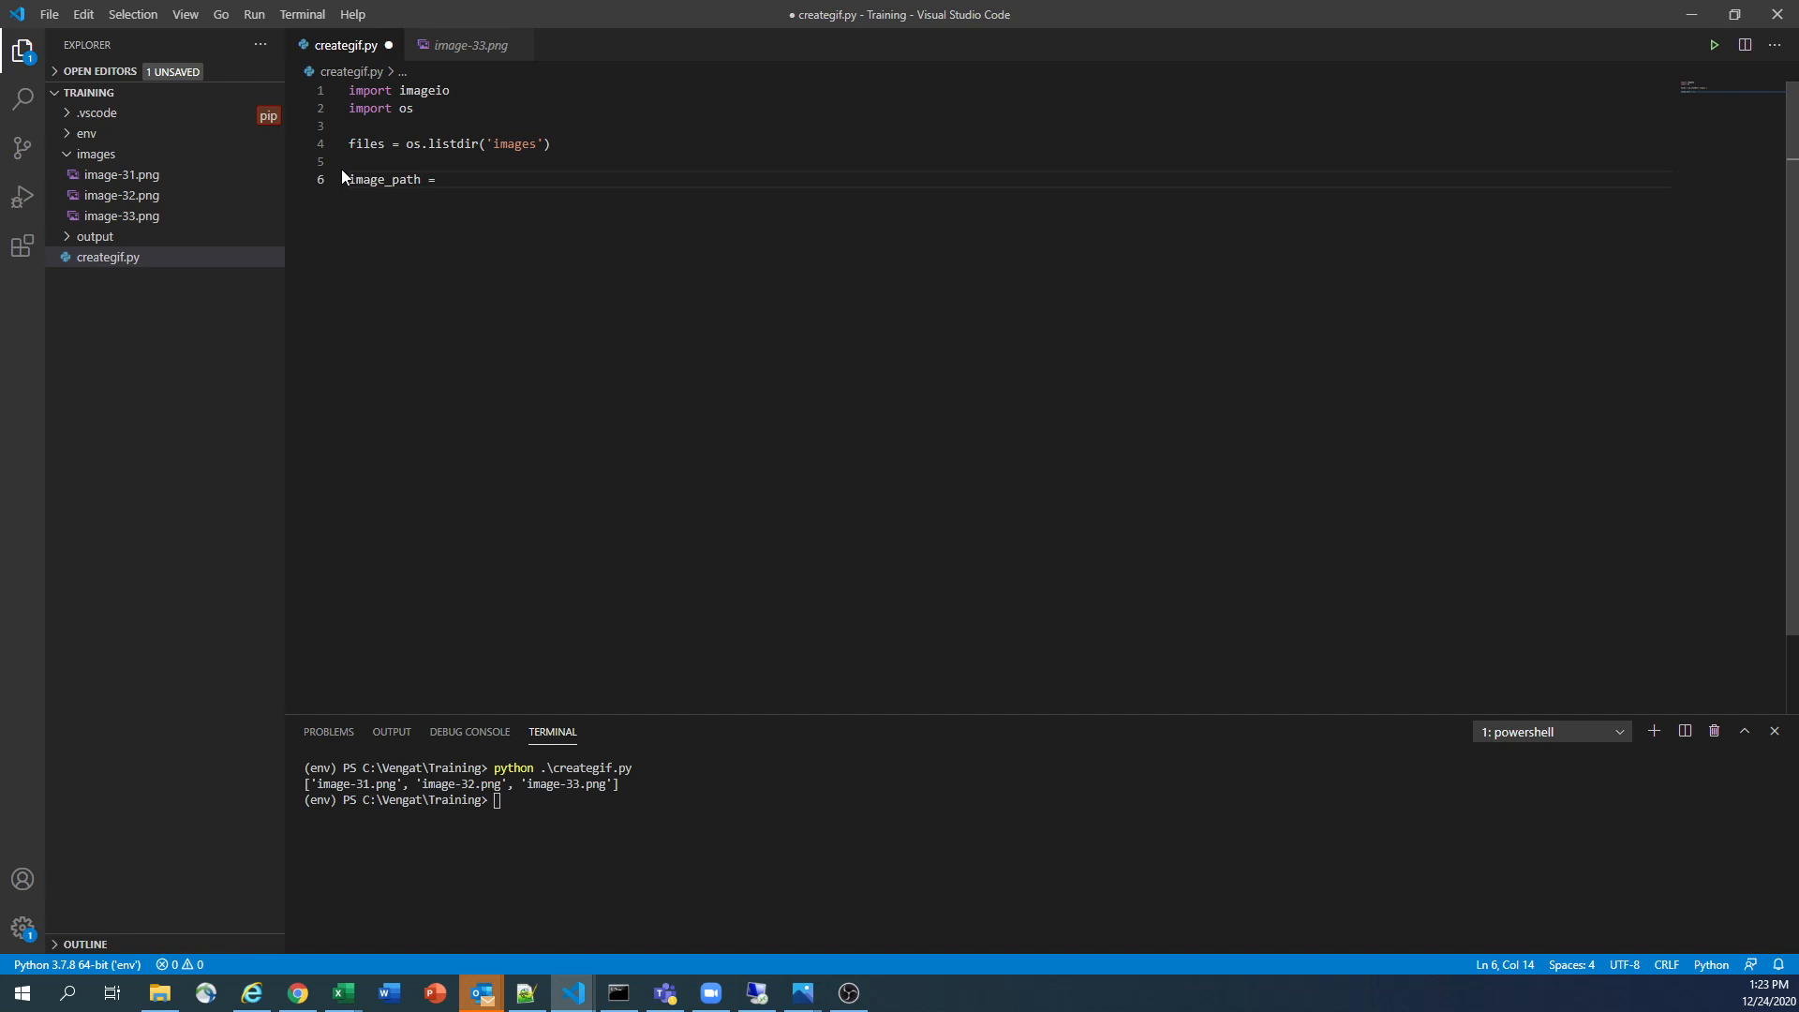
pyautogui.write('[]')
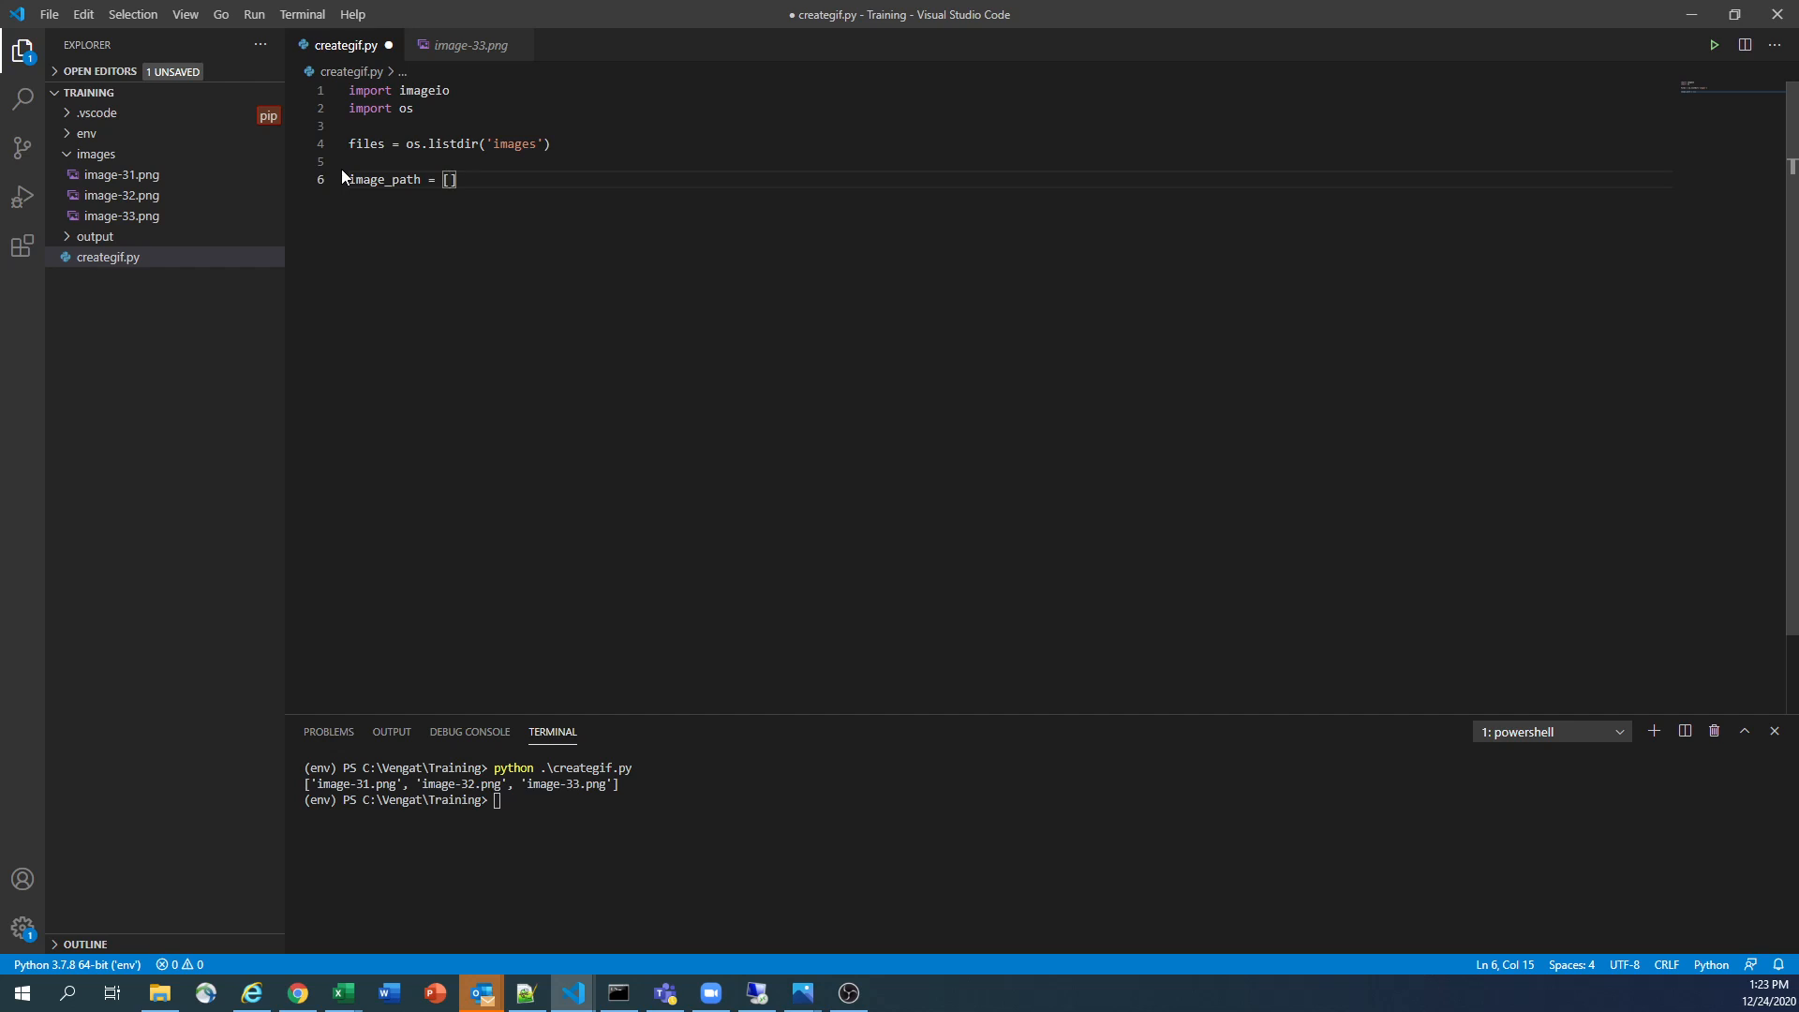
pyautogui.write('os.')
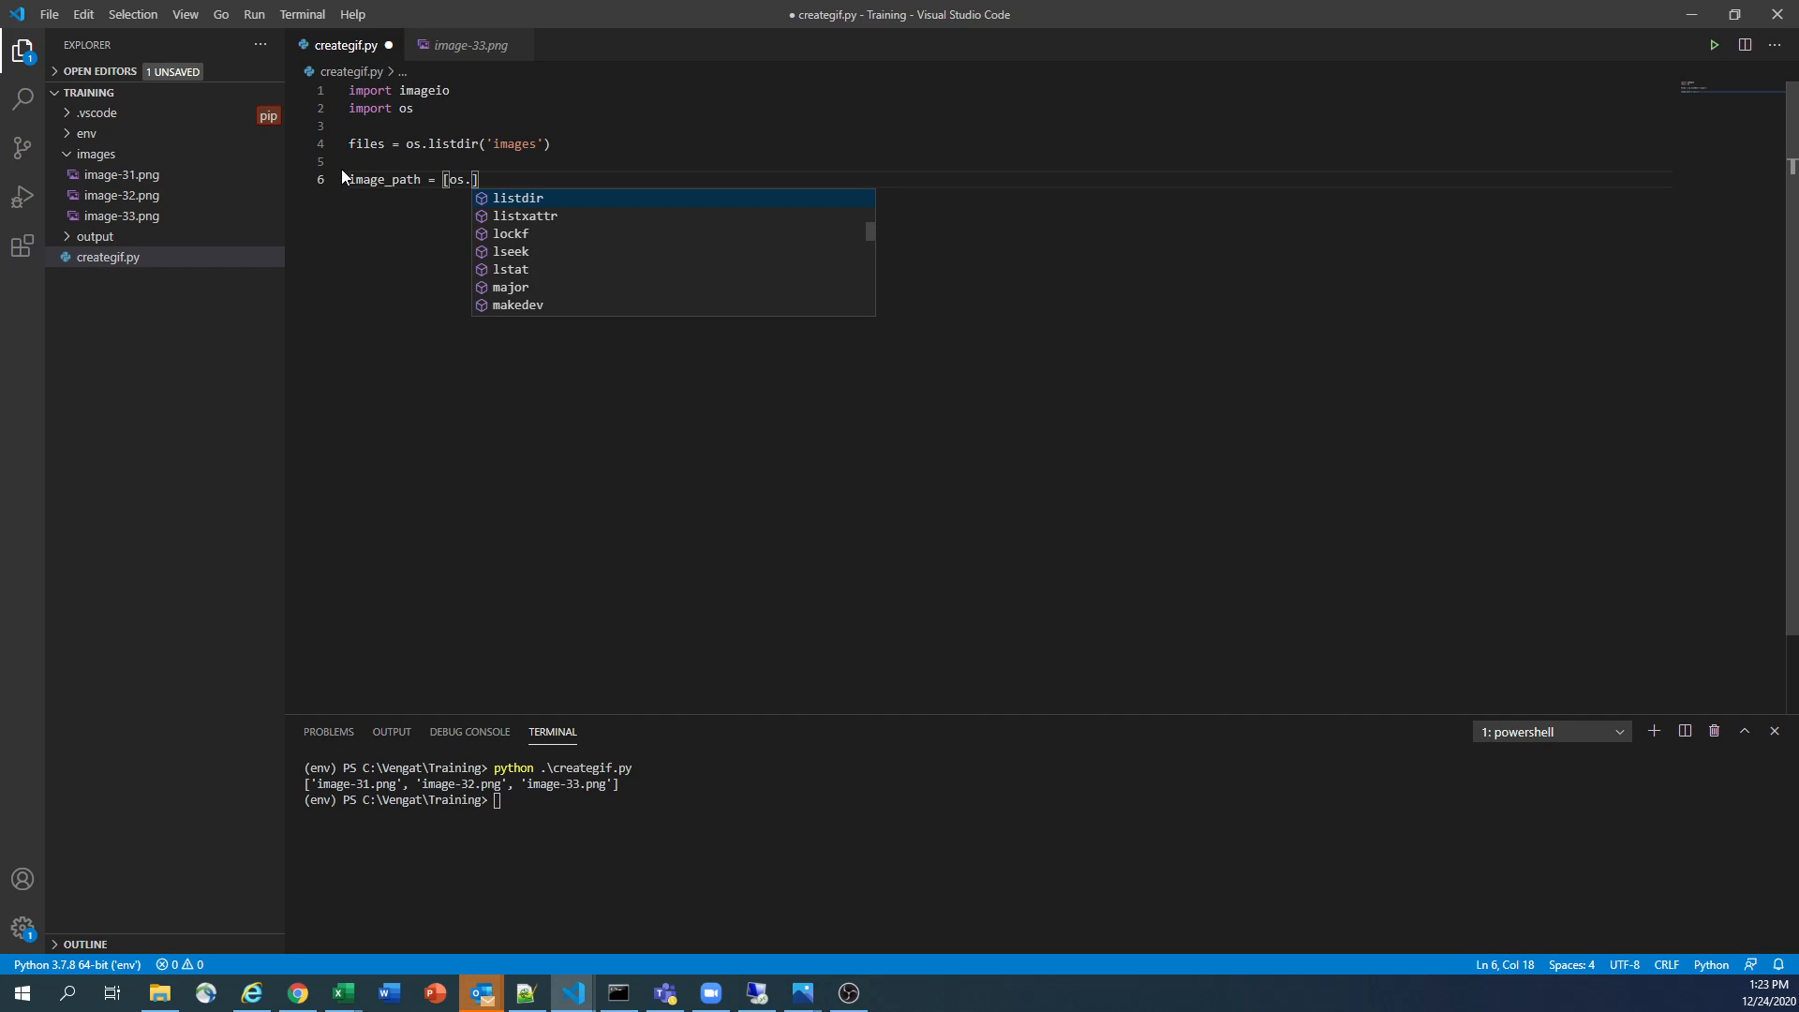
pyautogui.write('path')
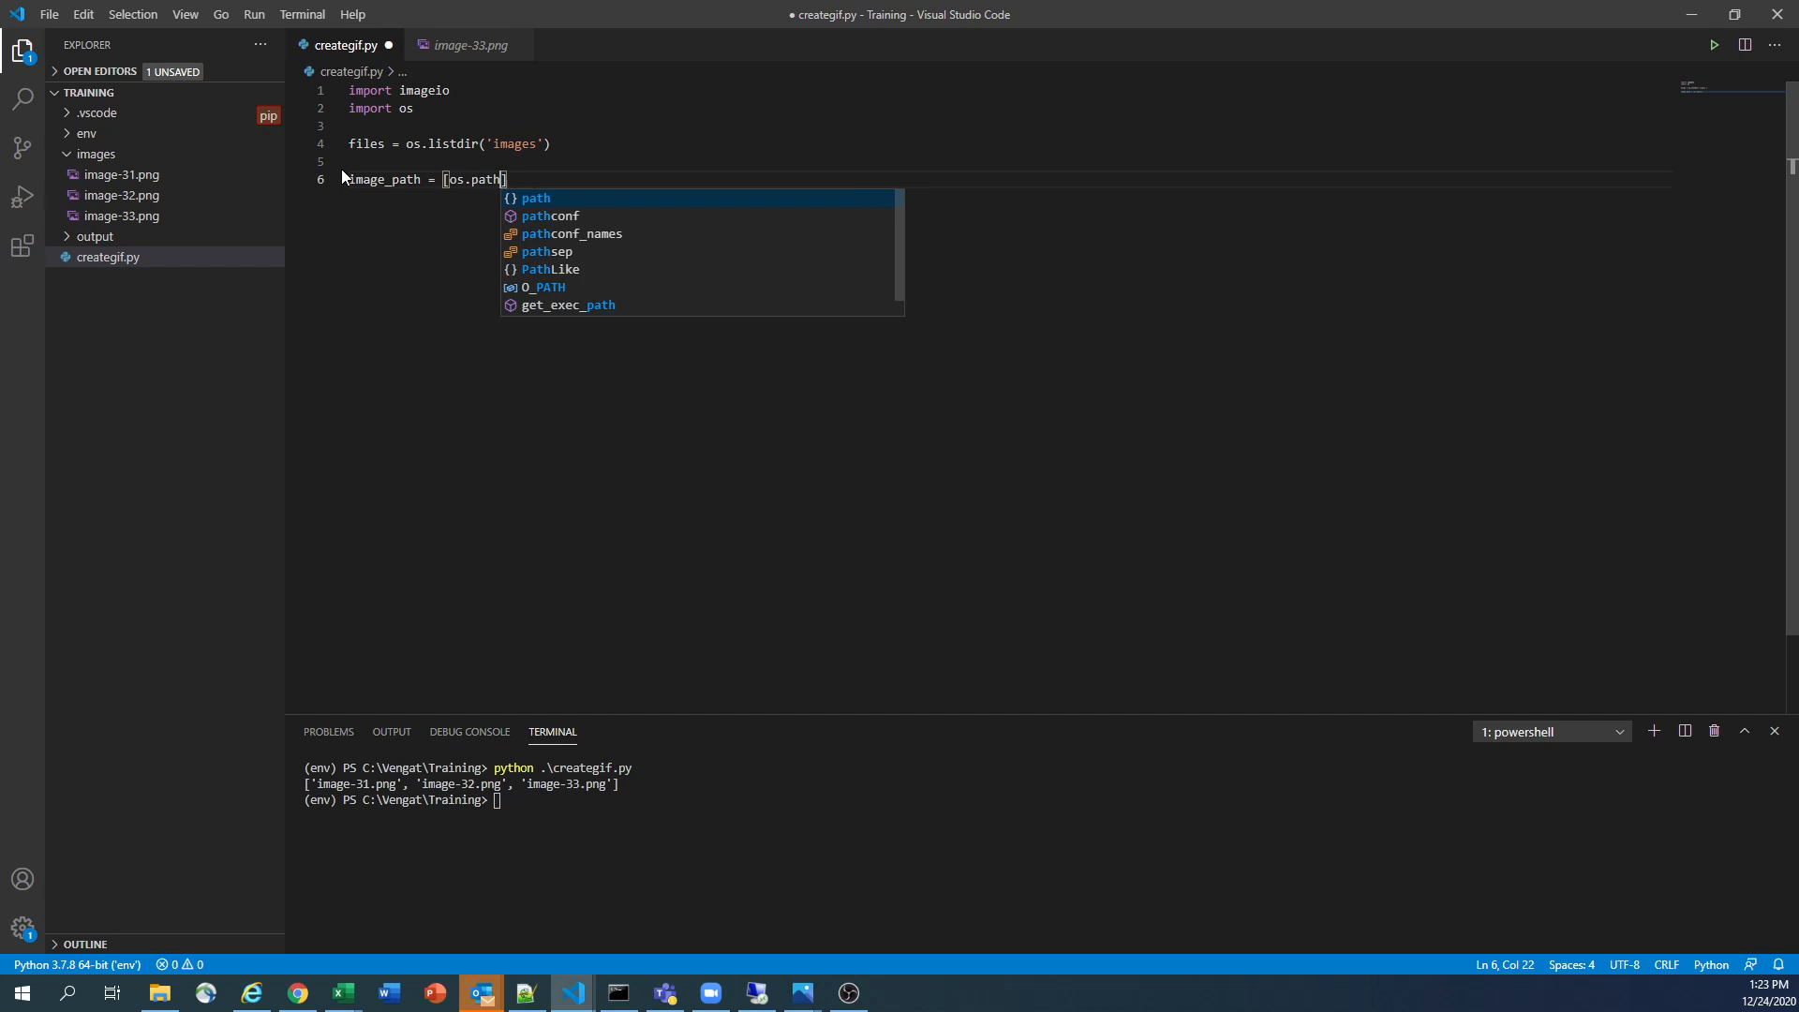
pyautogui.write('.join')
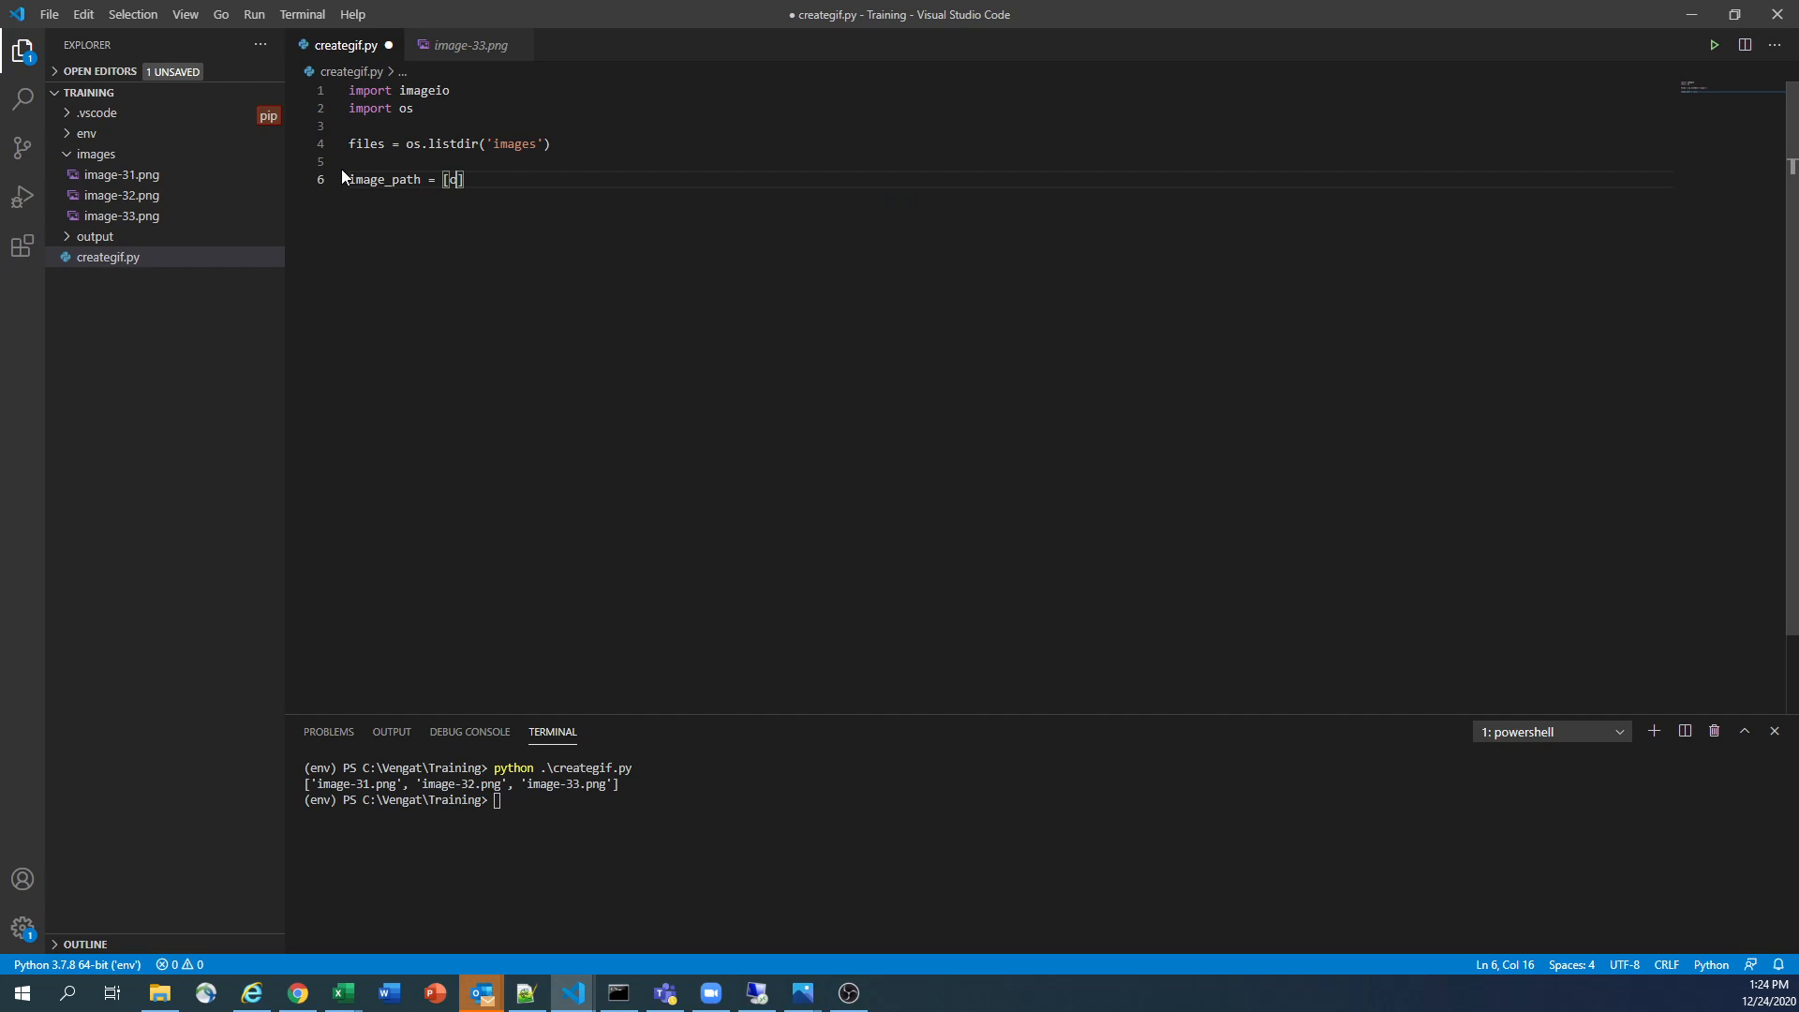
pyautogui.press('Backspace')
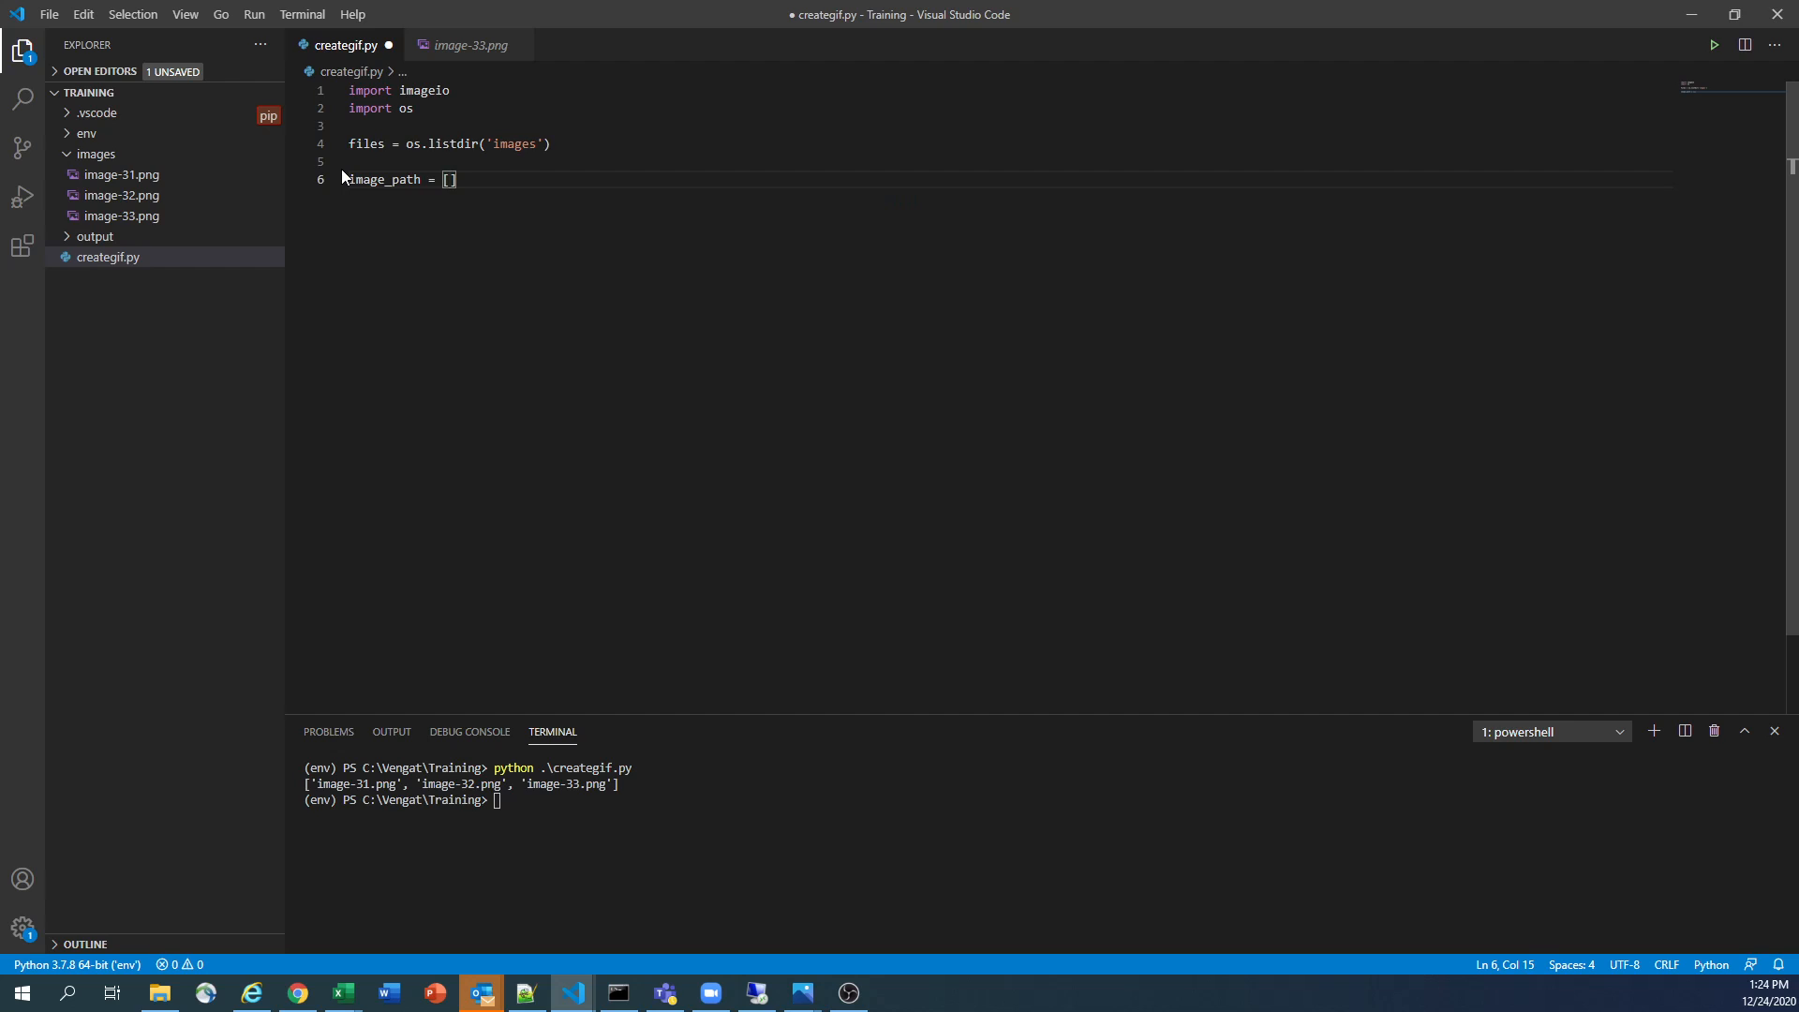
pyautogui.write('for')
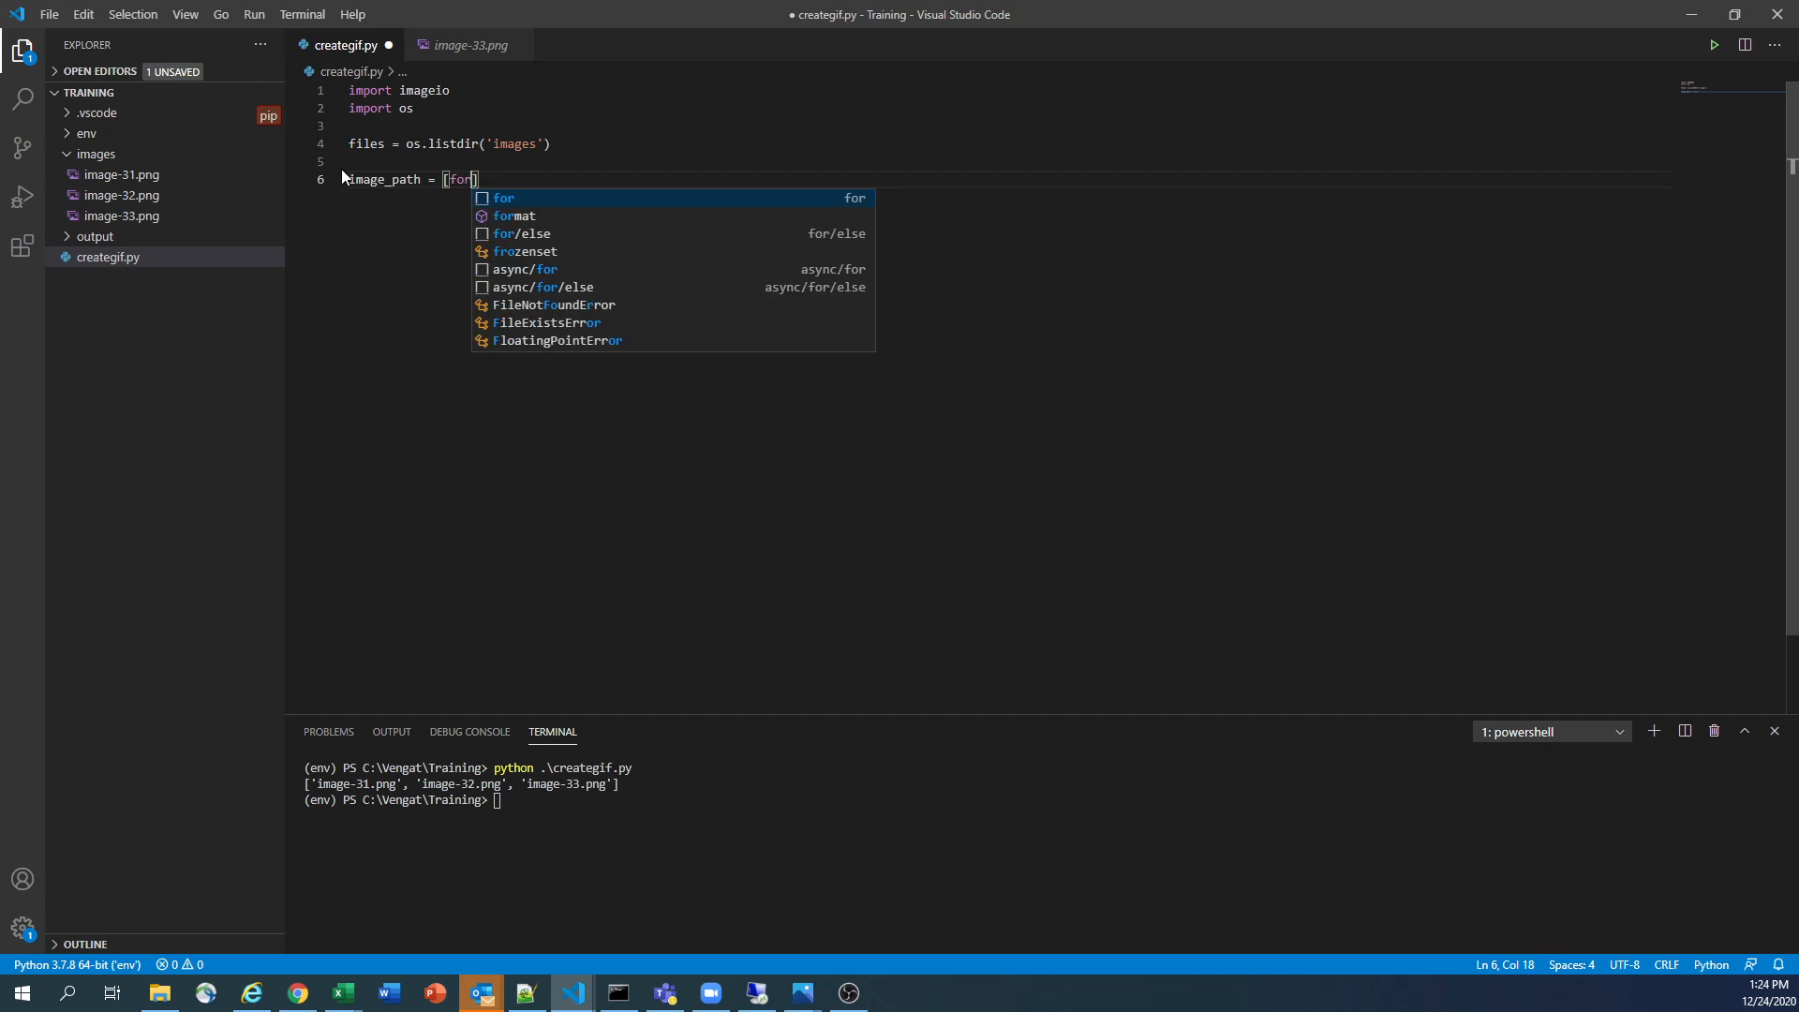
pyautogui.write('file in')
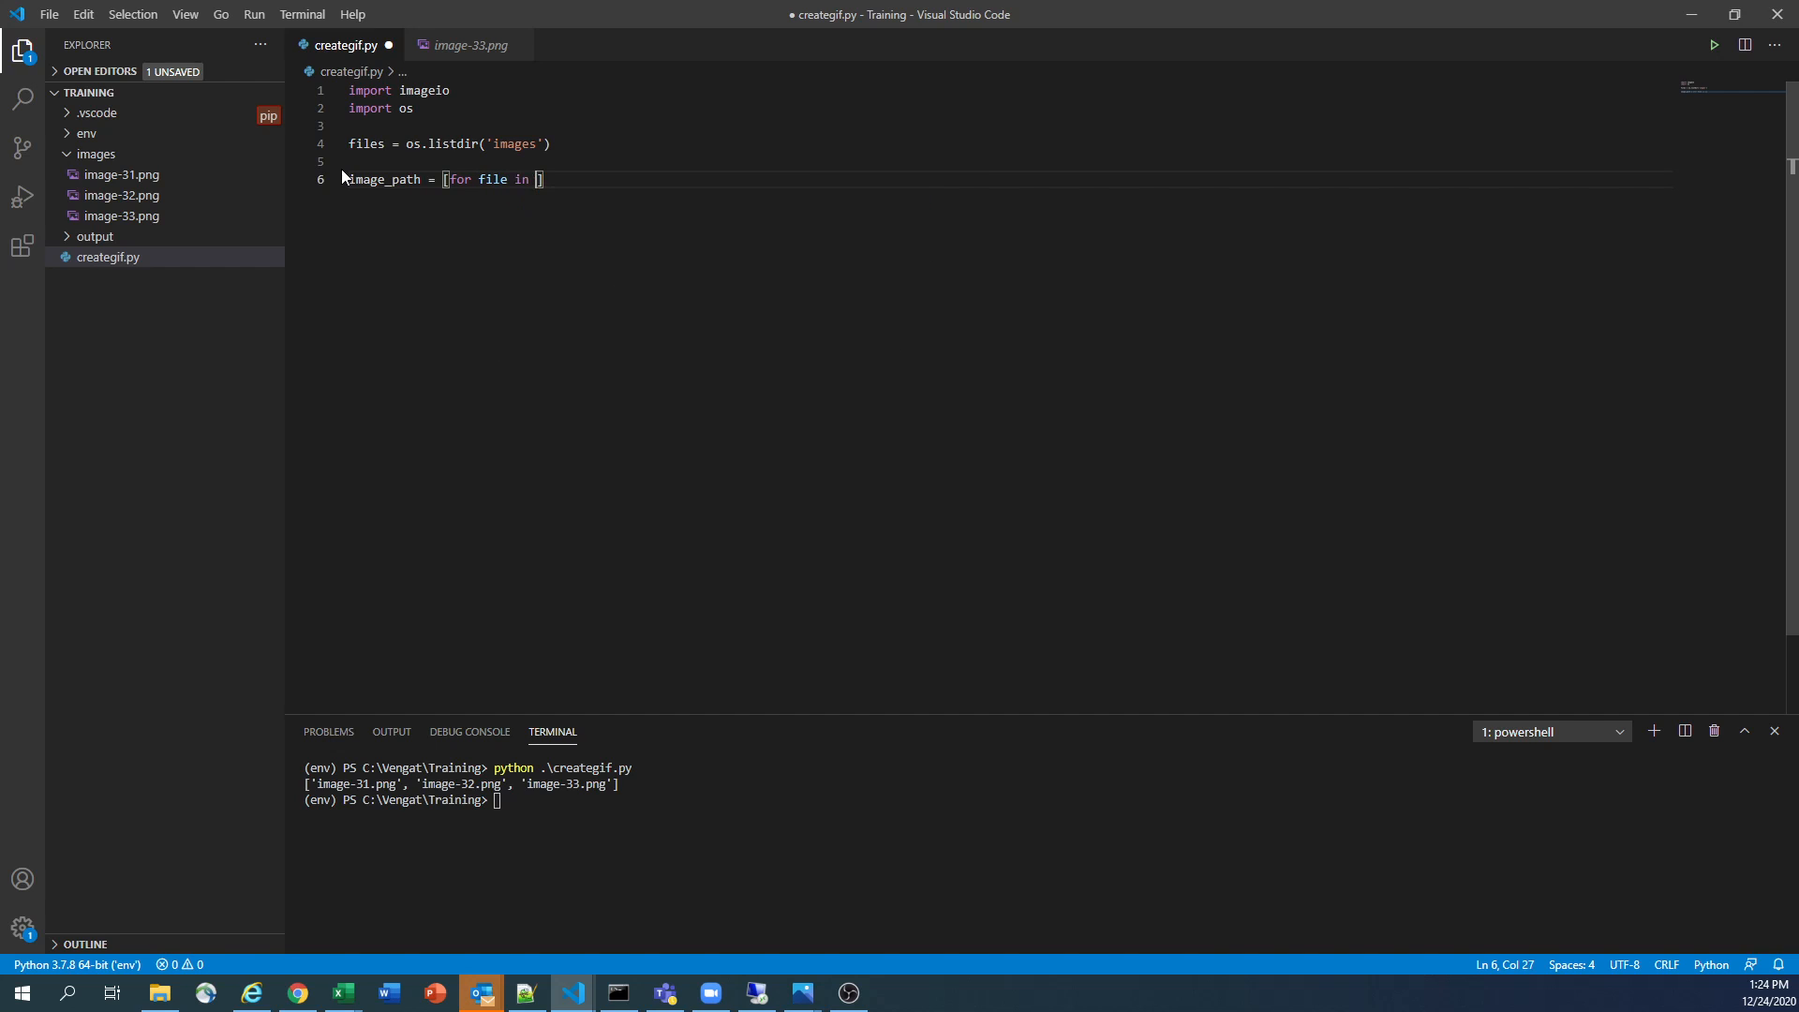
pyautogui.write('files')
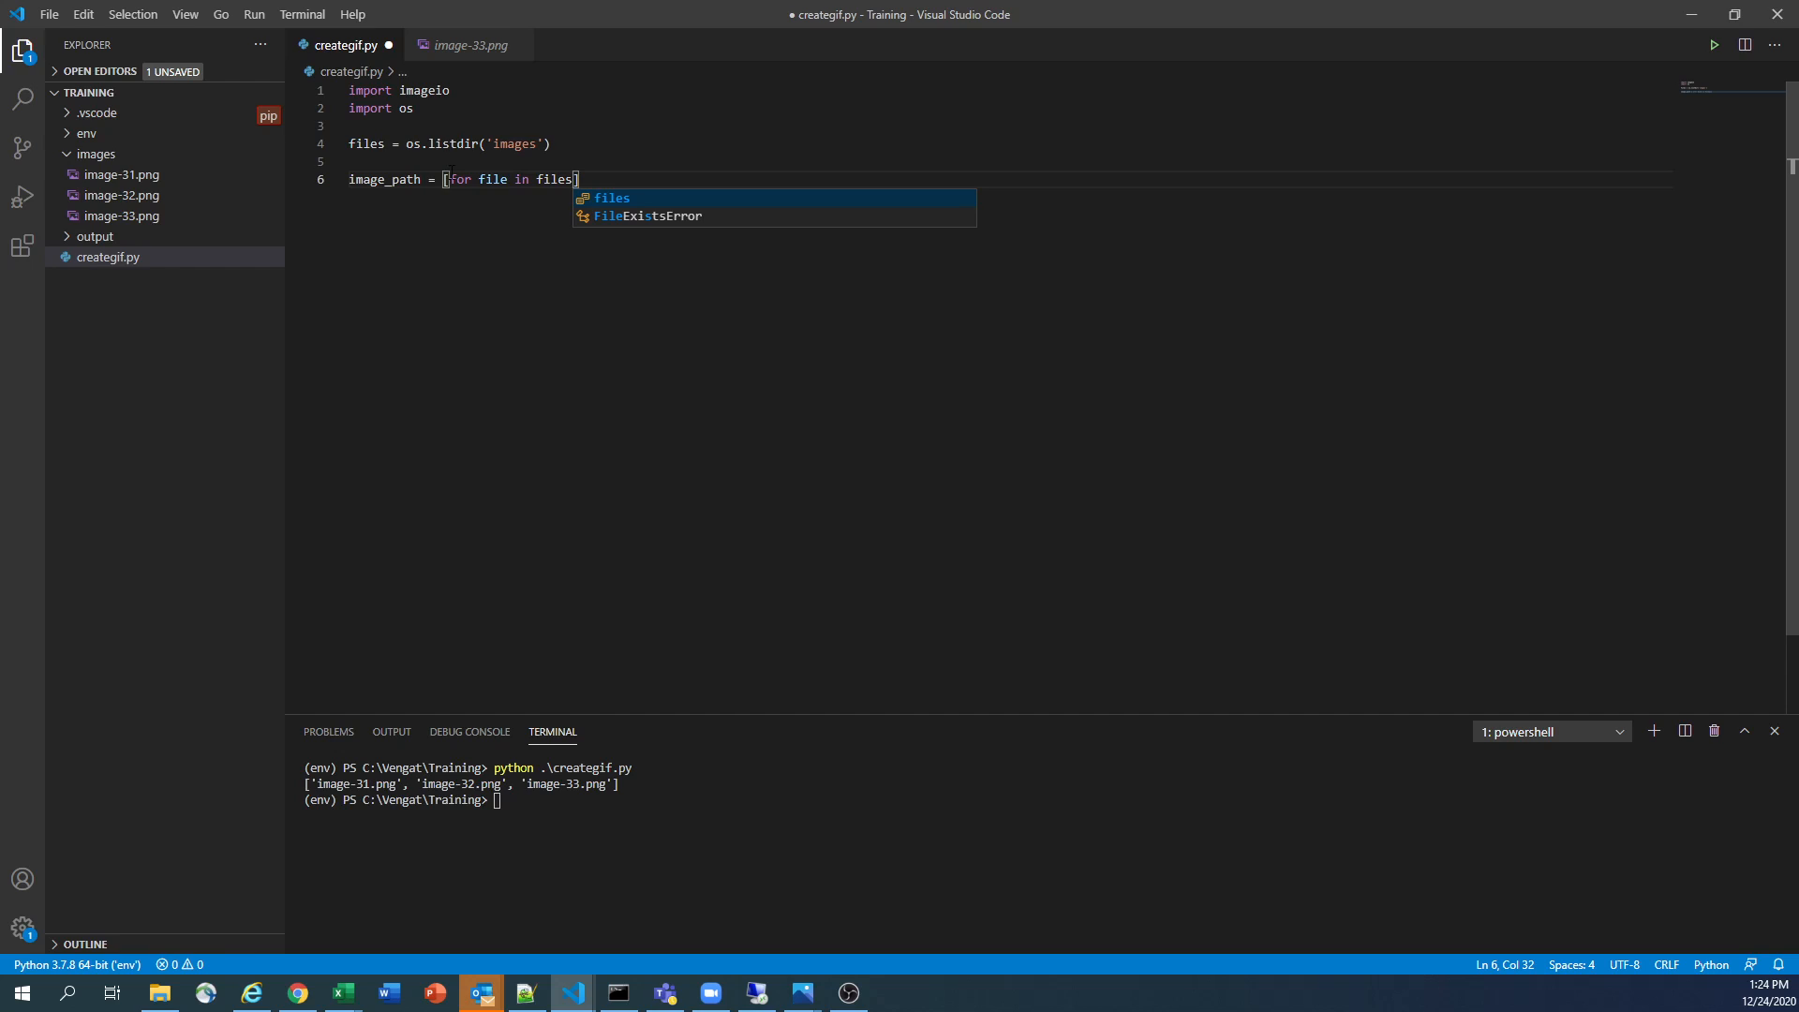
# Fill the comprehension with os.path.join('images', file) for each file
pyautogui.press('Escape')
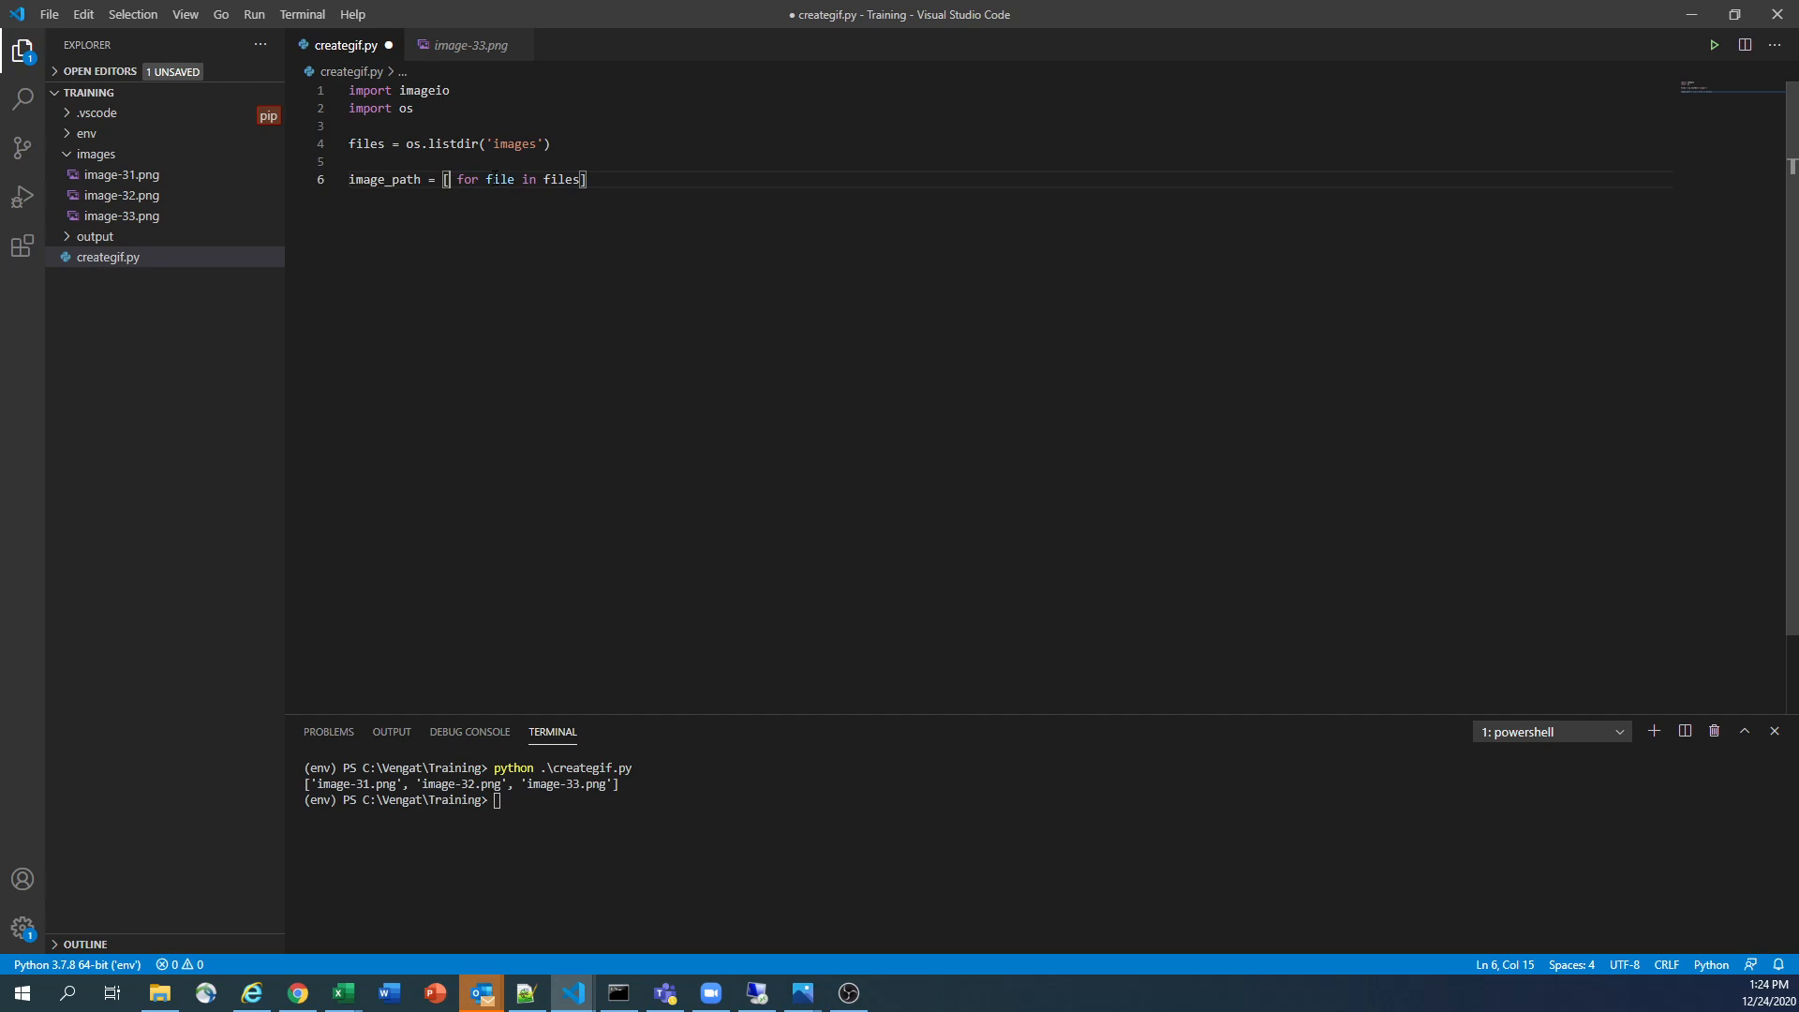
pyautogui.write('os')
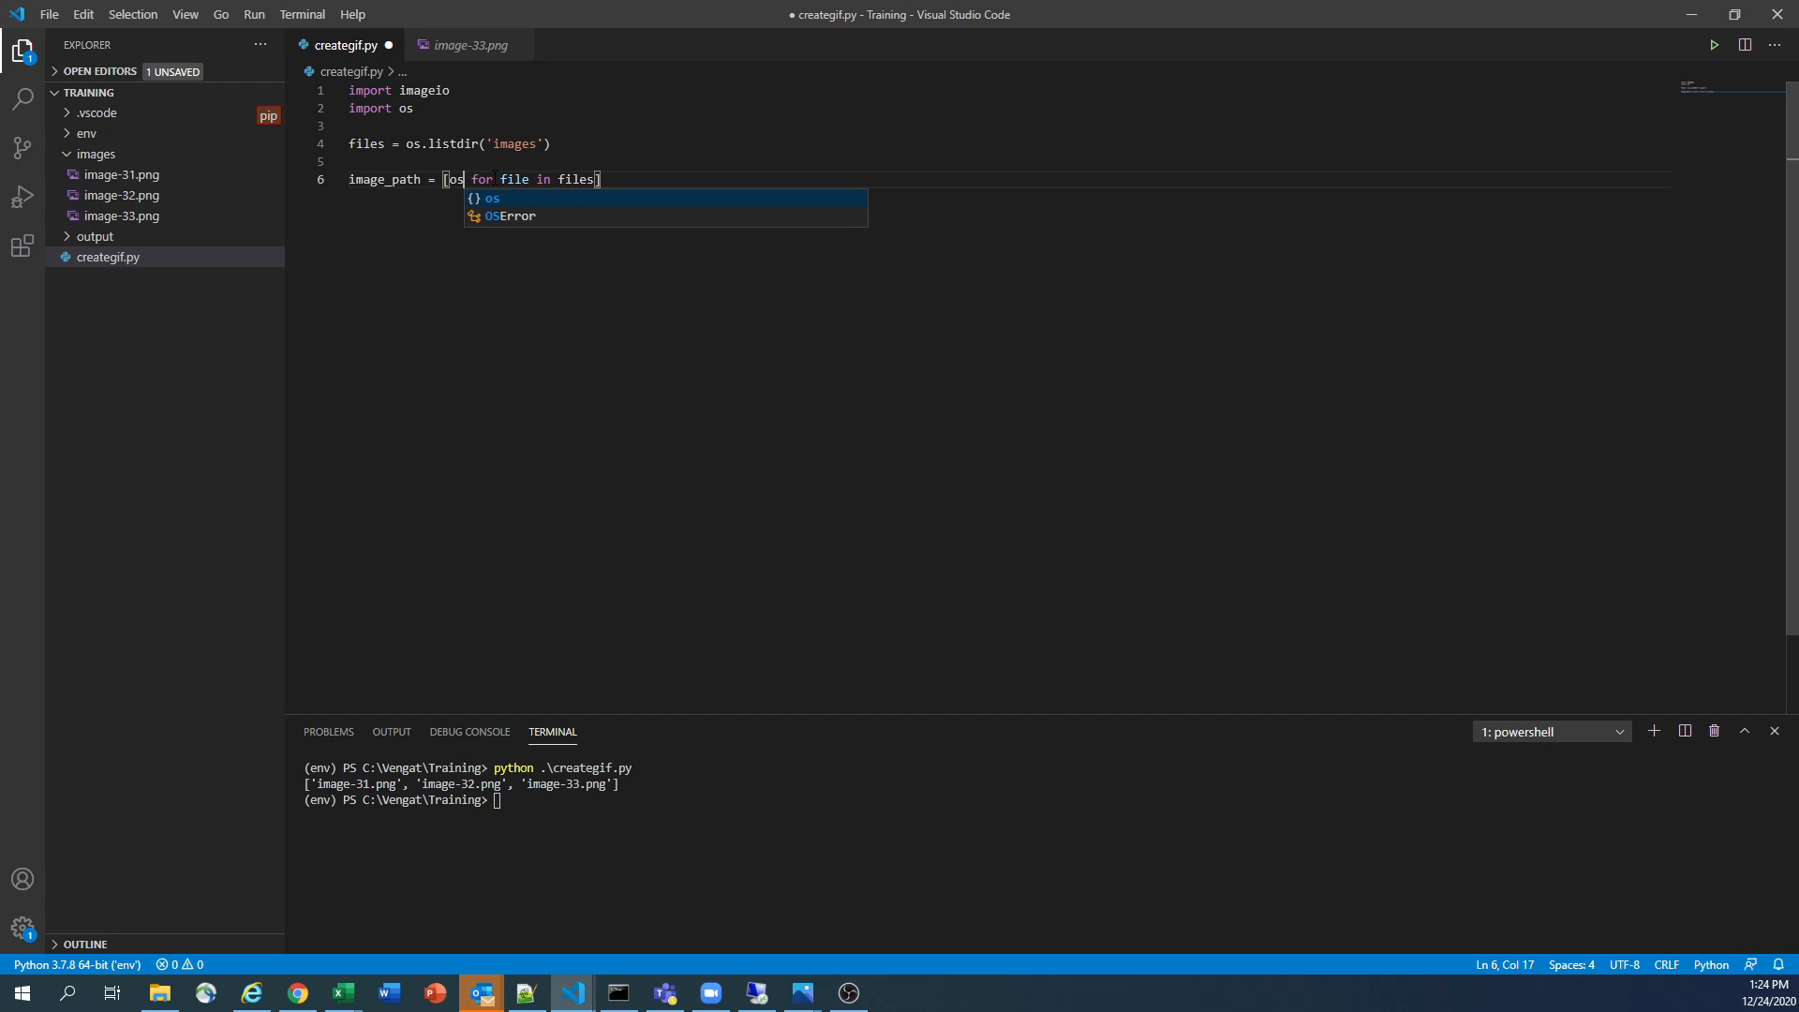
pyautogui.write('.path')
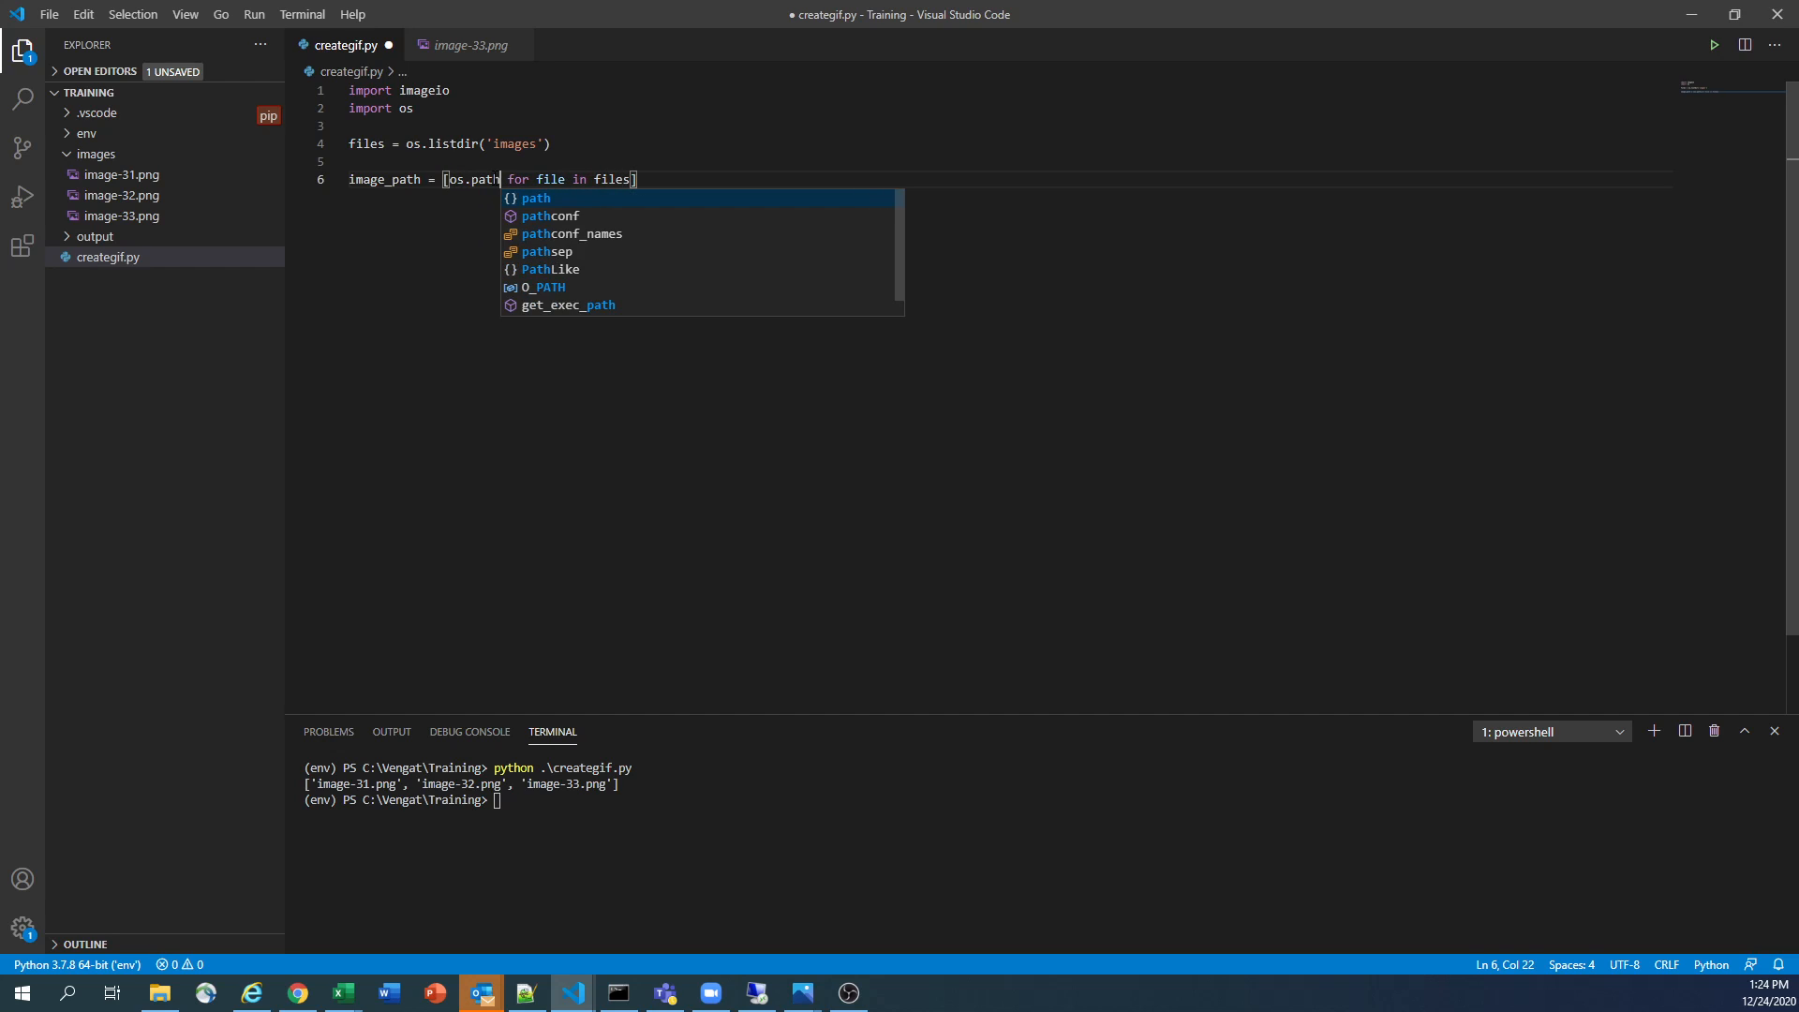
pyautogui.write(".join('")
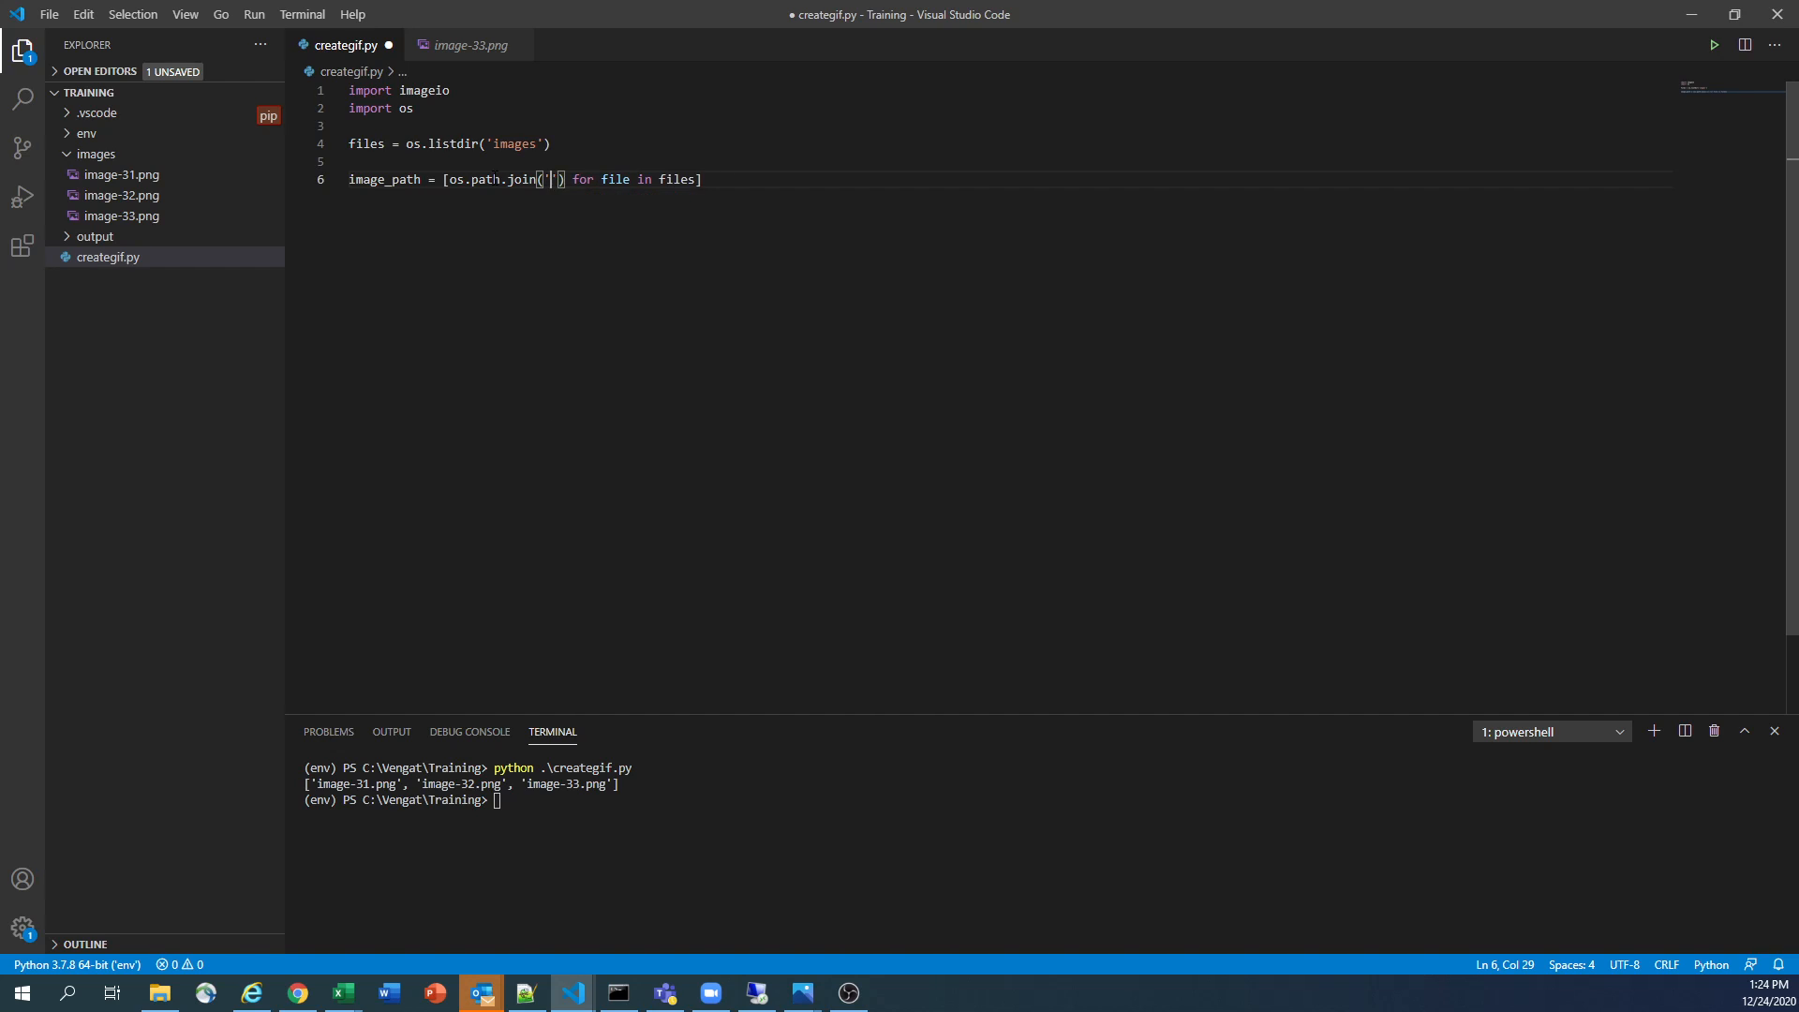
pyautogui.write('images')
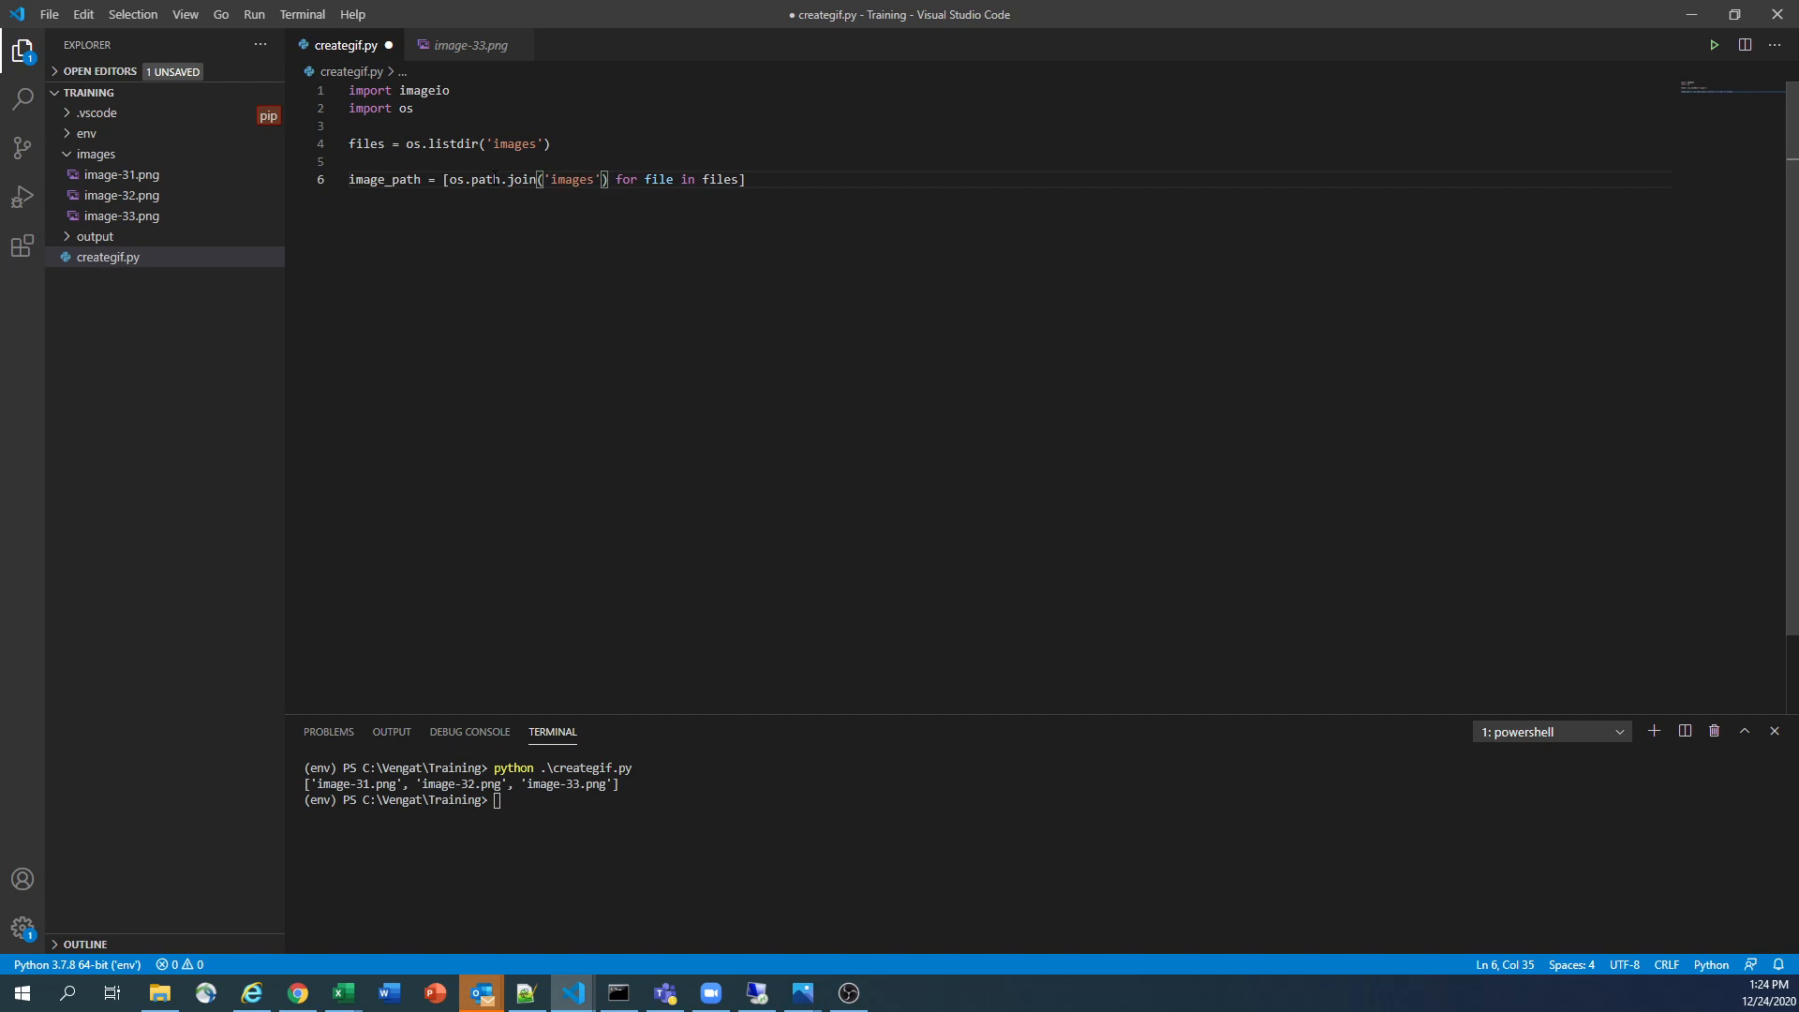
pyautogui.write(',')
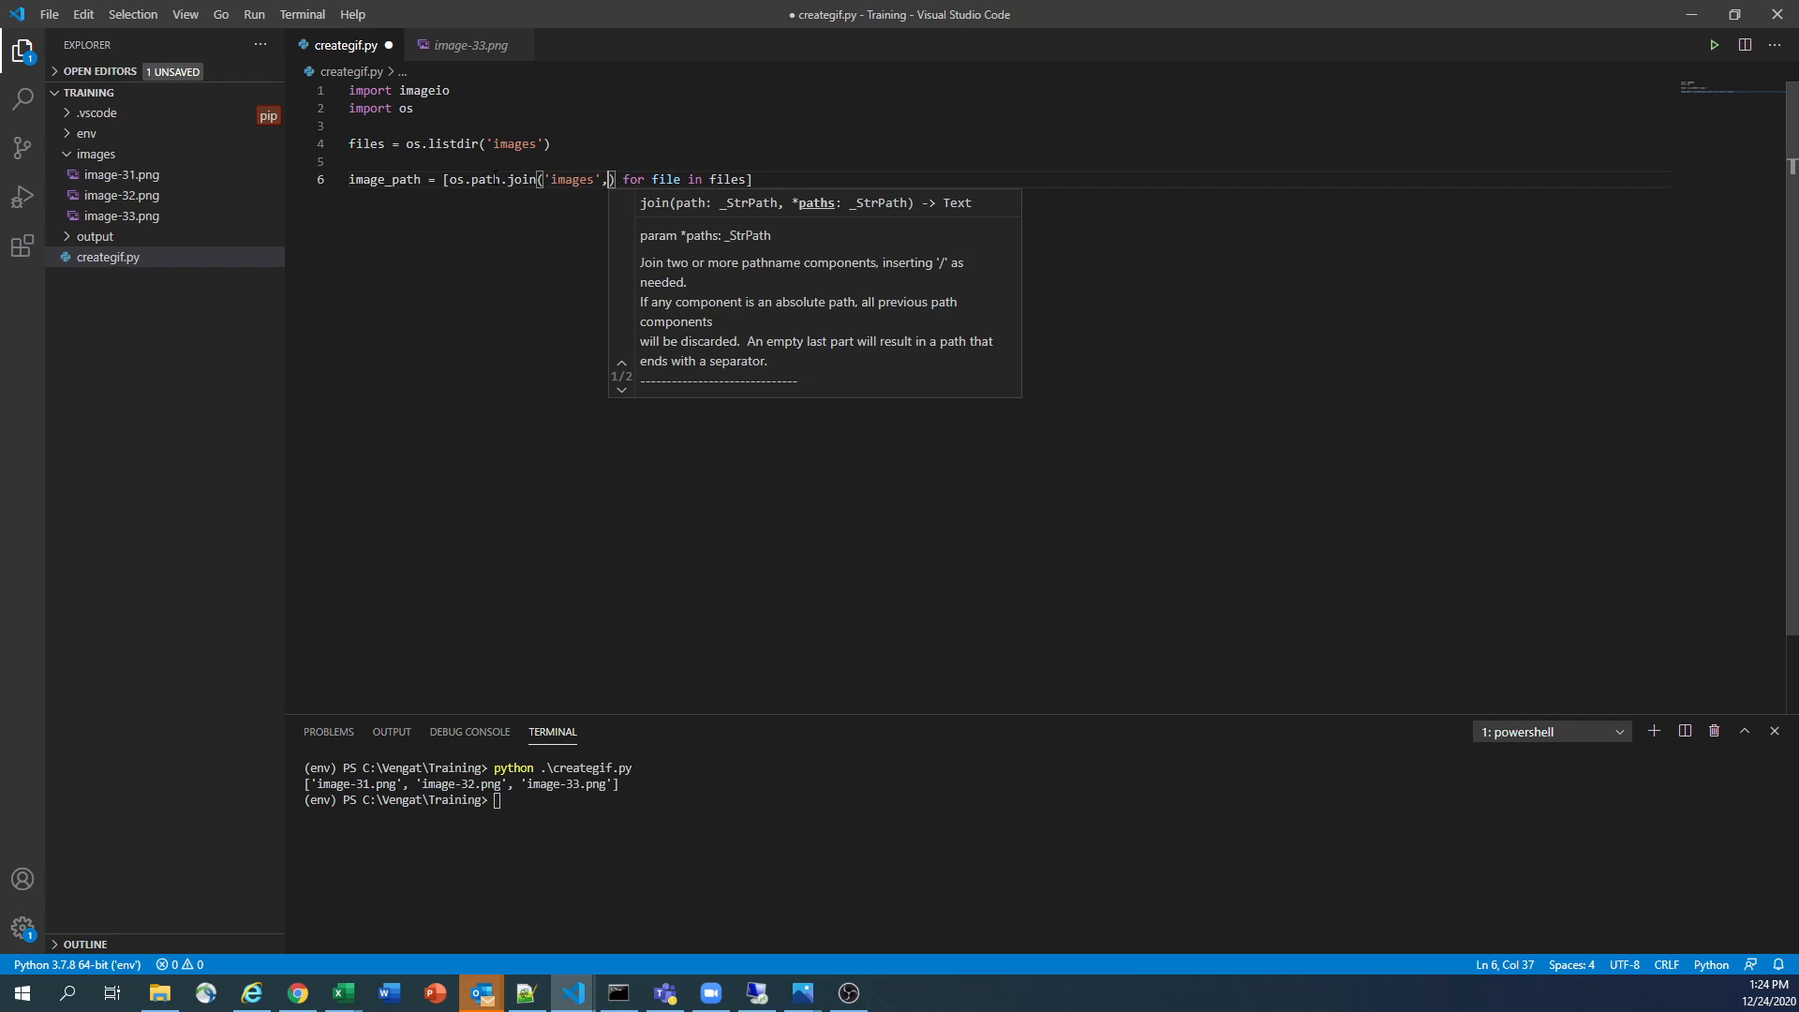
pyautogui.write('f')
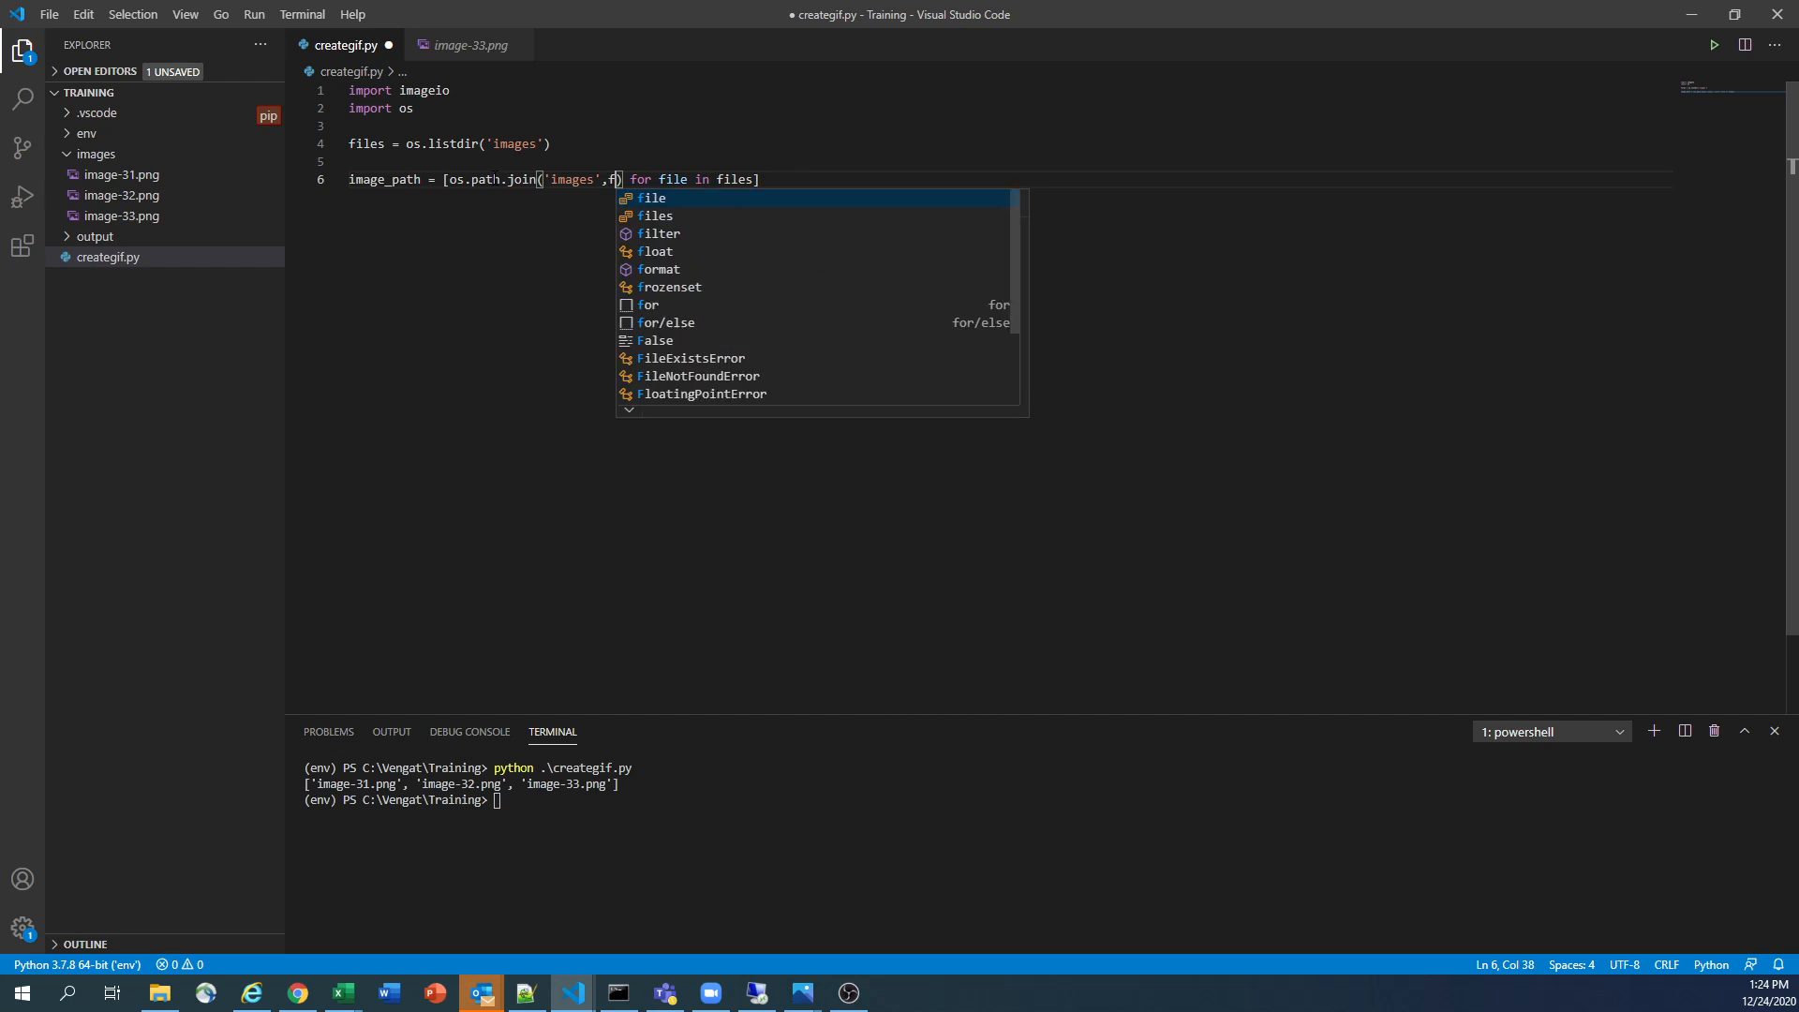
pyautogui.write('ile')
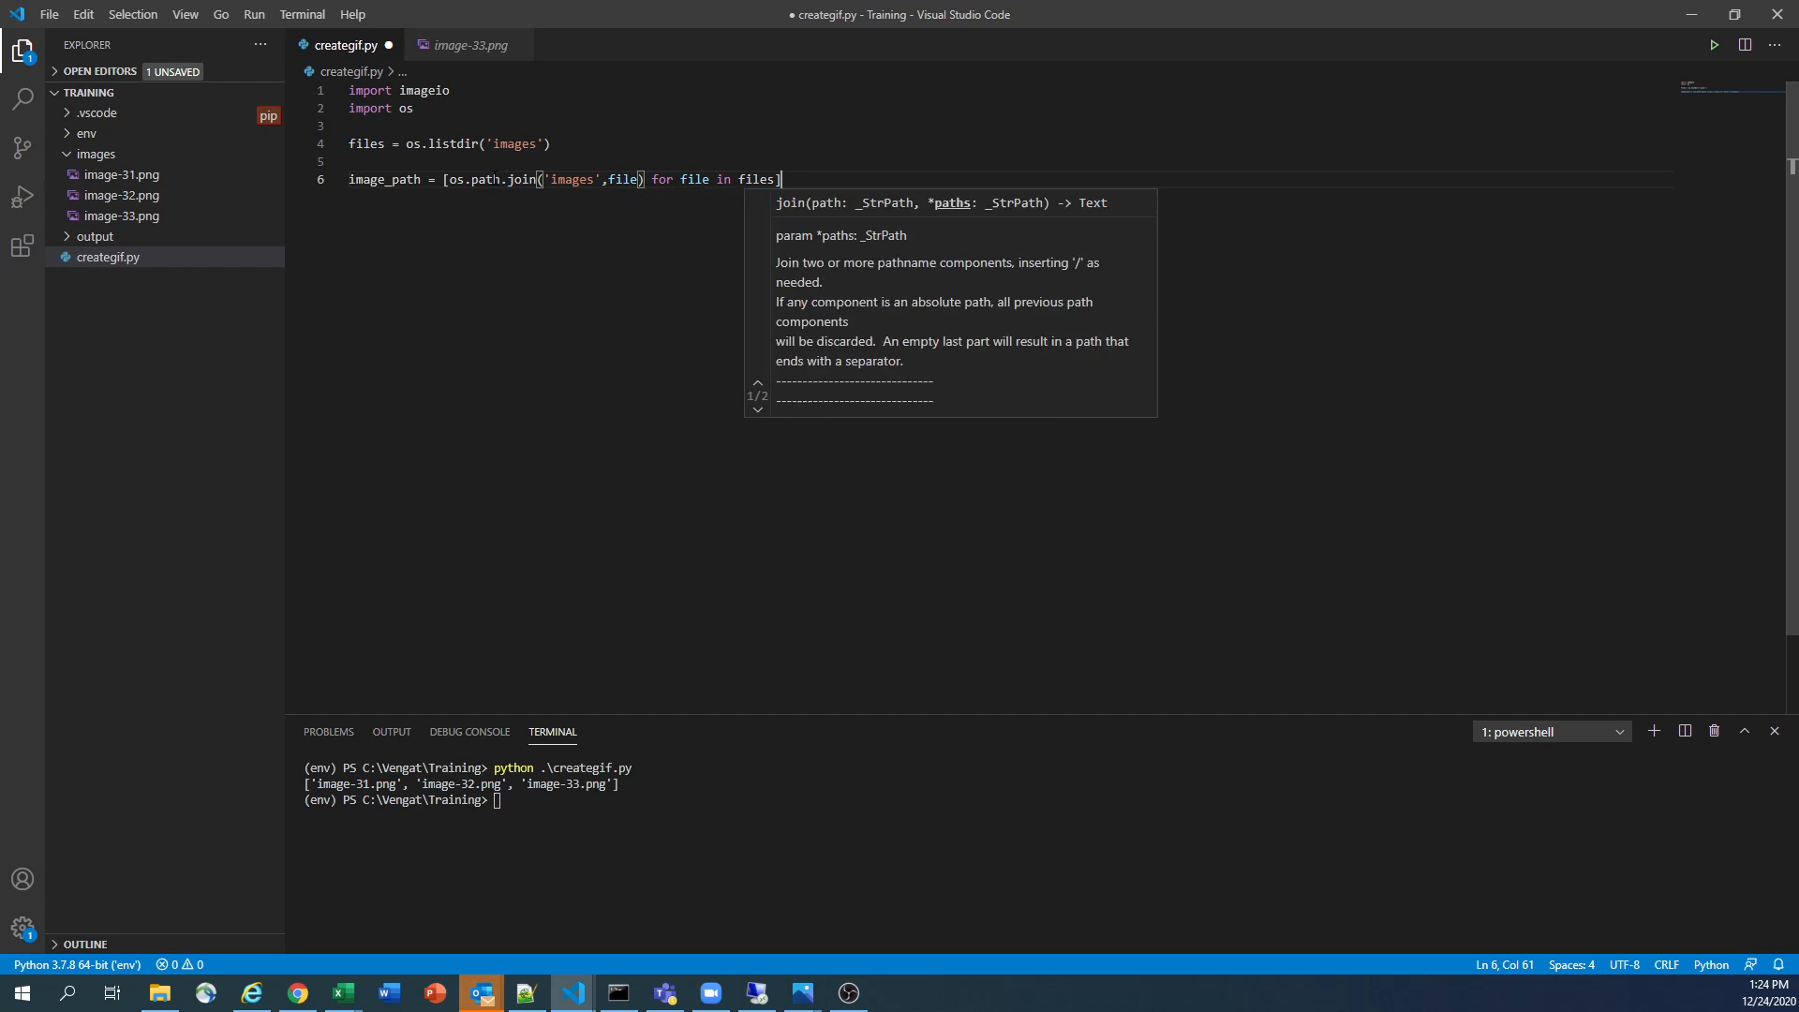
# Add print(image_path) and run python .\creategif.py to list the three joined image paths
pyautogui.write('print')
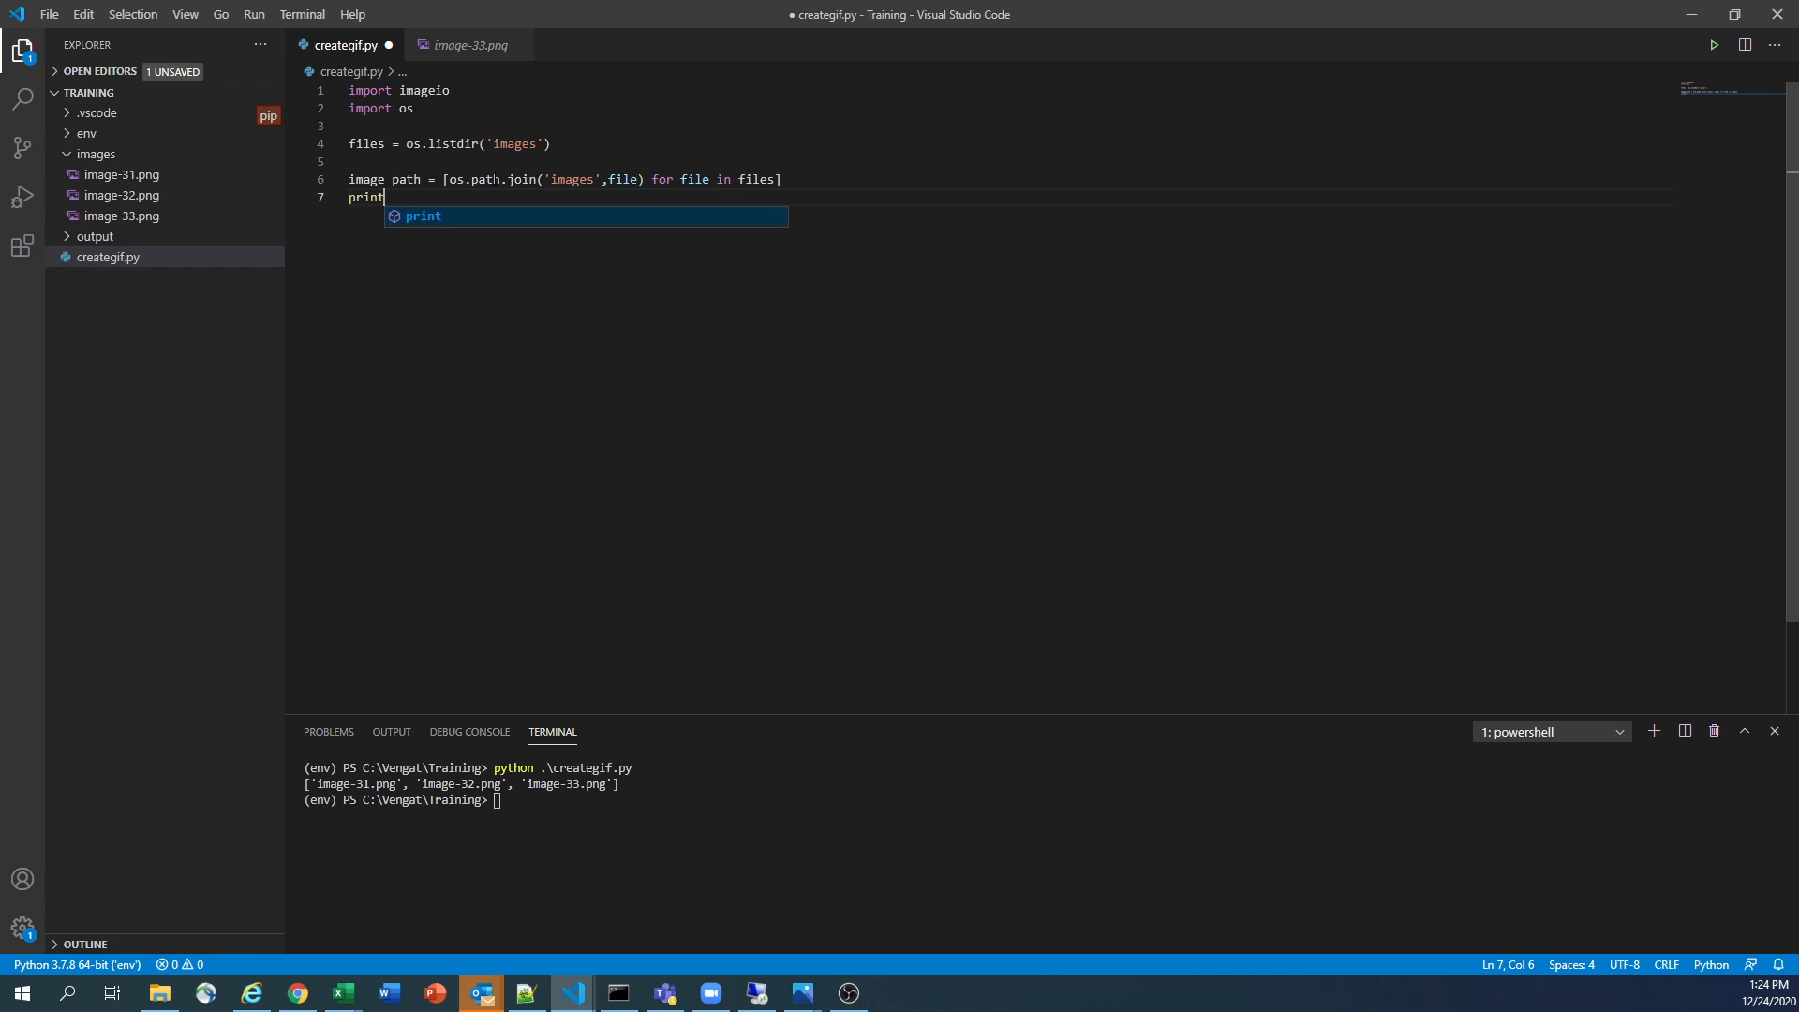
pyautogui.write('(image_path')
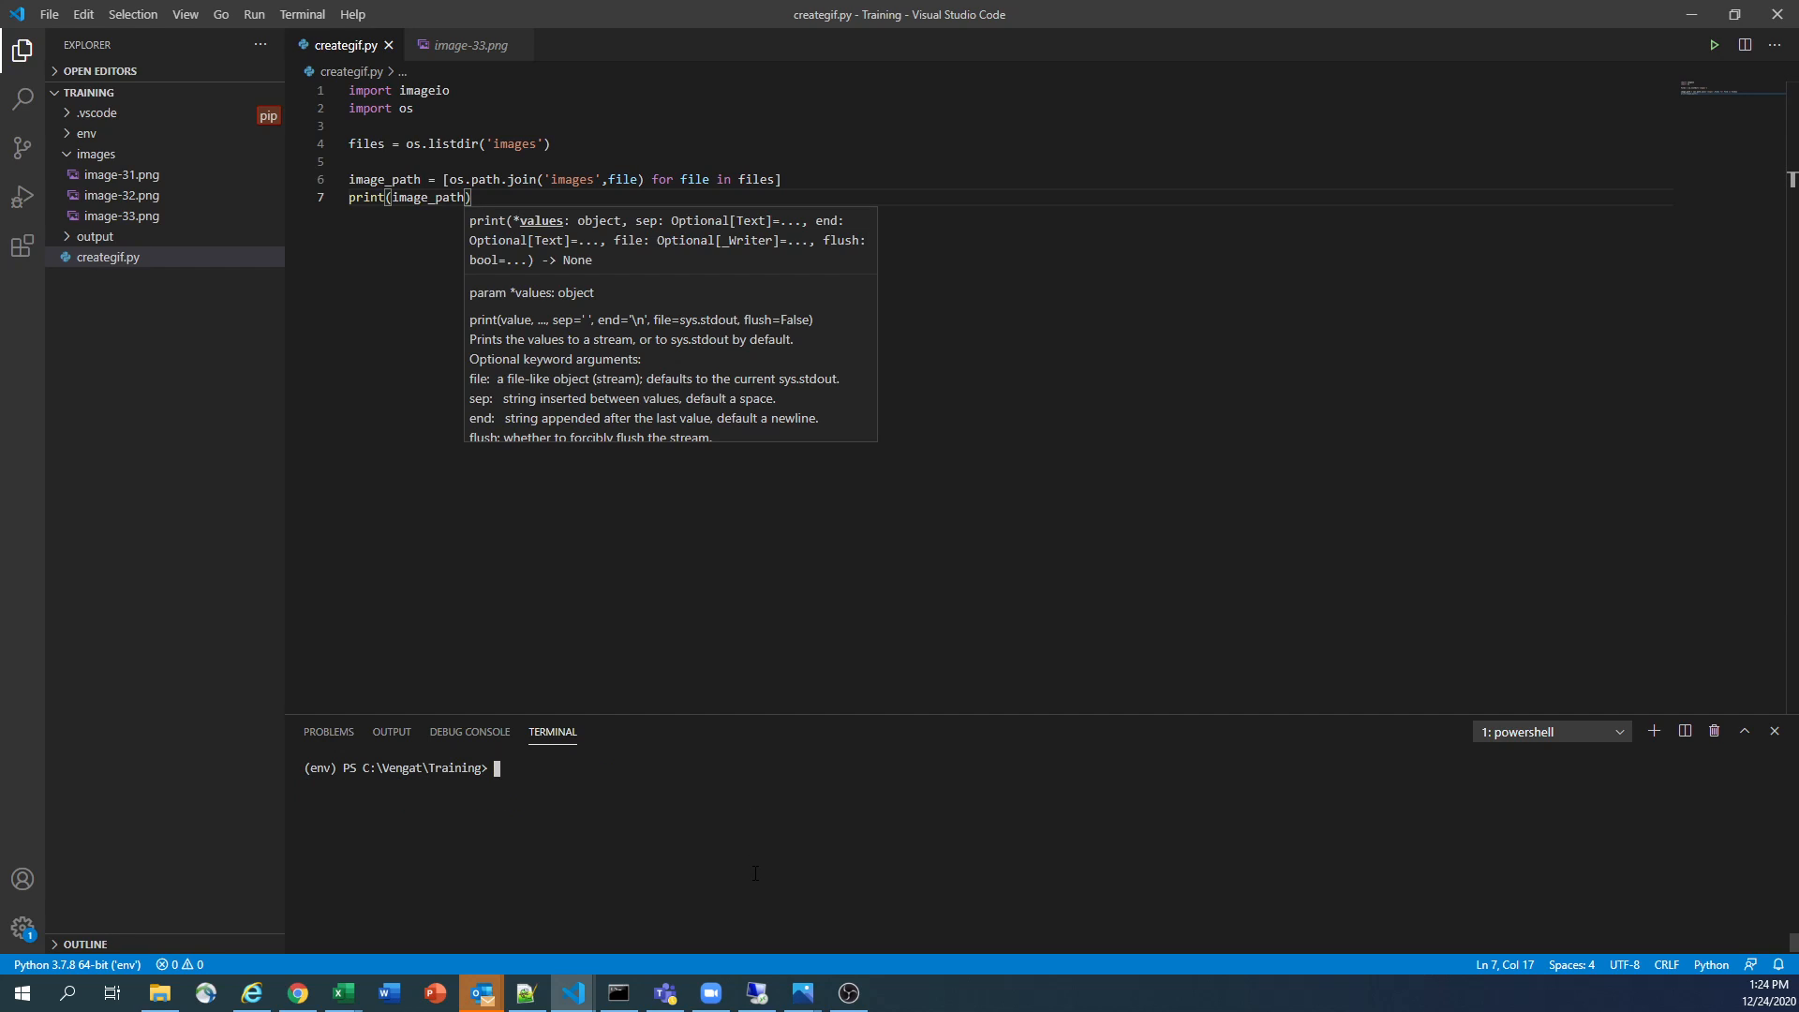
pyautogui.write('python .\\creategif.py')
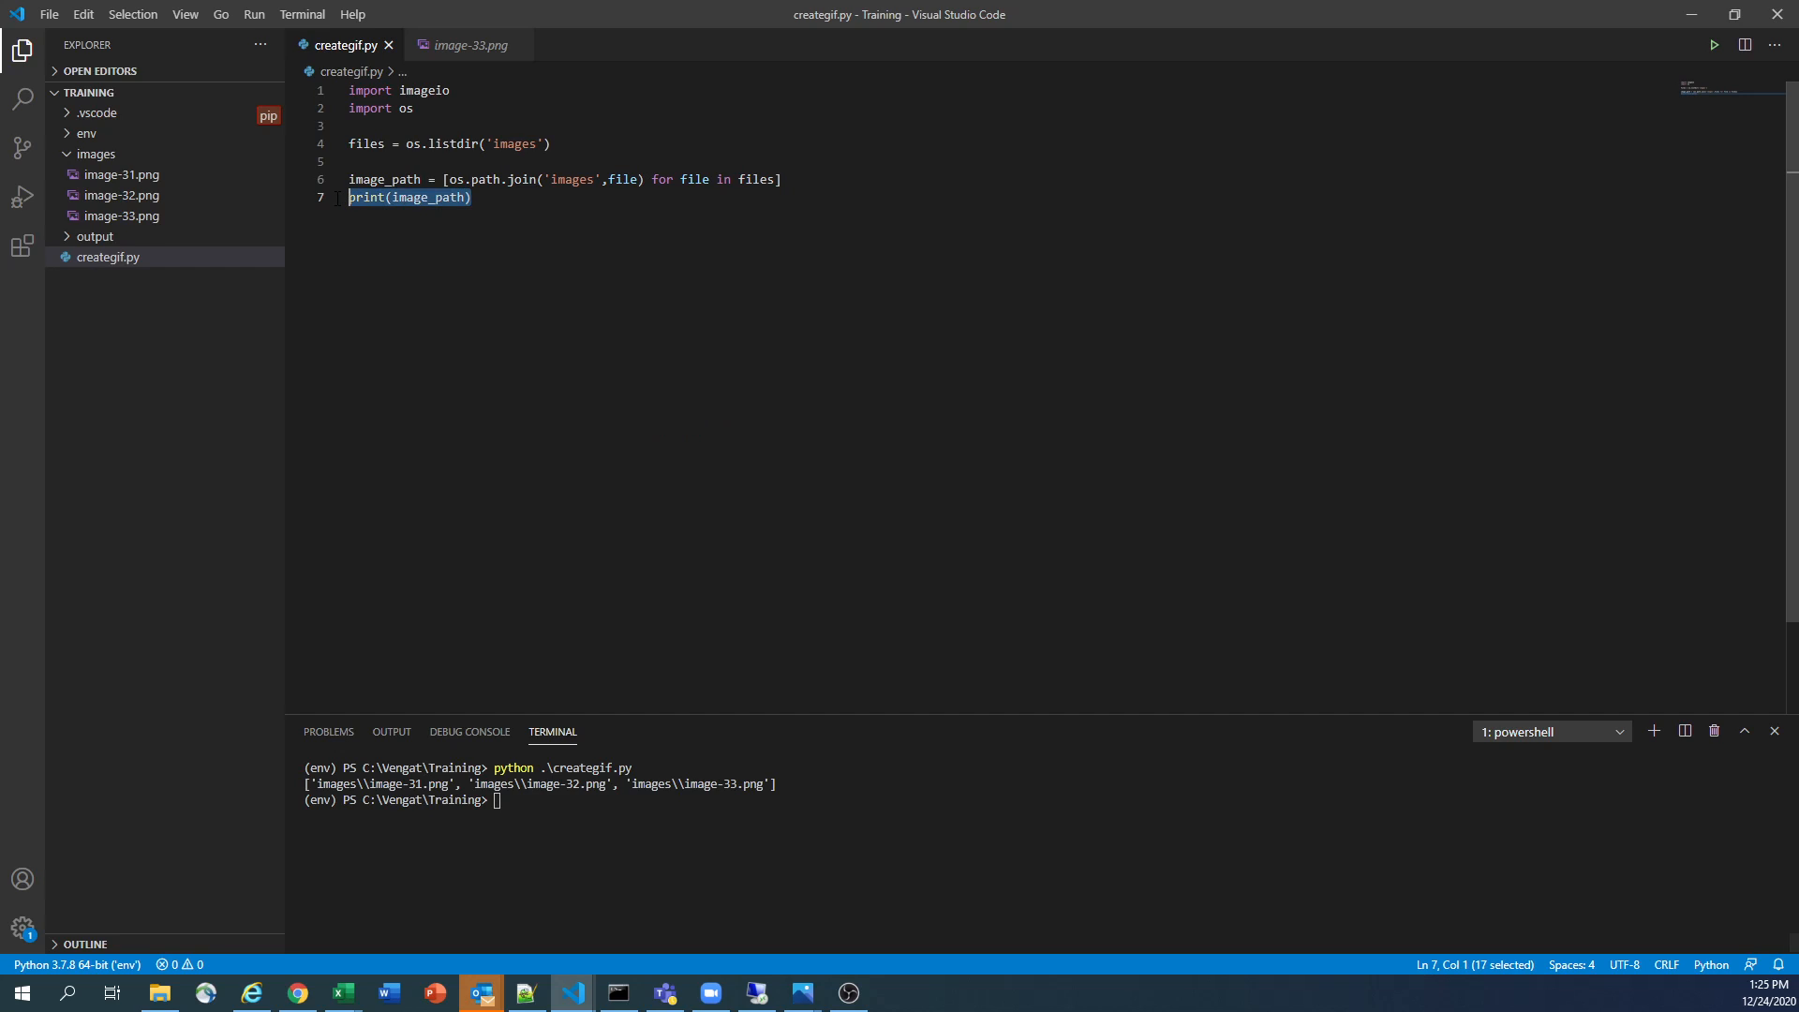
pyautogui.write('im')
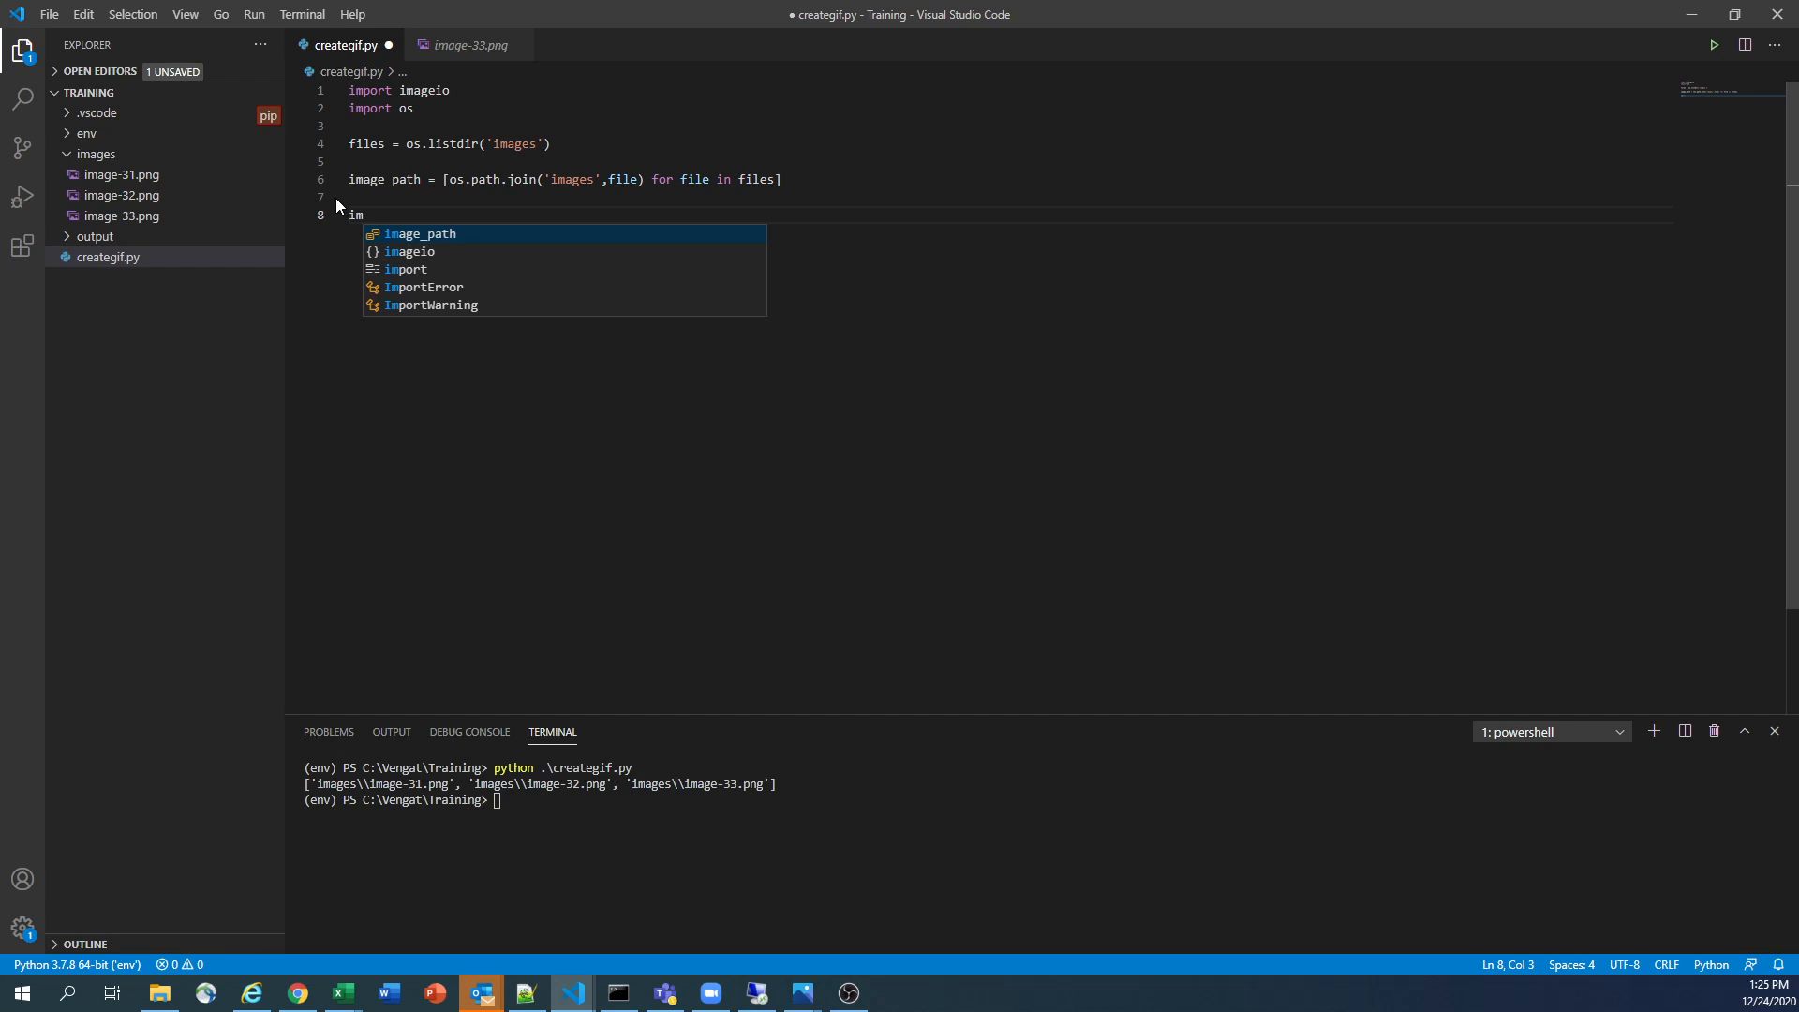
# Create images = [] and a for img in image_path loop calling images.append
pyautogui.write('ages =')
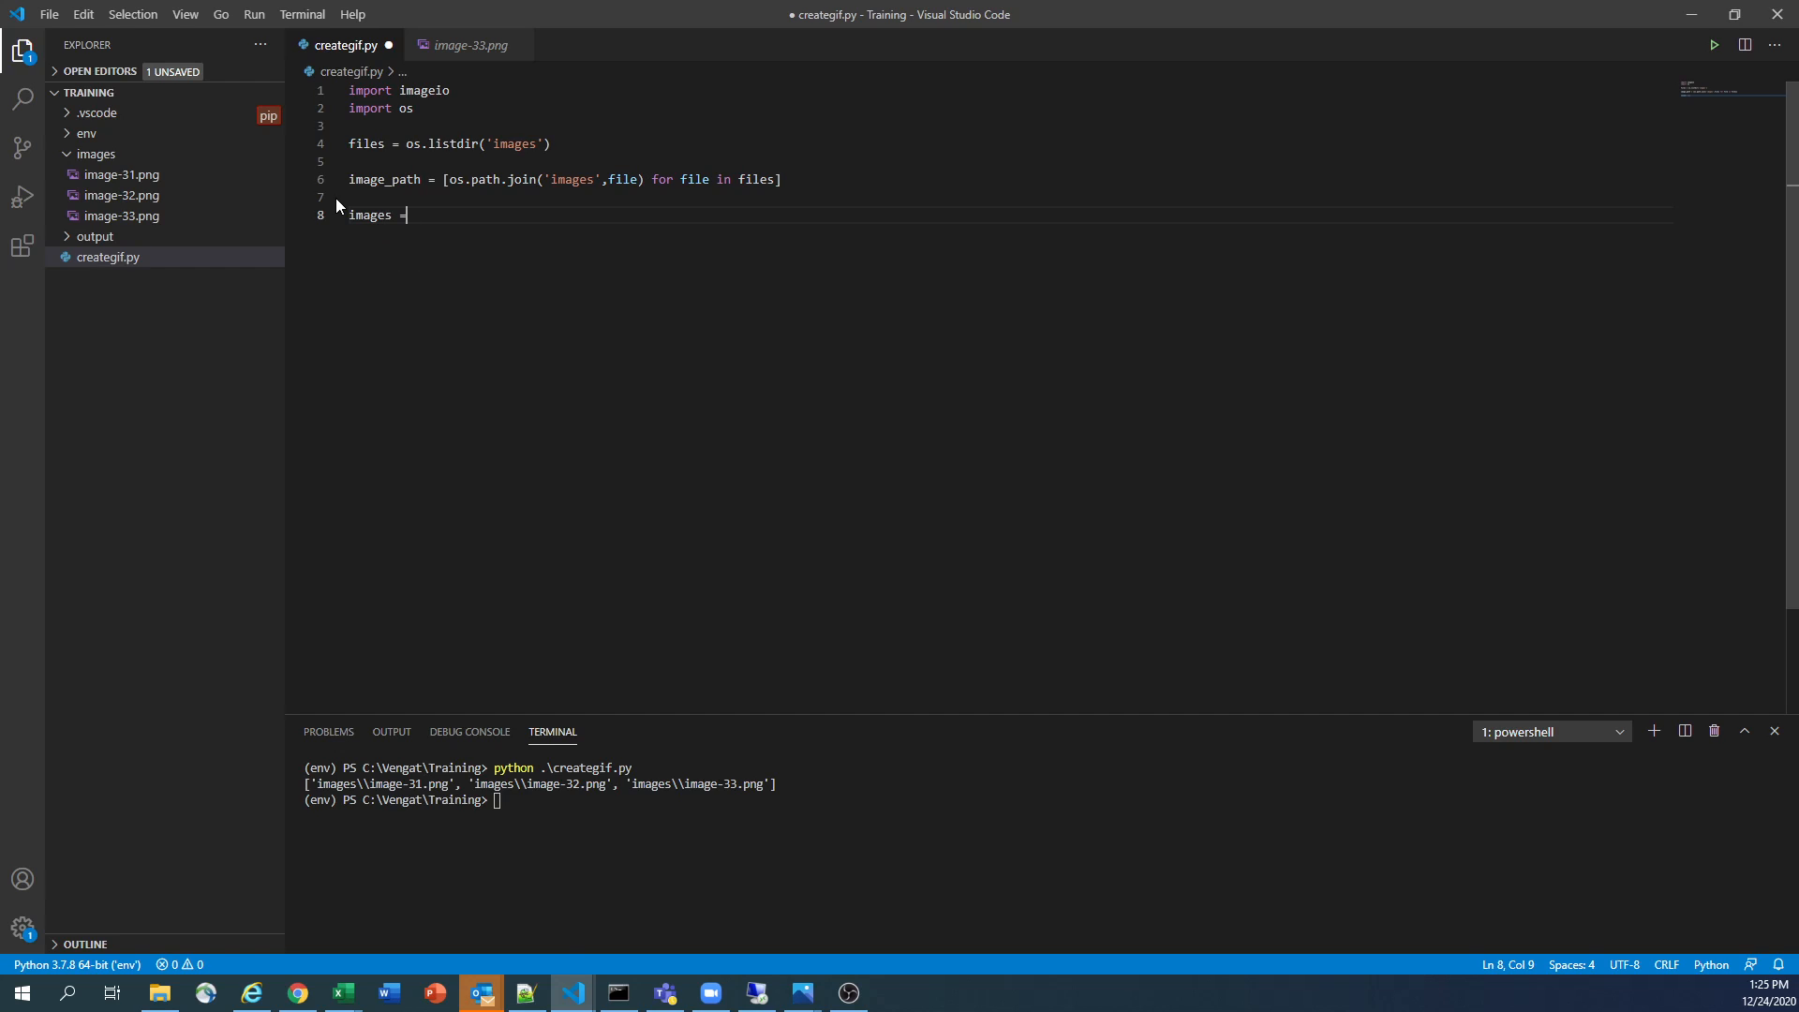
pyautogui.write('[]')
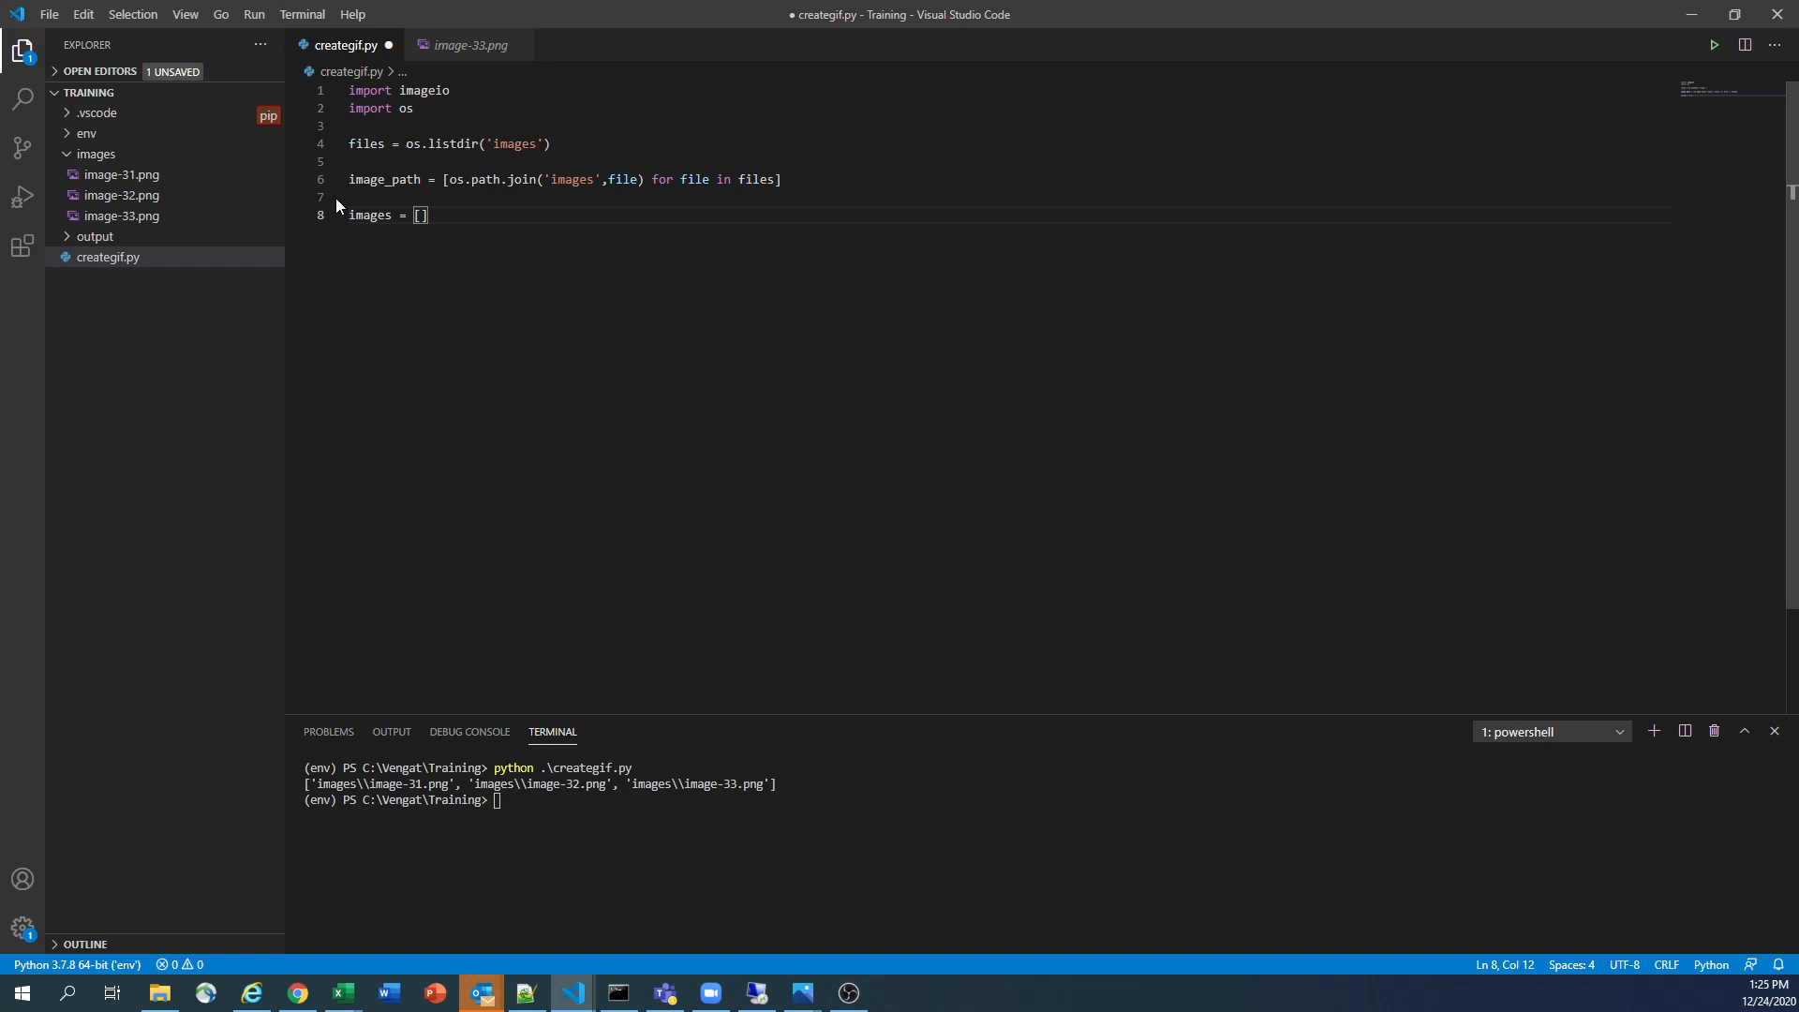
pyautogui.press('enter')
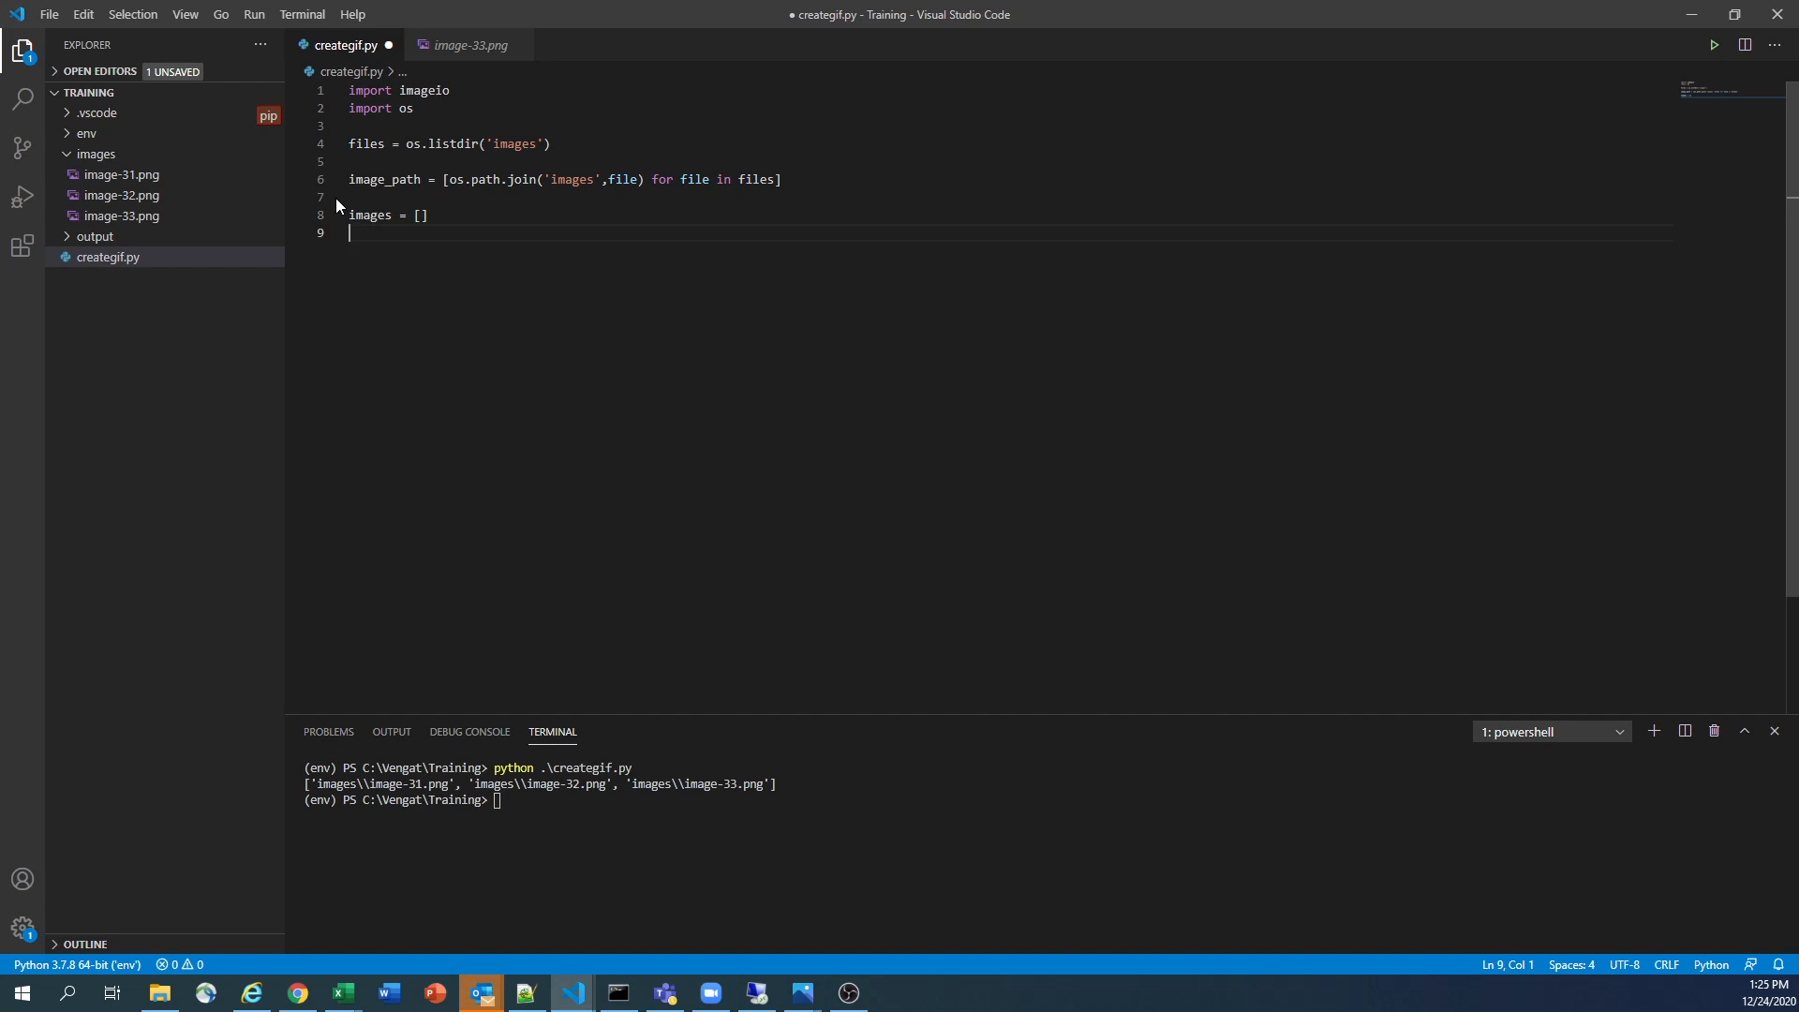
pyautogui.write('for imh')
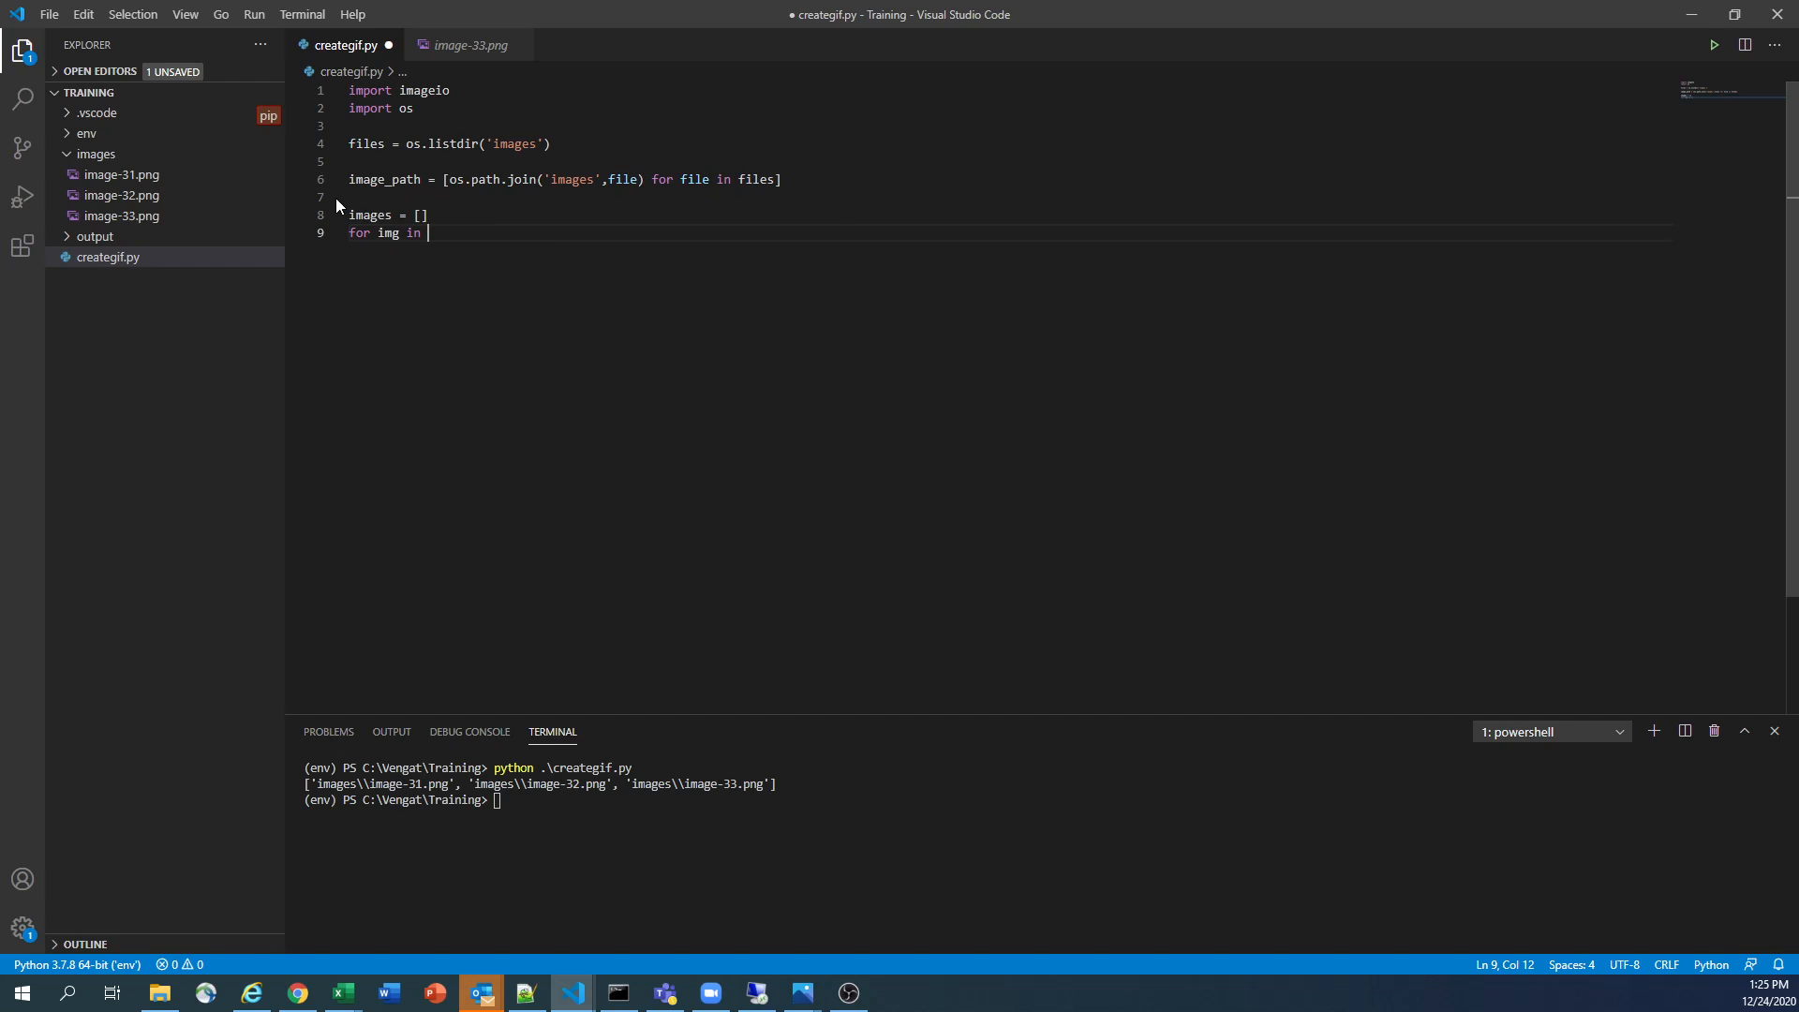
pyautogui.write('image_path')
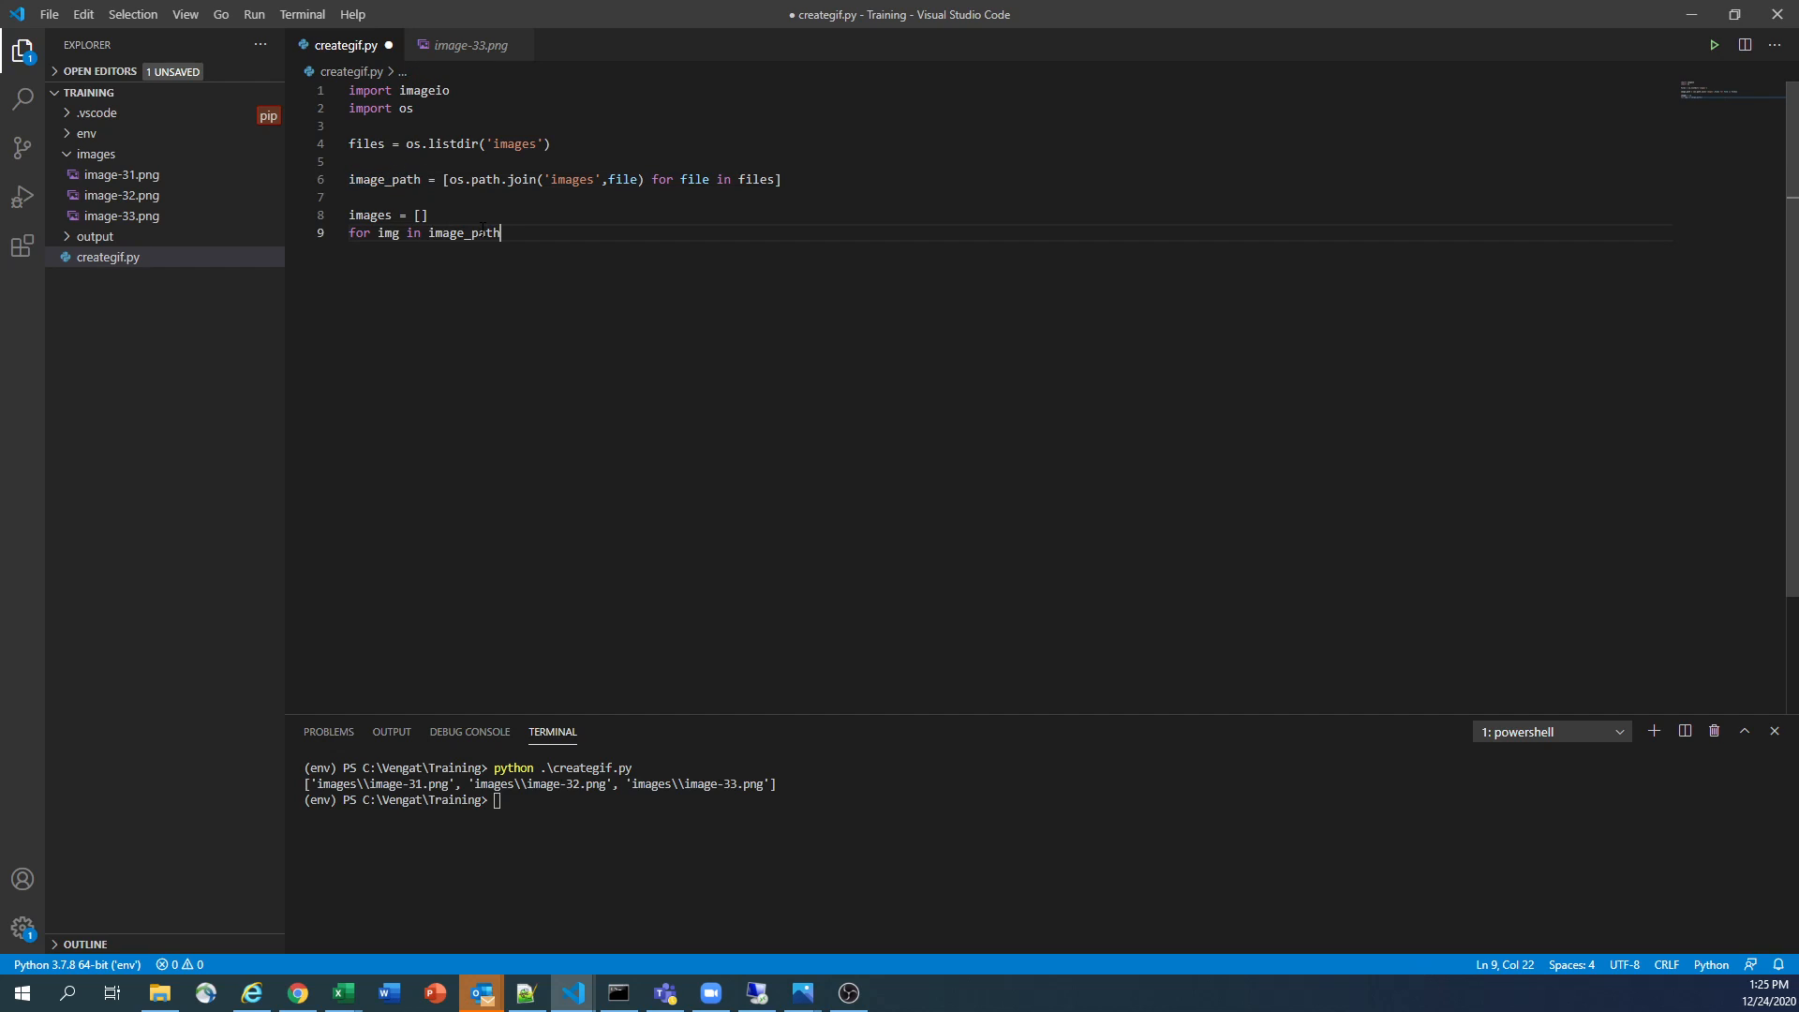
pyautogui.write(':')
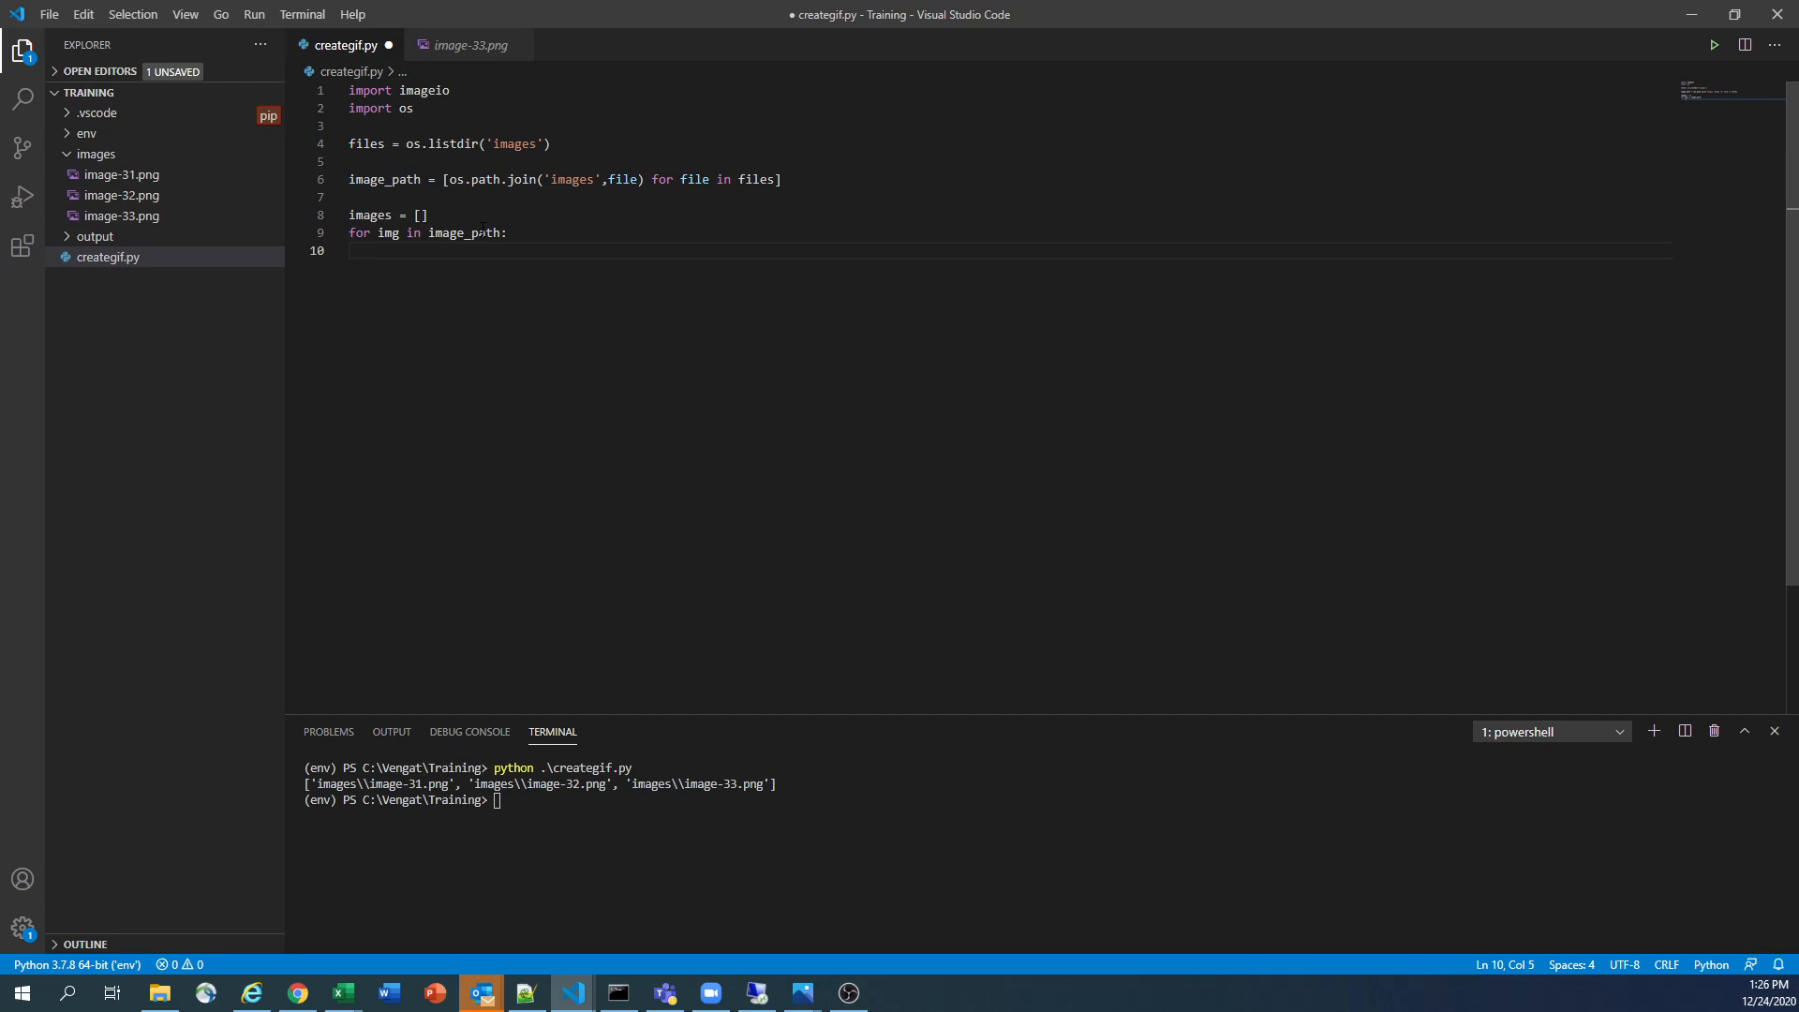
pyautogui.write('images')
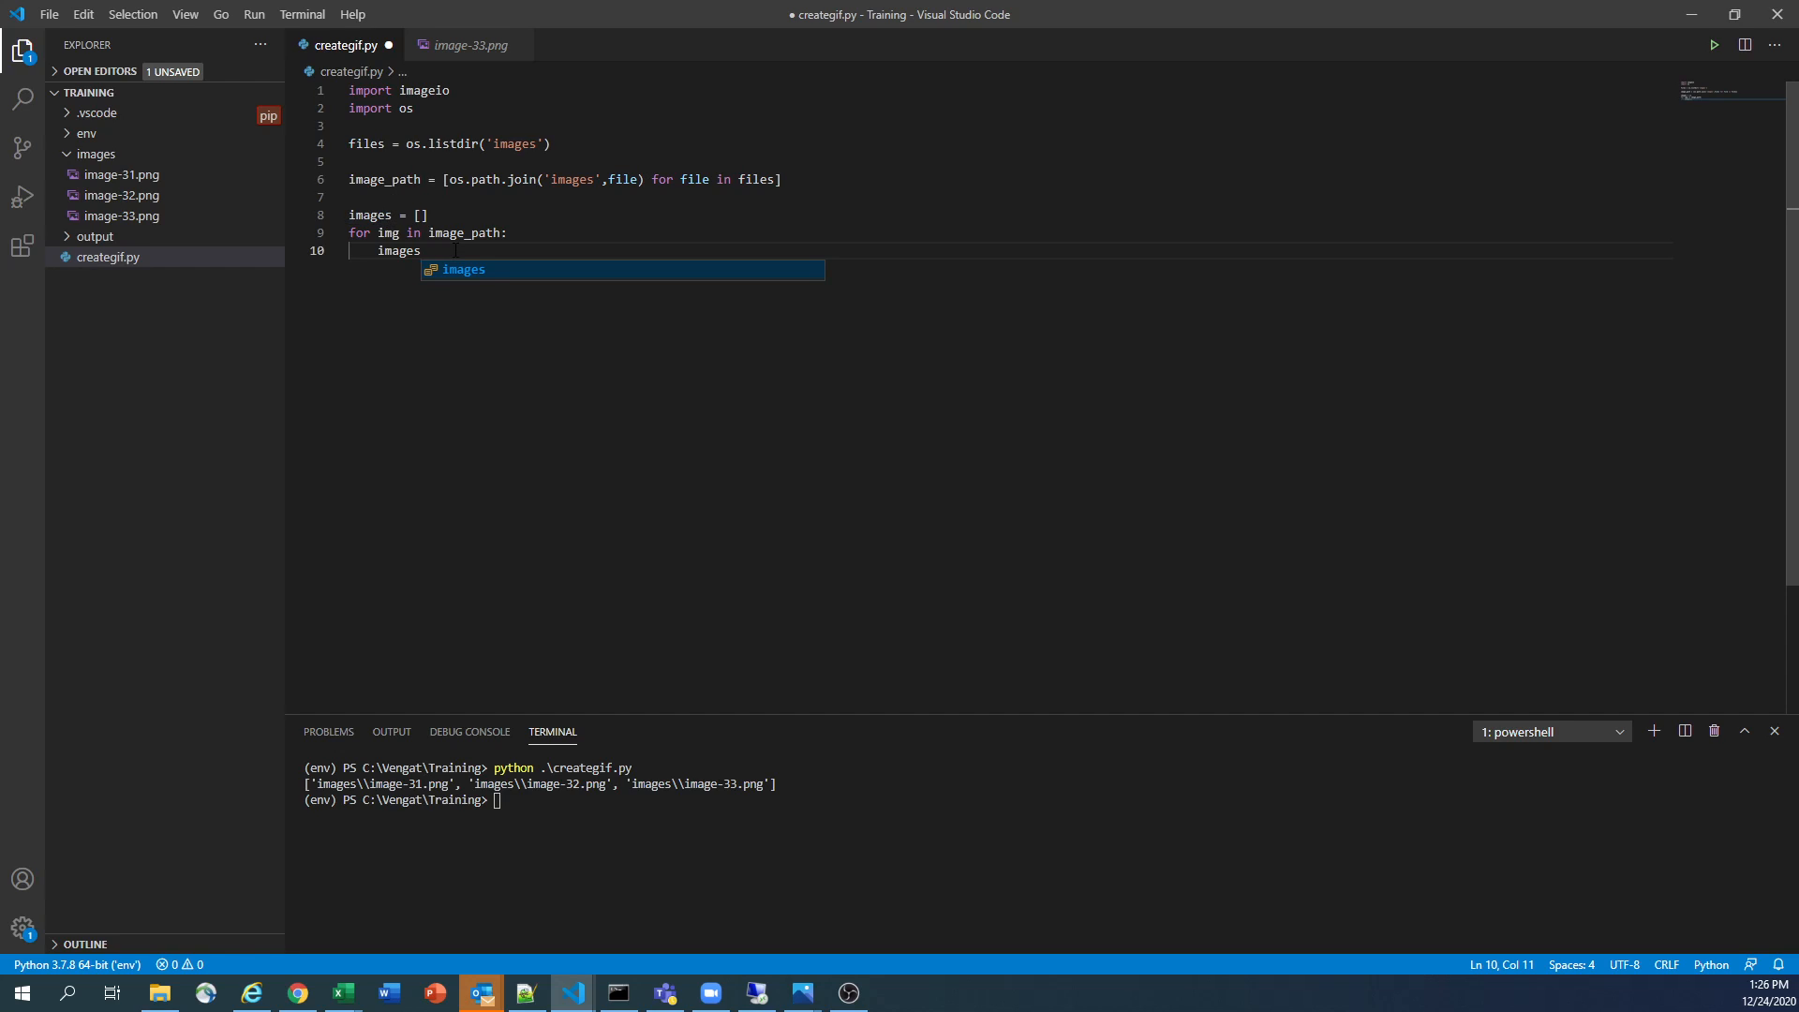
pyautogui.write('.append(')
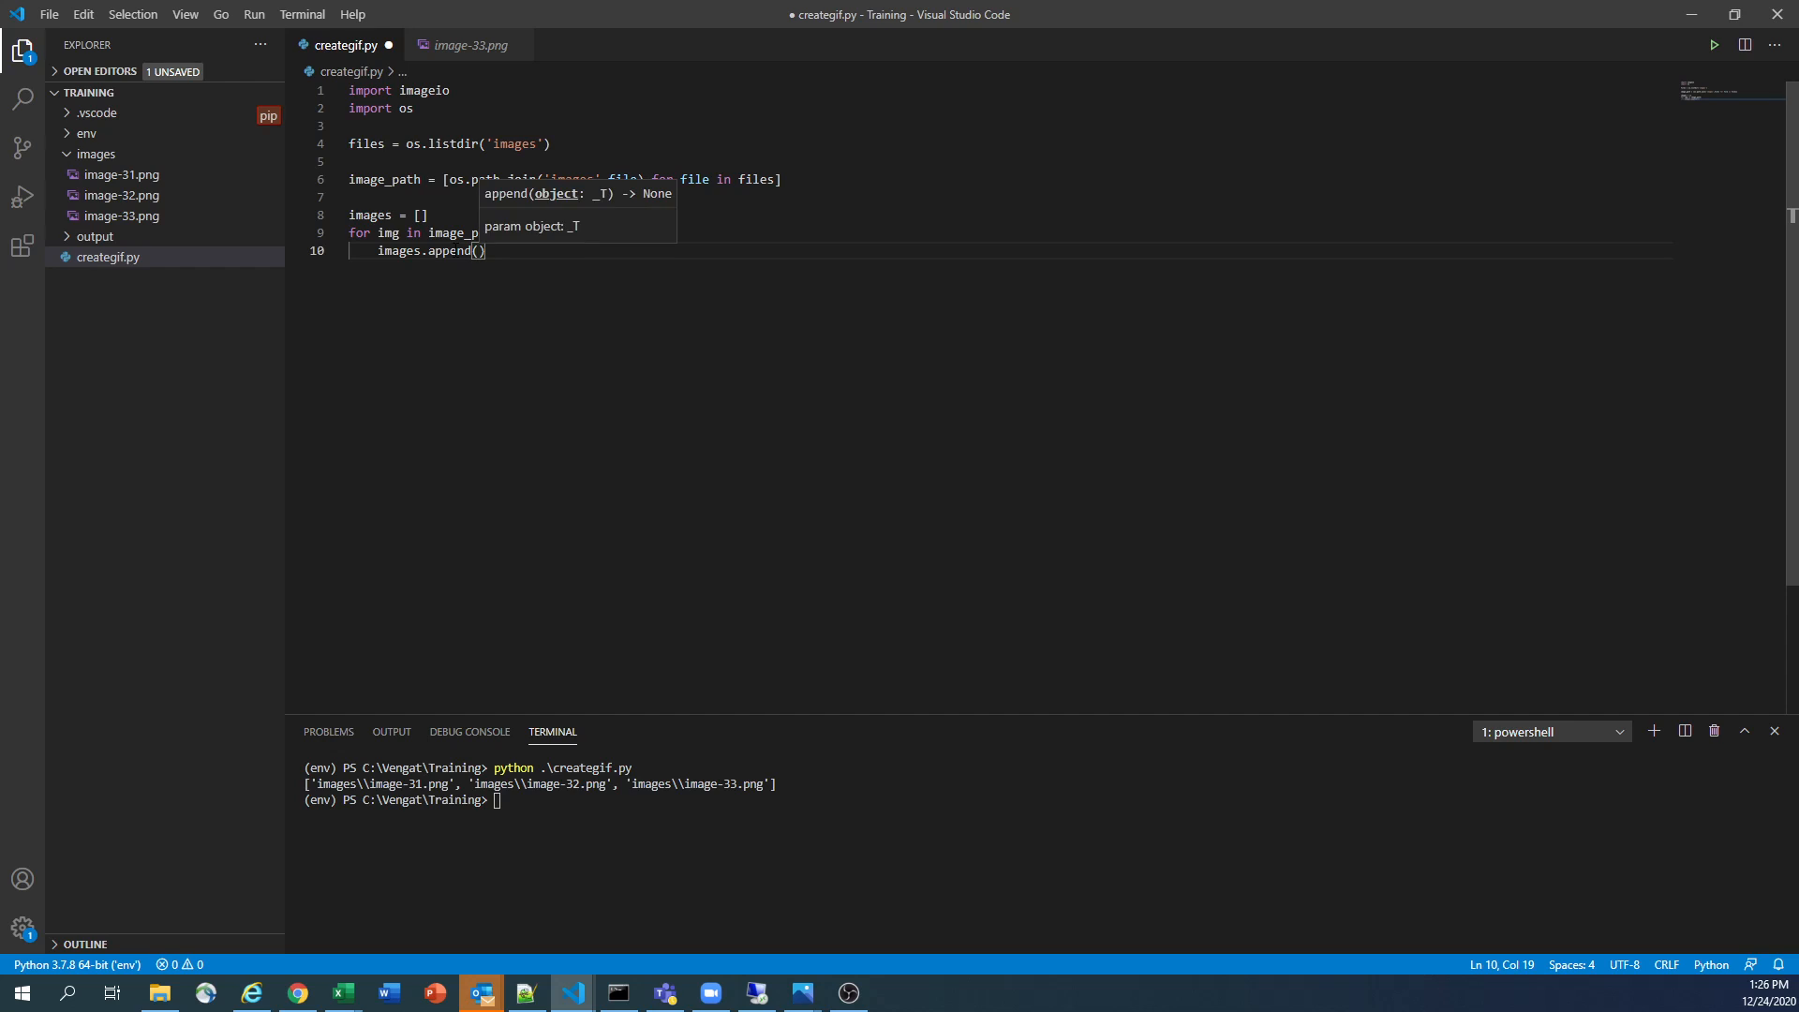
# Append imageio.imread(img) inside the loop and start a print call below it
pyautogui.write('imageio')
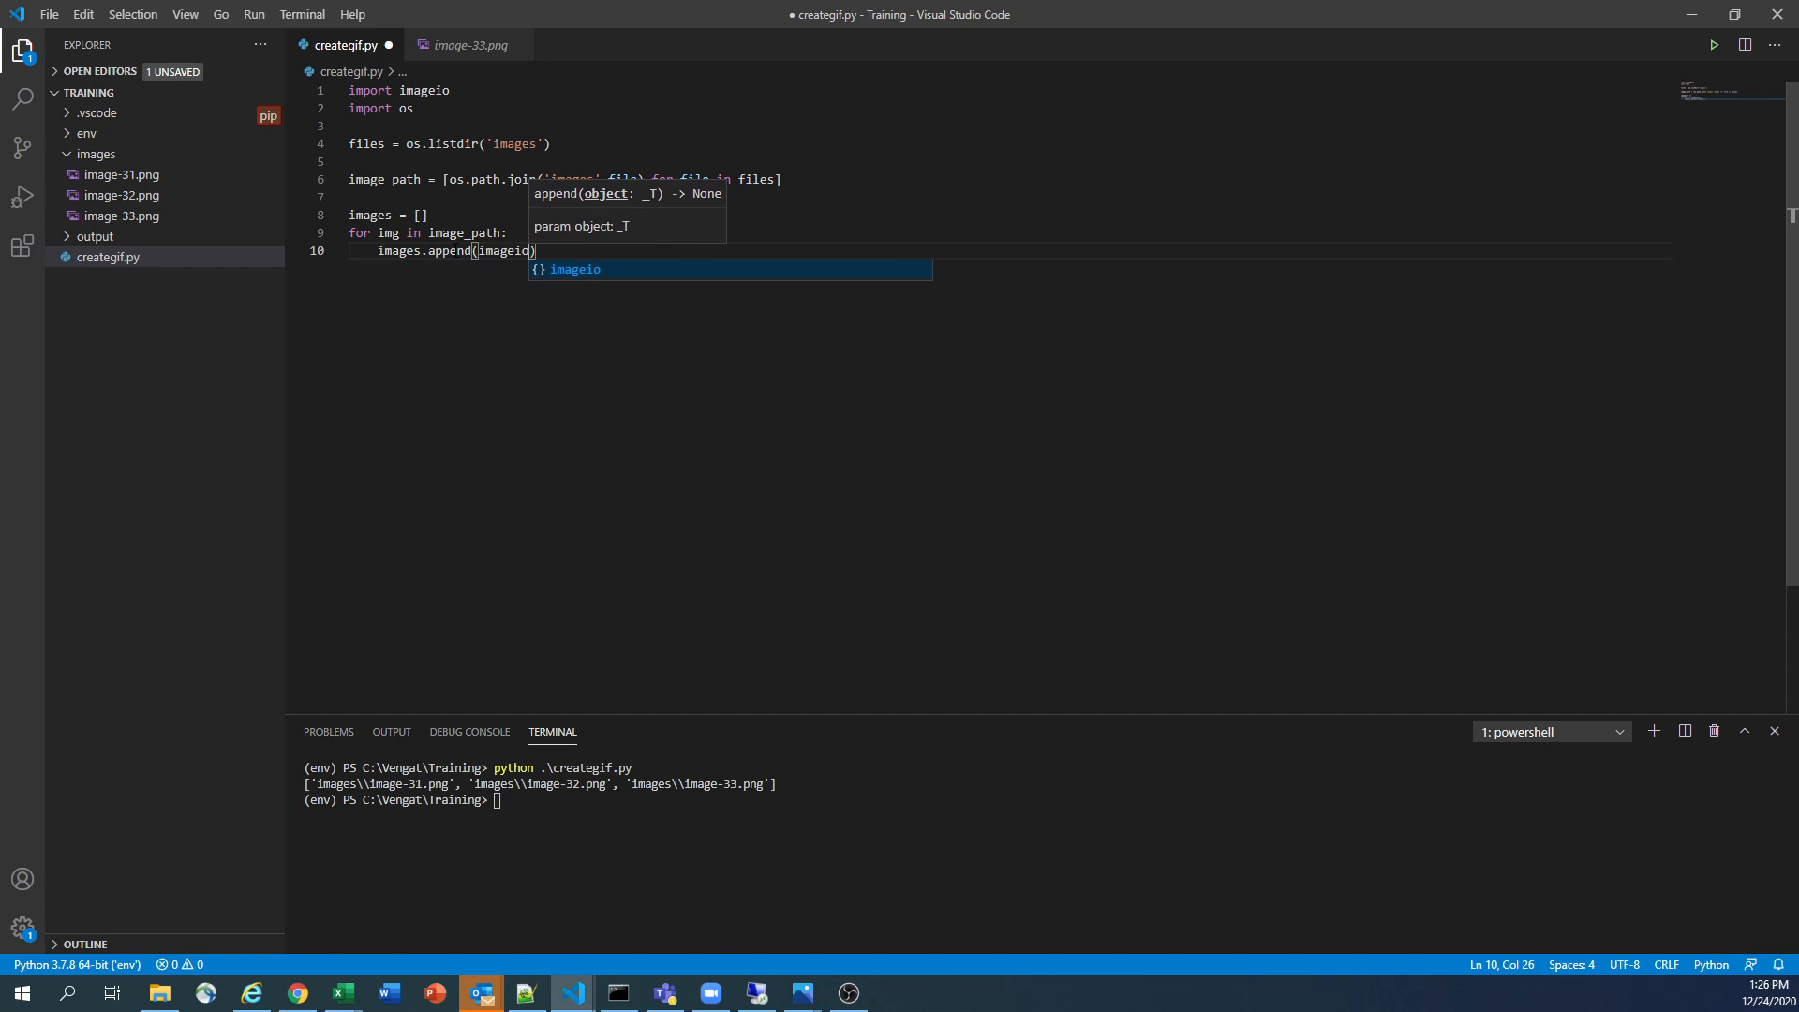
pyautogui.write('.r')
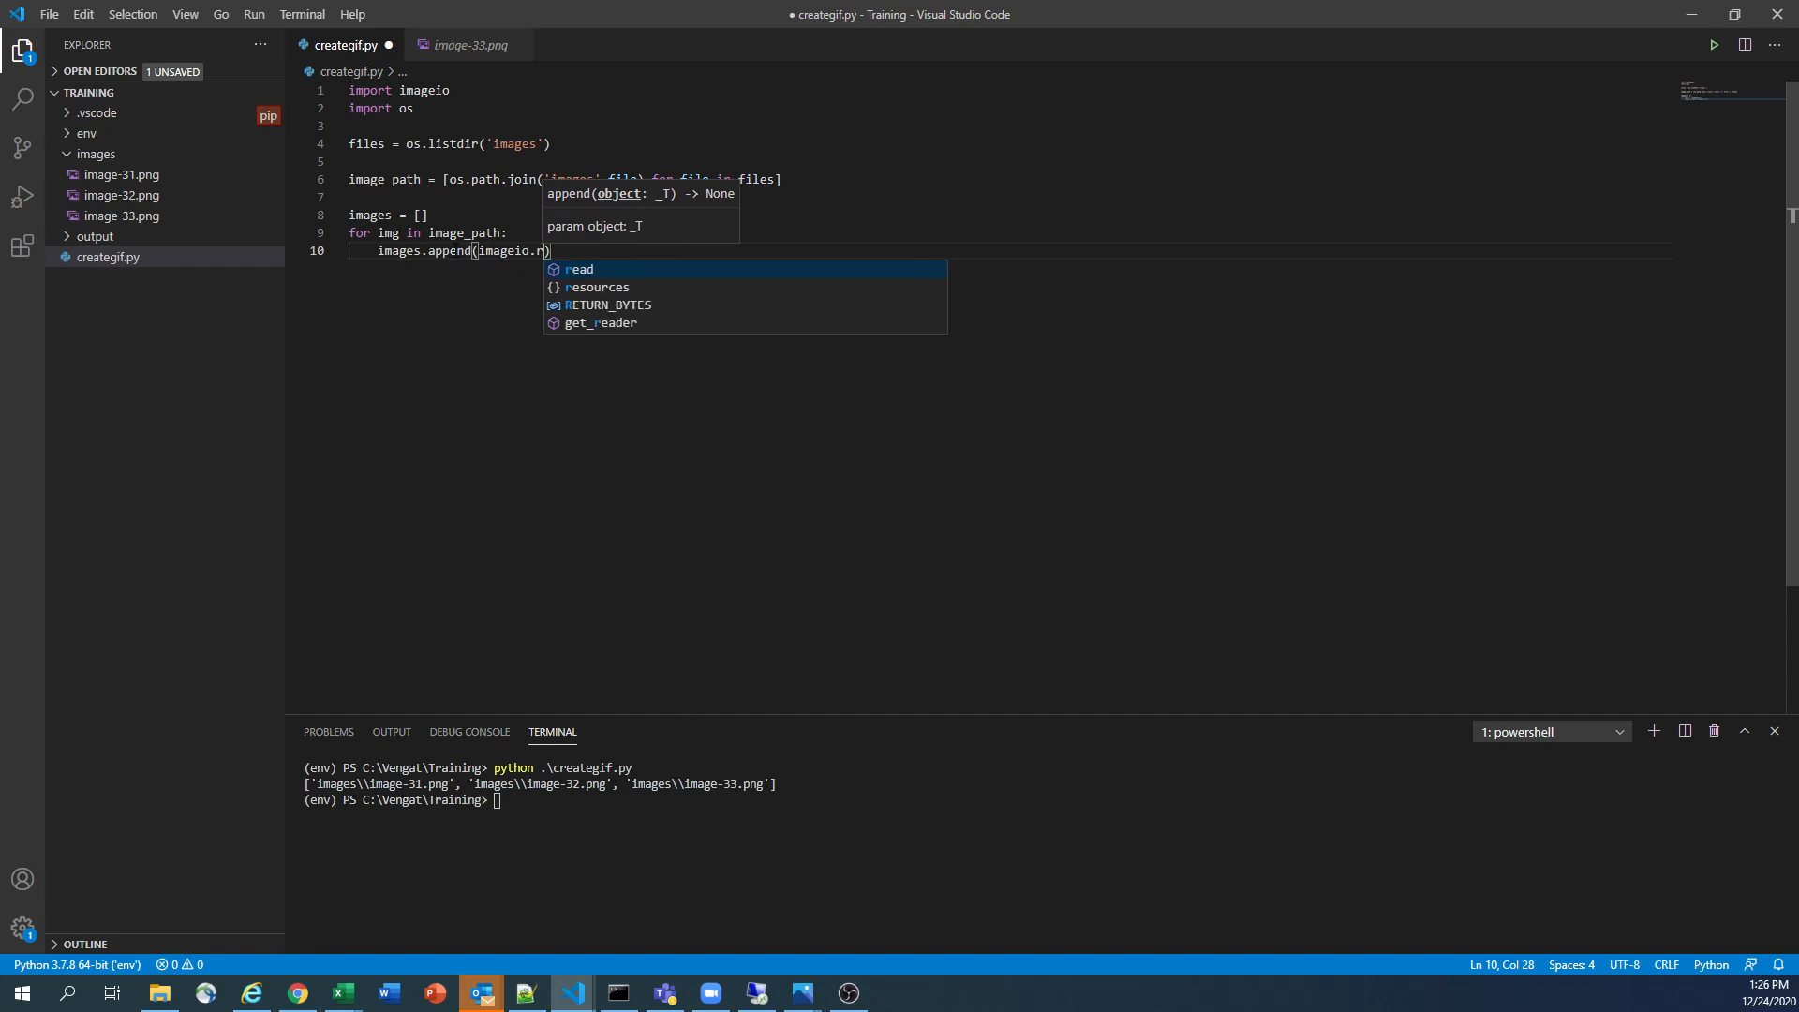
pyautogui.write('ead')
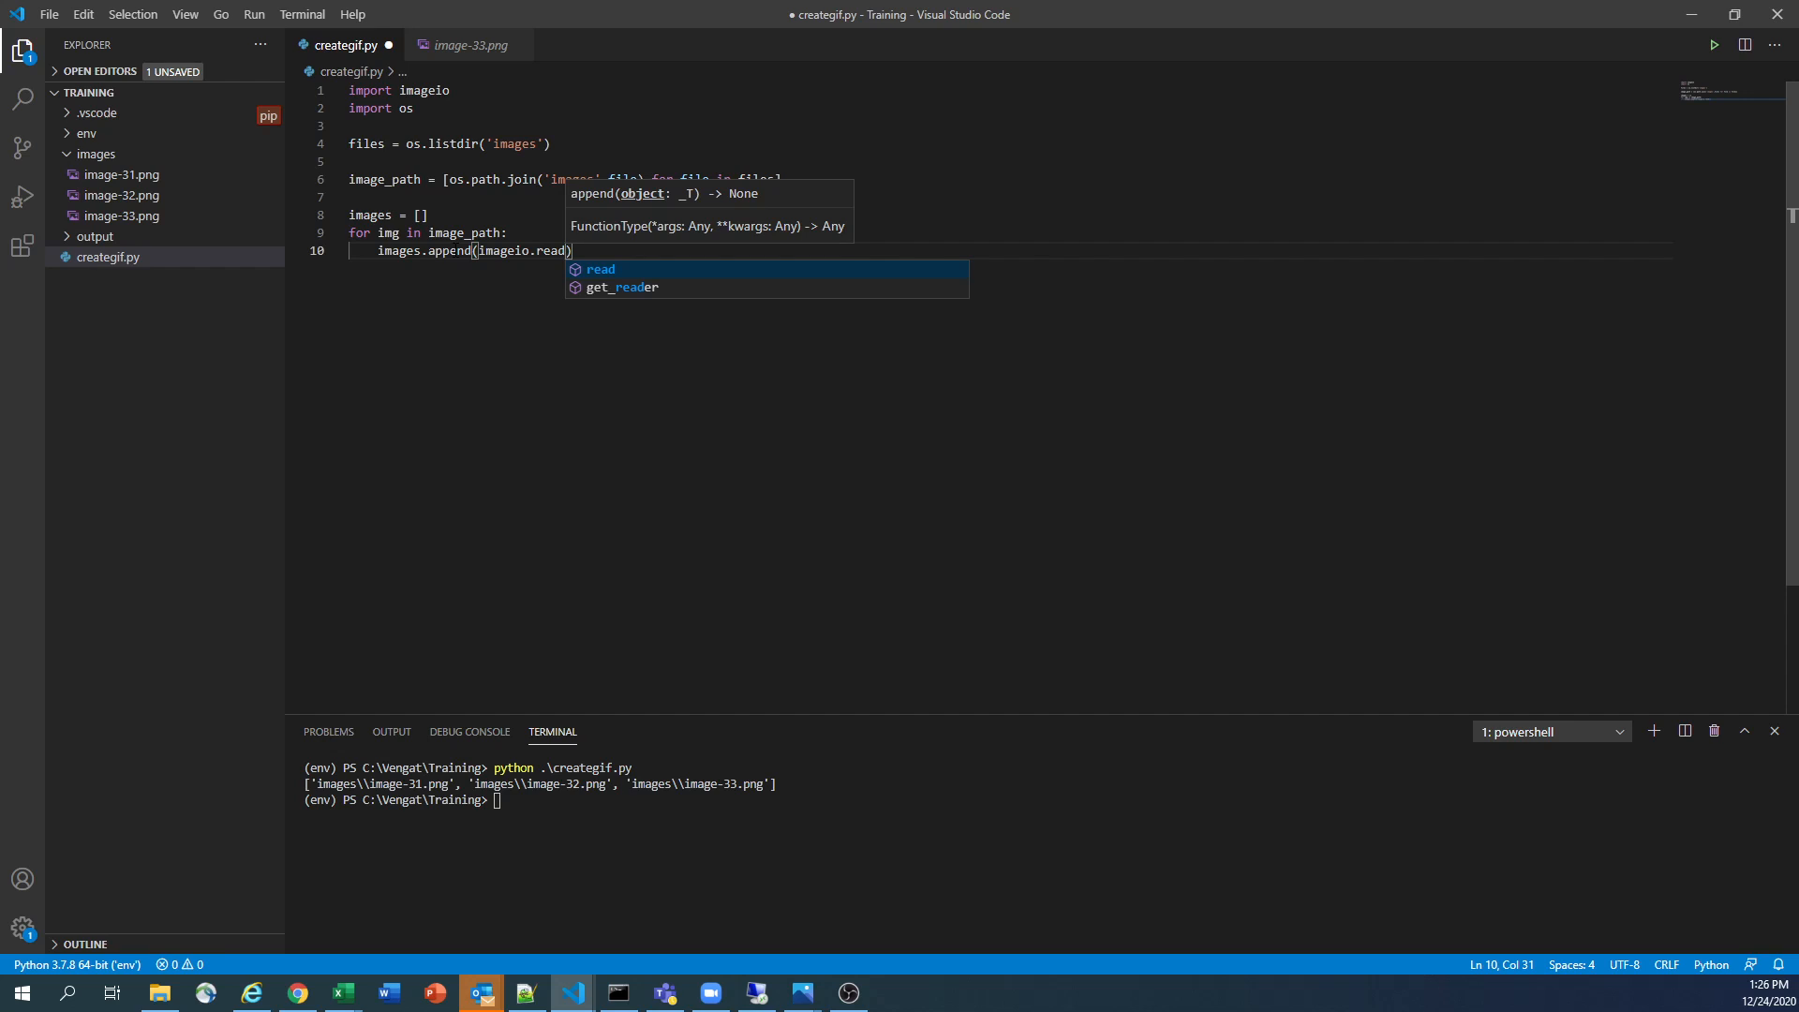
pyautogui.press('Backspace')
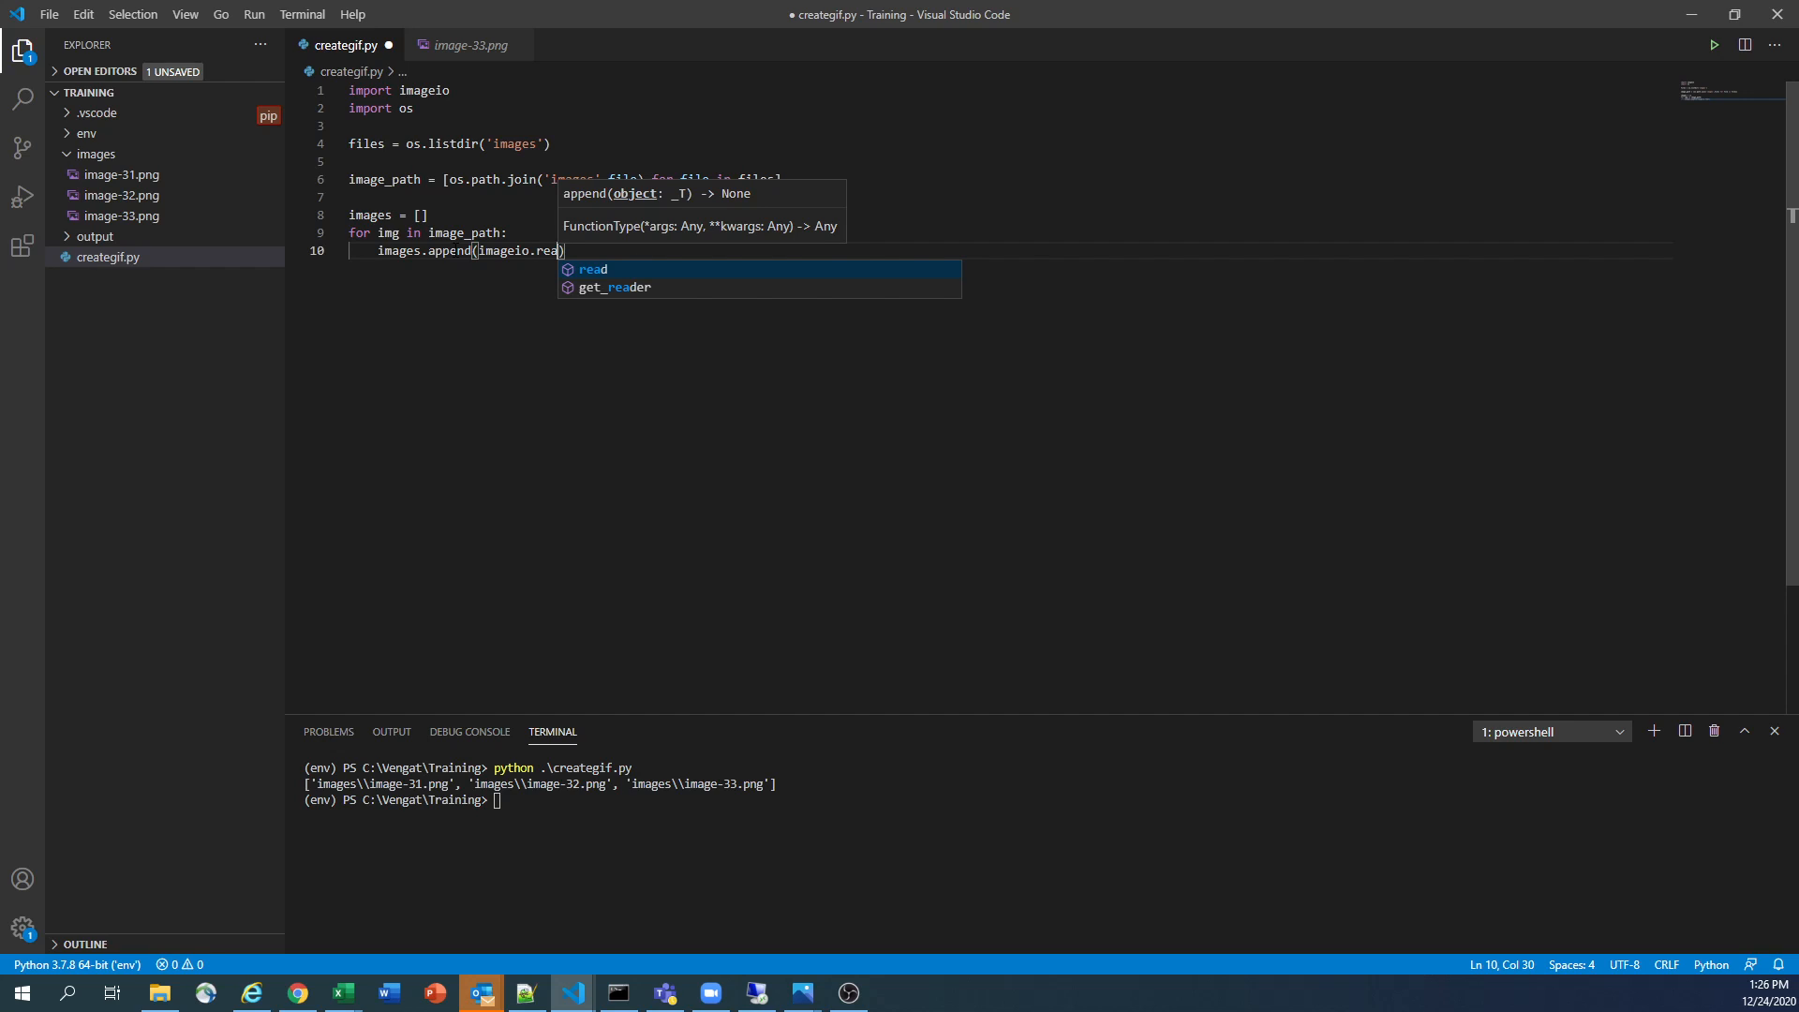
pyautogui.write('im')
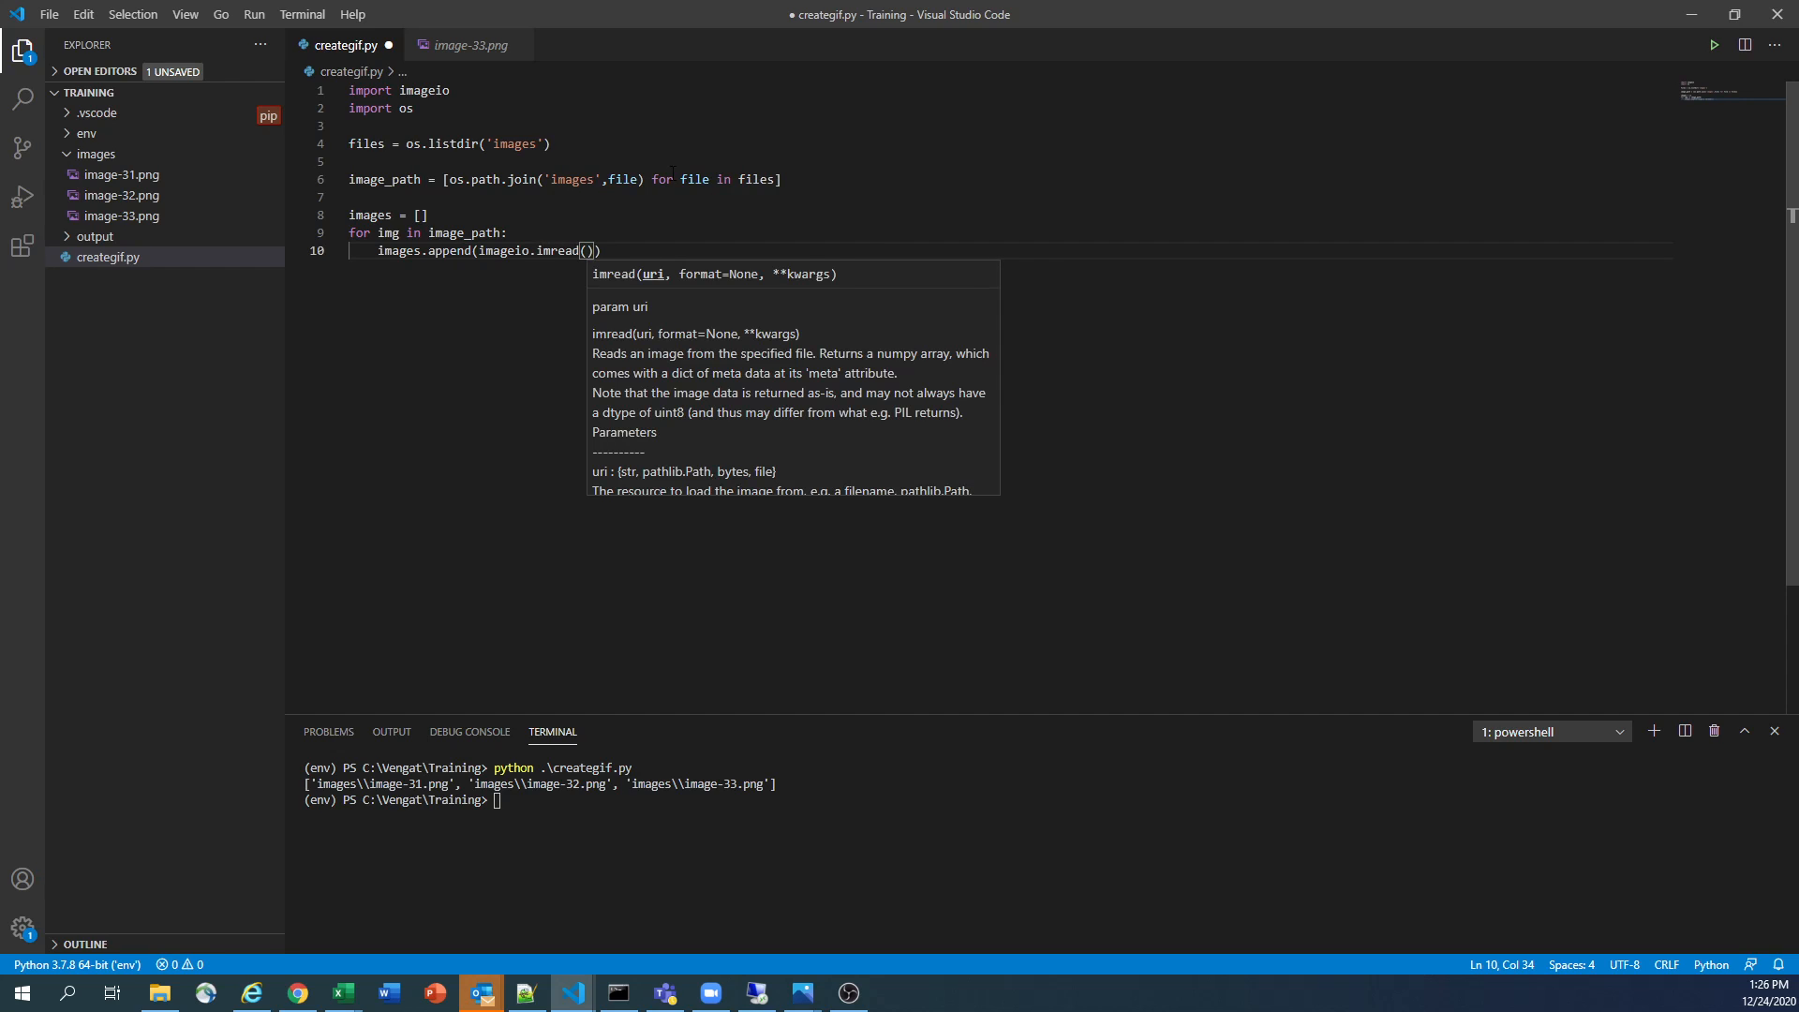
pyautogui.write('img')
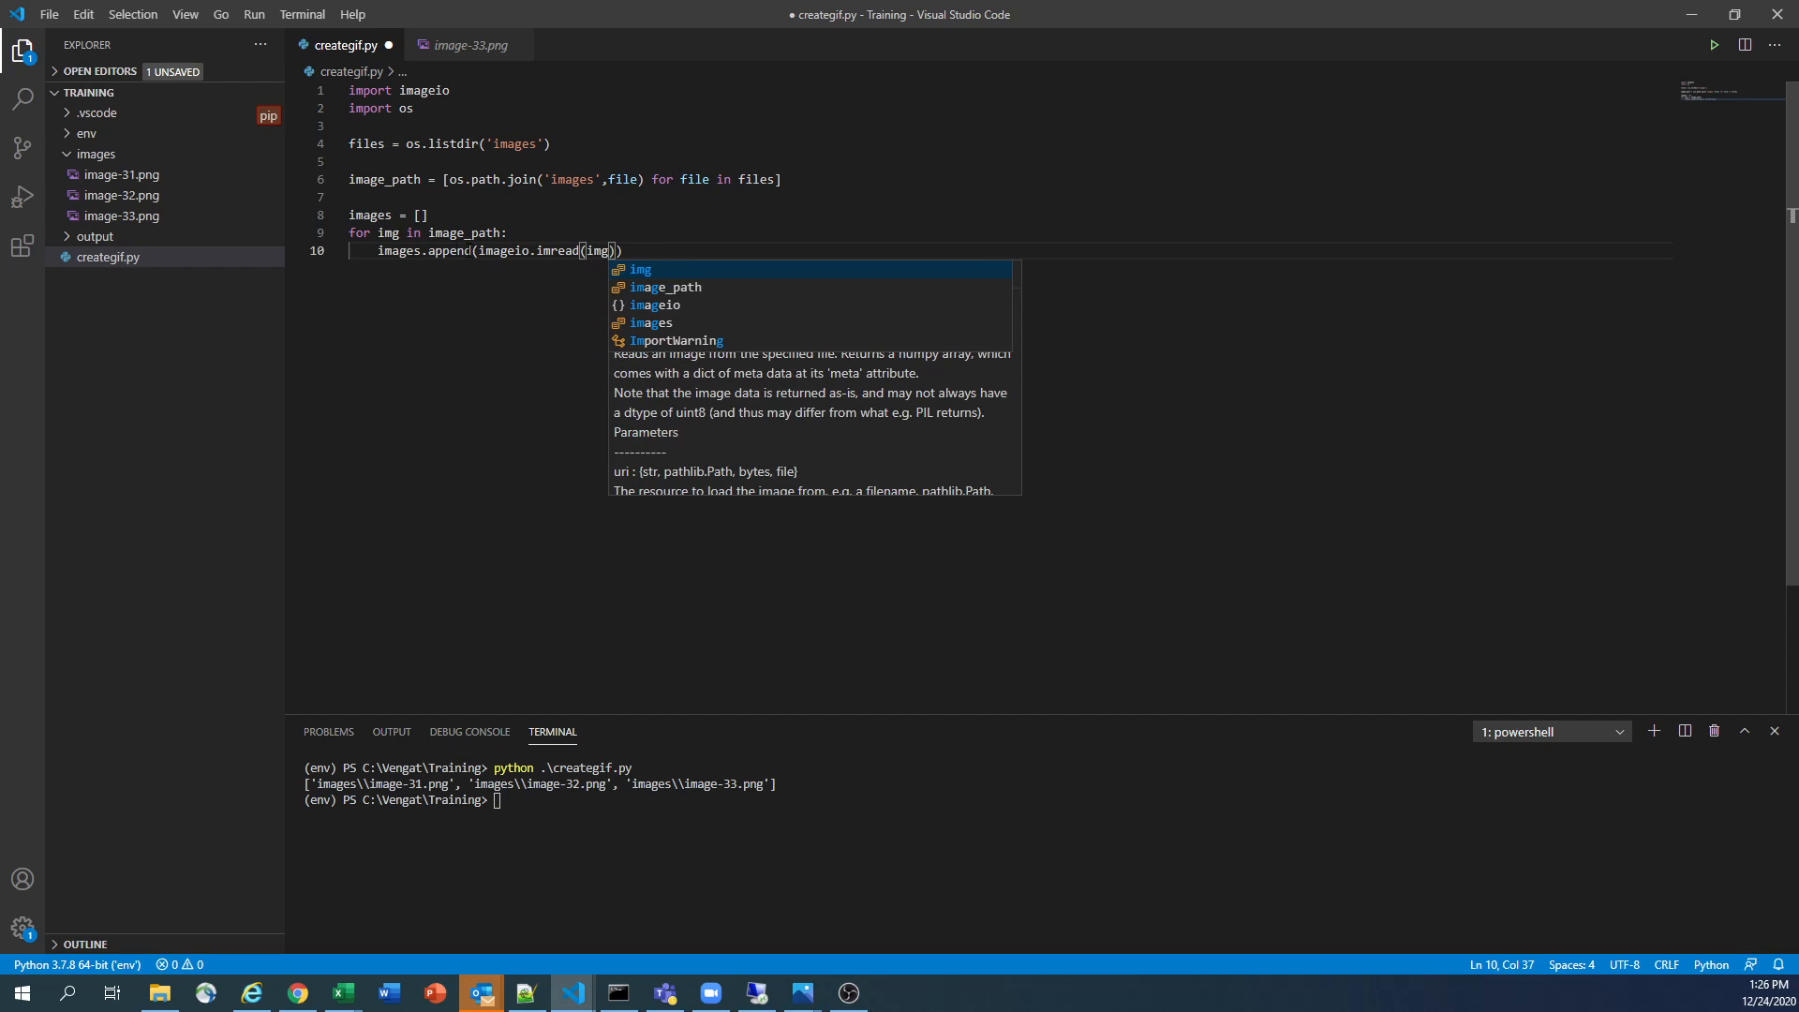
pyautogui.press('Escape')
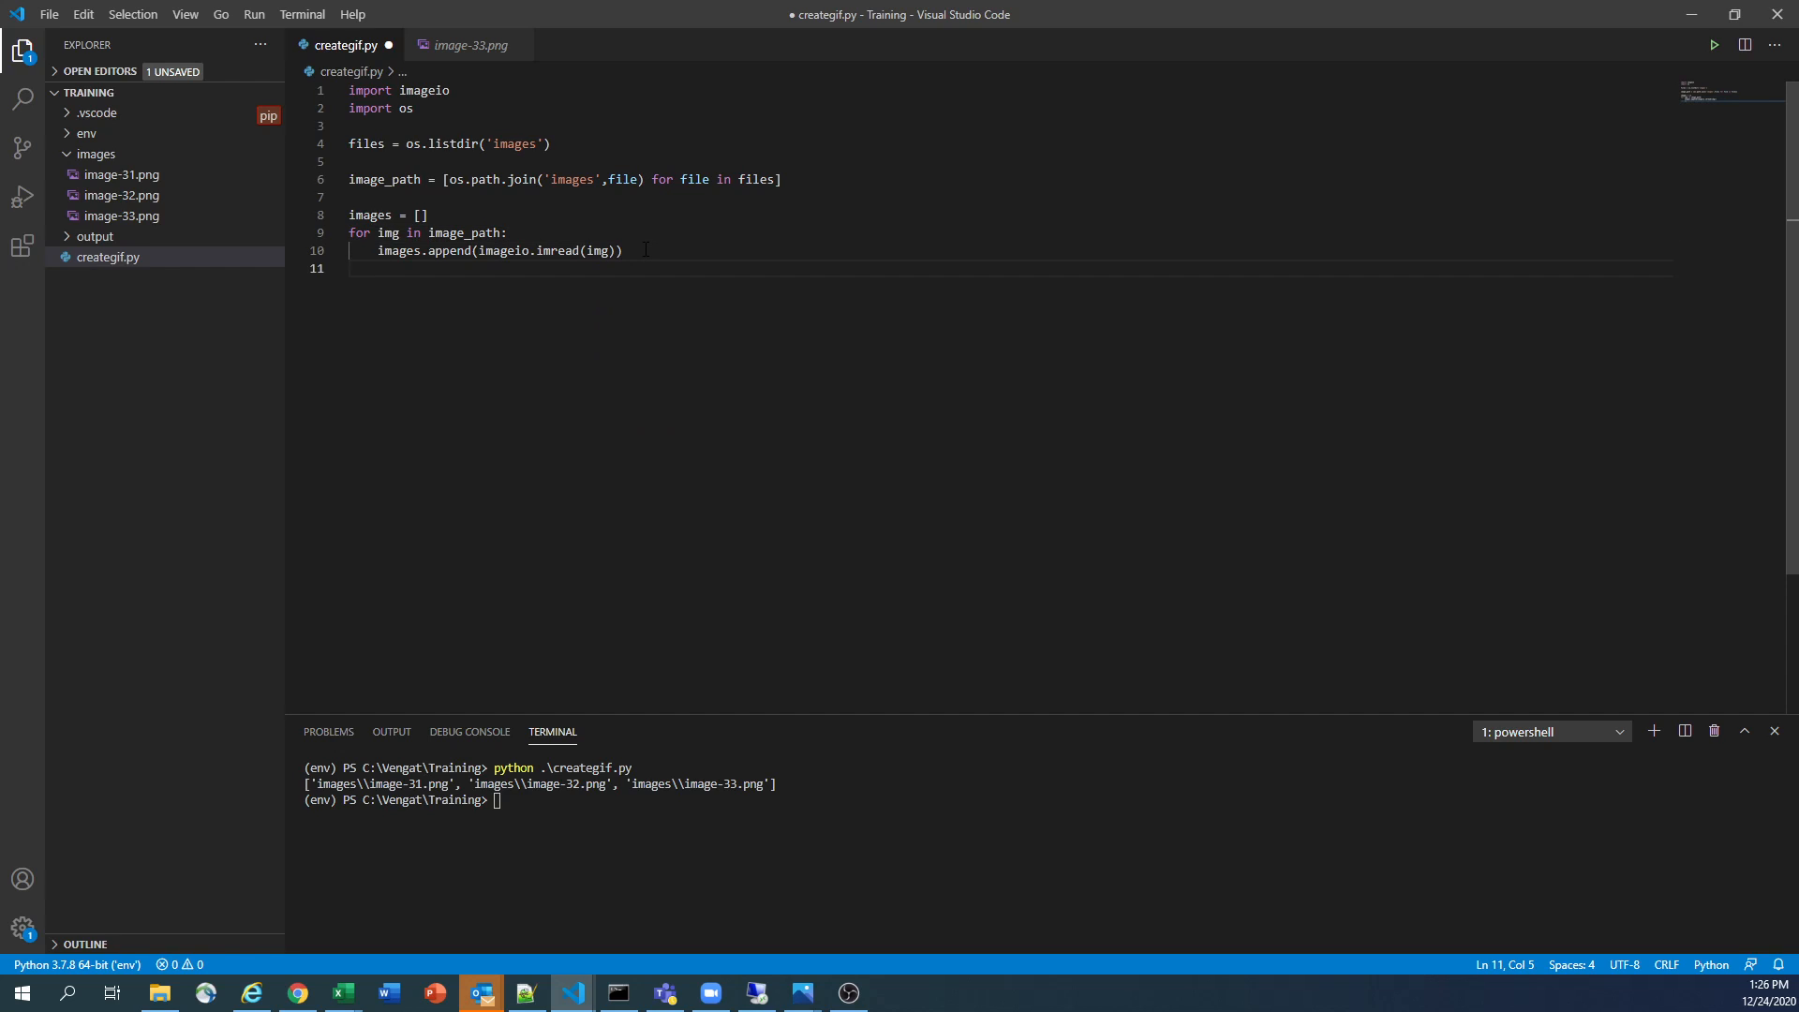
pyautogui.write('print(')
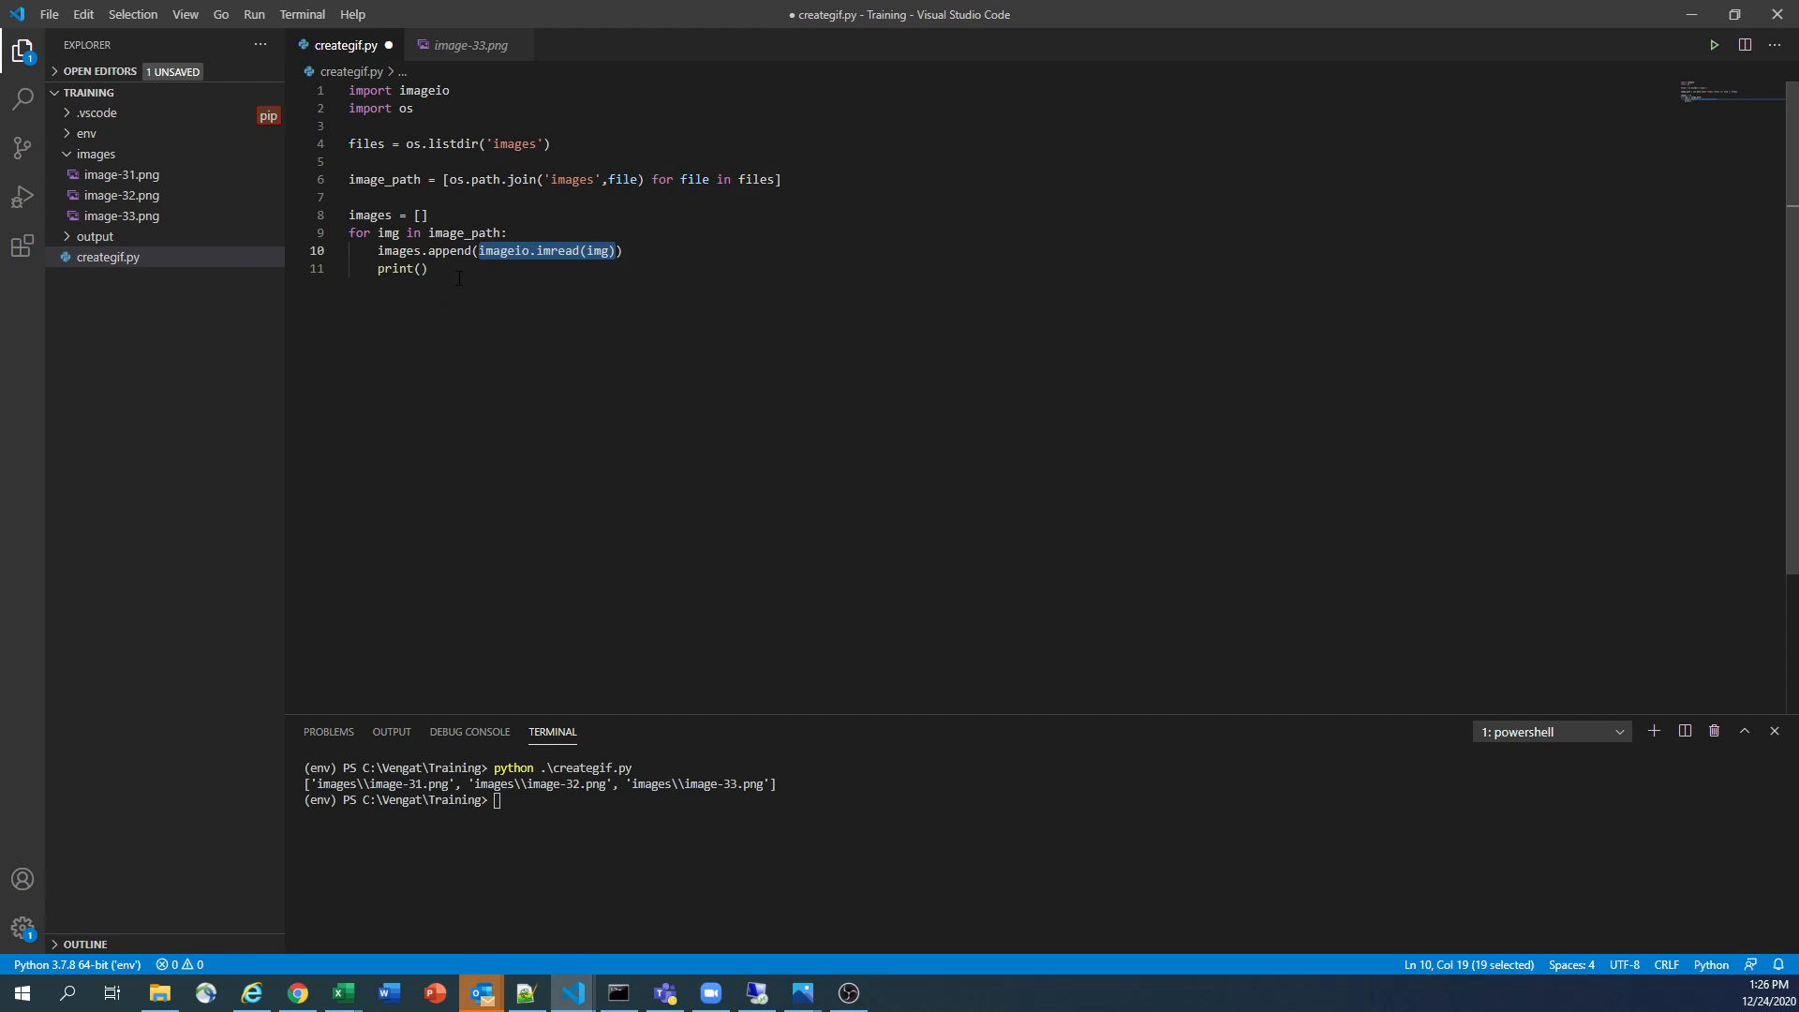
# Fill the print call with imageio.imread(img) to show each image's pixel data
pyautogui.click(422, 268)
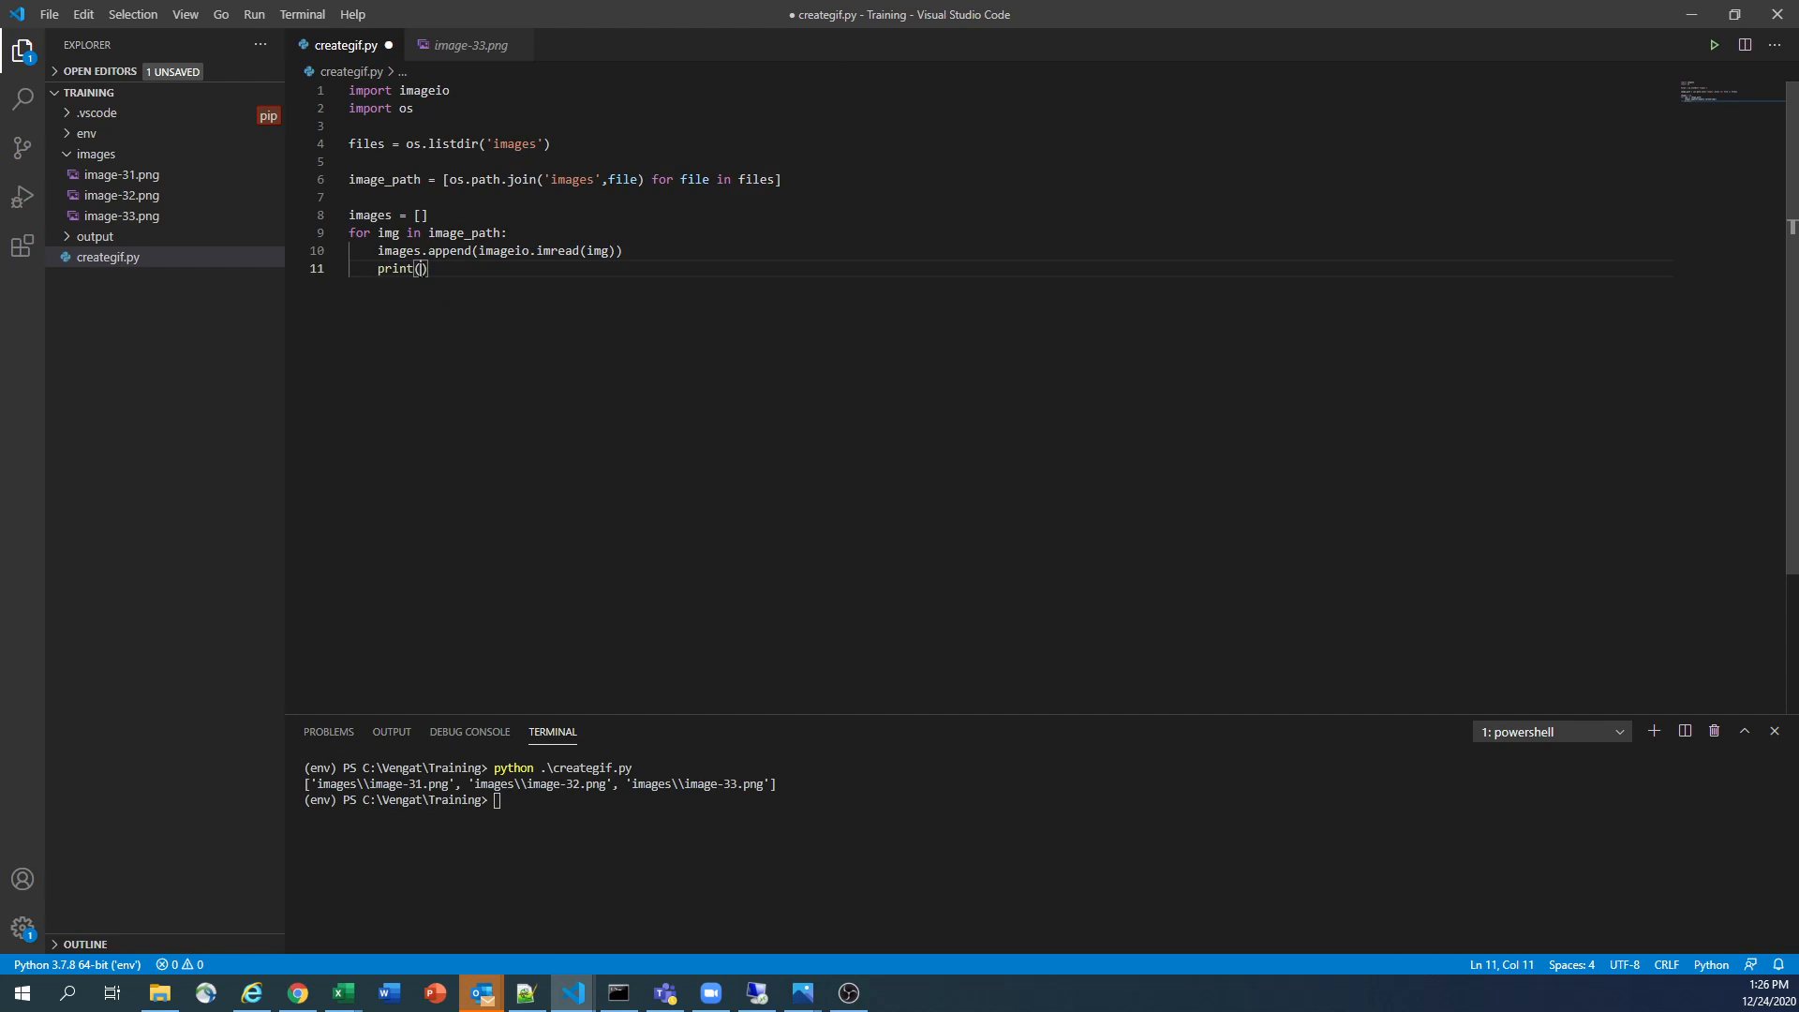
pyautogui.write('imageio.imread(img)')
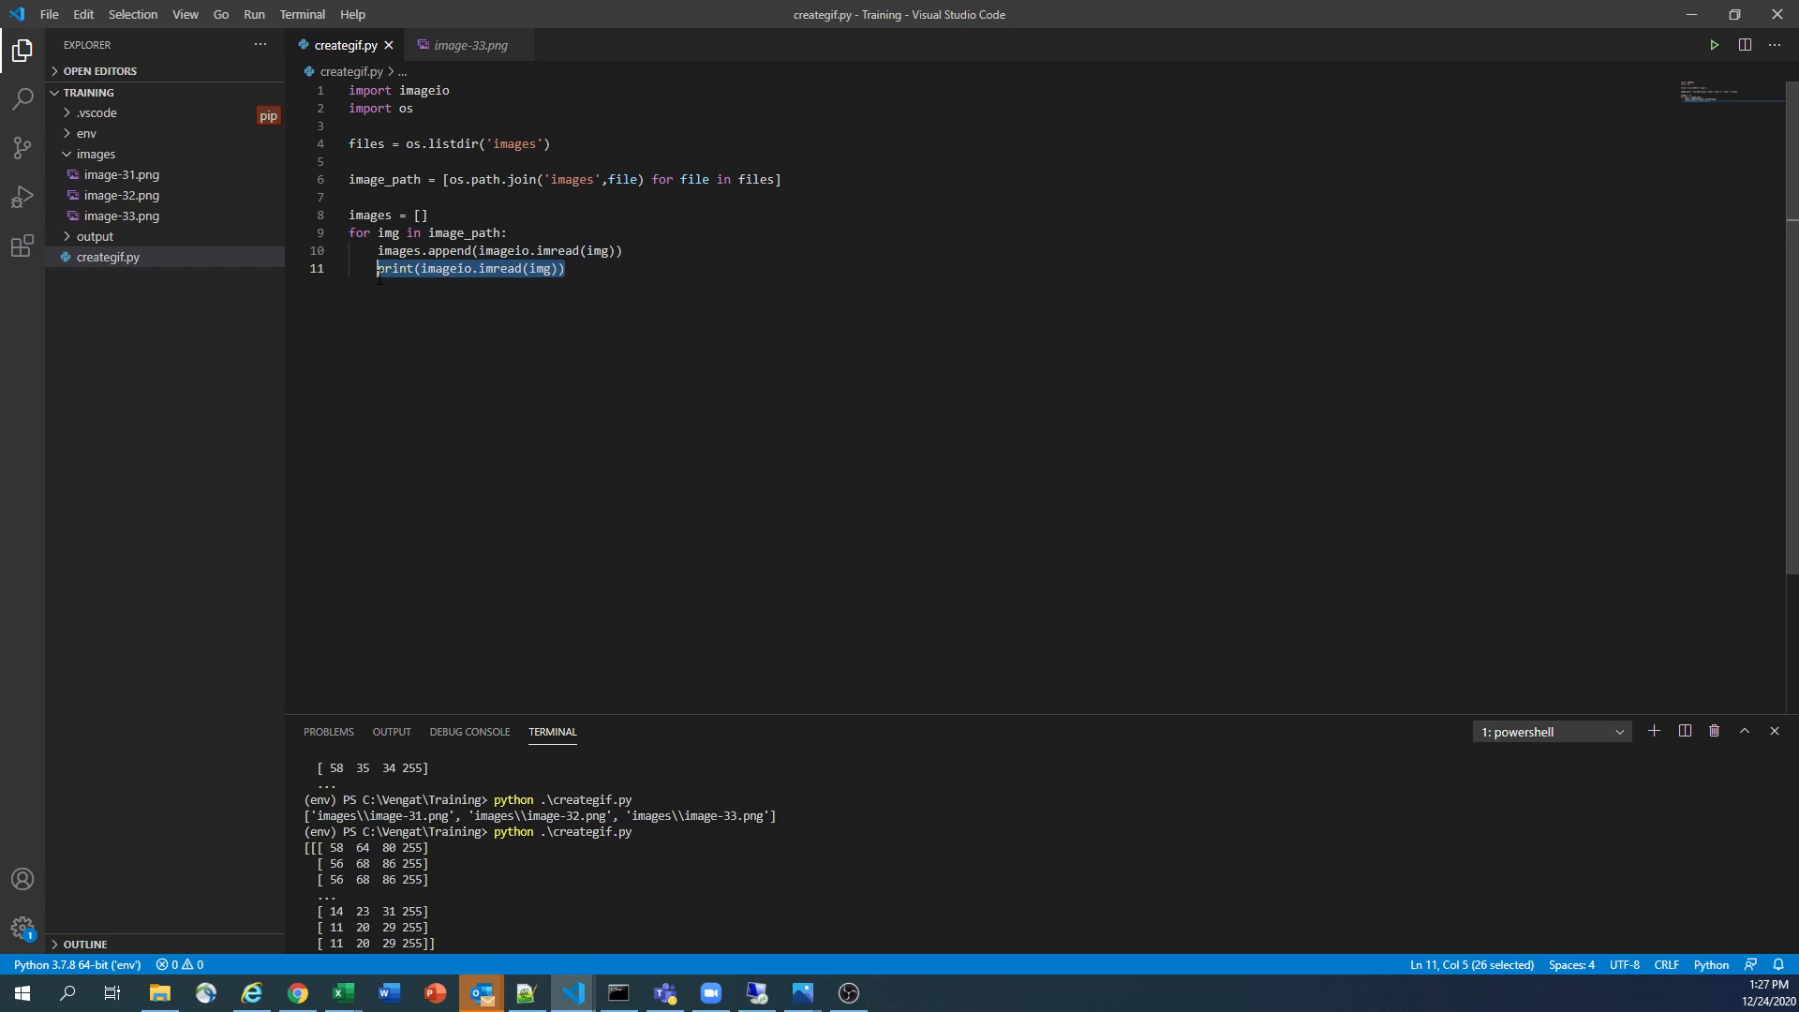
pyautogui.moveTo(390, 268)
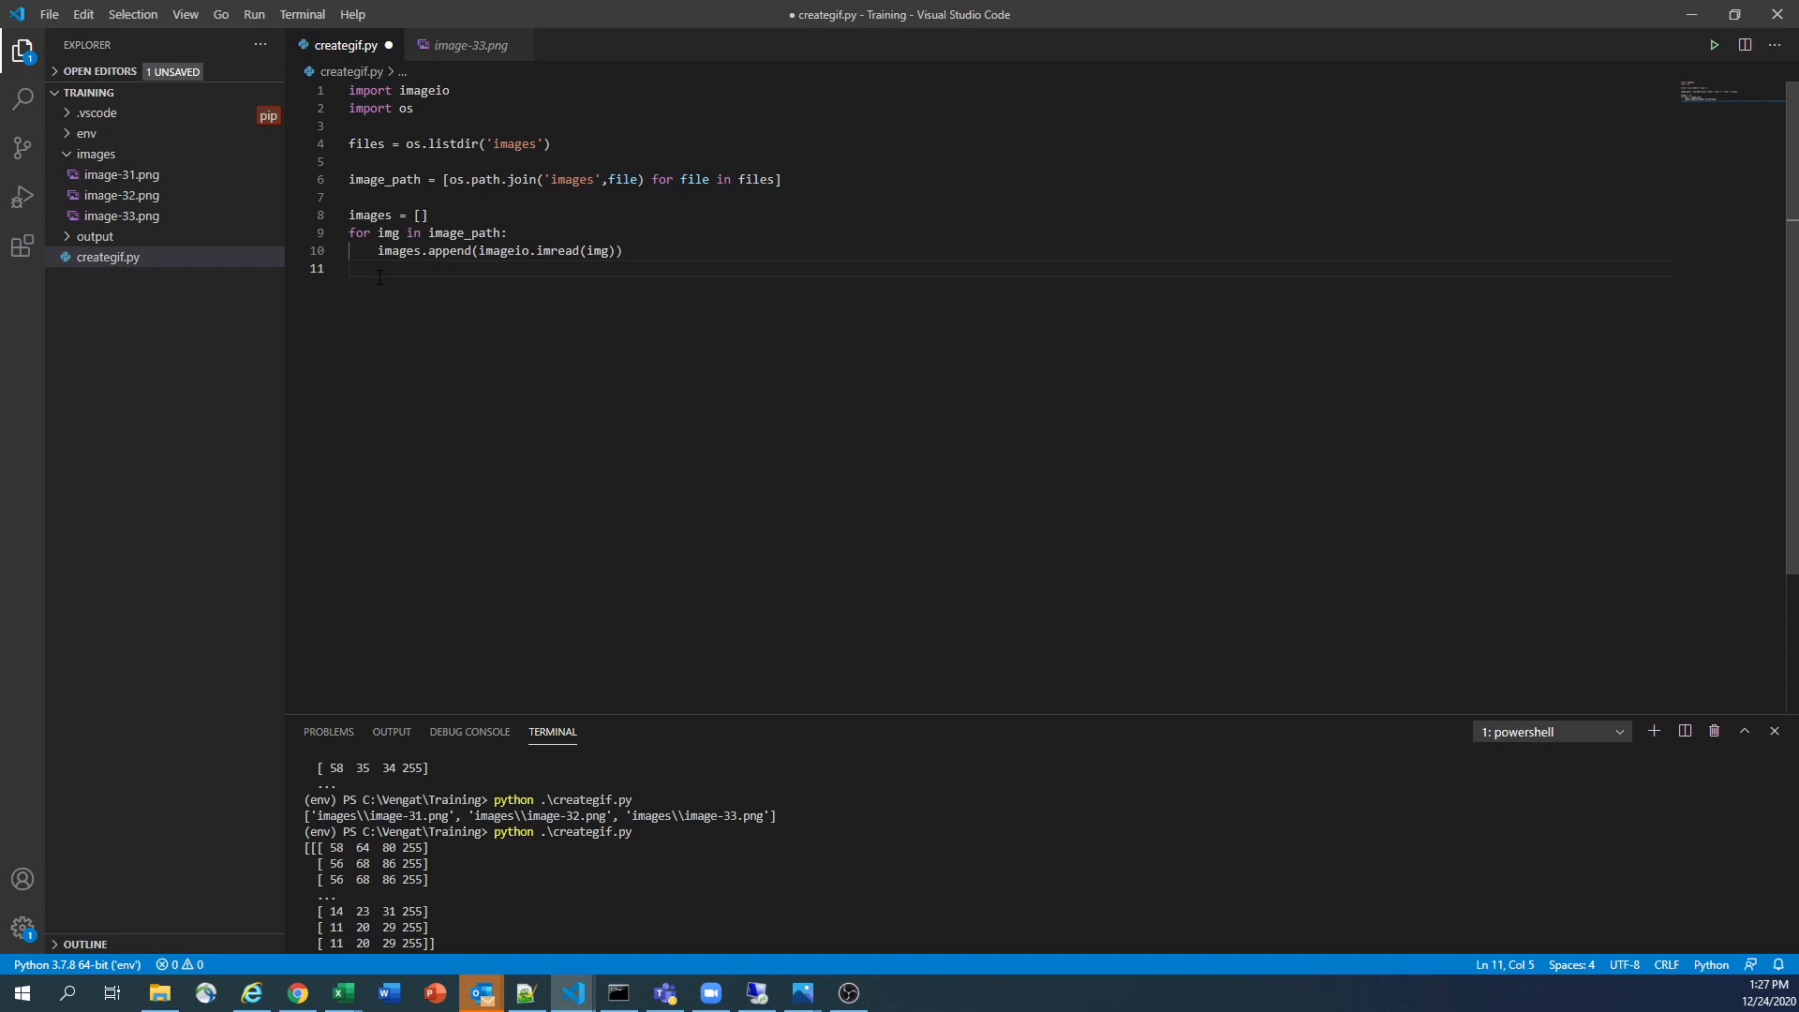
# Add print(images) after the loop and run creategif.py to list the uint8 pixel arrays
pyautogui.press('enter')
pyautogui.write('print(im,ag')
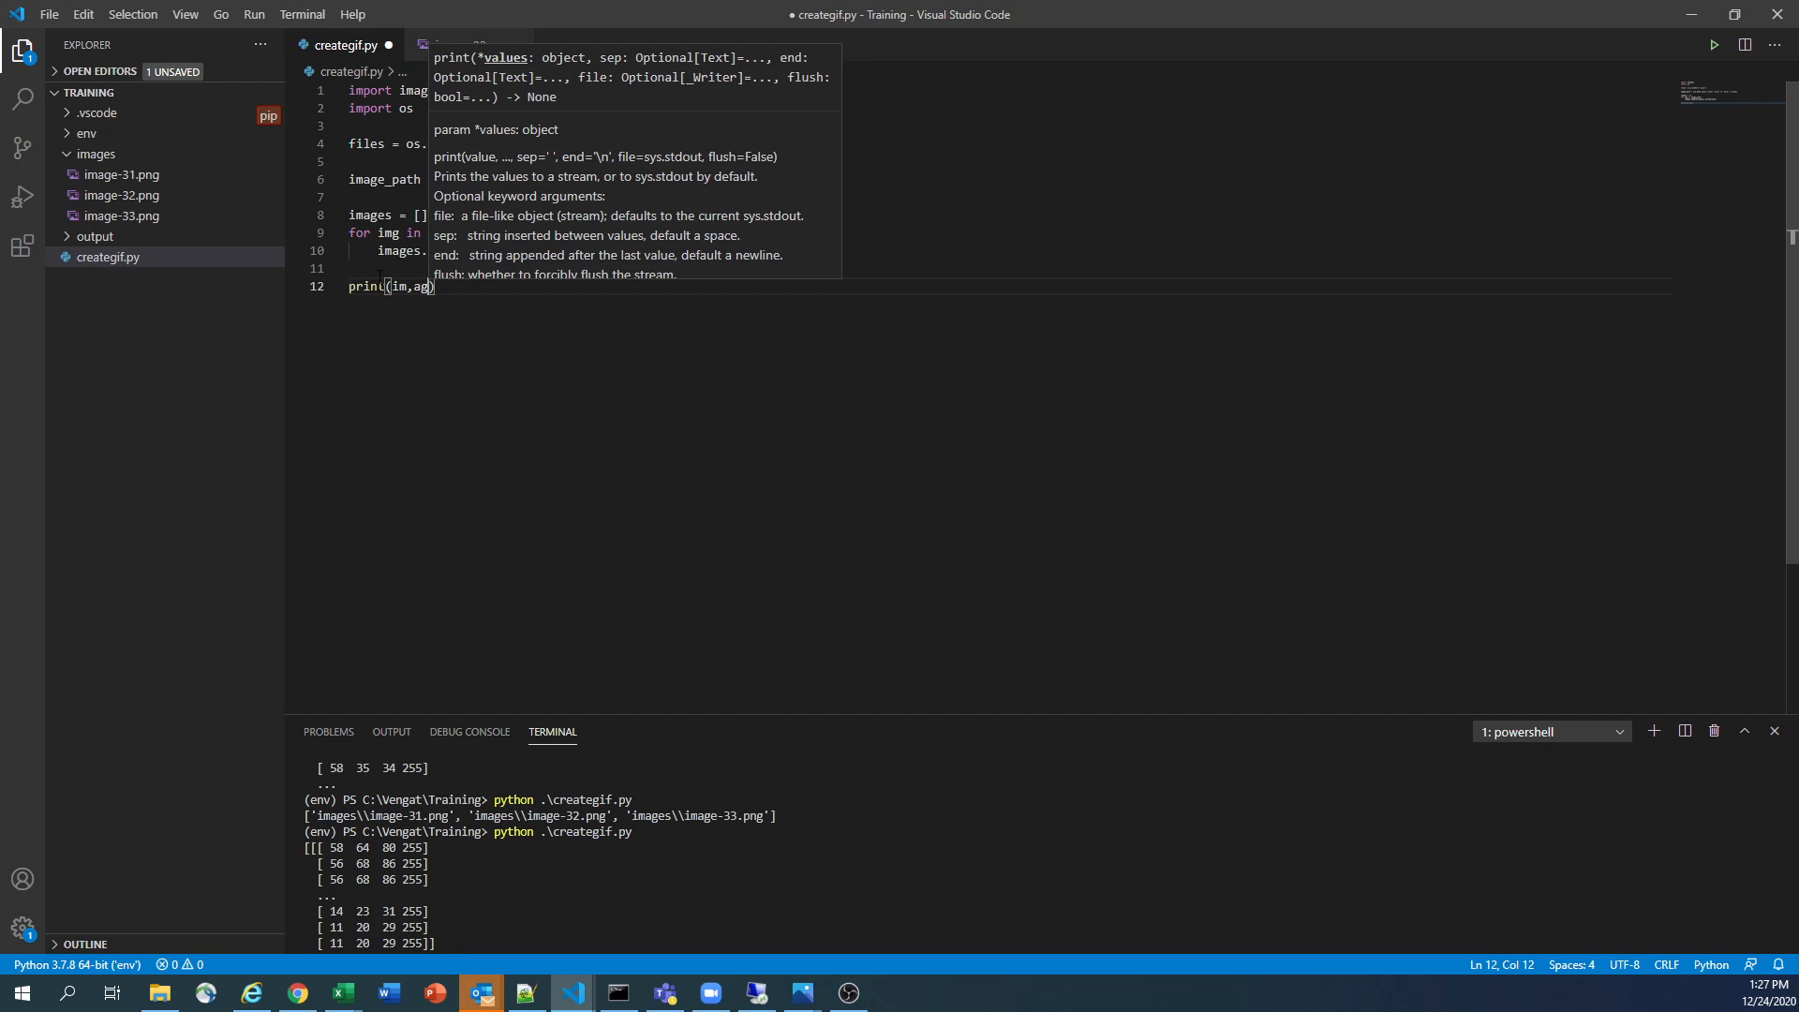
pyautogui.write('images')
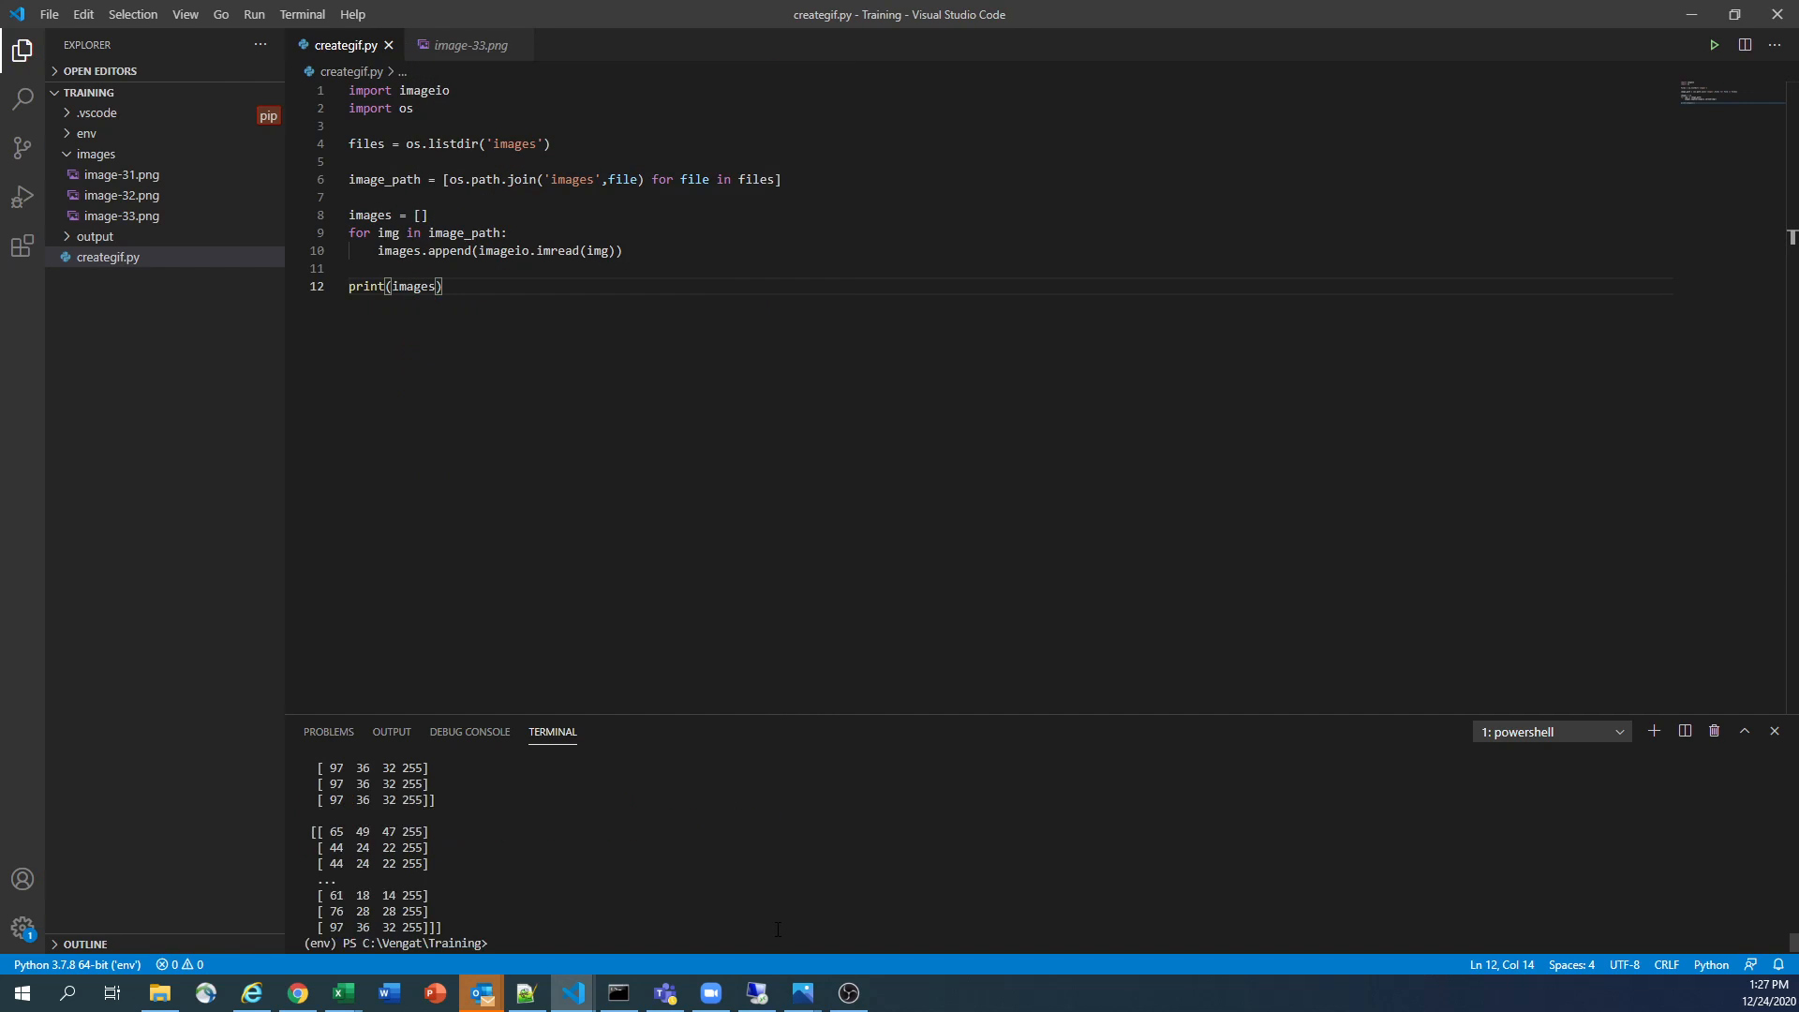
pyautogui.write('python .\\creategif.py')
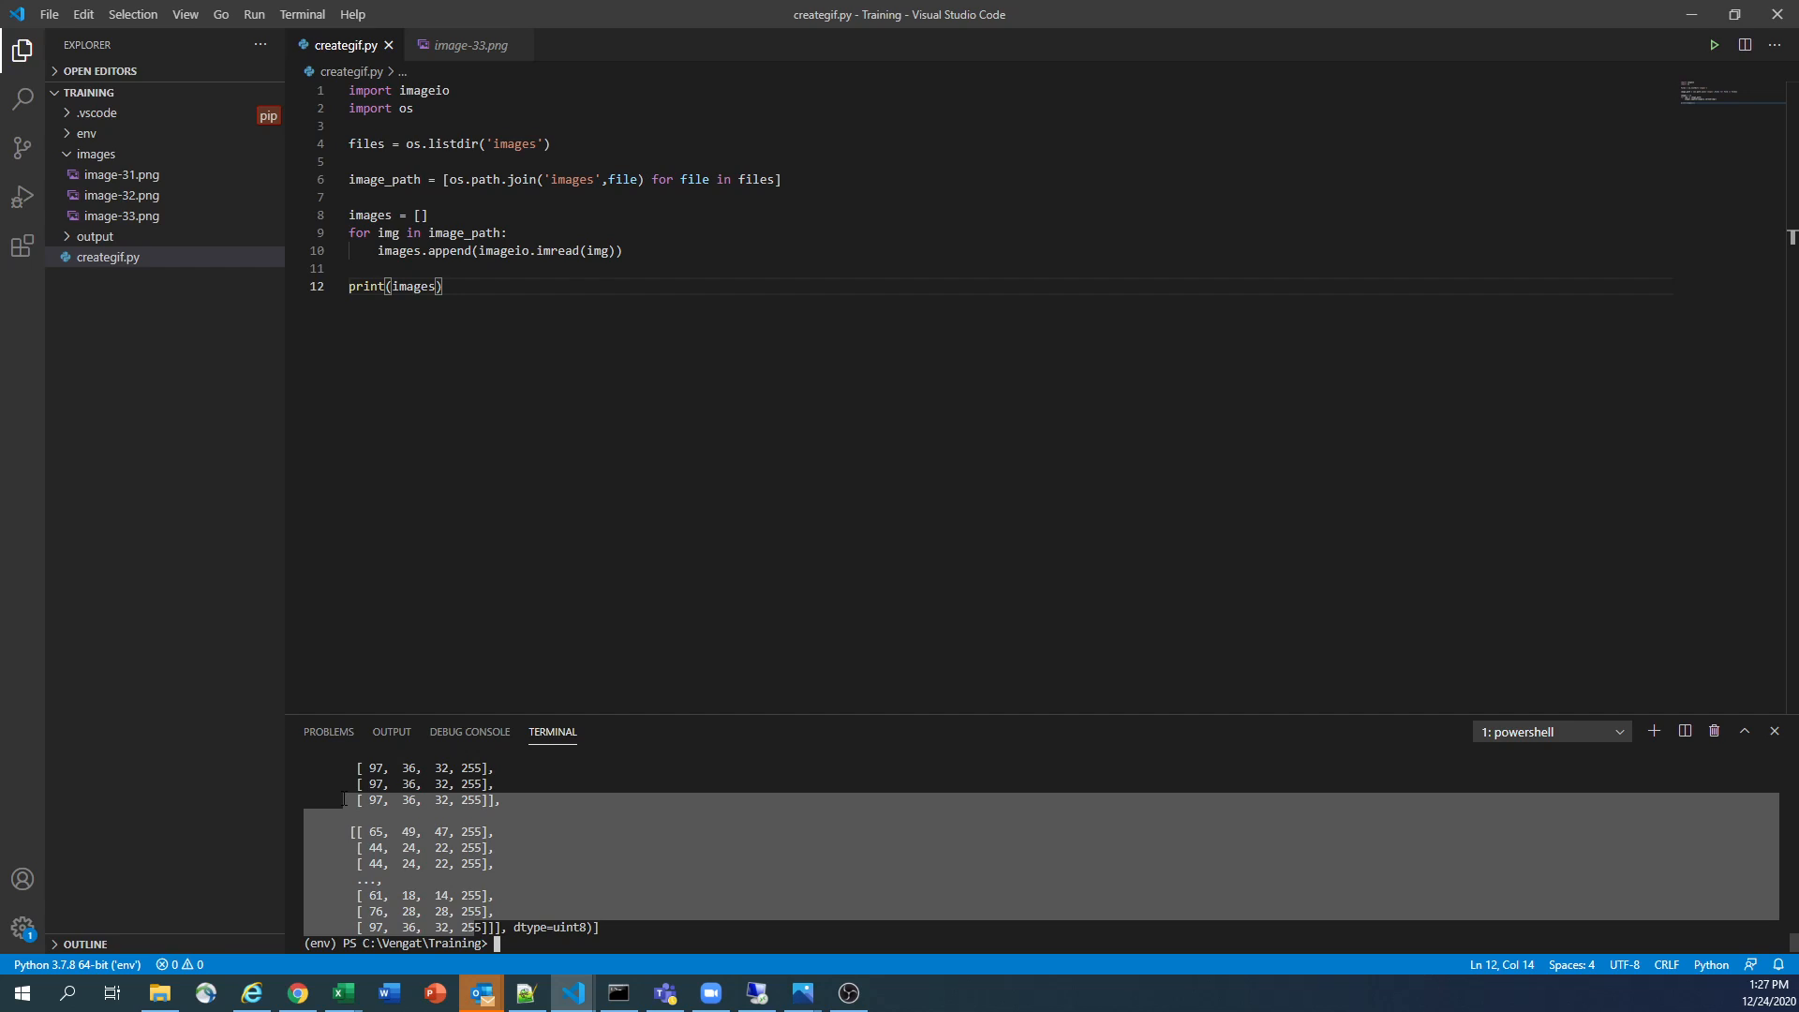
# Replace the print(images) line with an imageio.mimwrite call chosen from IntelliSense
pyautogui.tripleClick(395, 285)
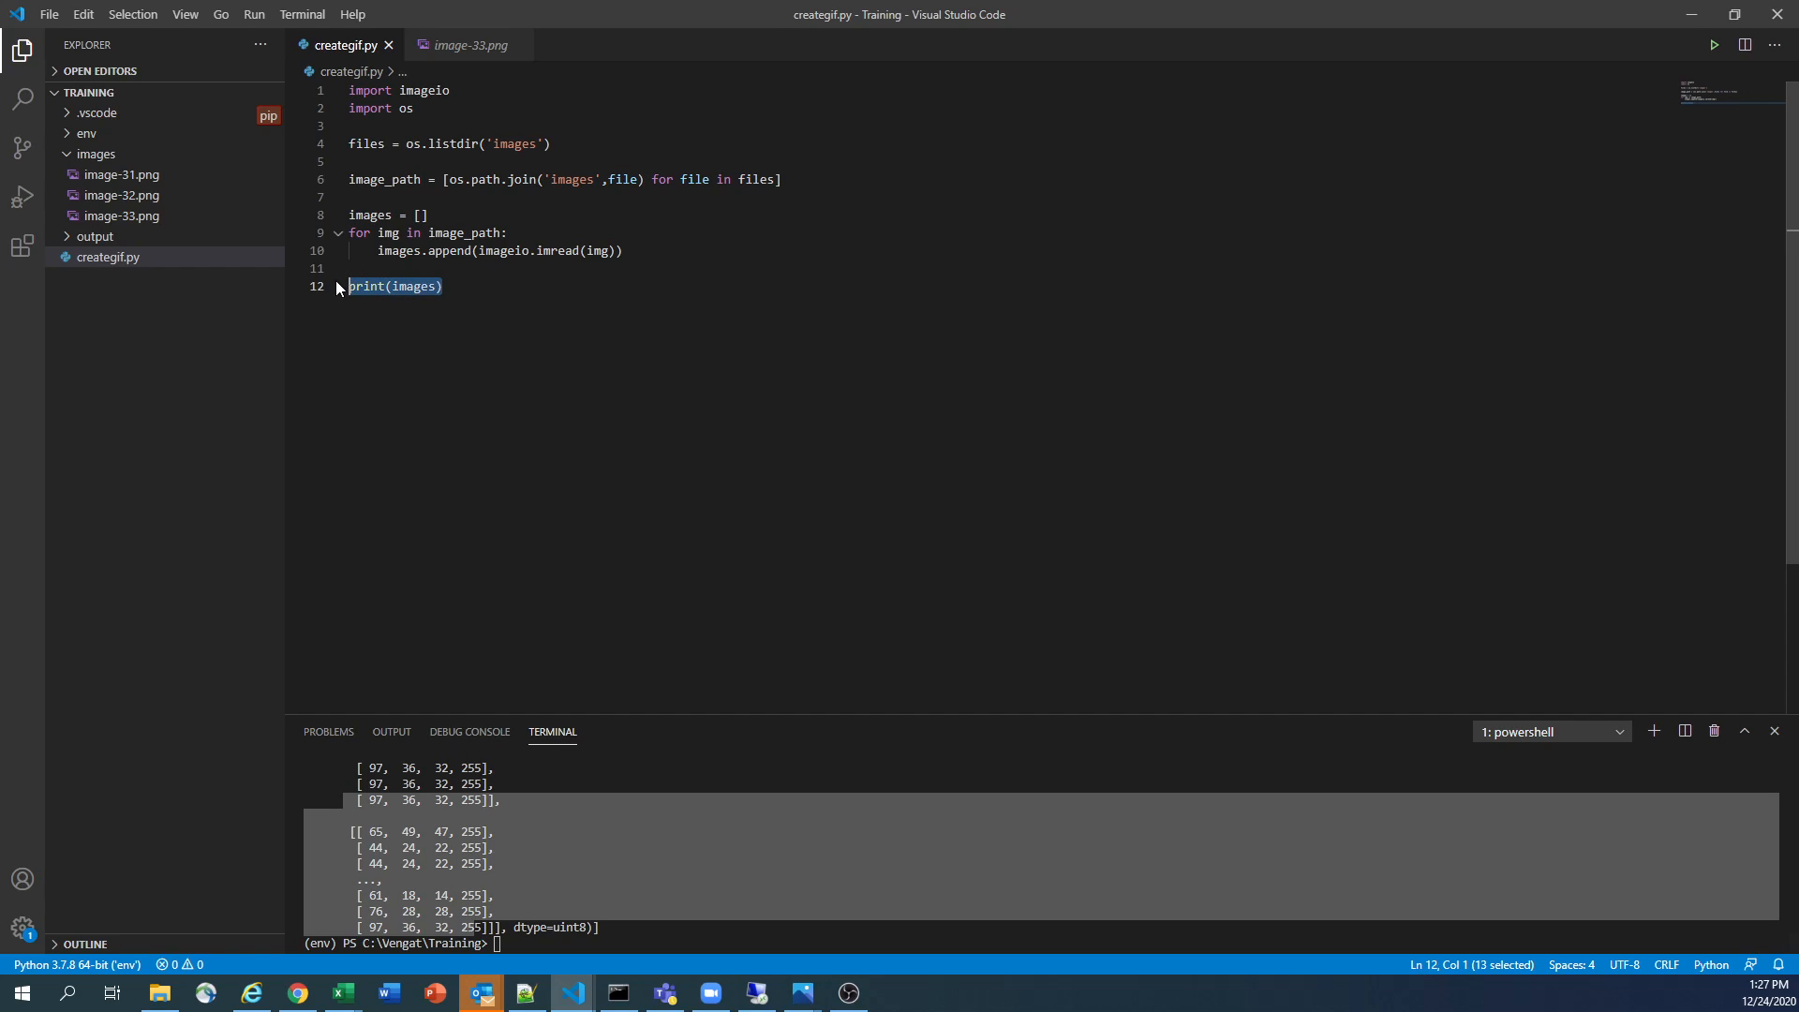
pyautogui.press('Delete')
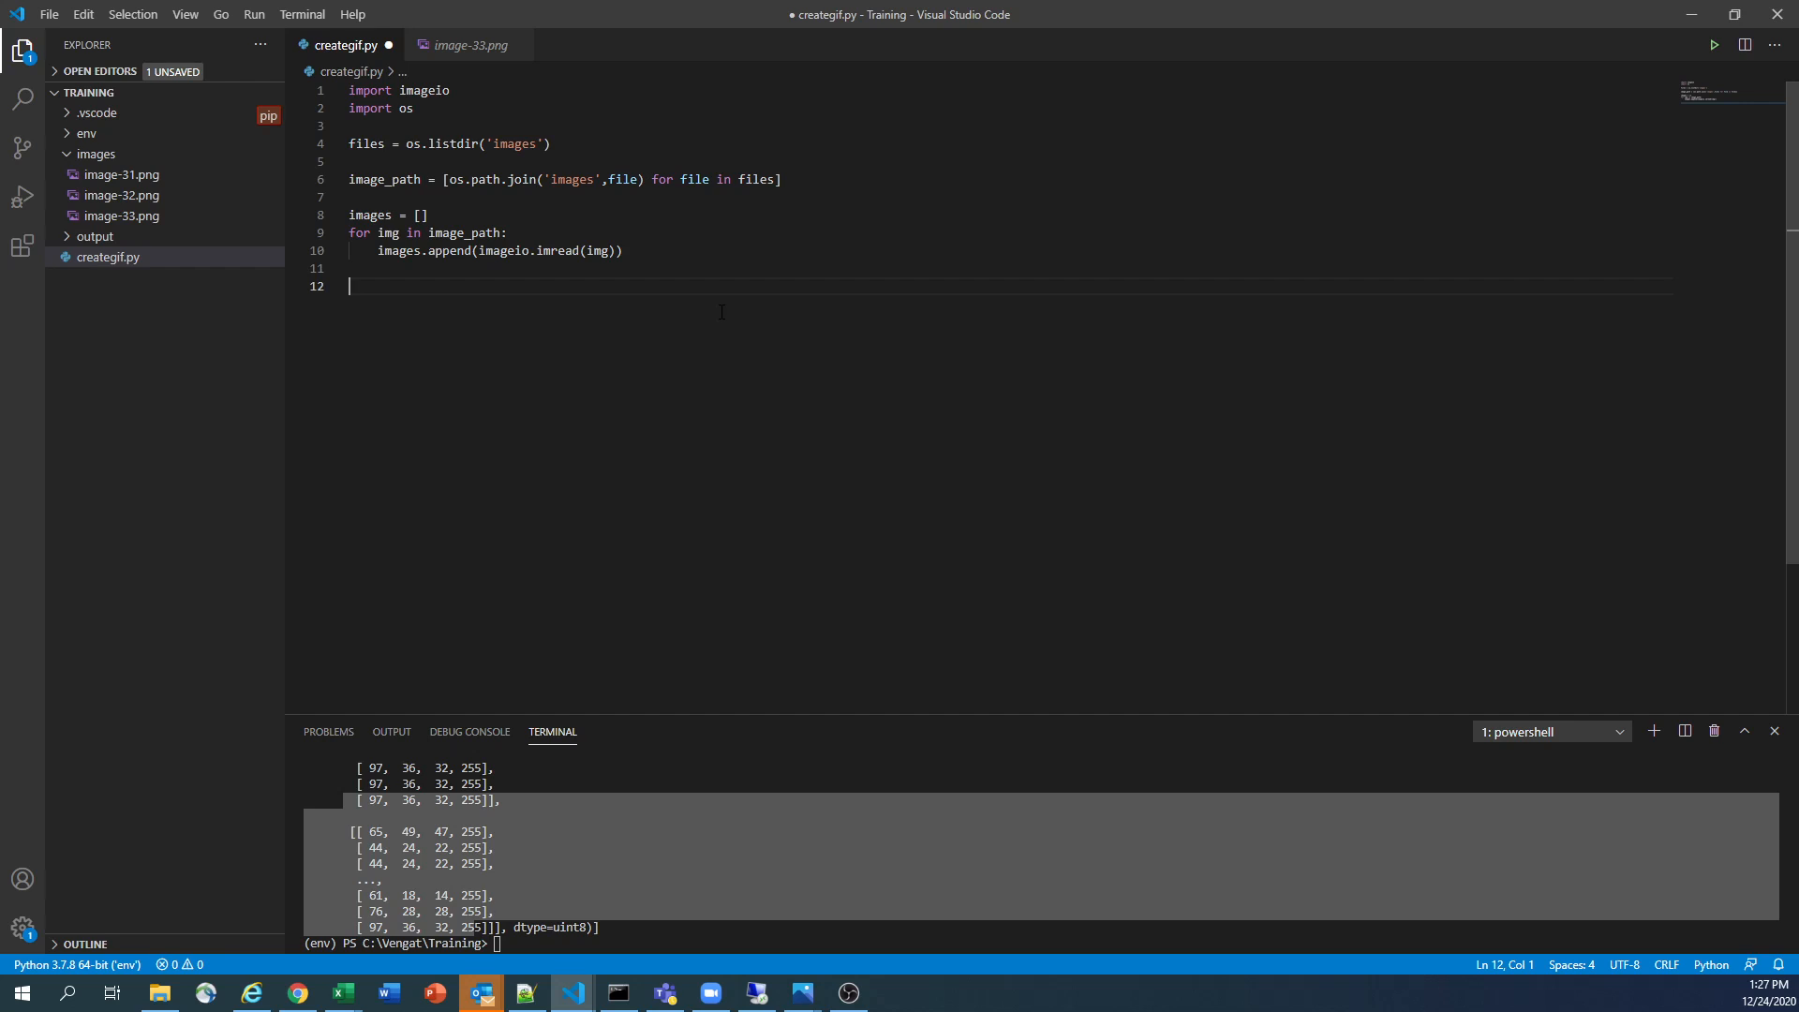
pyautogui.write('imageio')
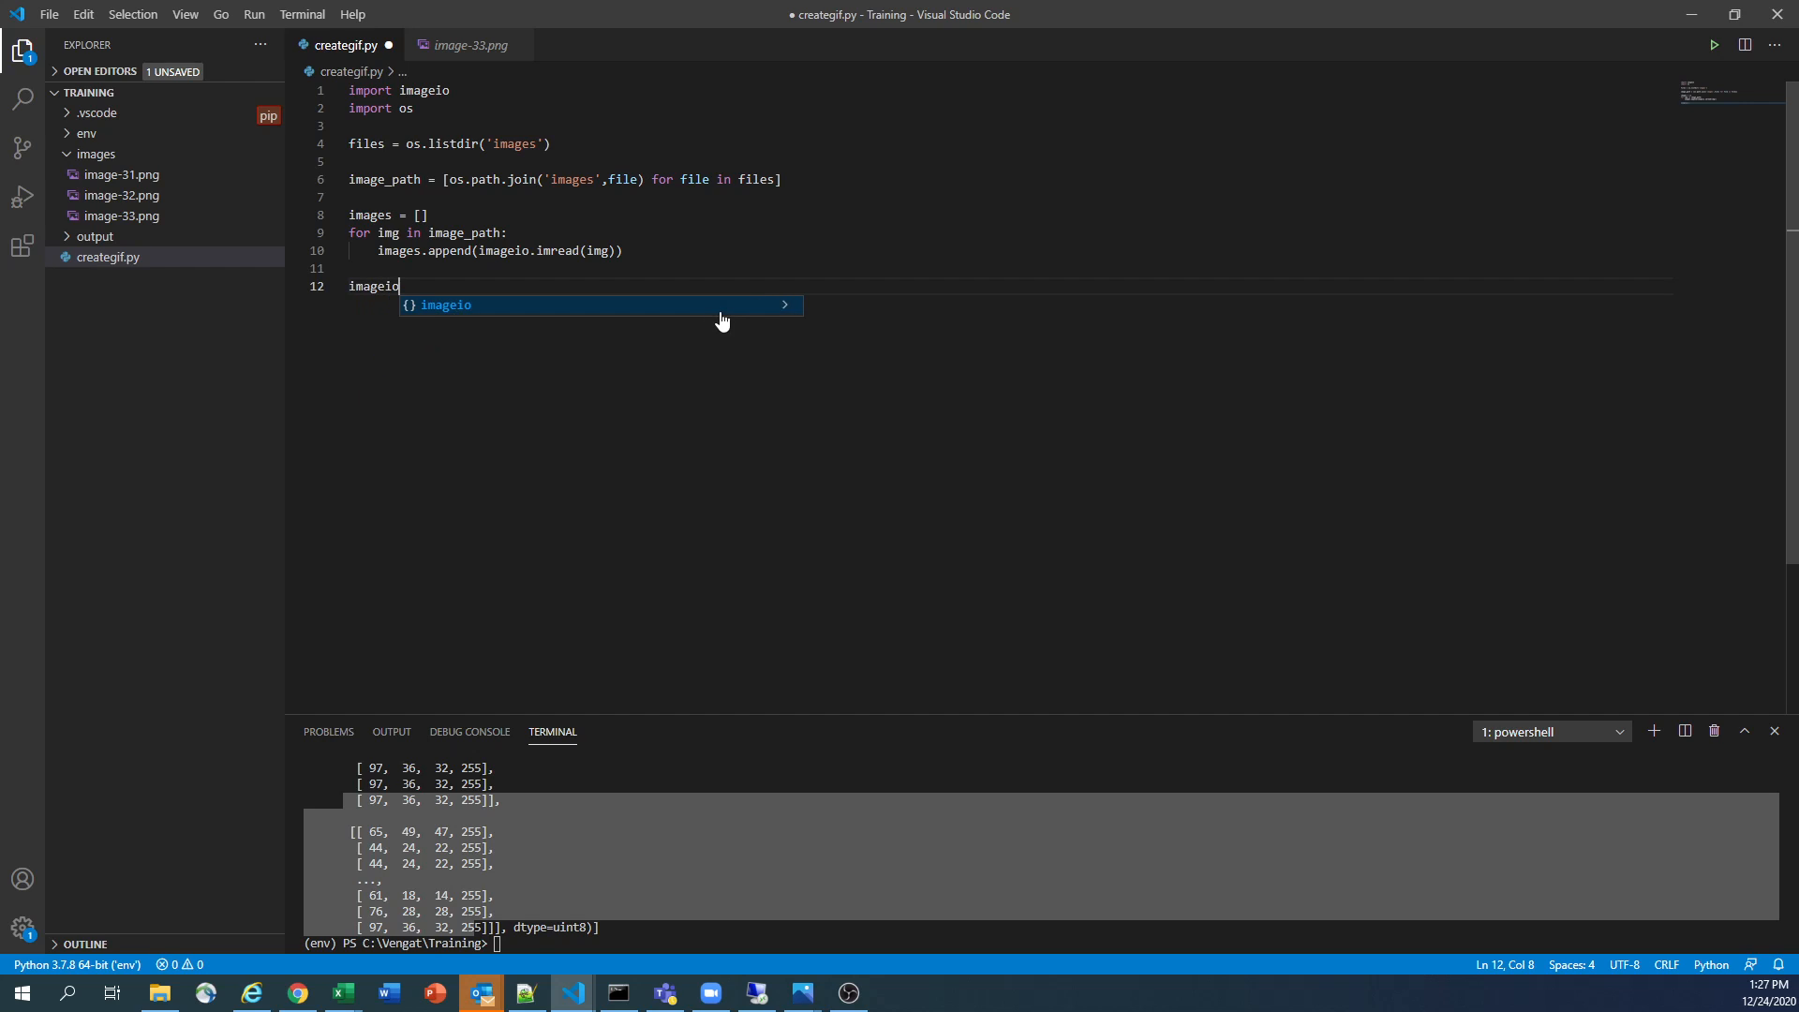
pyautogui.write('.')
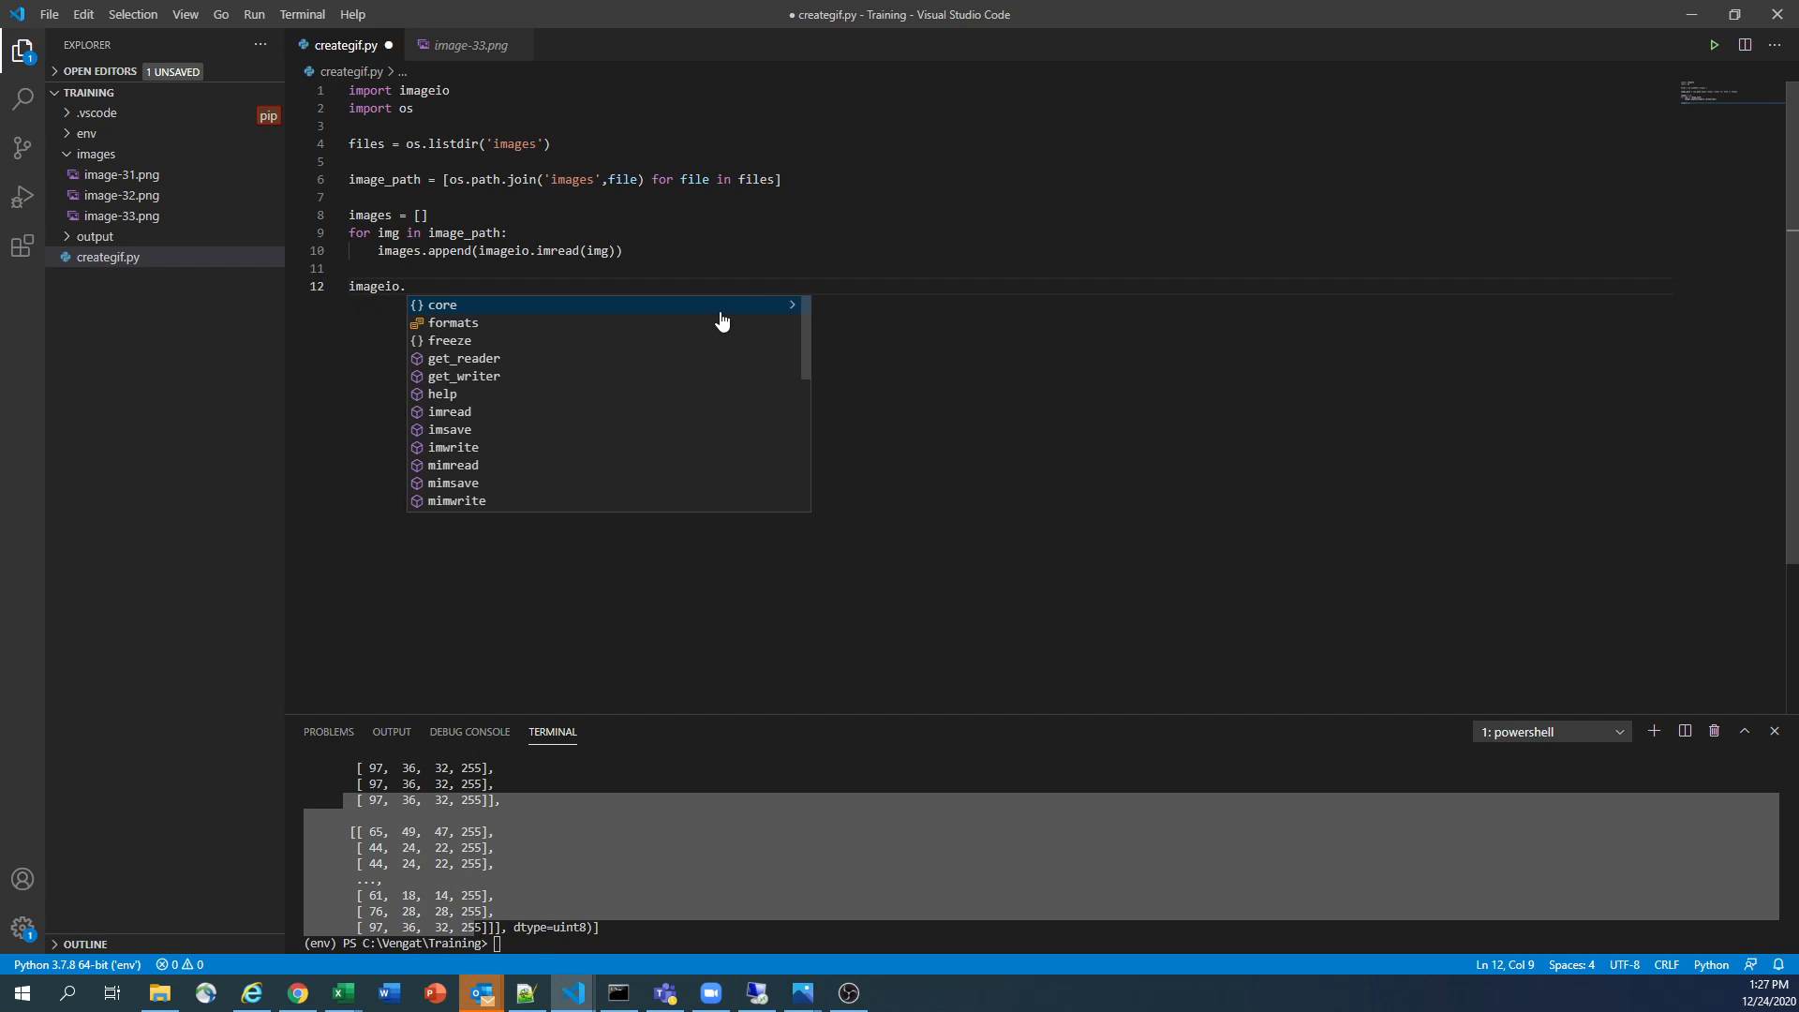
pyautogui.write('mim')
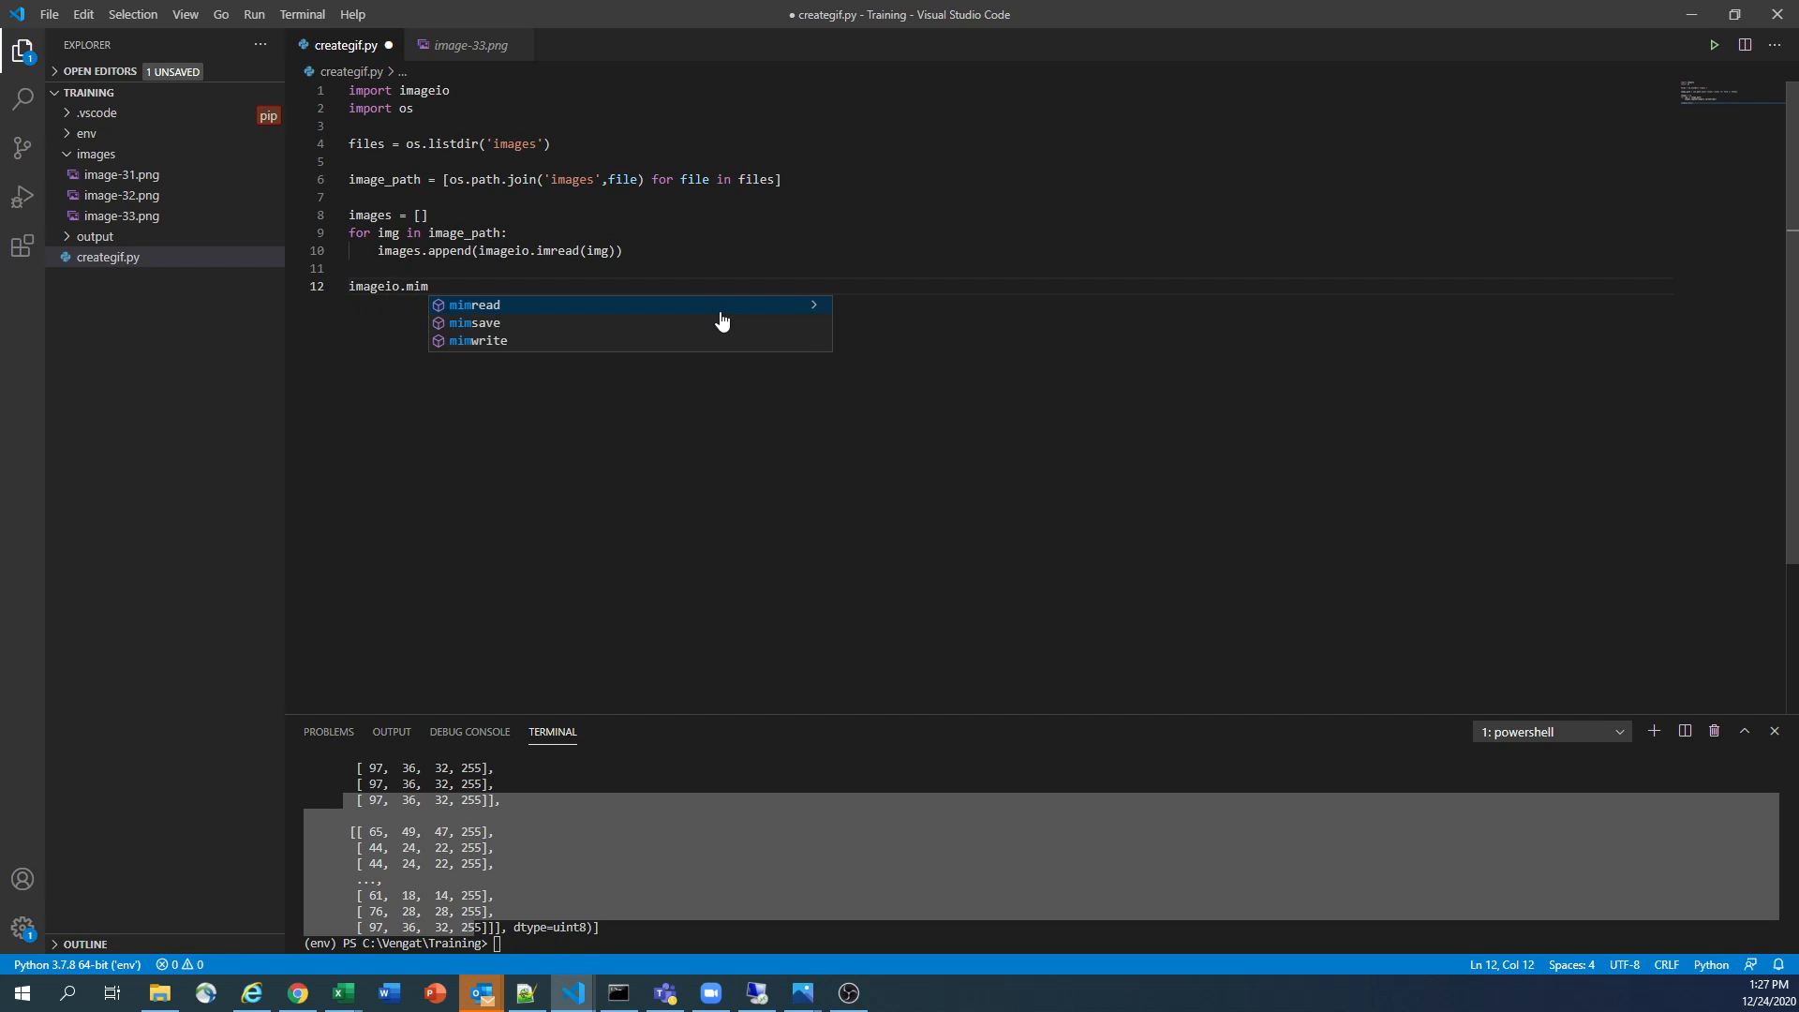
pyautogui.press('Down')
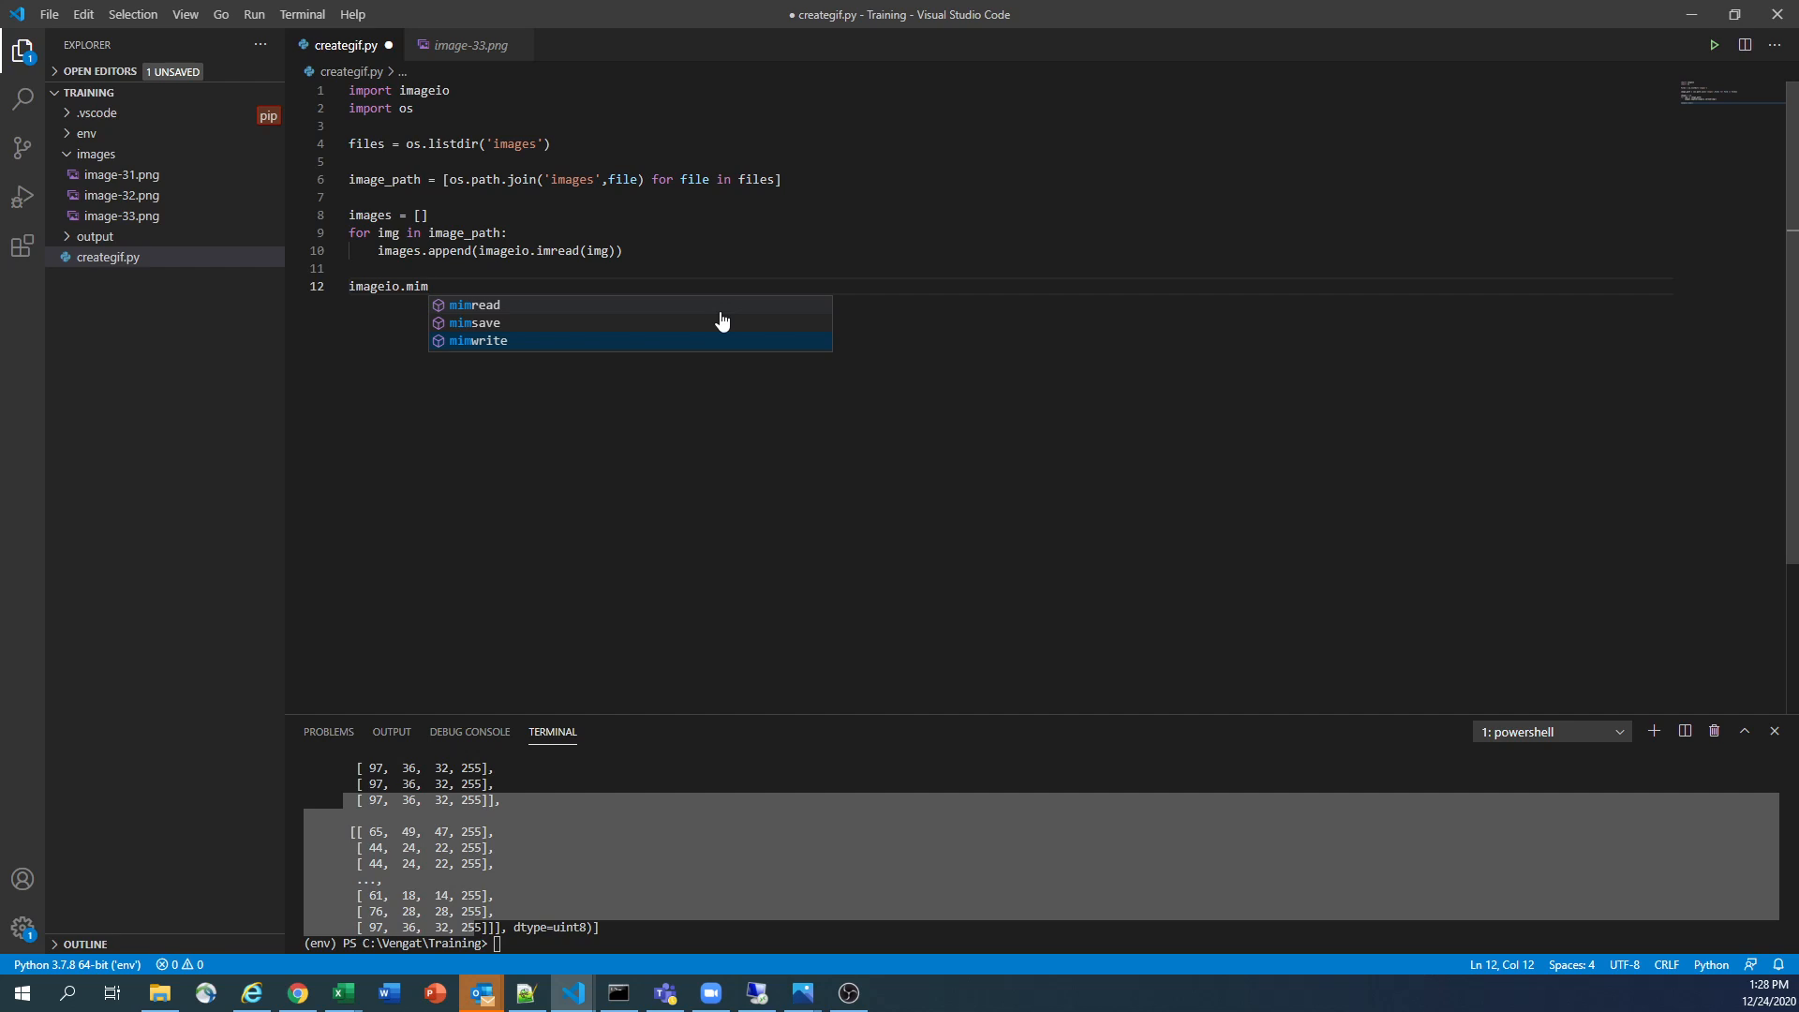
pyautogui.moveTo(724, 322)
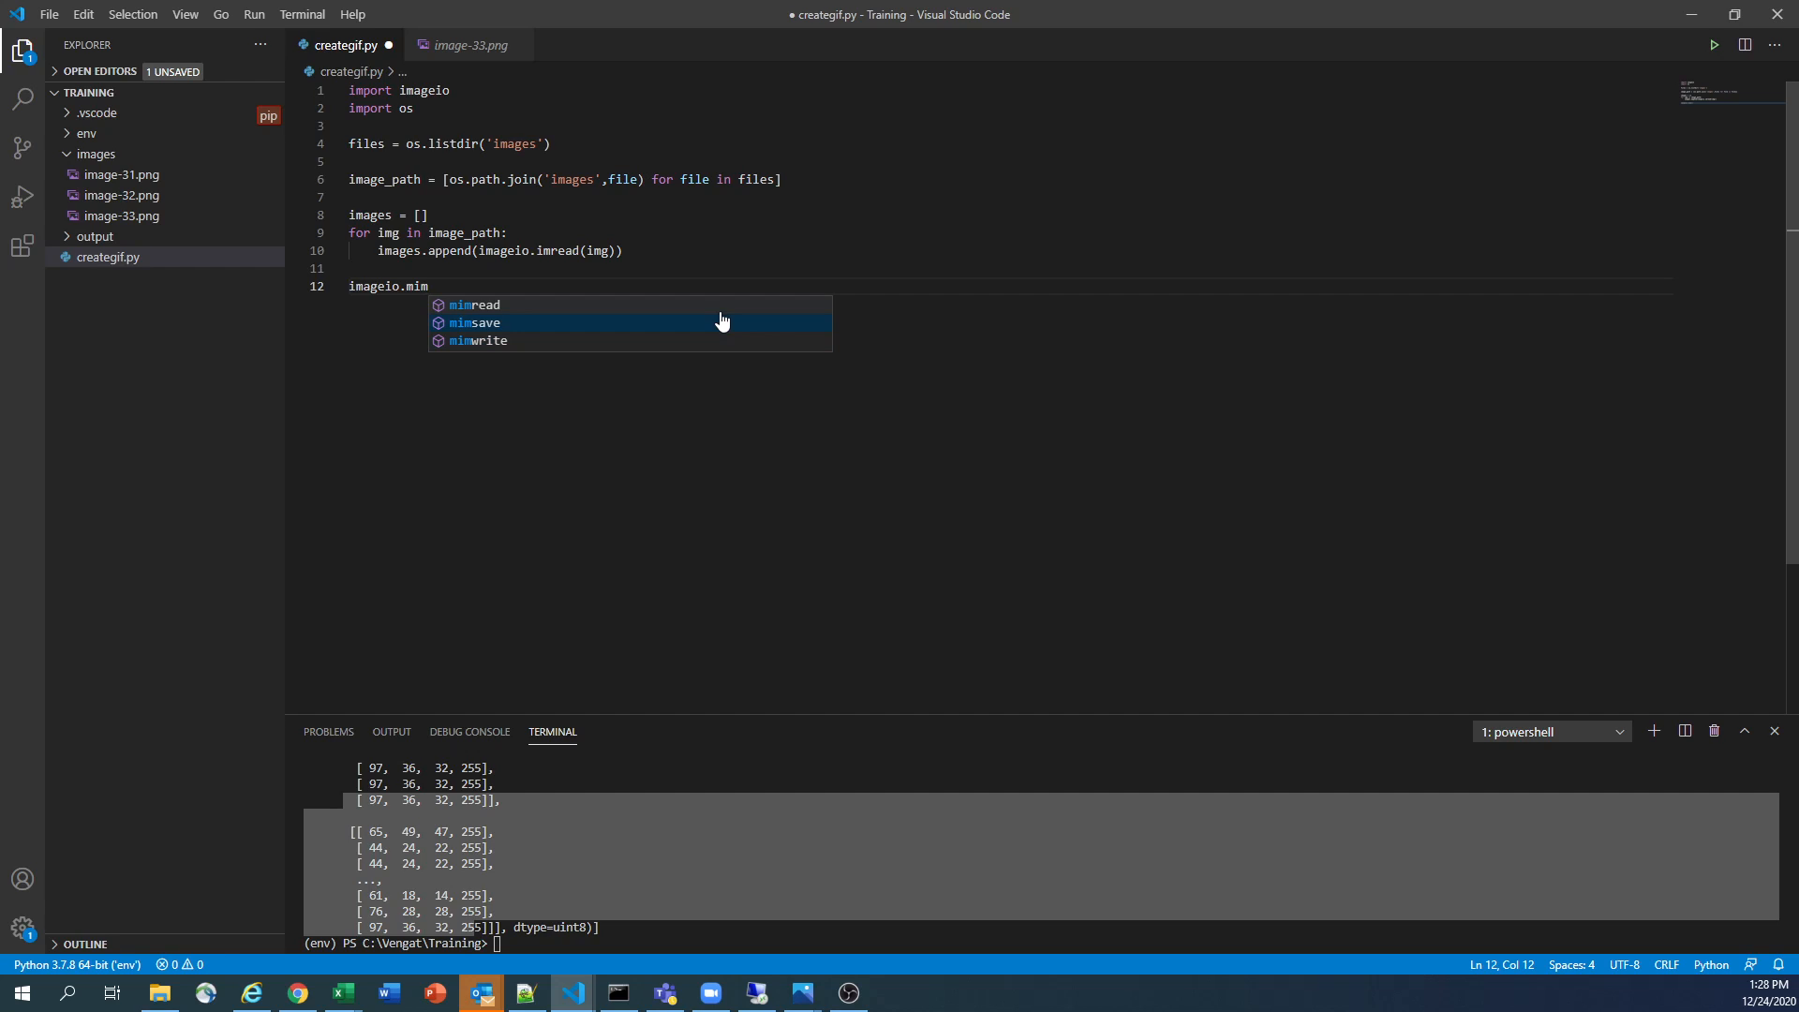
pyautogui.press('Down')
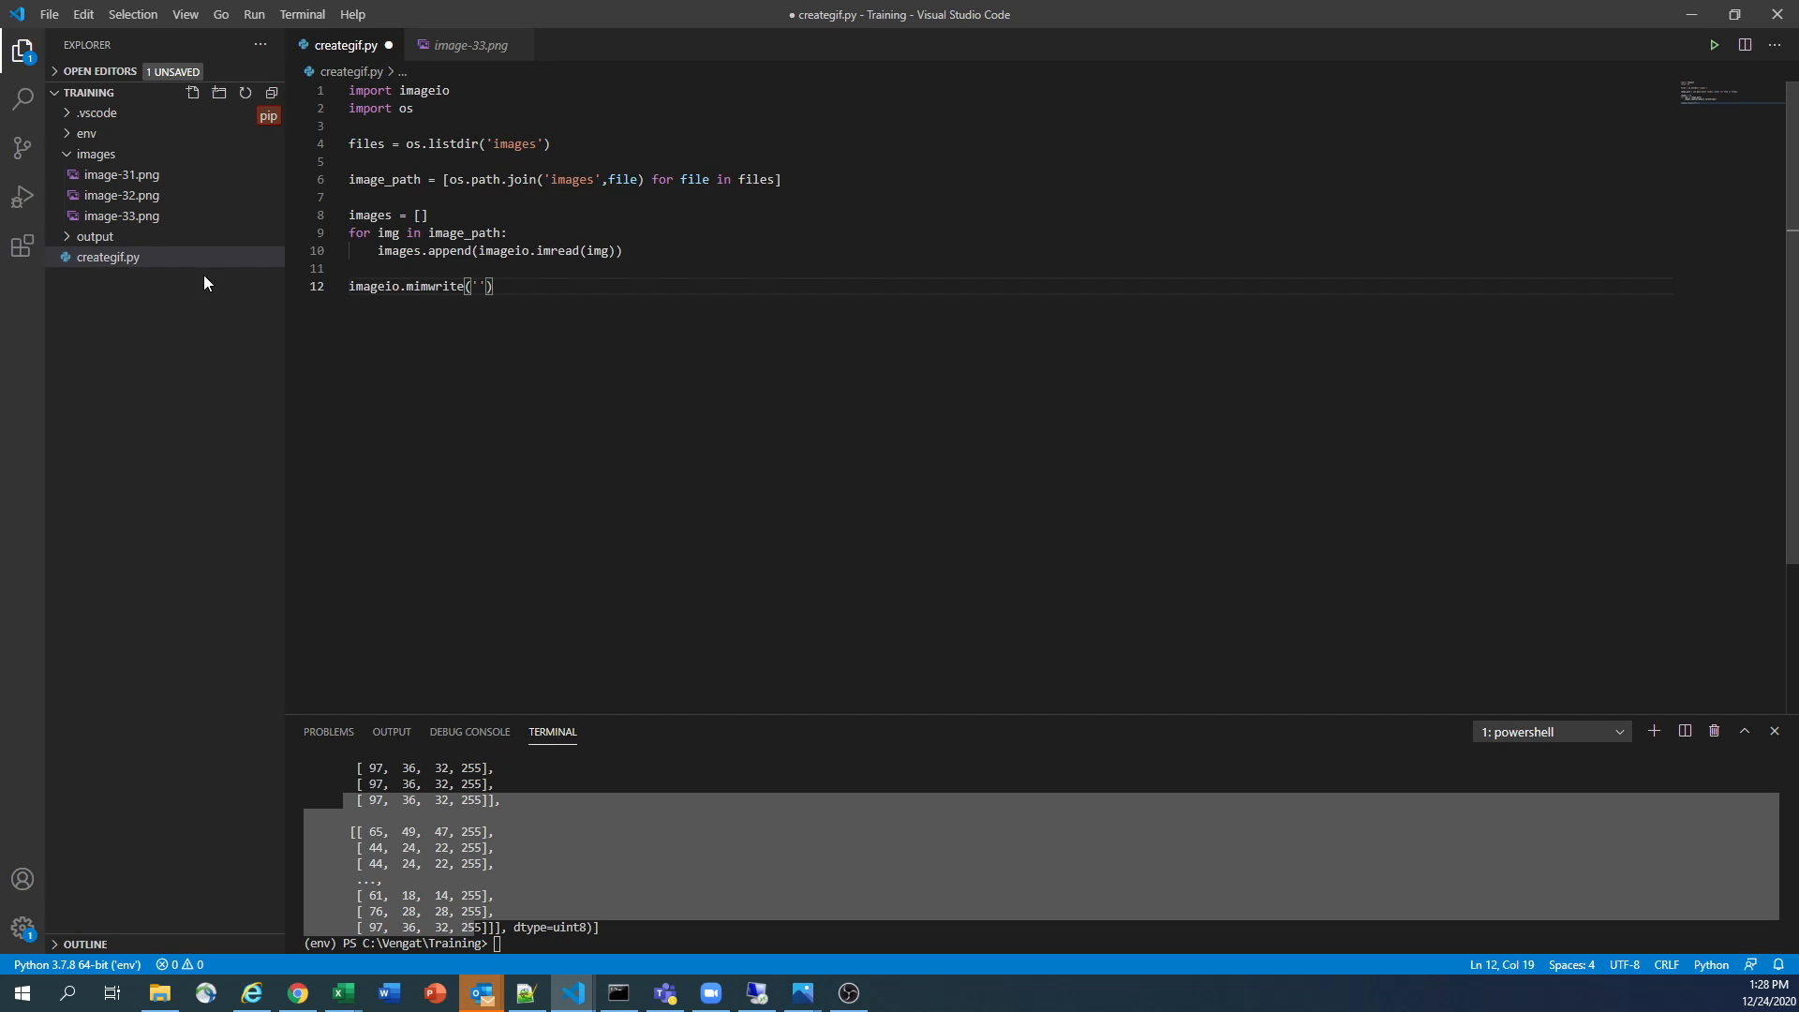
# Give mimwrite the first argument 'output/myfirstgif.gif' followed by a comma
pyautogui.click(94, 236)
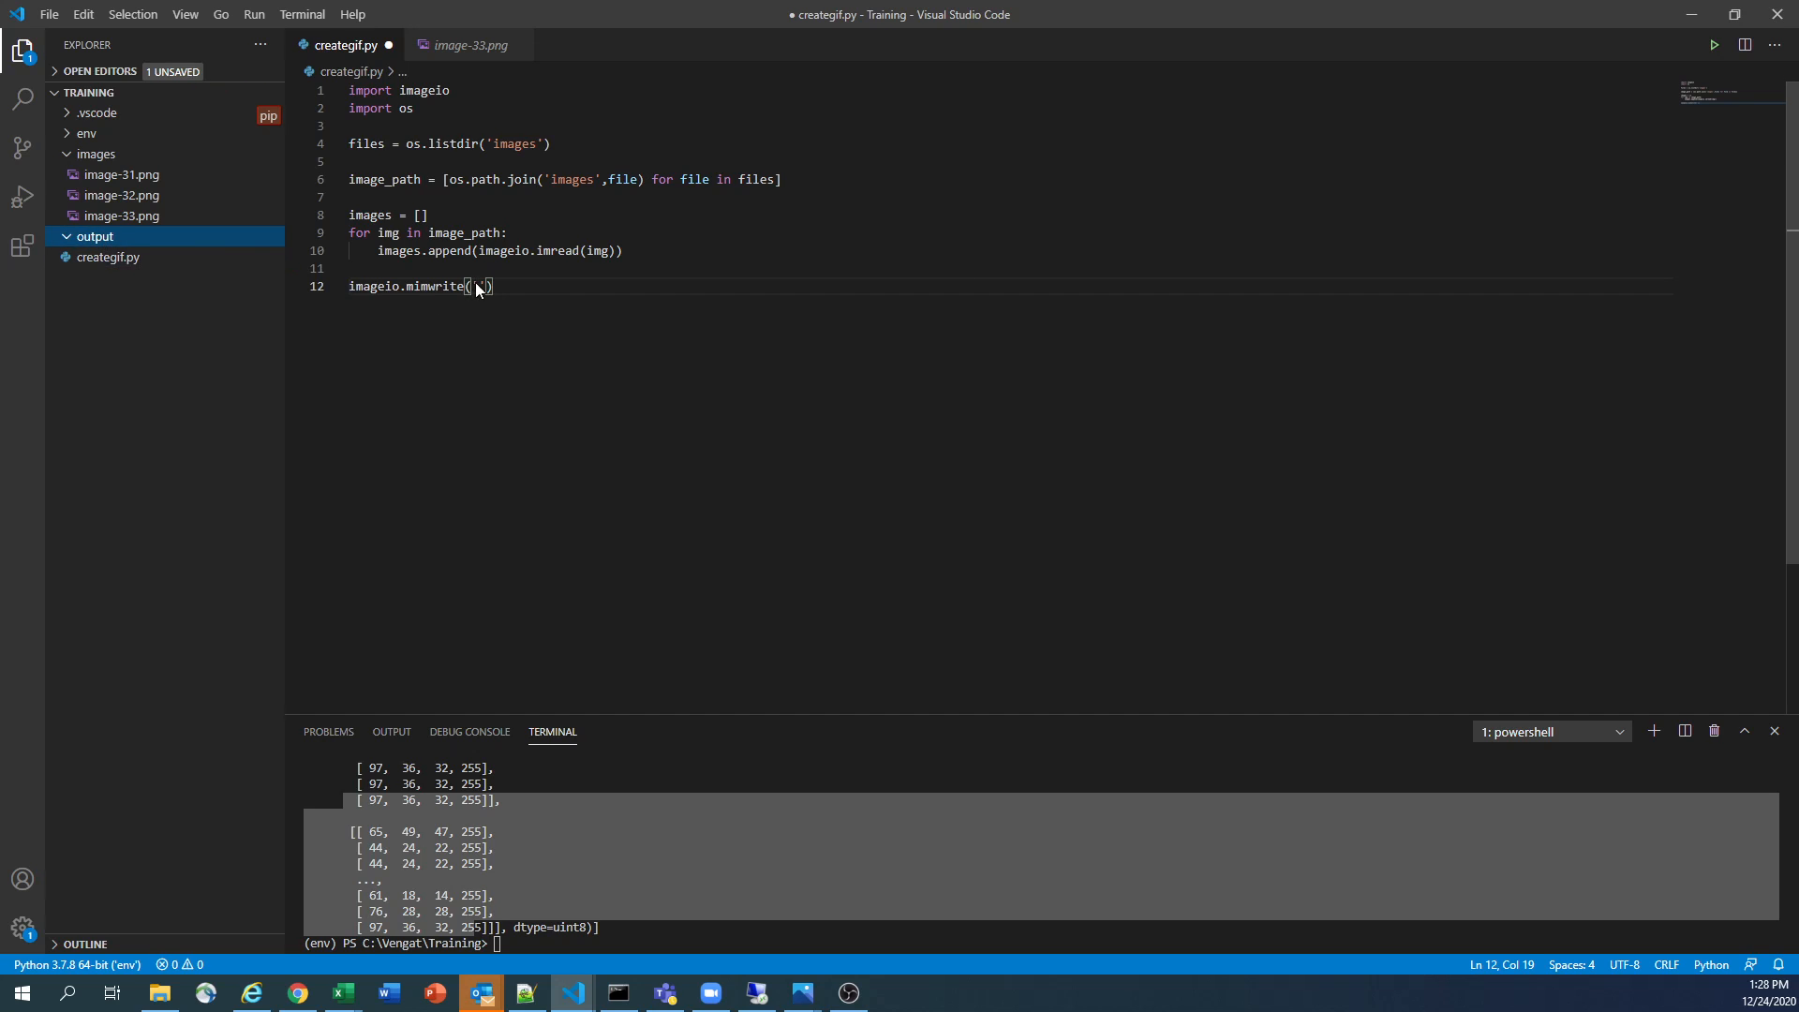
pyautogui.write('o')
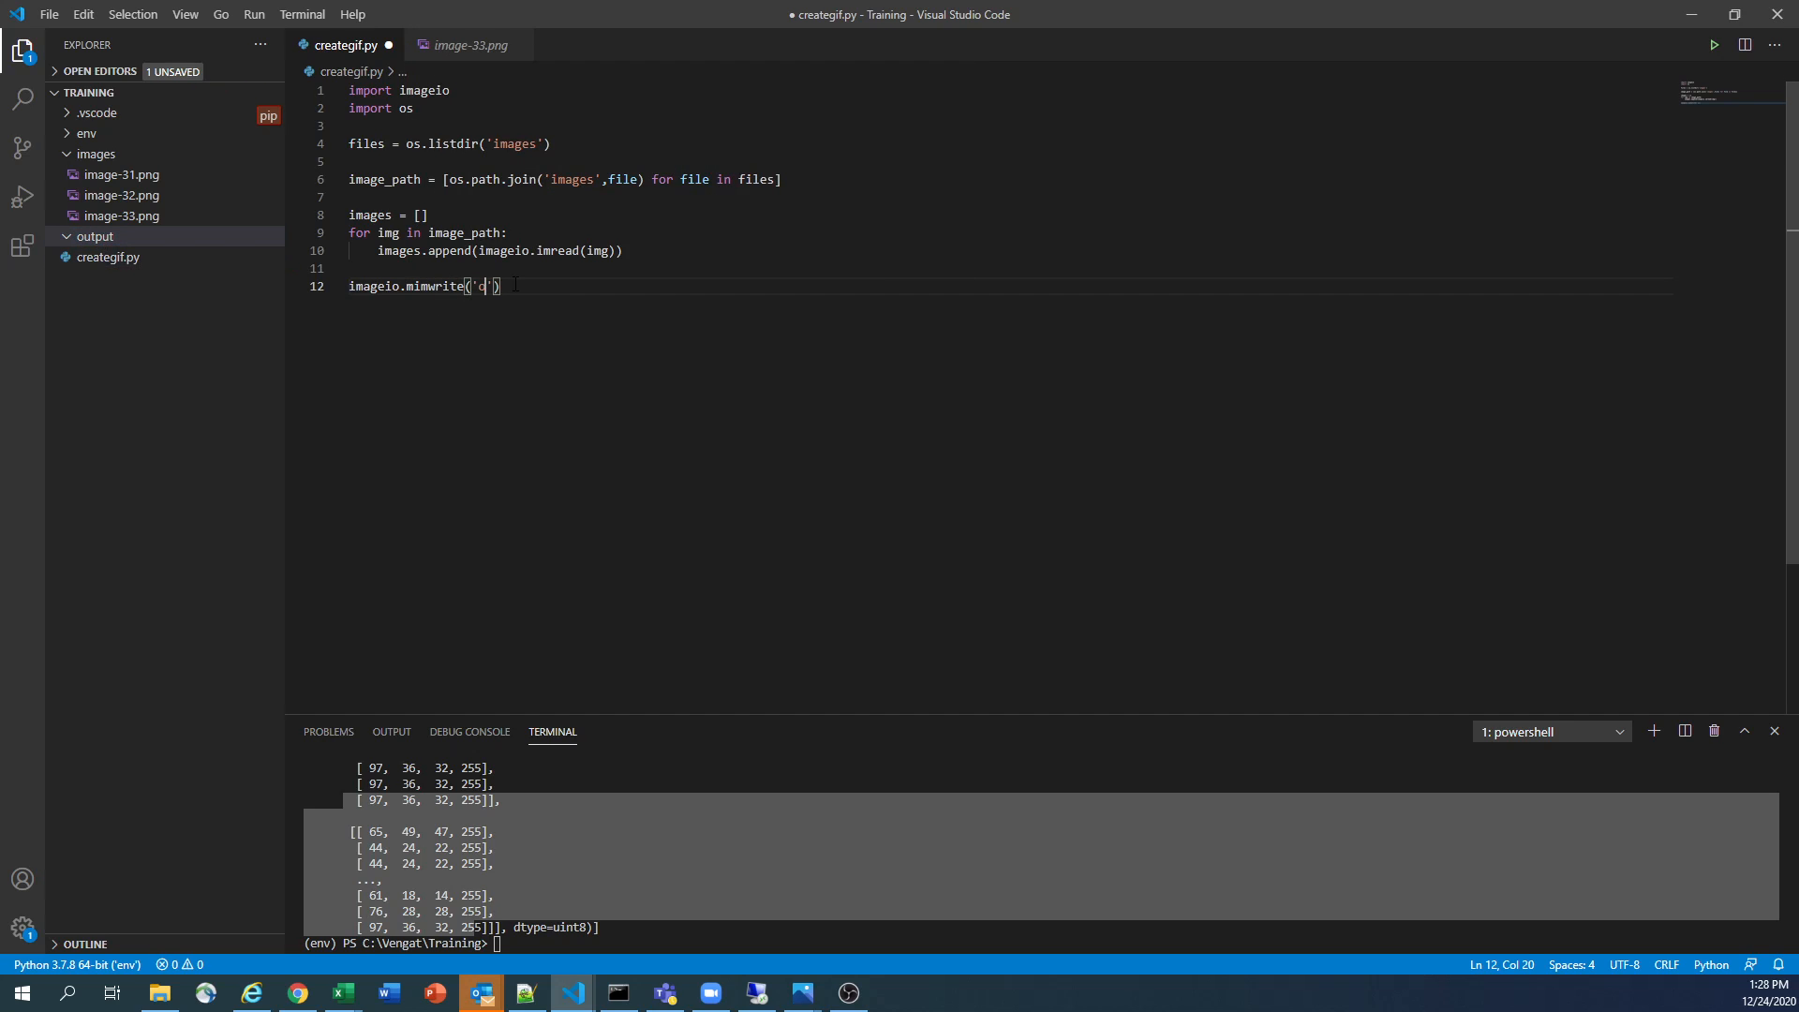
pyautogui.write('output')
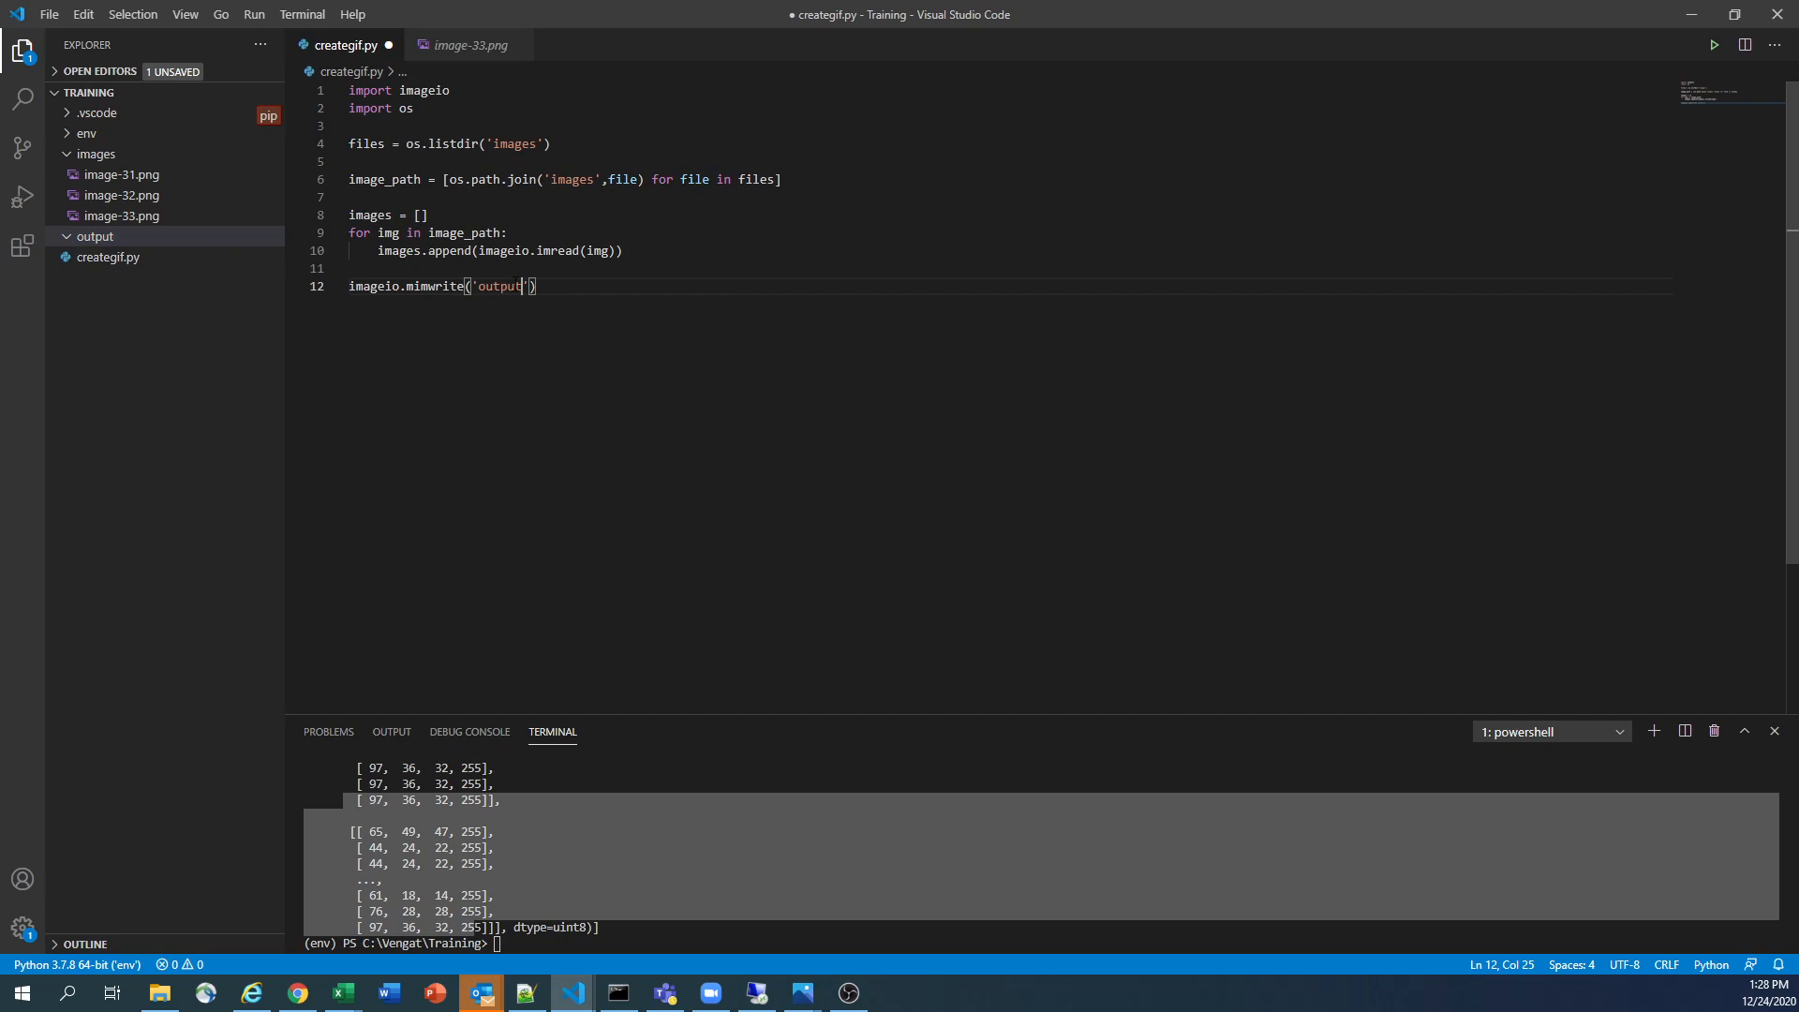
pyautogui.write('/')
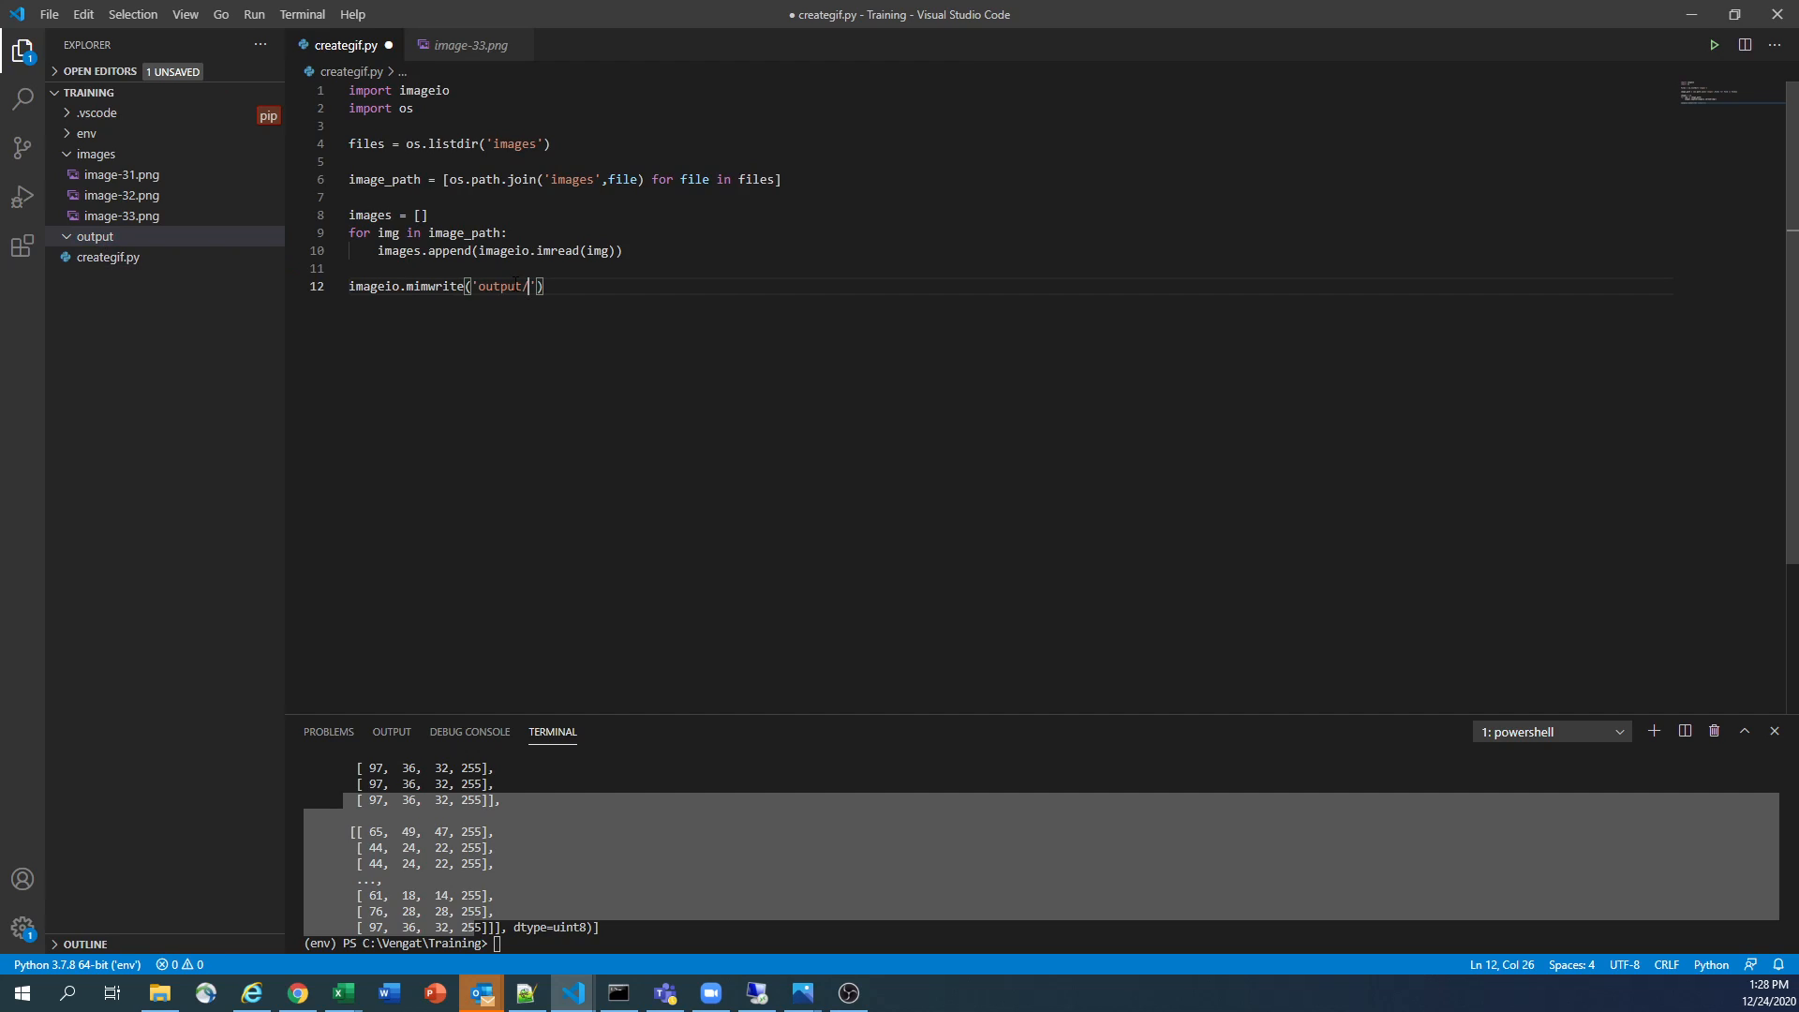
pyautogui.write('my')
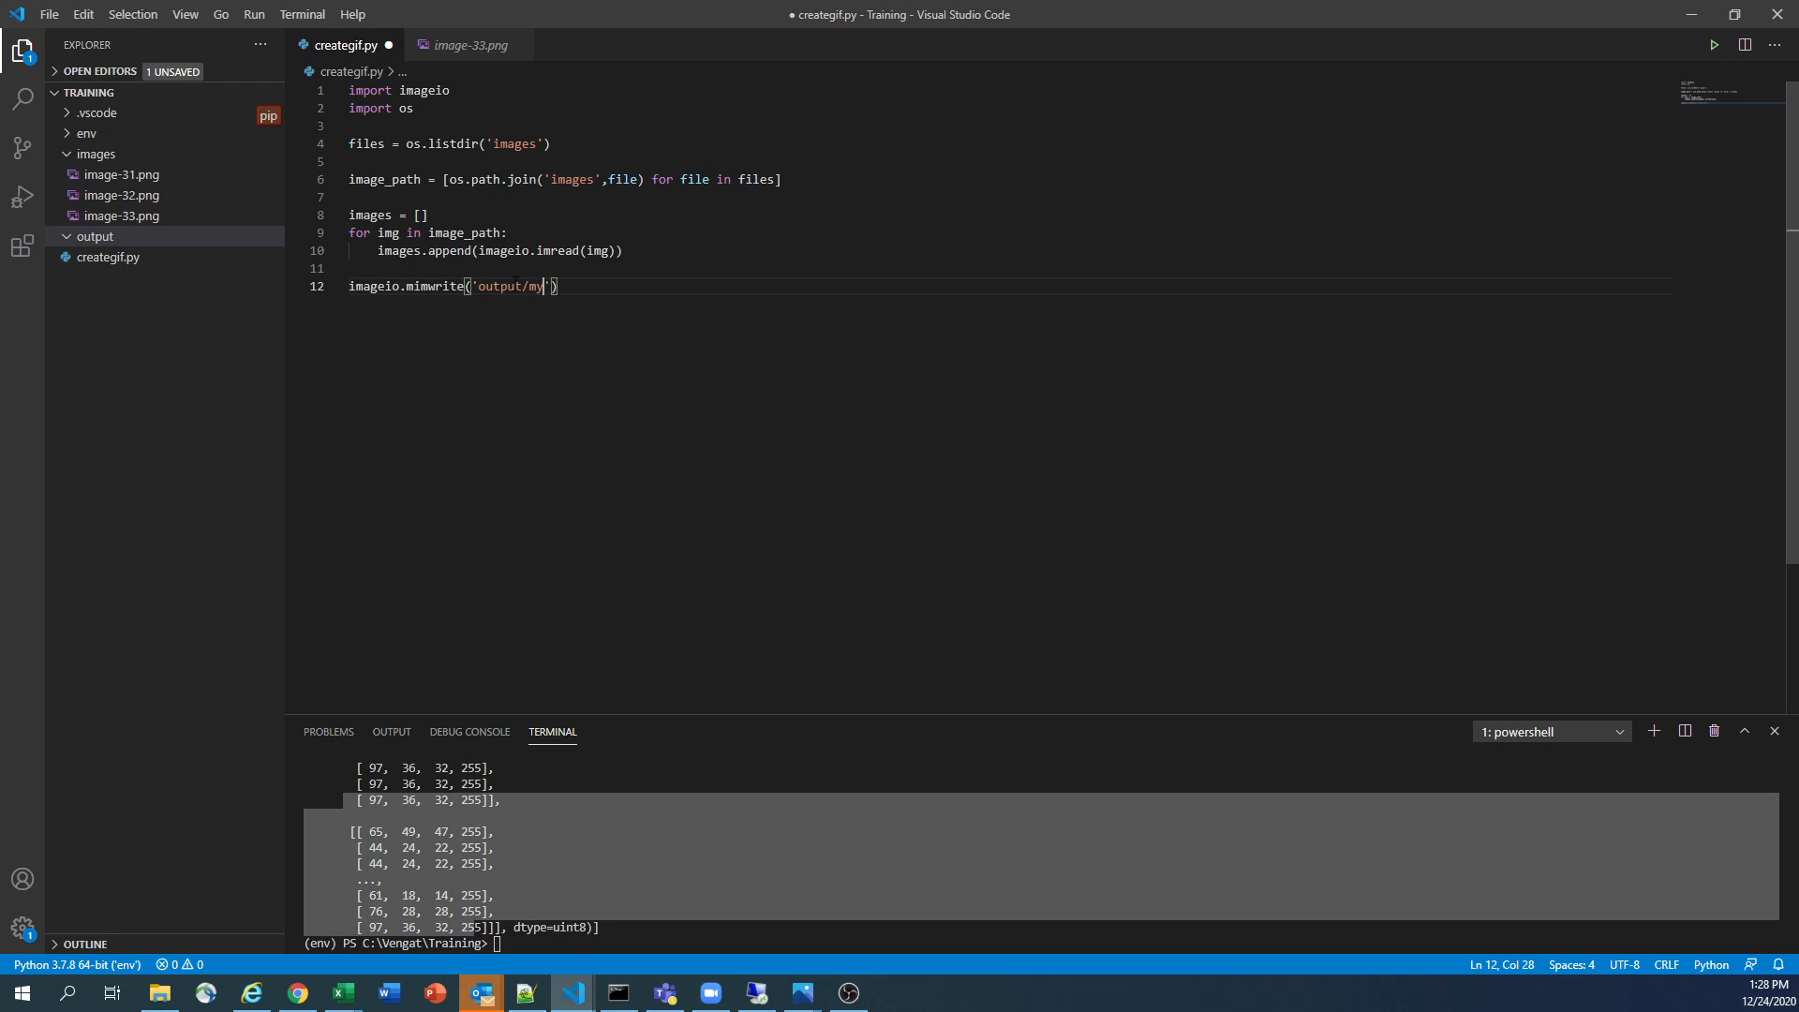
pyautogui.press('Backspace')
pyautogui.write('firstgi')
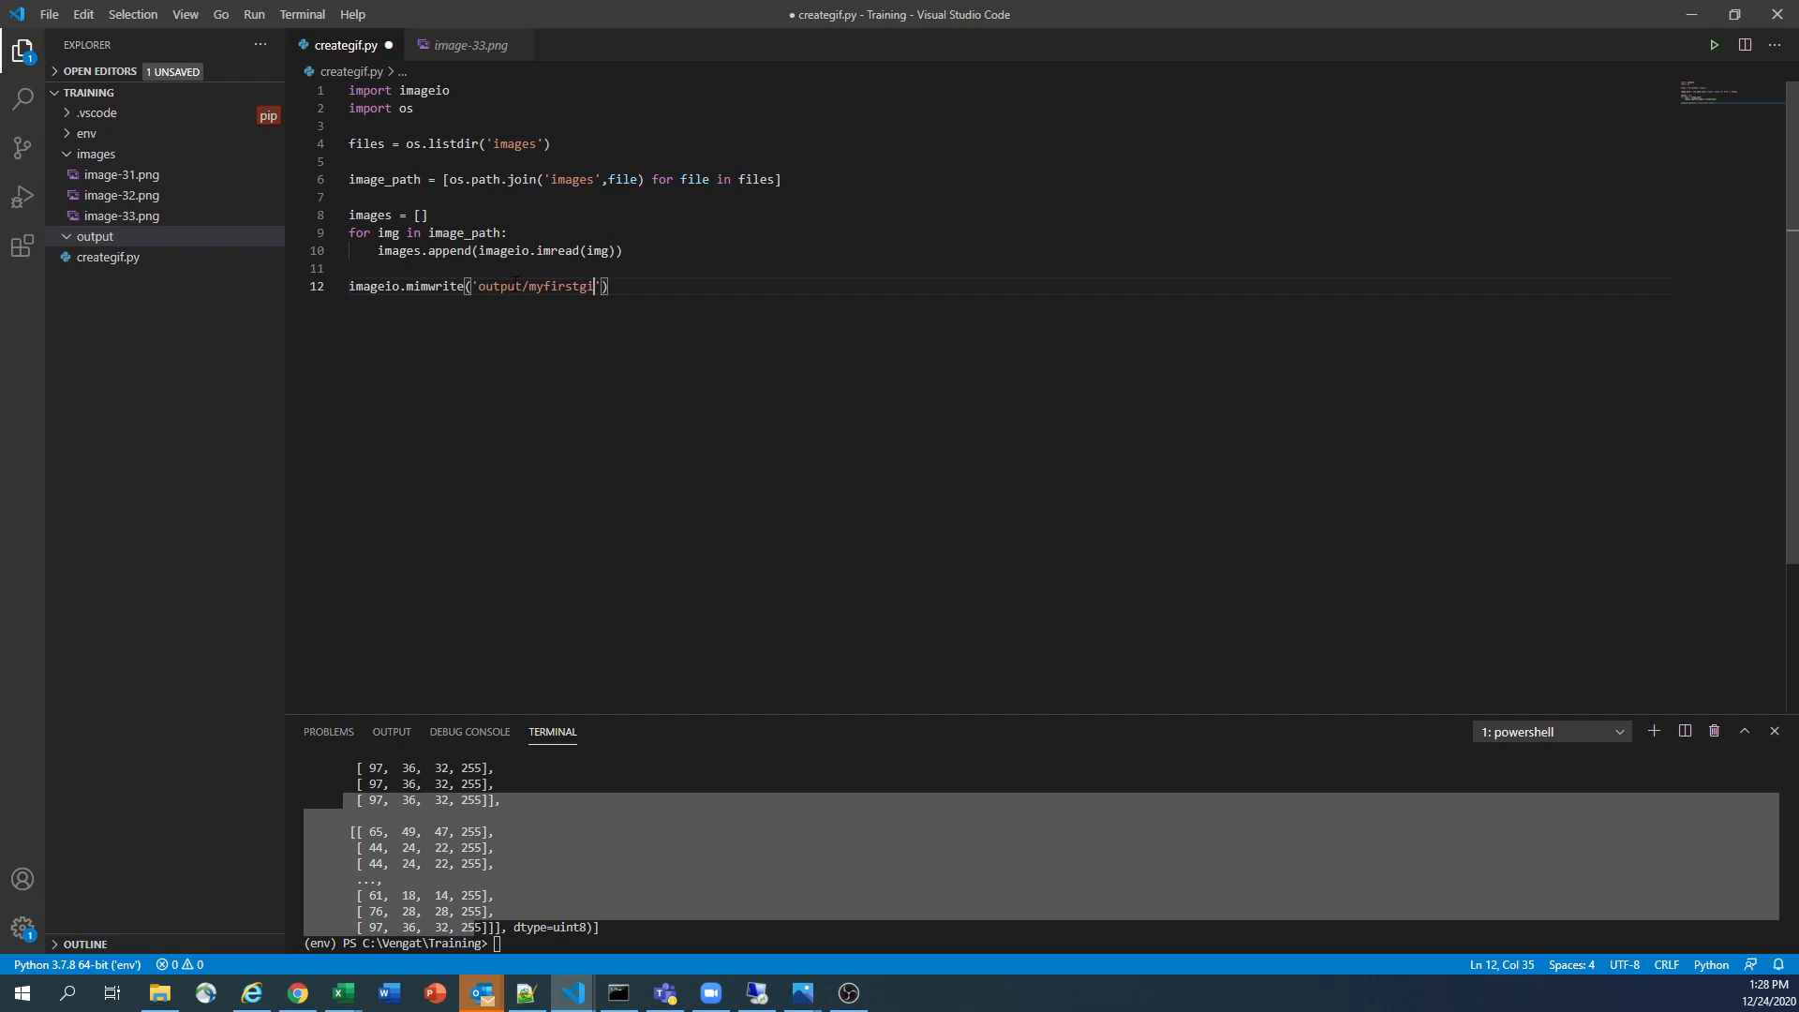
pyautogui.press('Backspace')
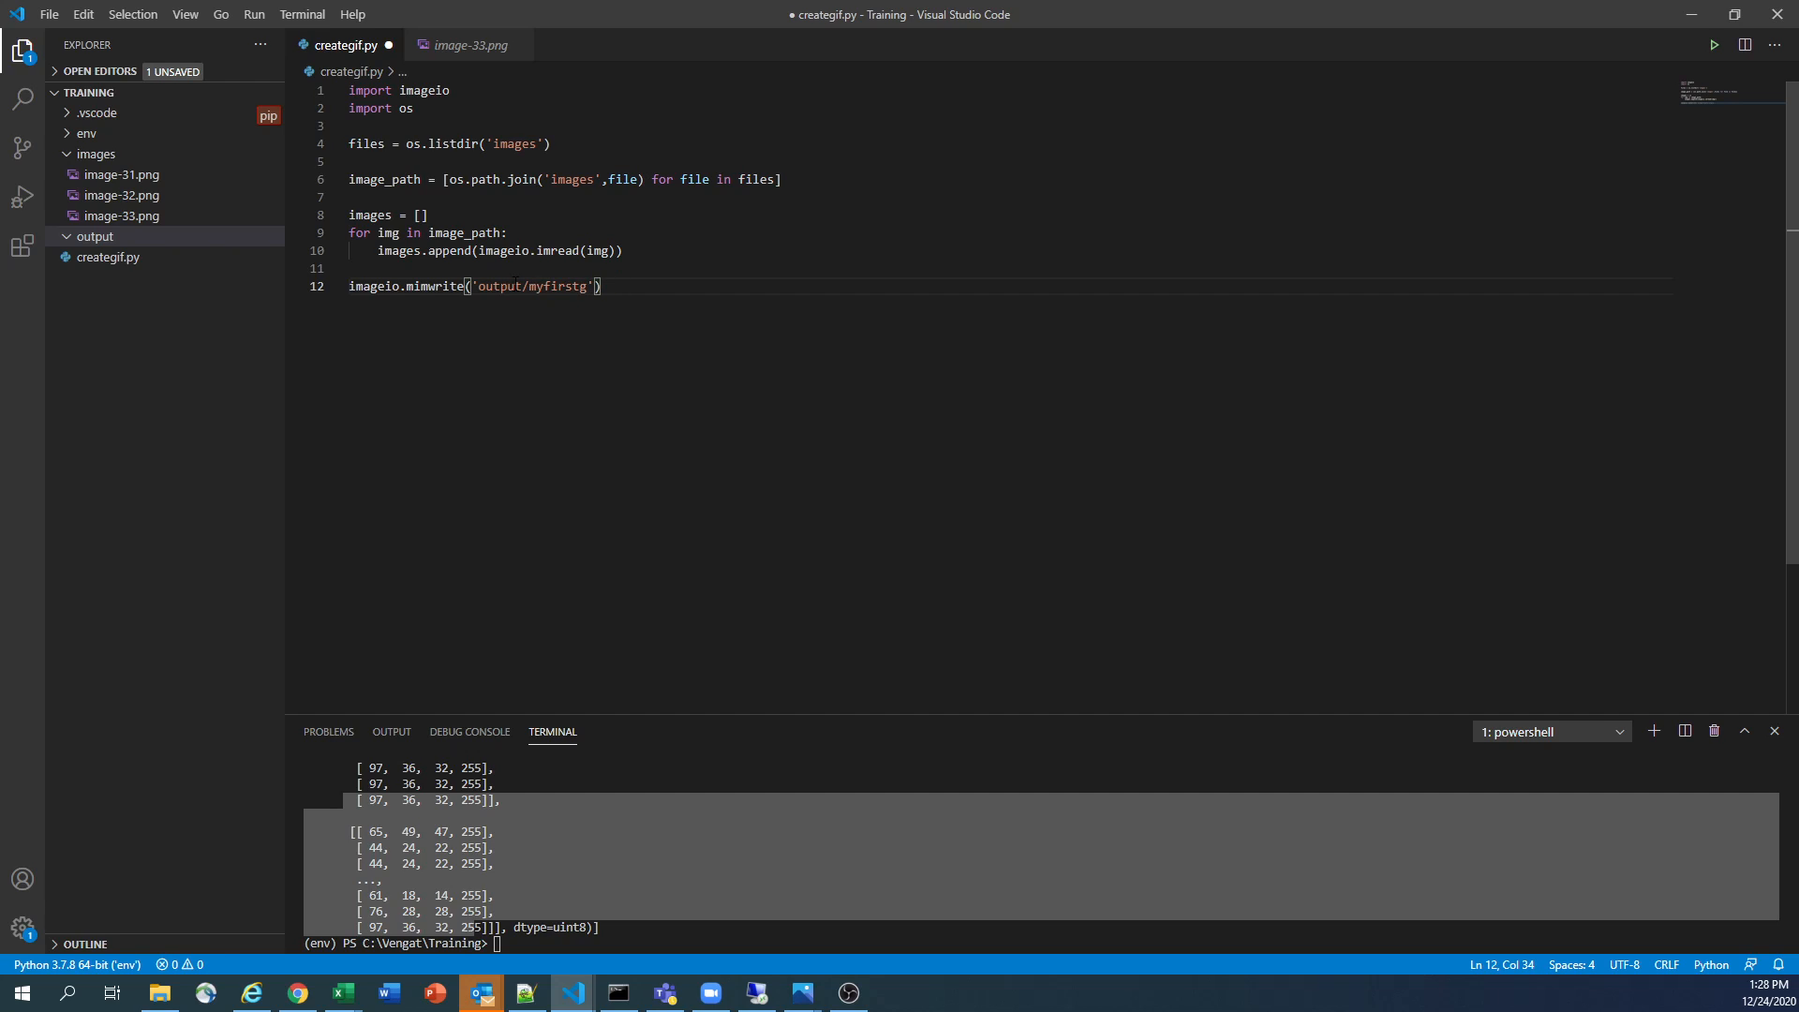
pyautogui.write('if.')
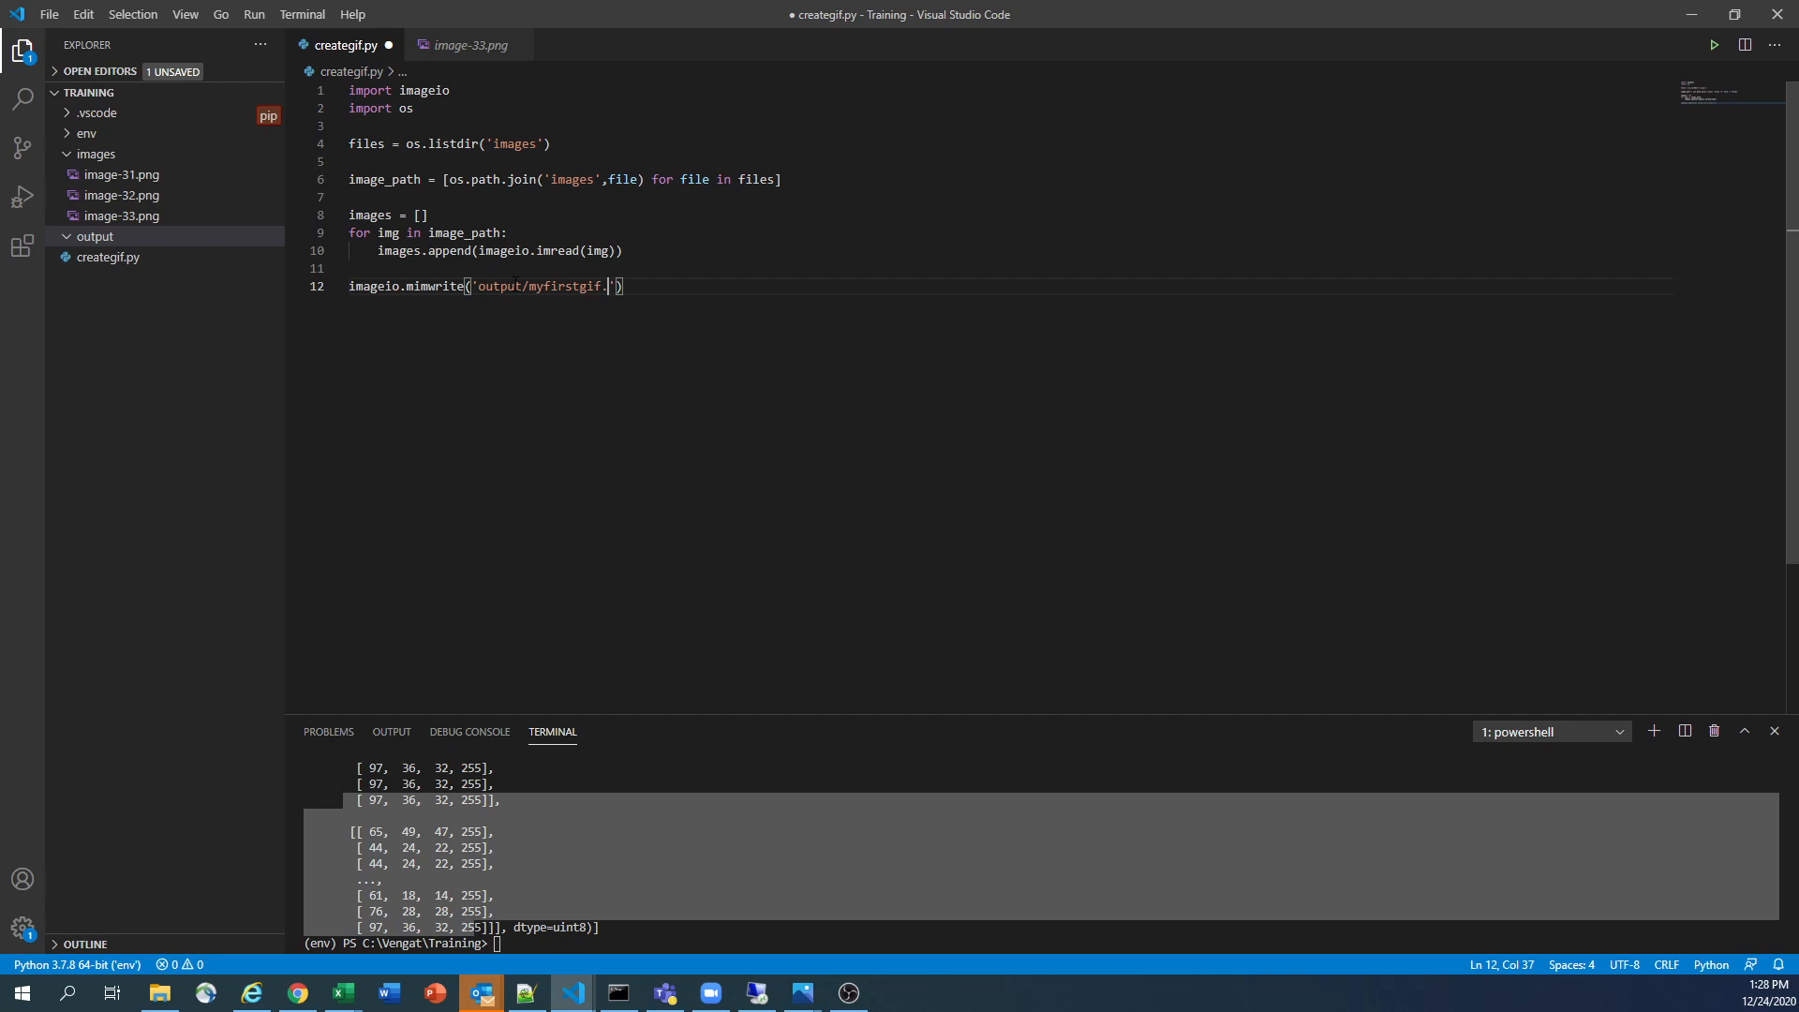
pyautogui.write('gif')
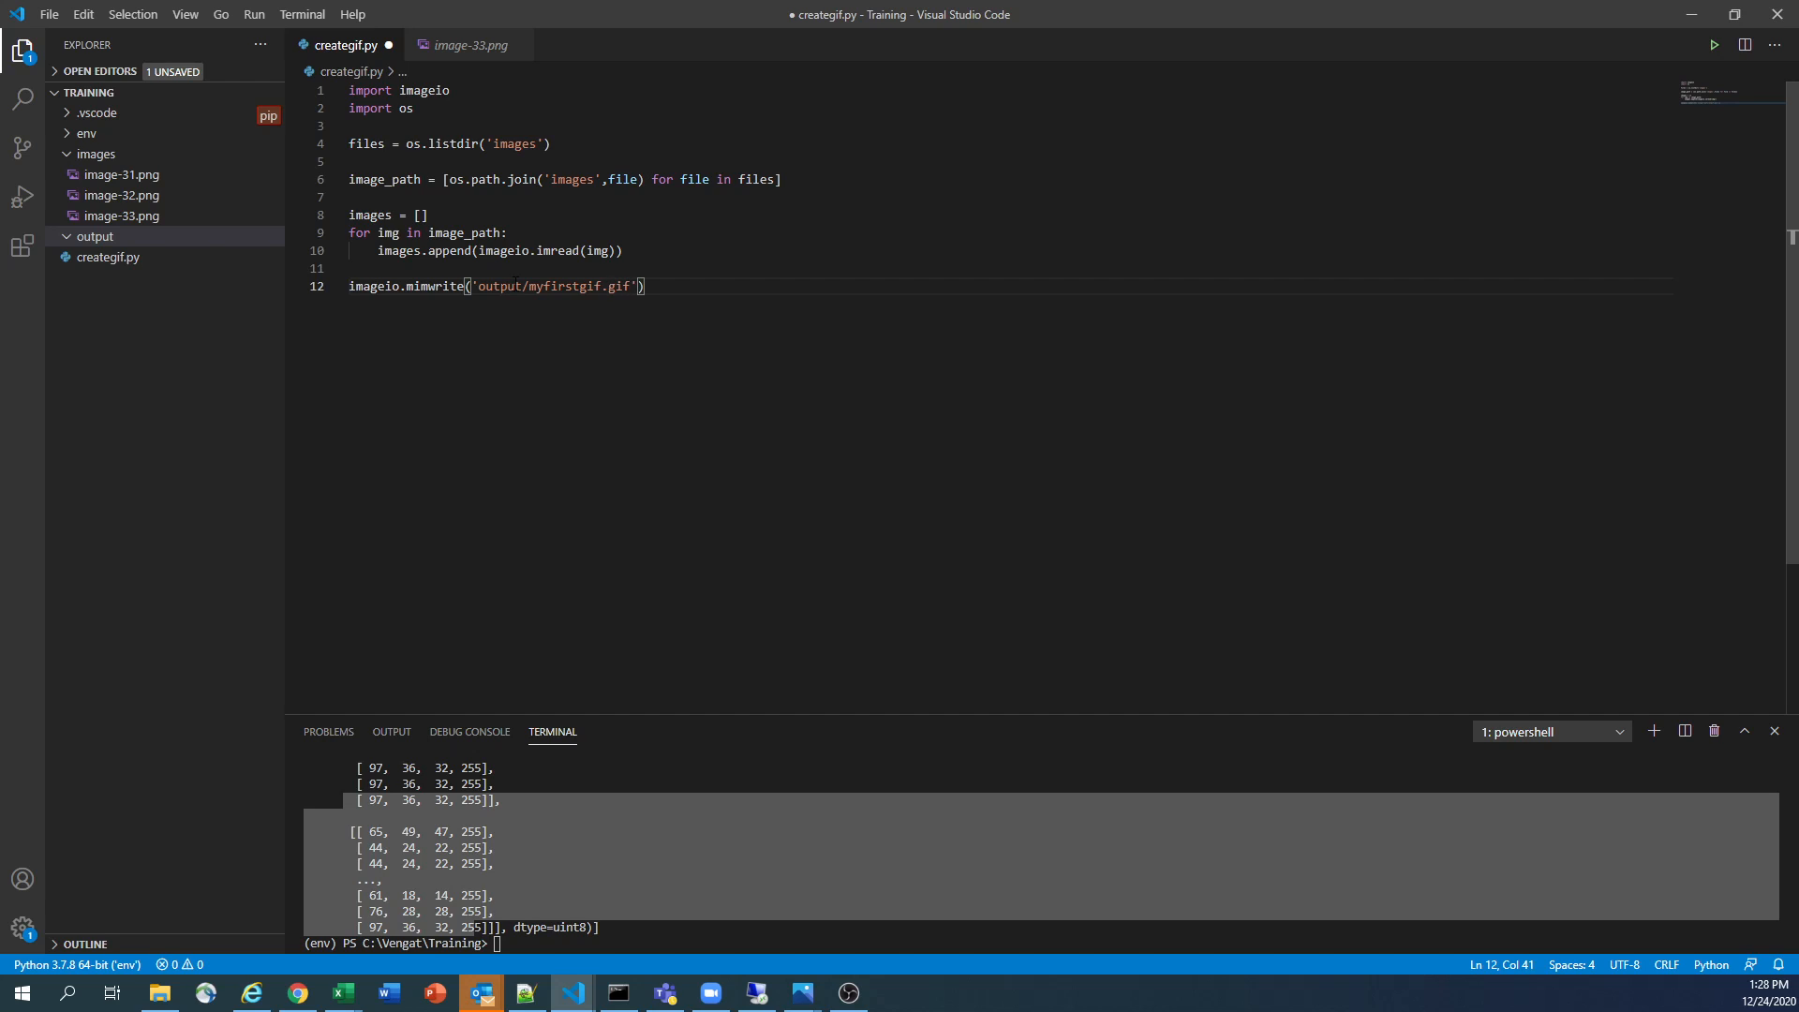
pyautogui.write(',')
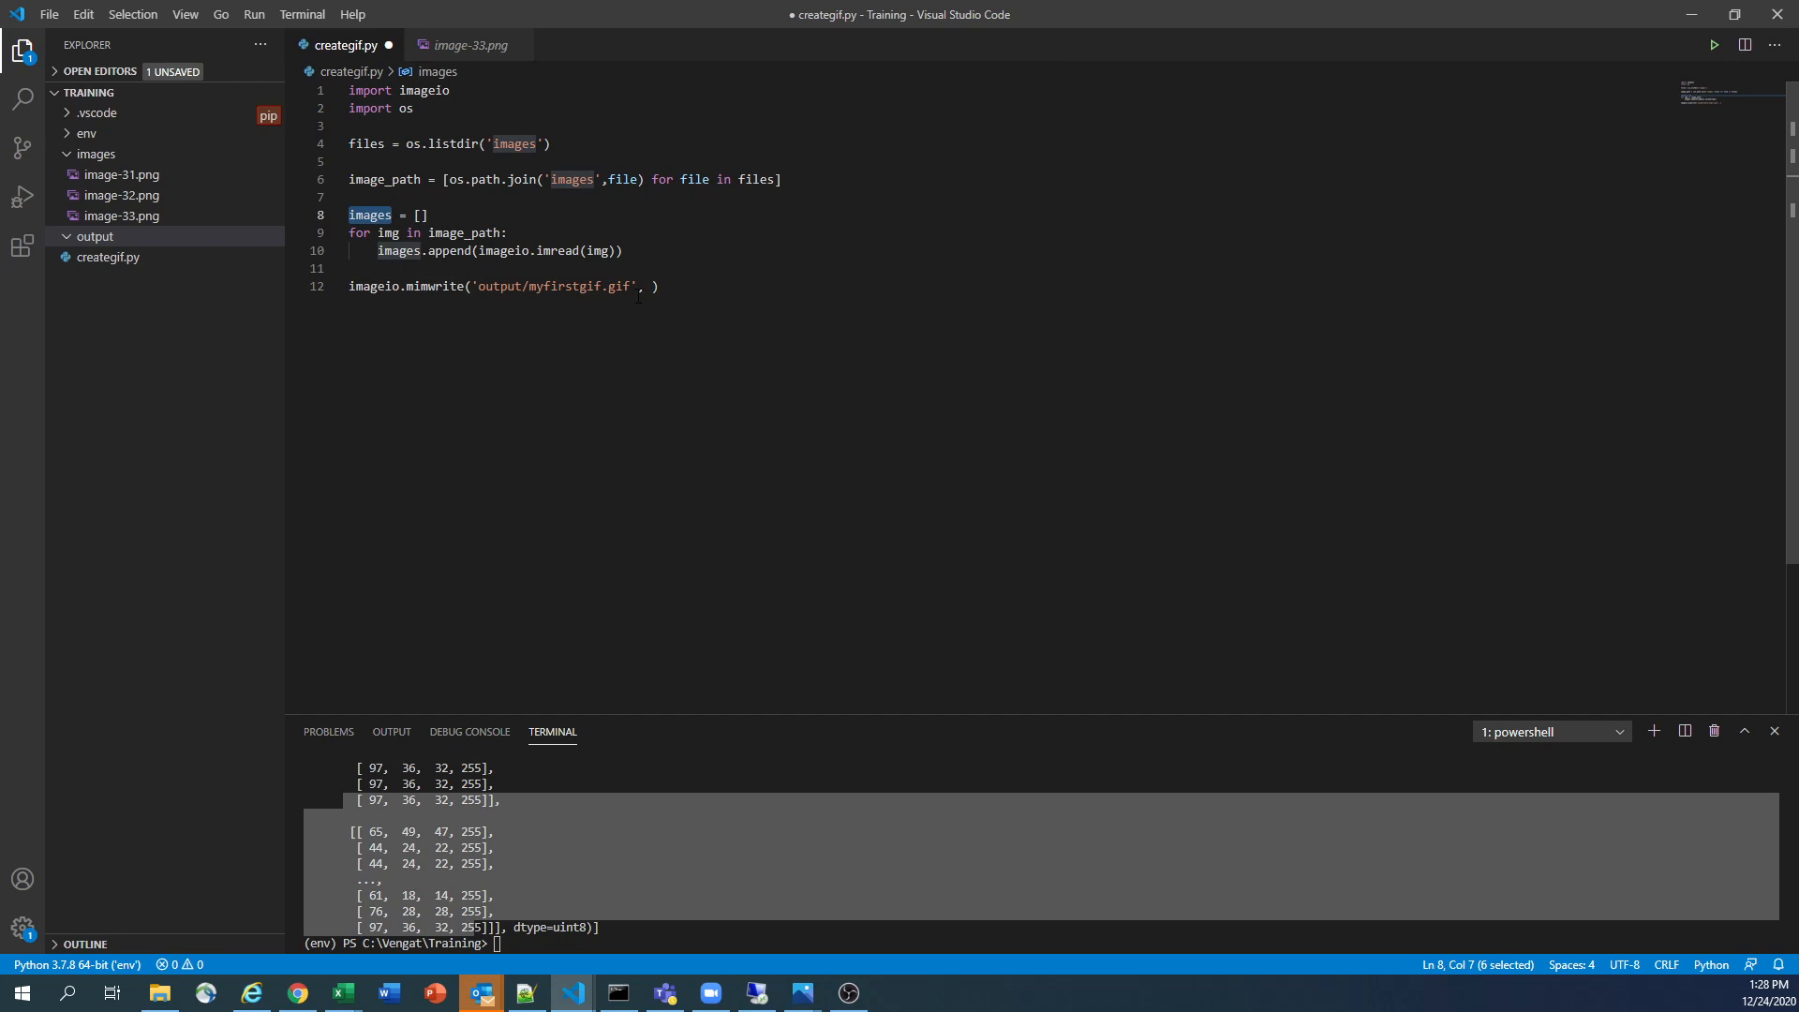
# Pass images and fps=2 to mimwrite, save, and run creategif.py to produce myfirstgif.gif
pyautogui.write('im')
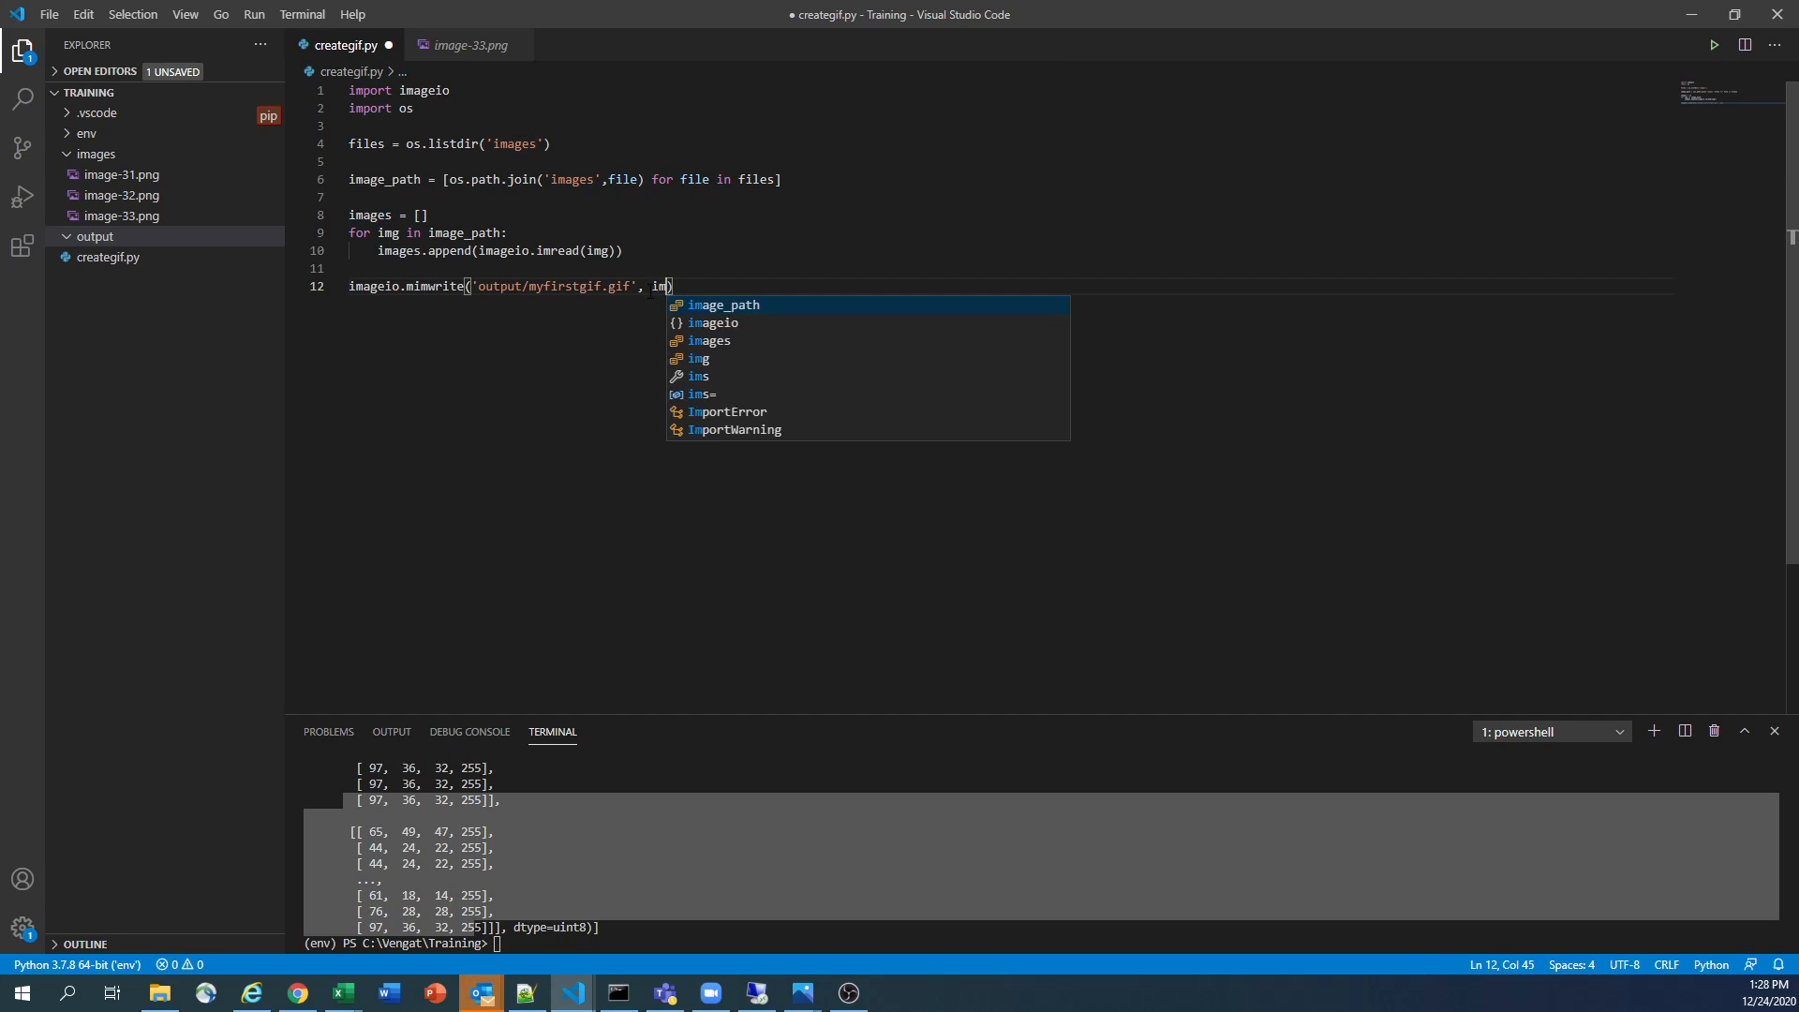
pyautogui.write('ages')
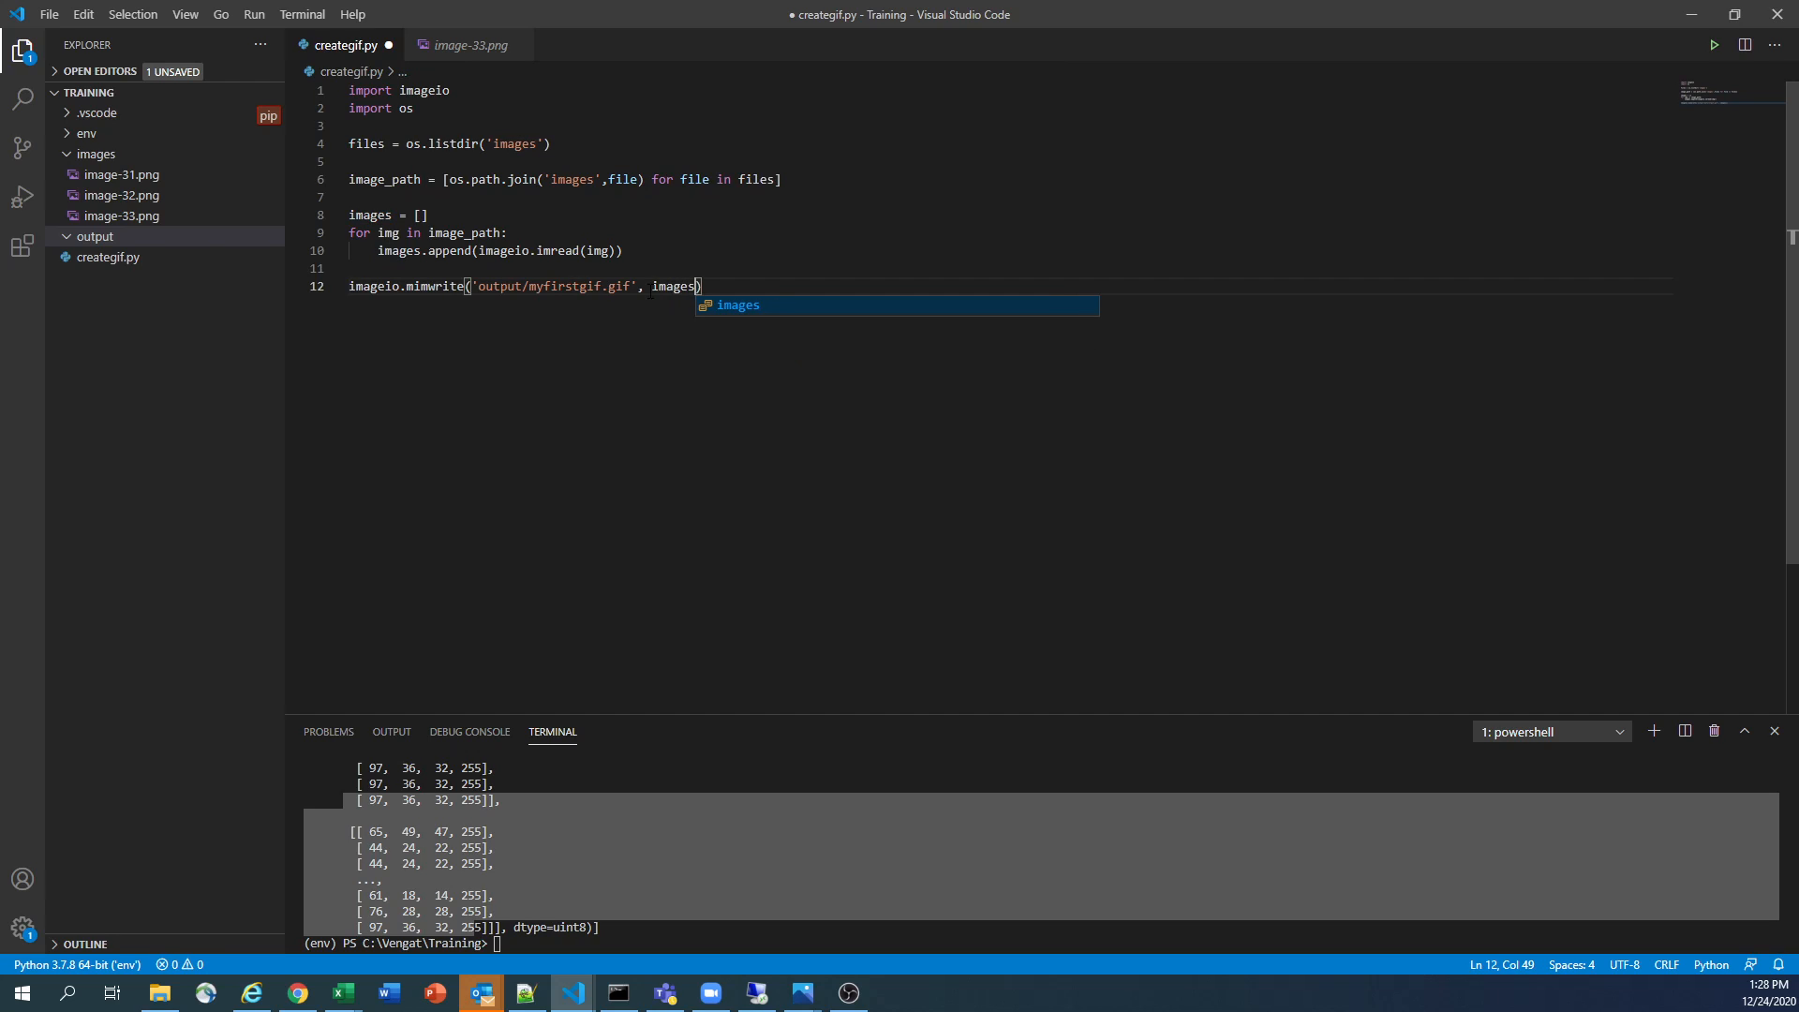
pyautogui.write(',')
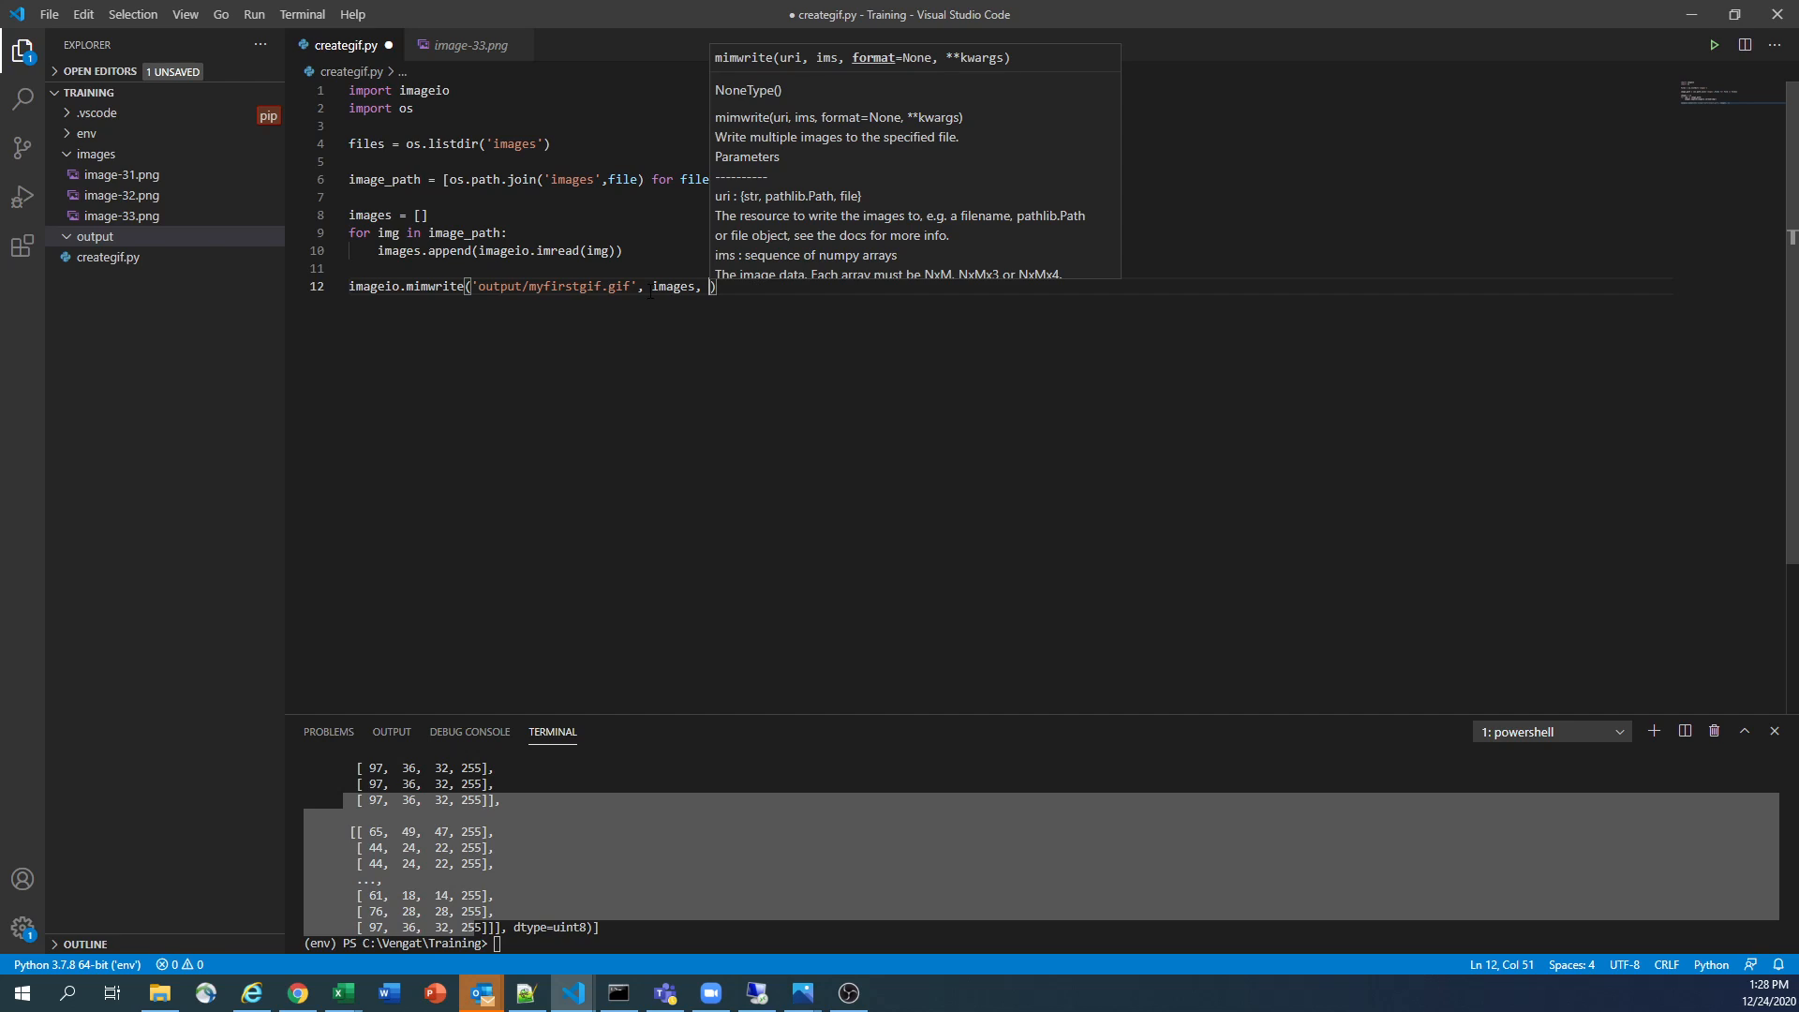
pyautogui.write('fps')
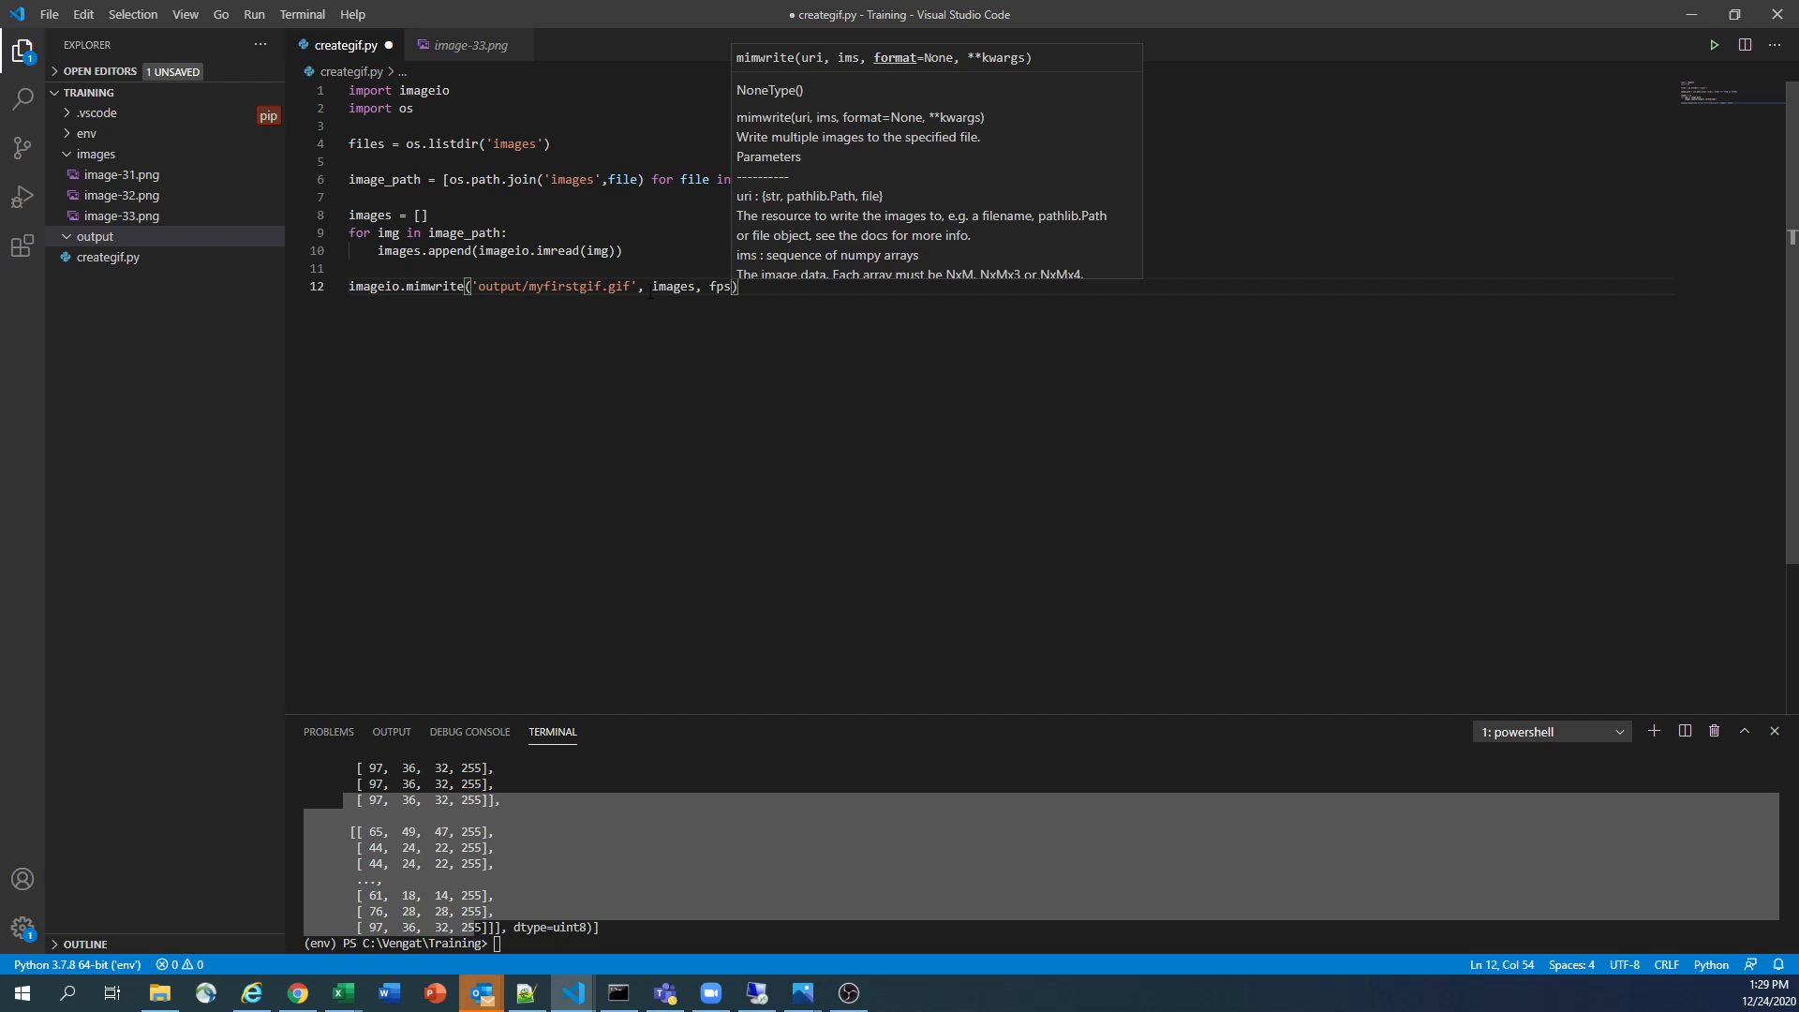
pyautogui.write('=')
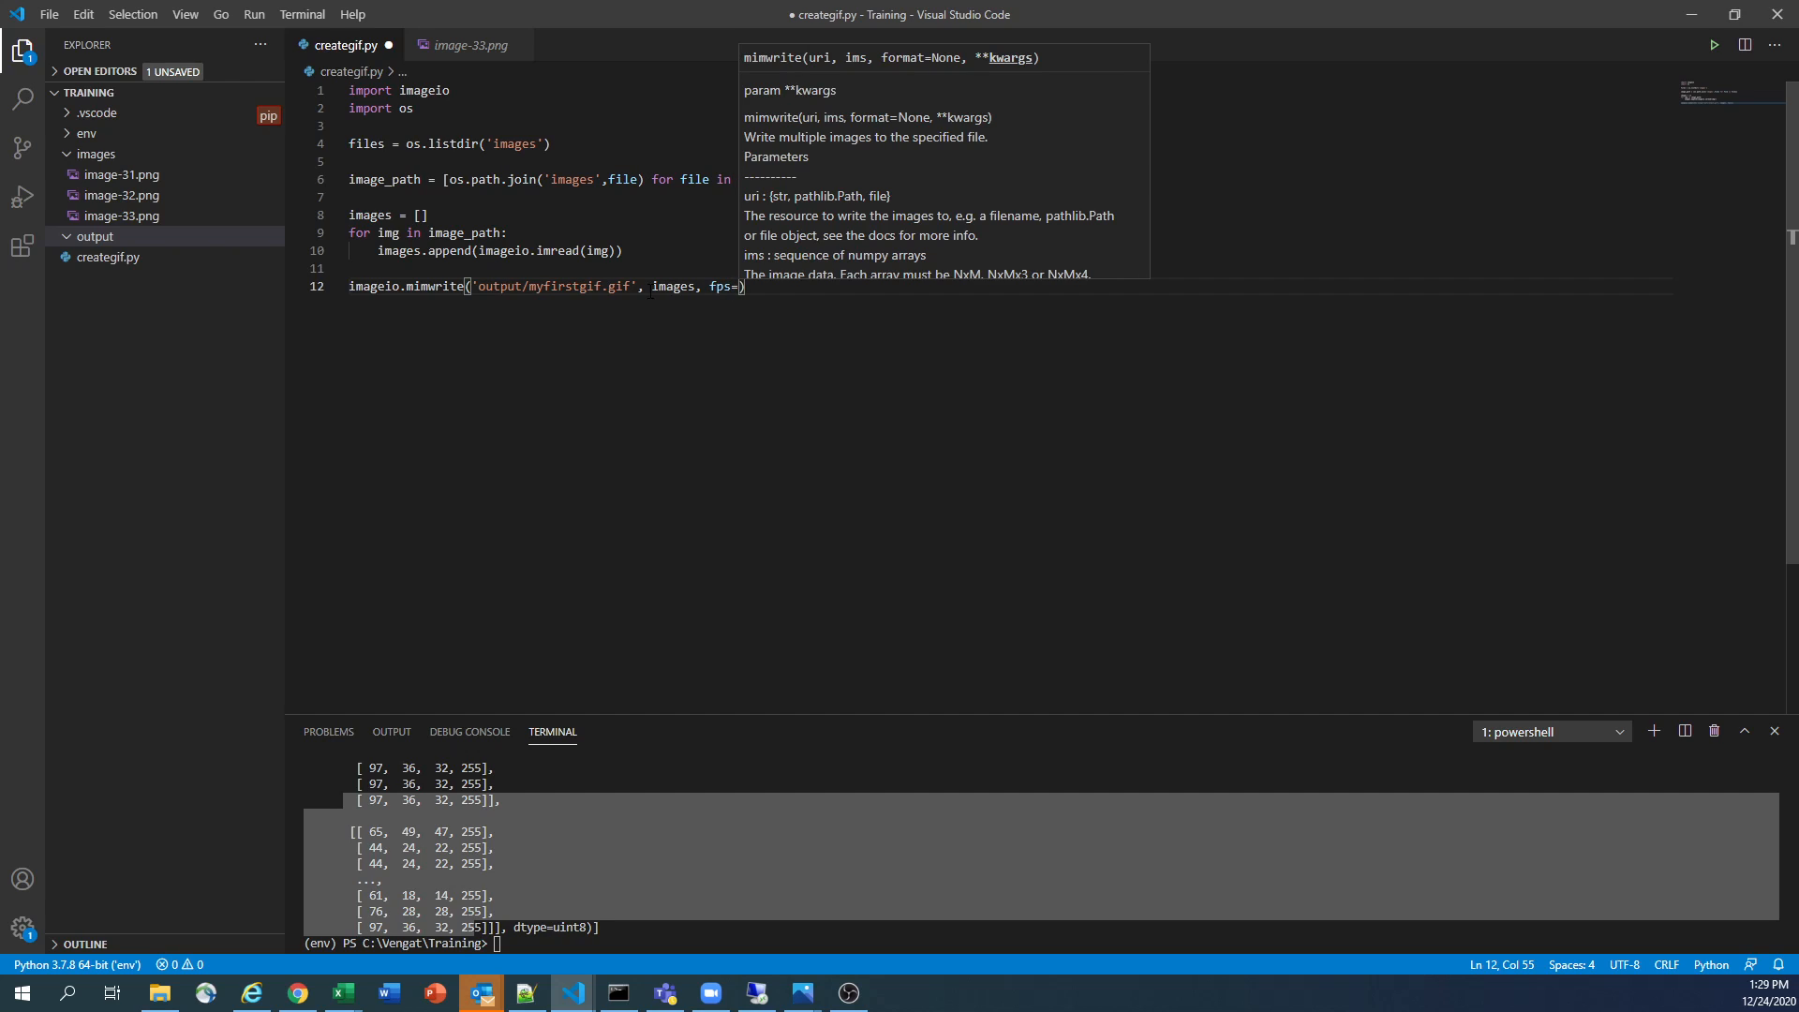
pyautogui.write('2')
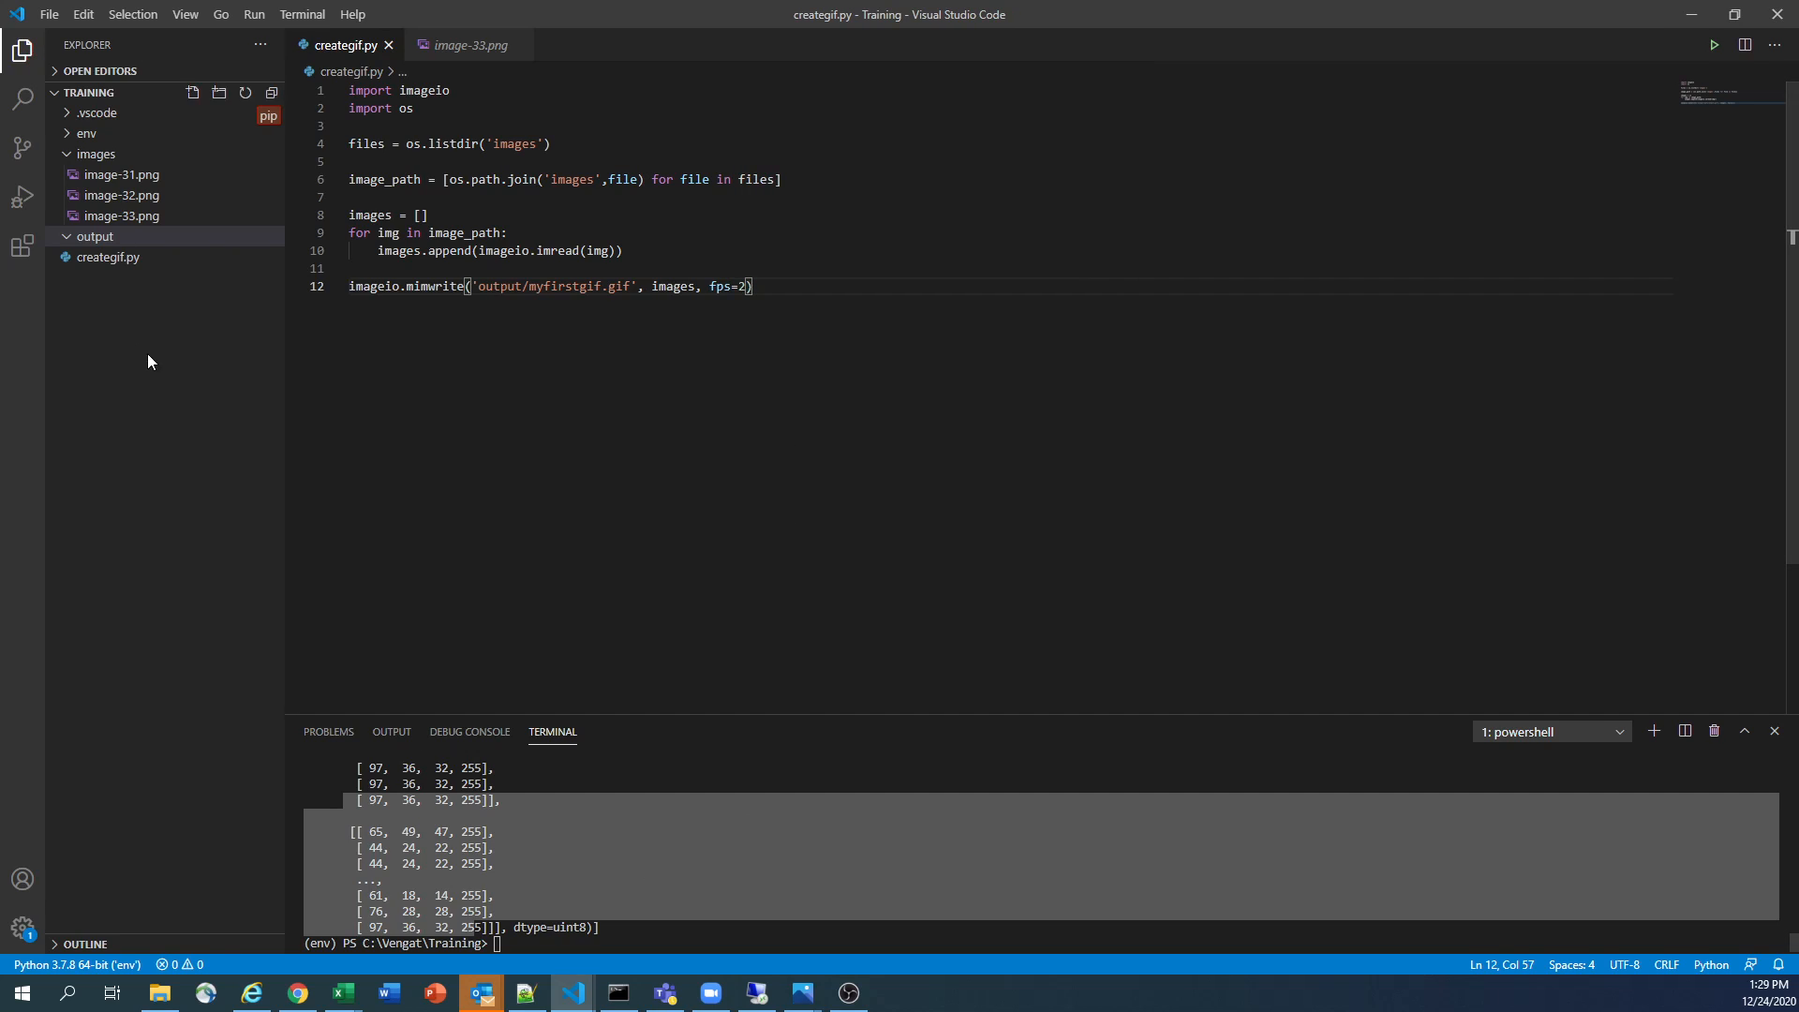
pyautogui.write('cle')
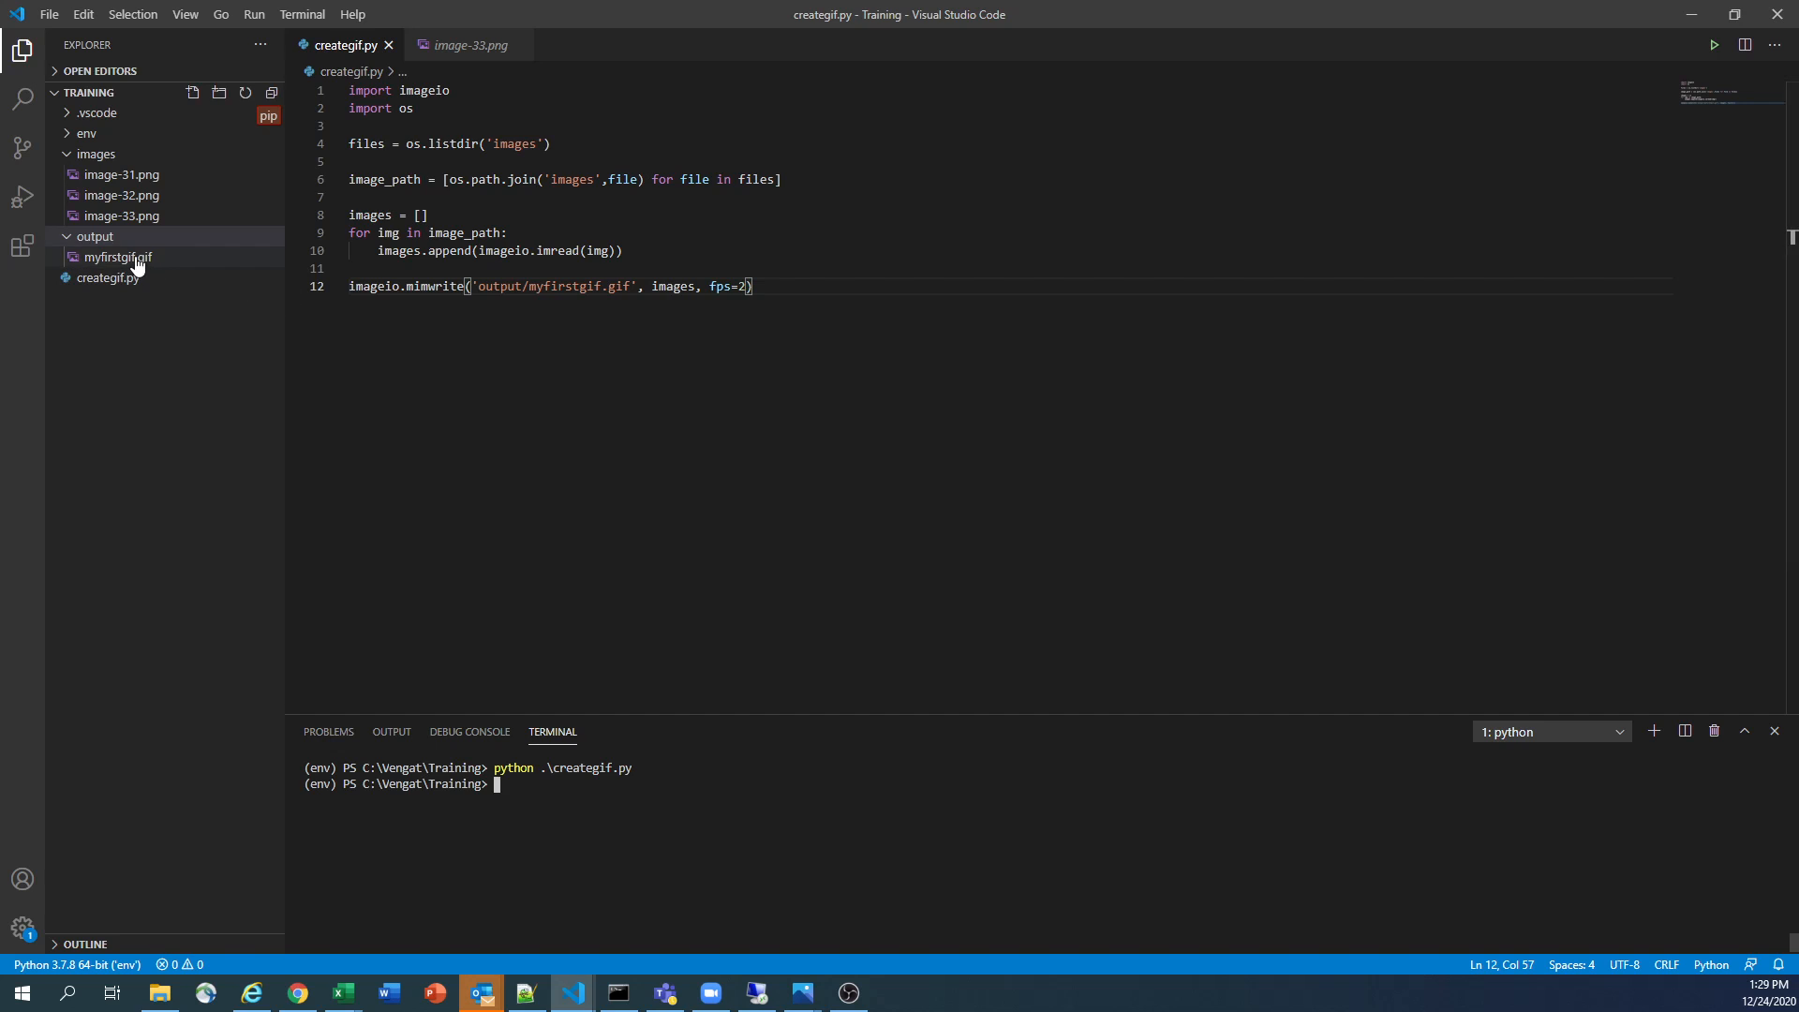
# Preview myfirstgif.gif, change fps to 5, rerun the script and view the faster animation
pyautogui.doubleClick(116, 257)
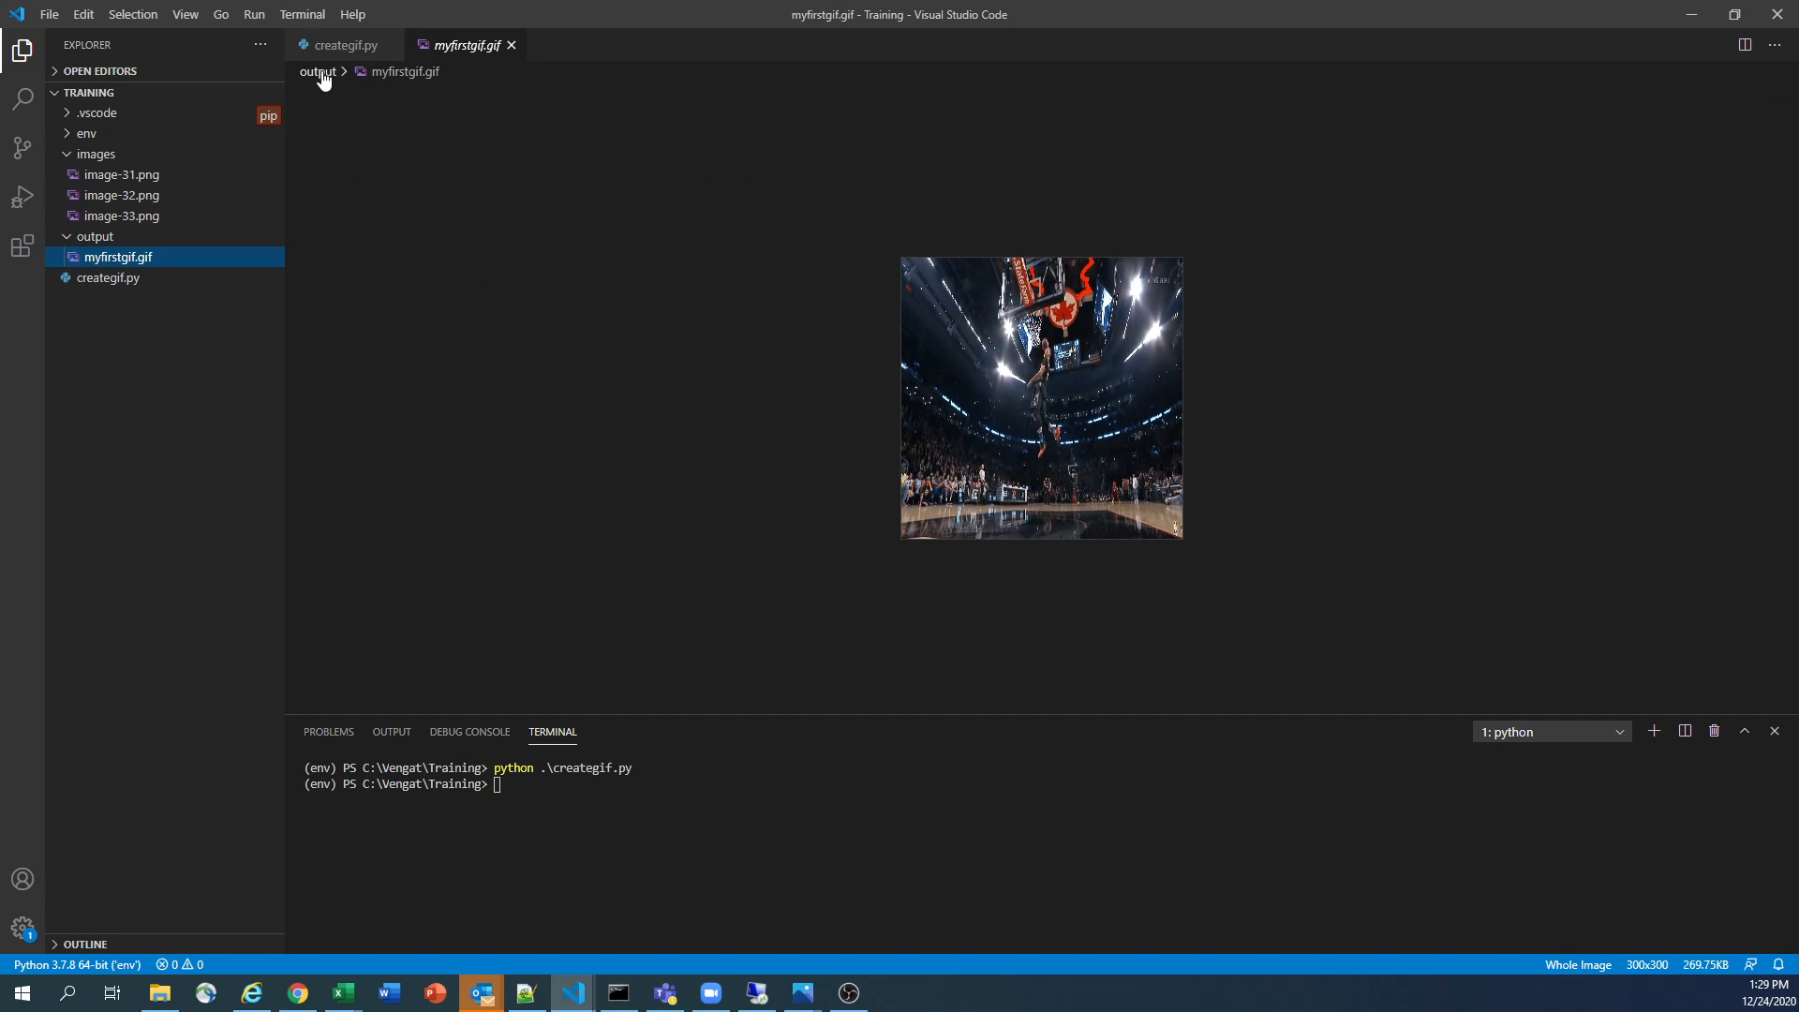
pyautogui.click(345, 45)
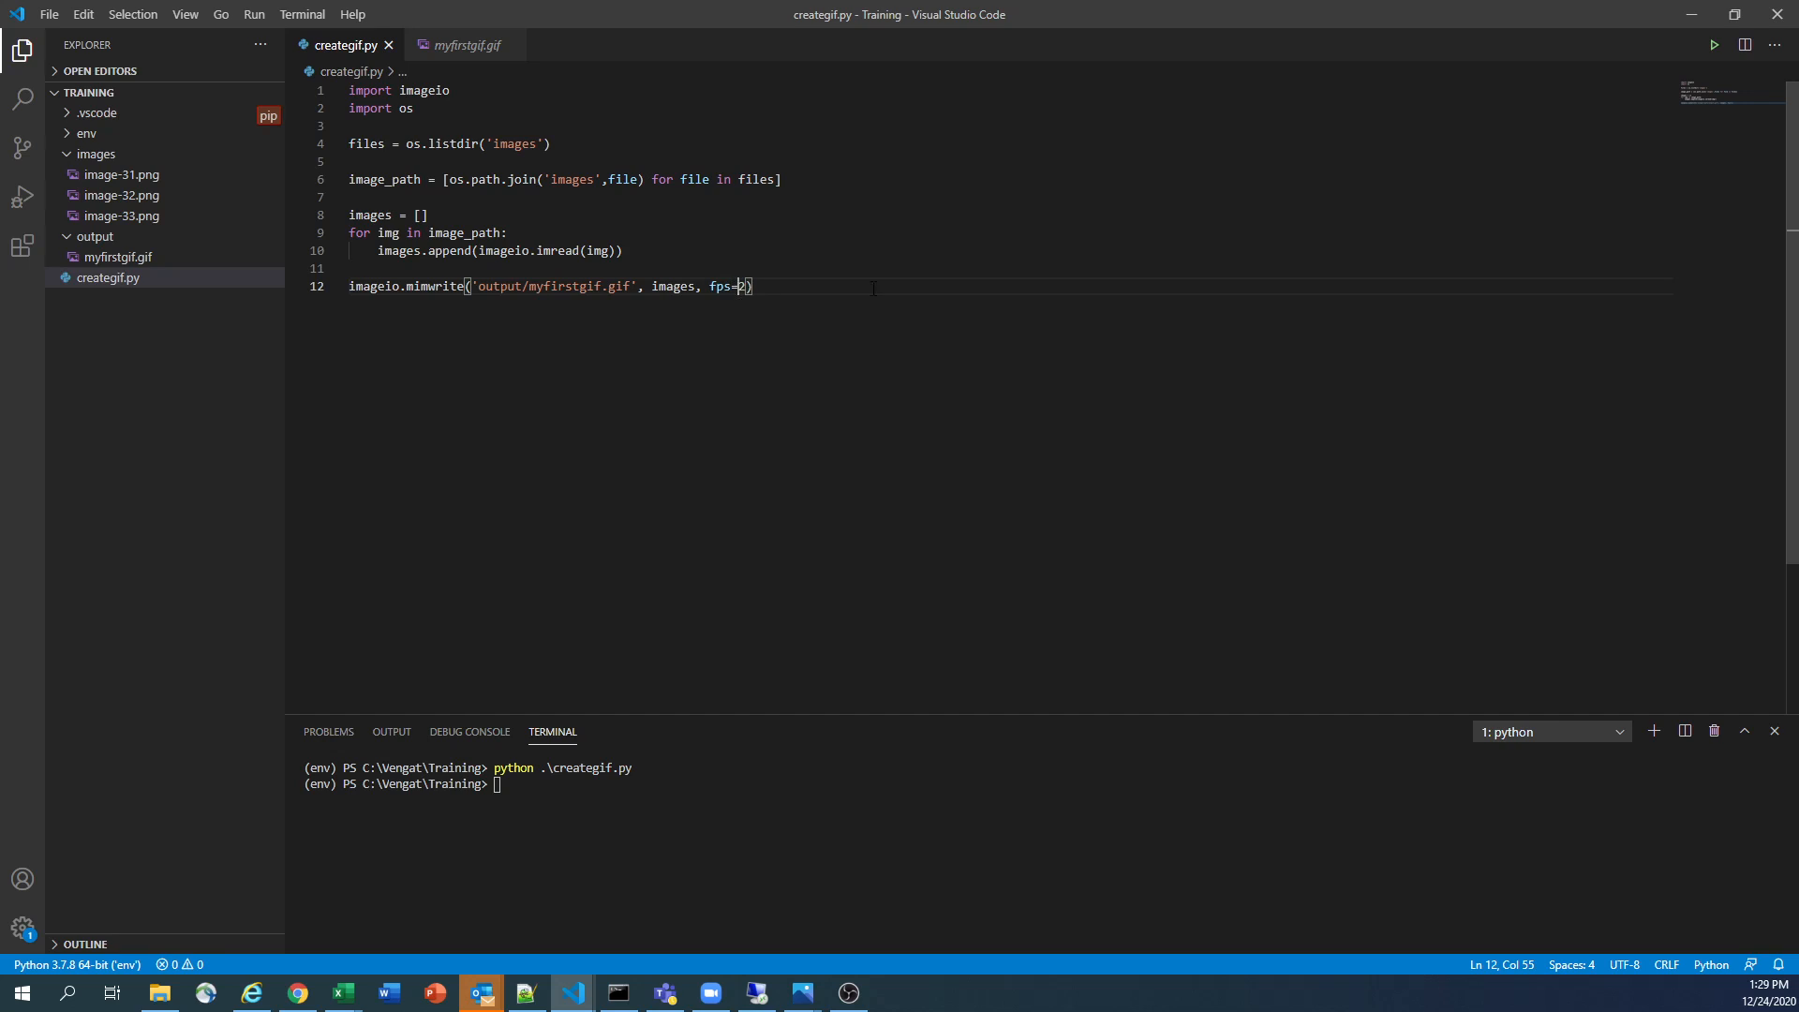
pyautogui.write('5')
pyautogui.click(1044, 783)
pyautogui.write('python .\\creategif.py')
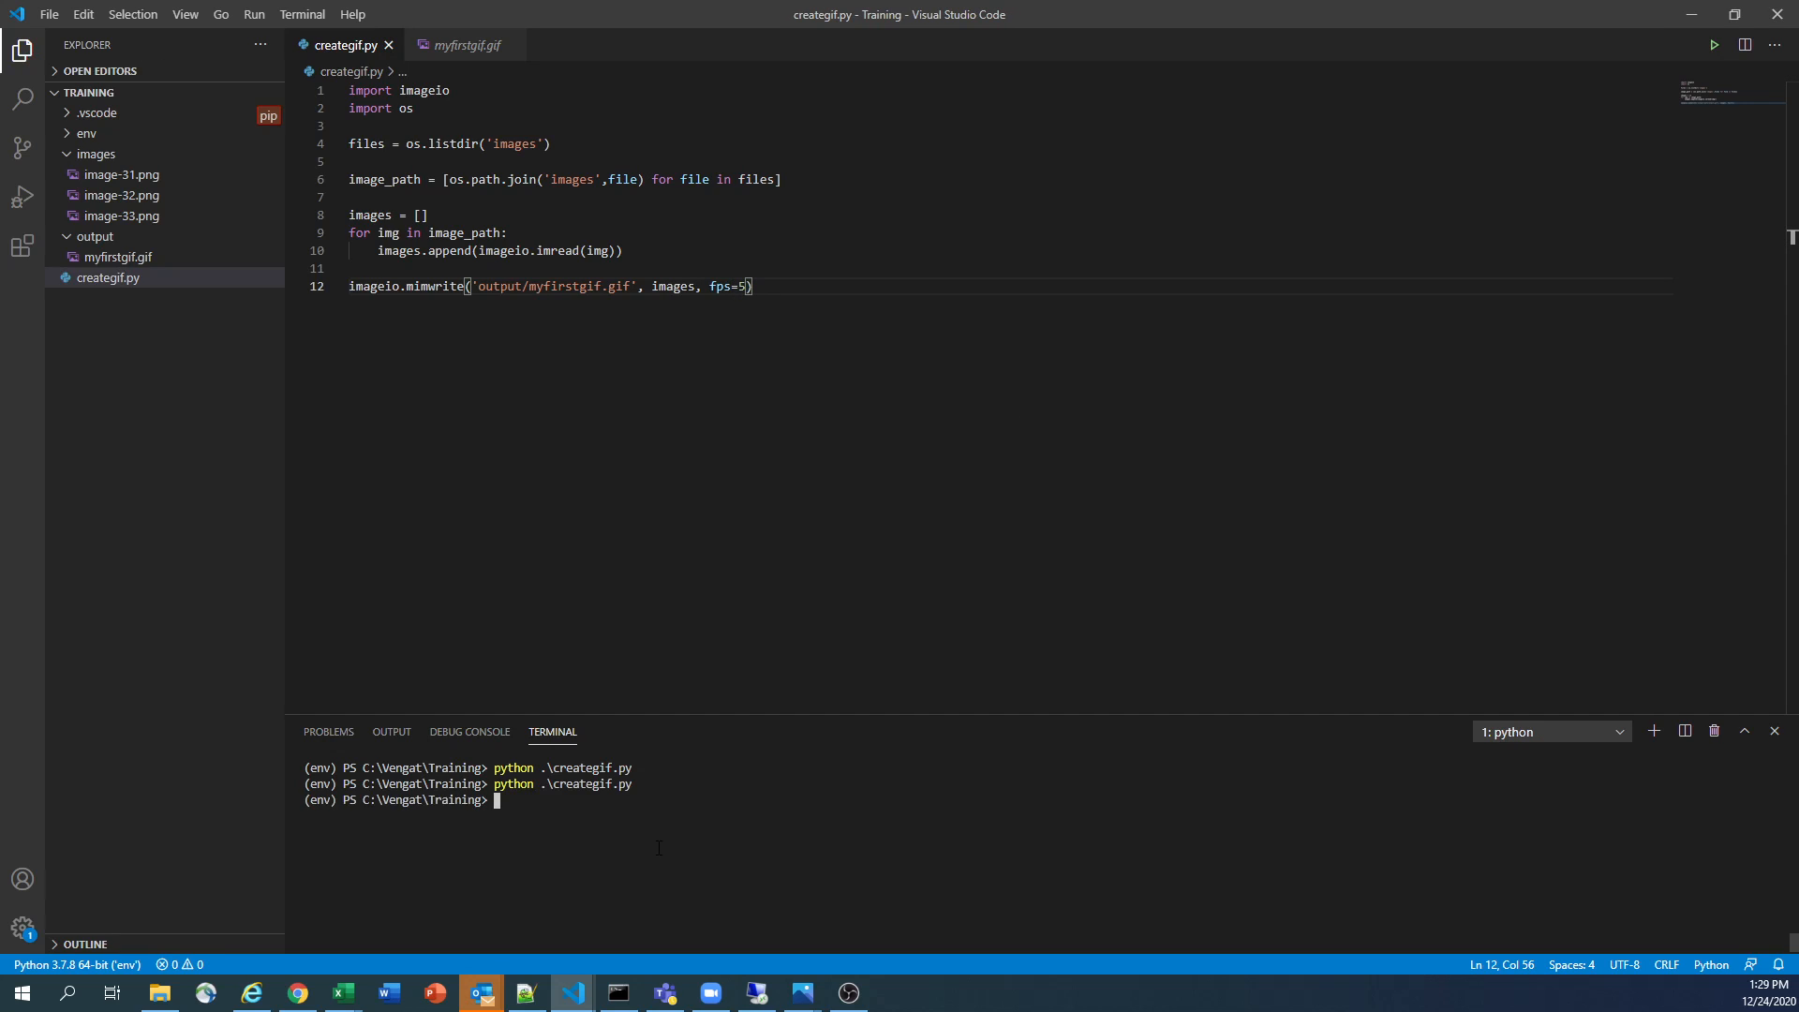
pyautogui.click(118, 257)
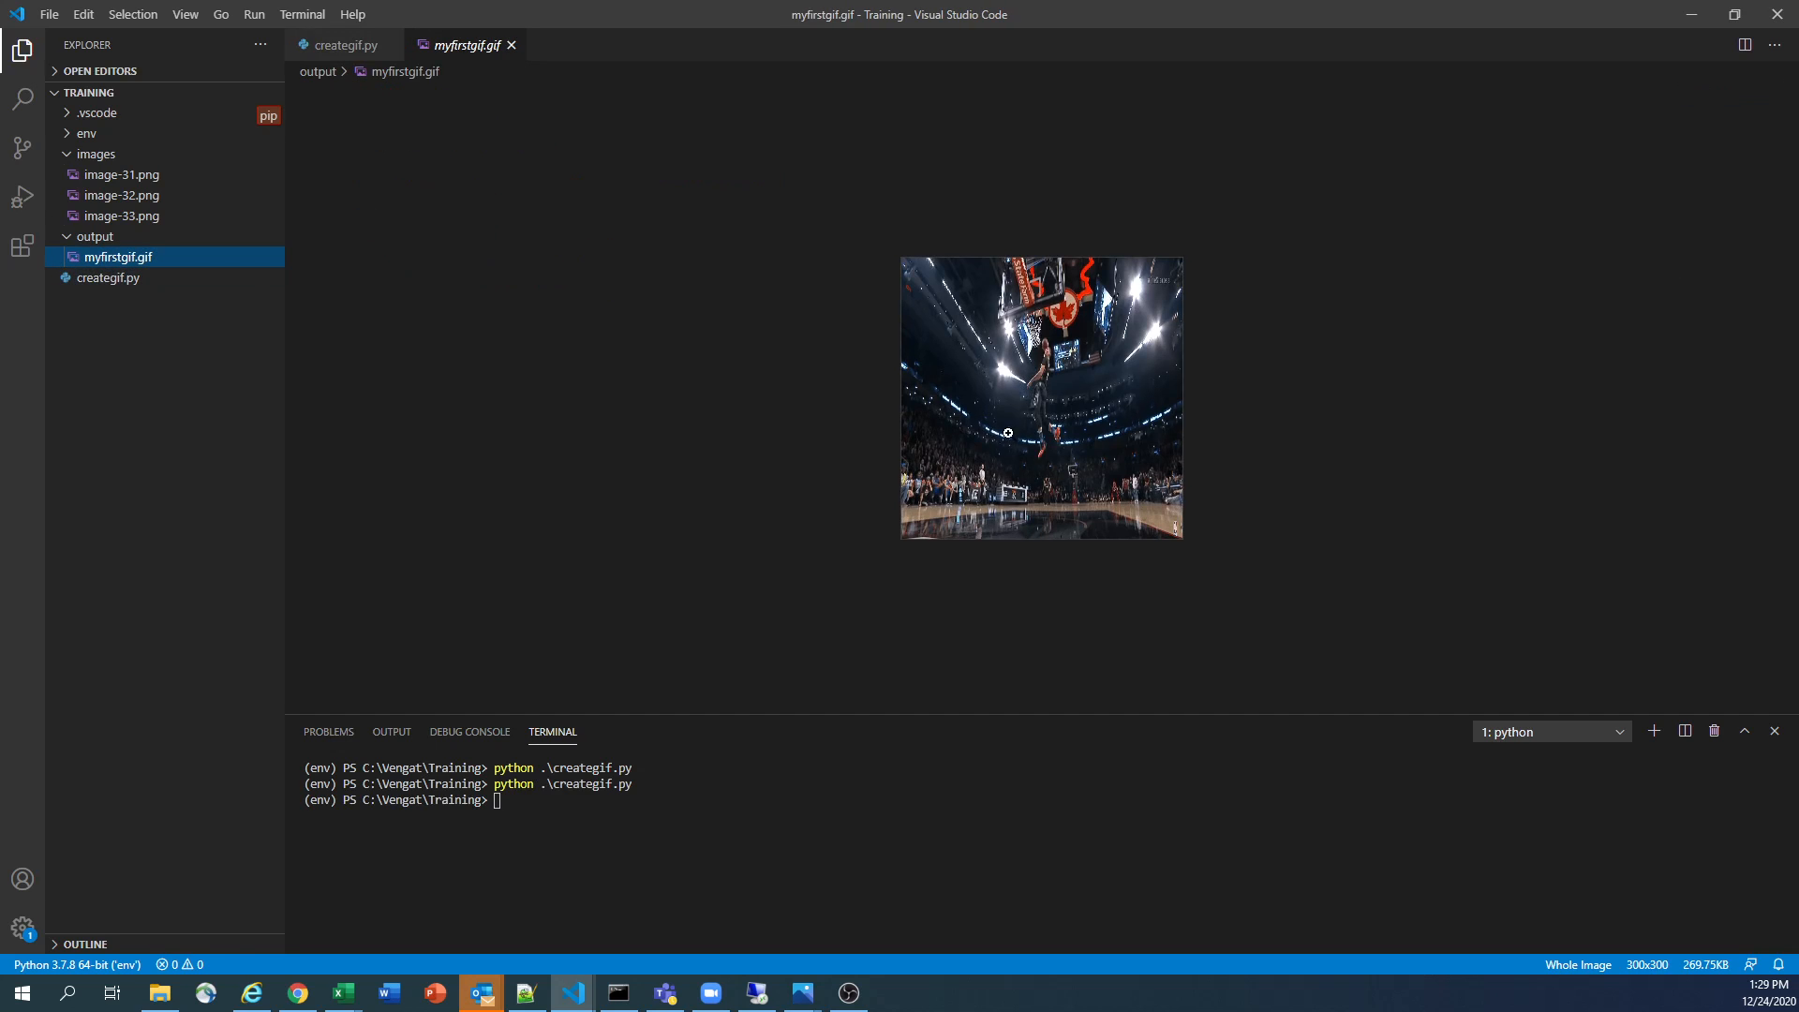